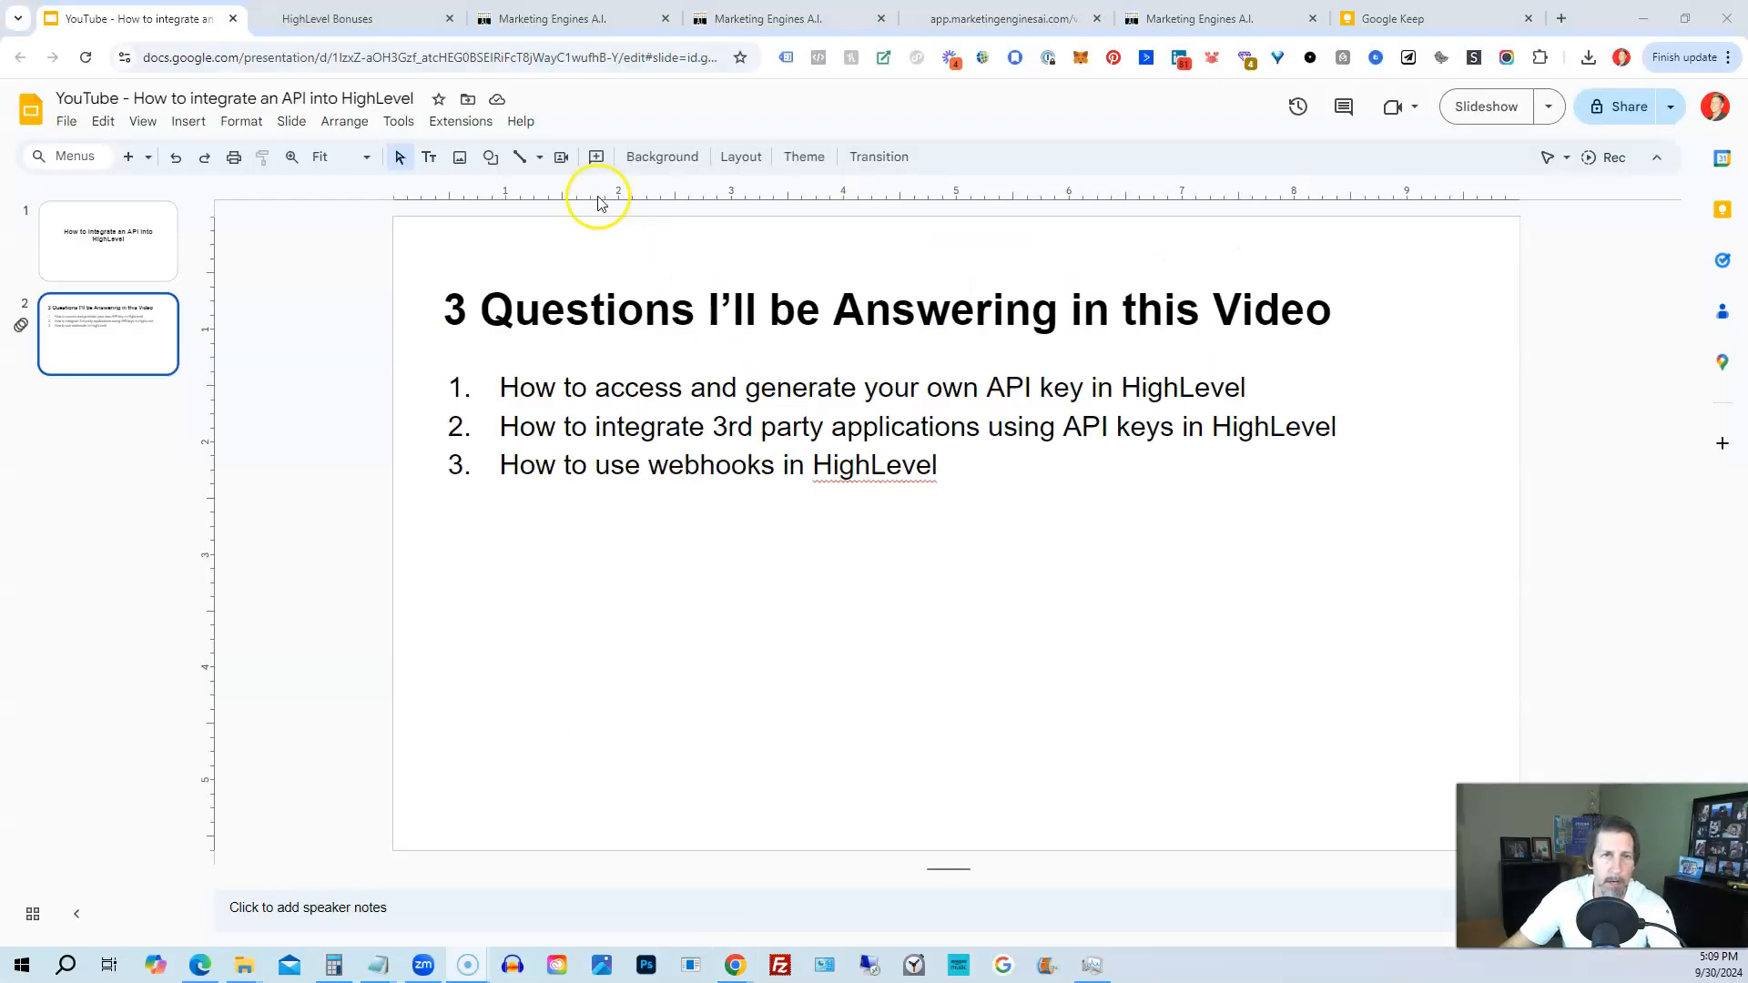
# Switch from the Slides presentation to the Marketing Engines A.I. dashboard tab.
pyautogui.click(556, 18)
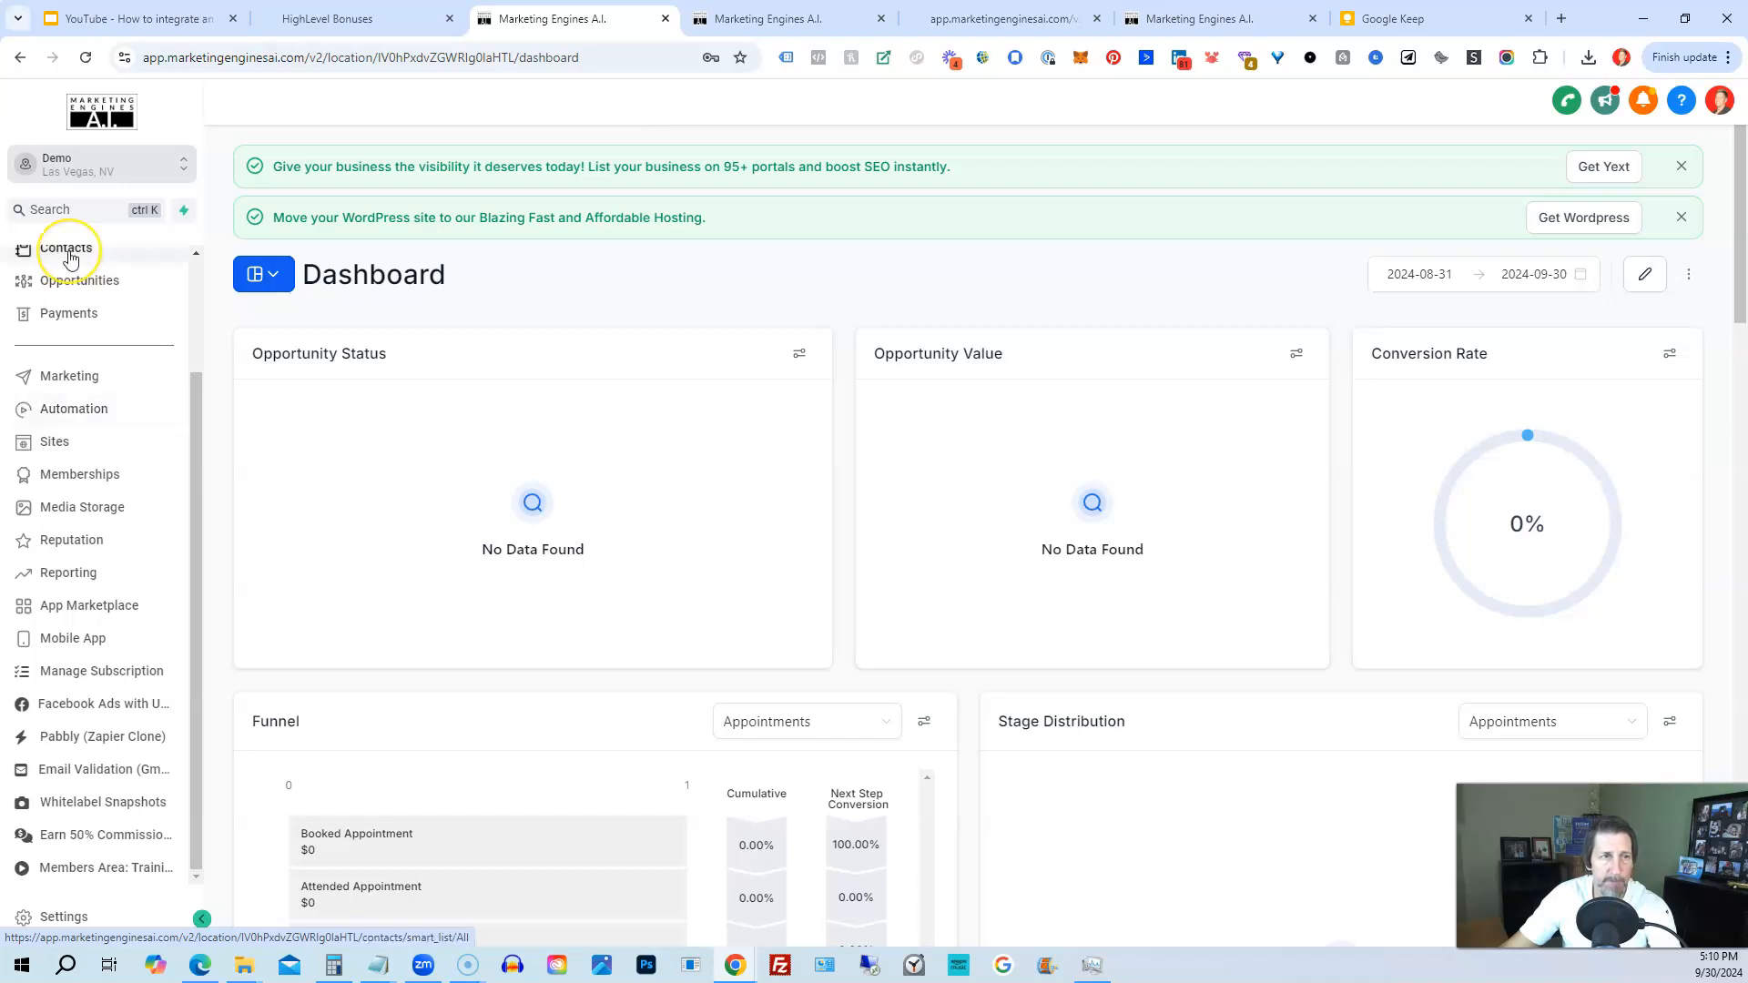
pyautogui.moveTo(75, 624)
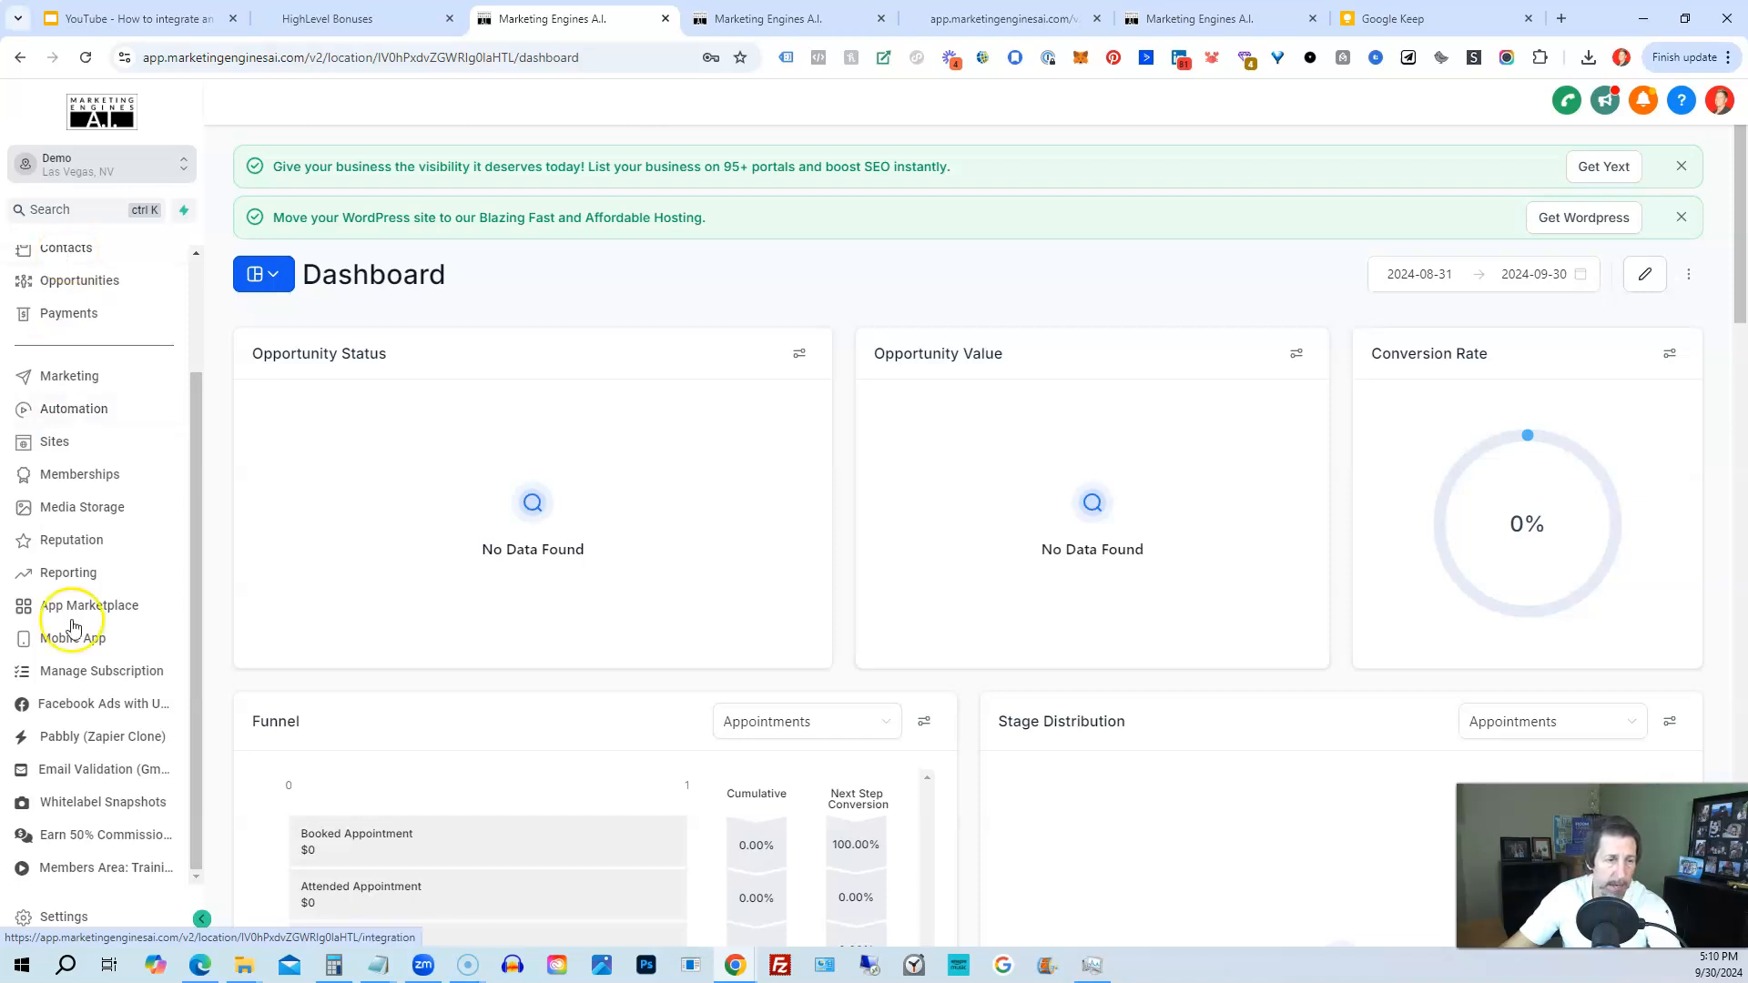
# Open Settings to view the Demo account's Business Profile with the API key.
pyautogui.click(63, 917)
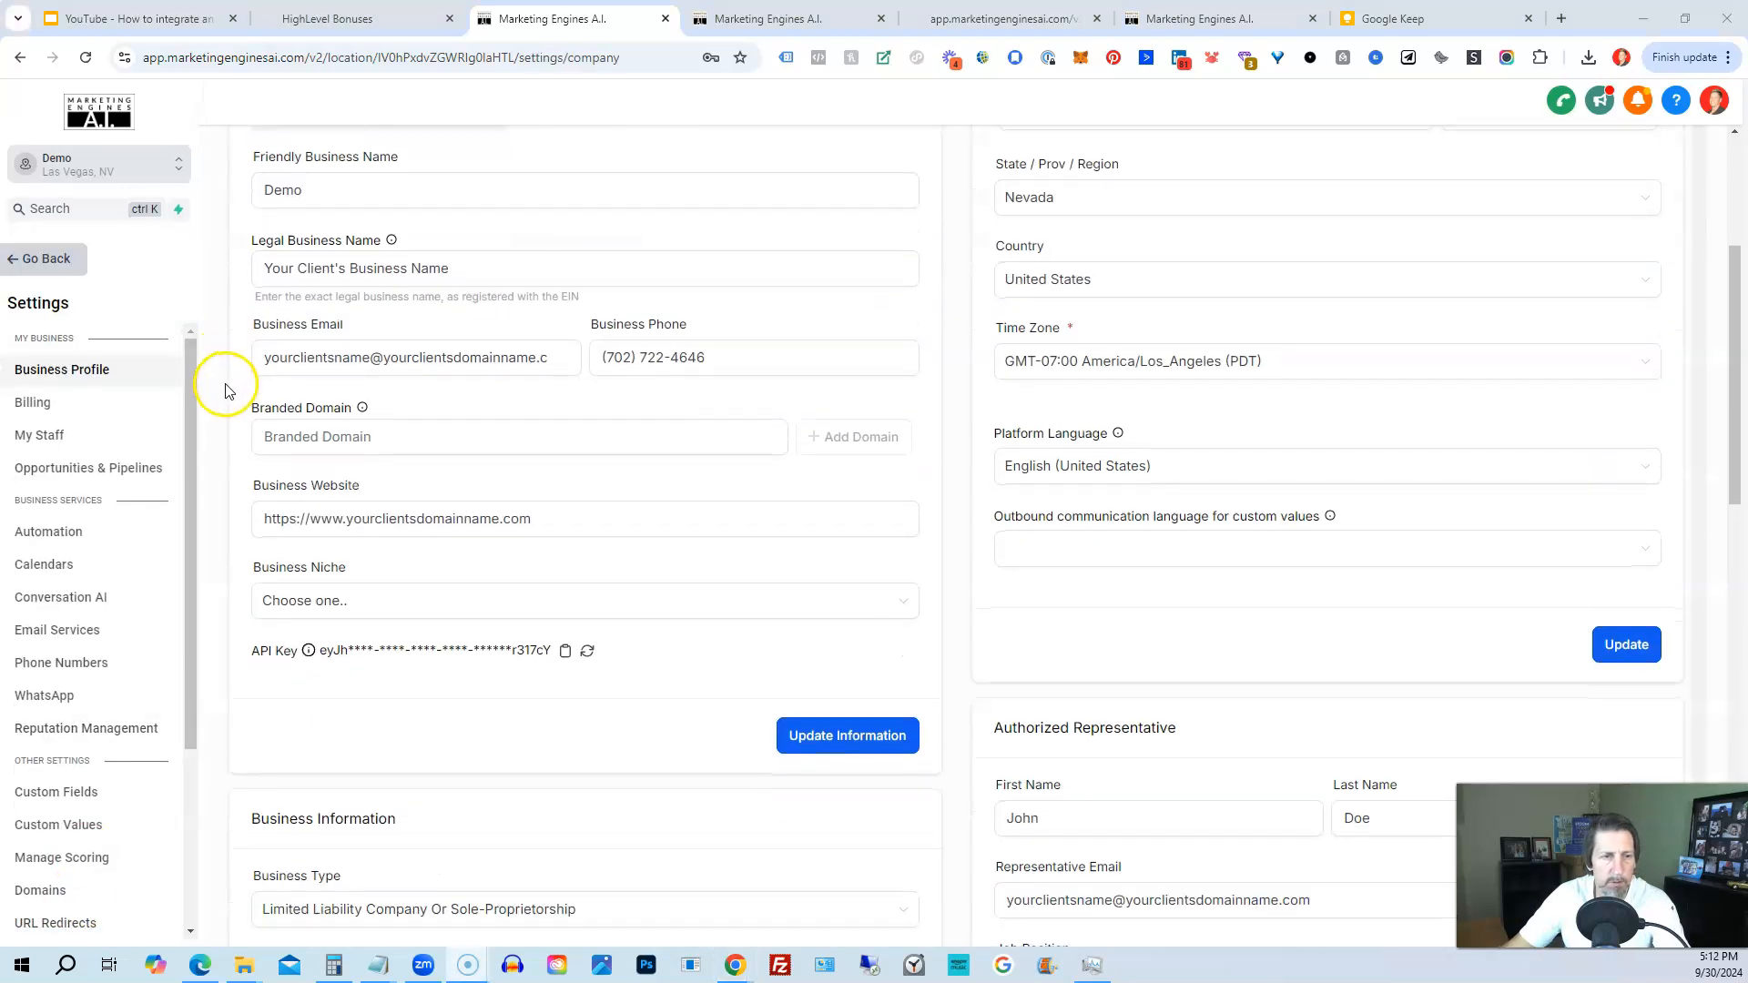
pyautogui.moveTo(308, 651)
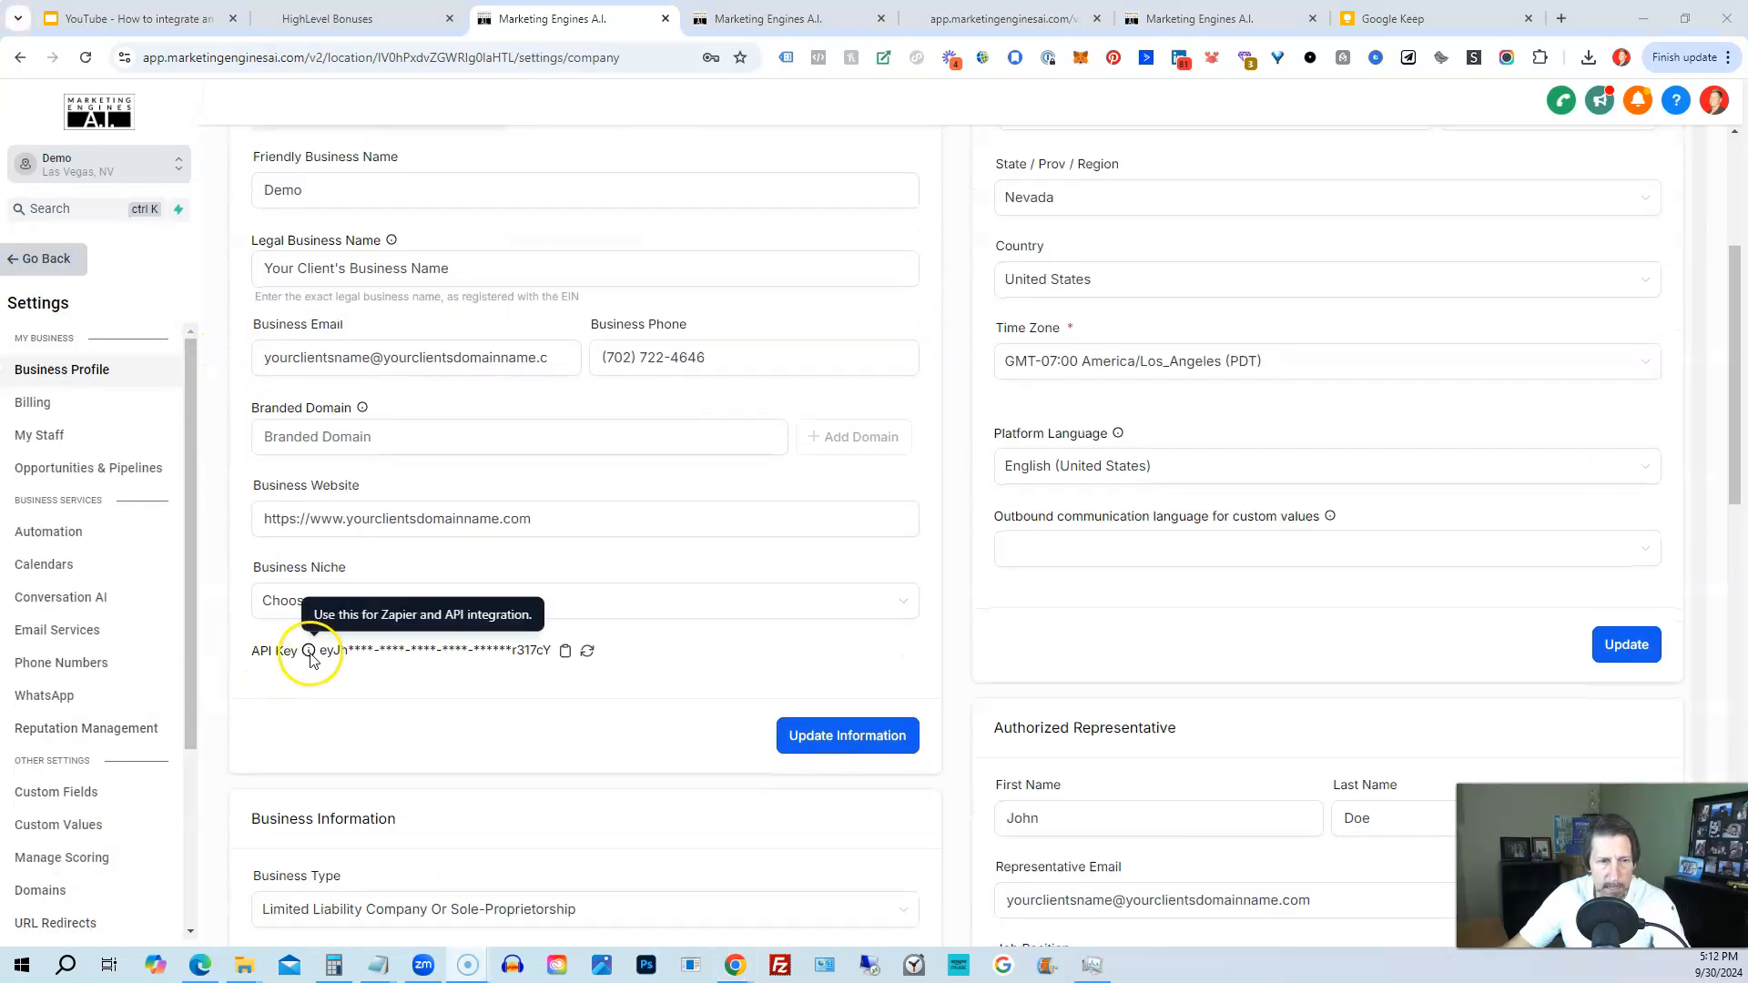
pyautogui.moveTo(565, 654)
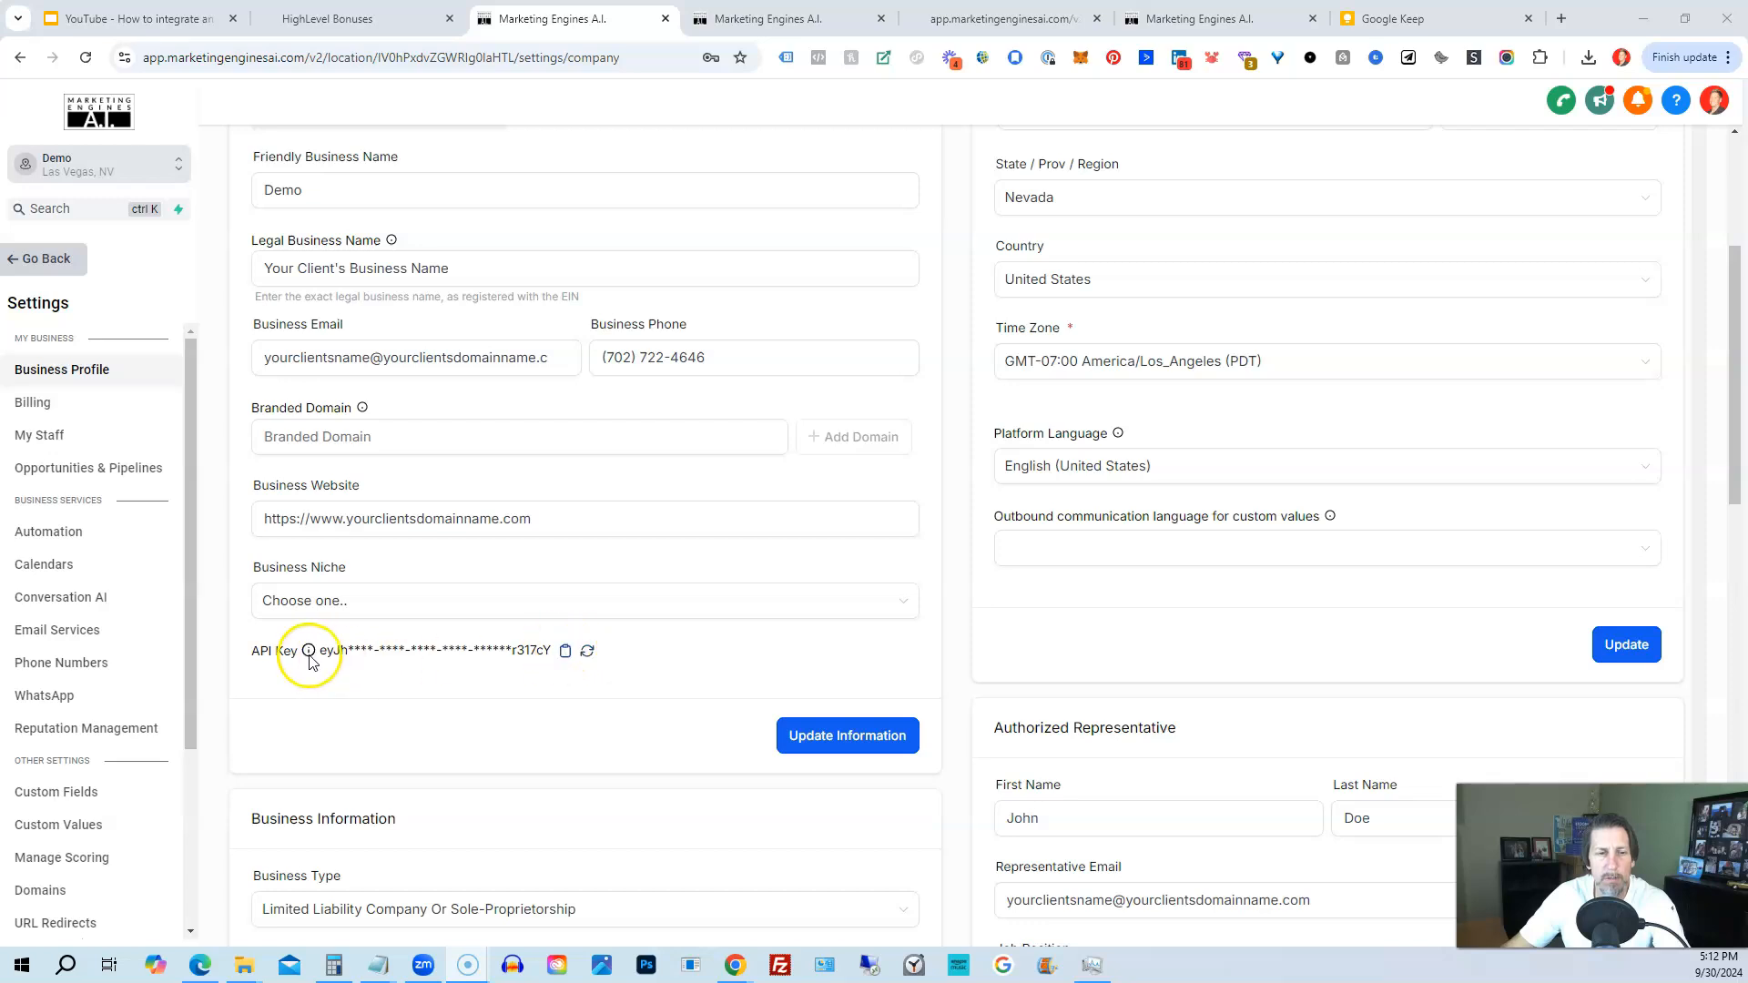
pyautogui.moveTo(691, 652)
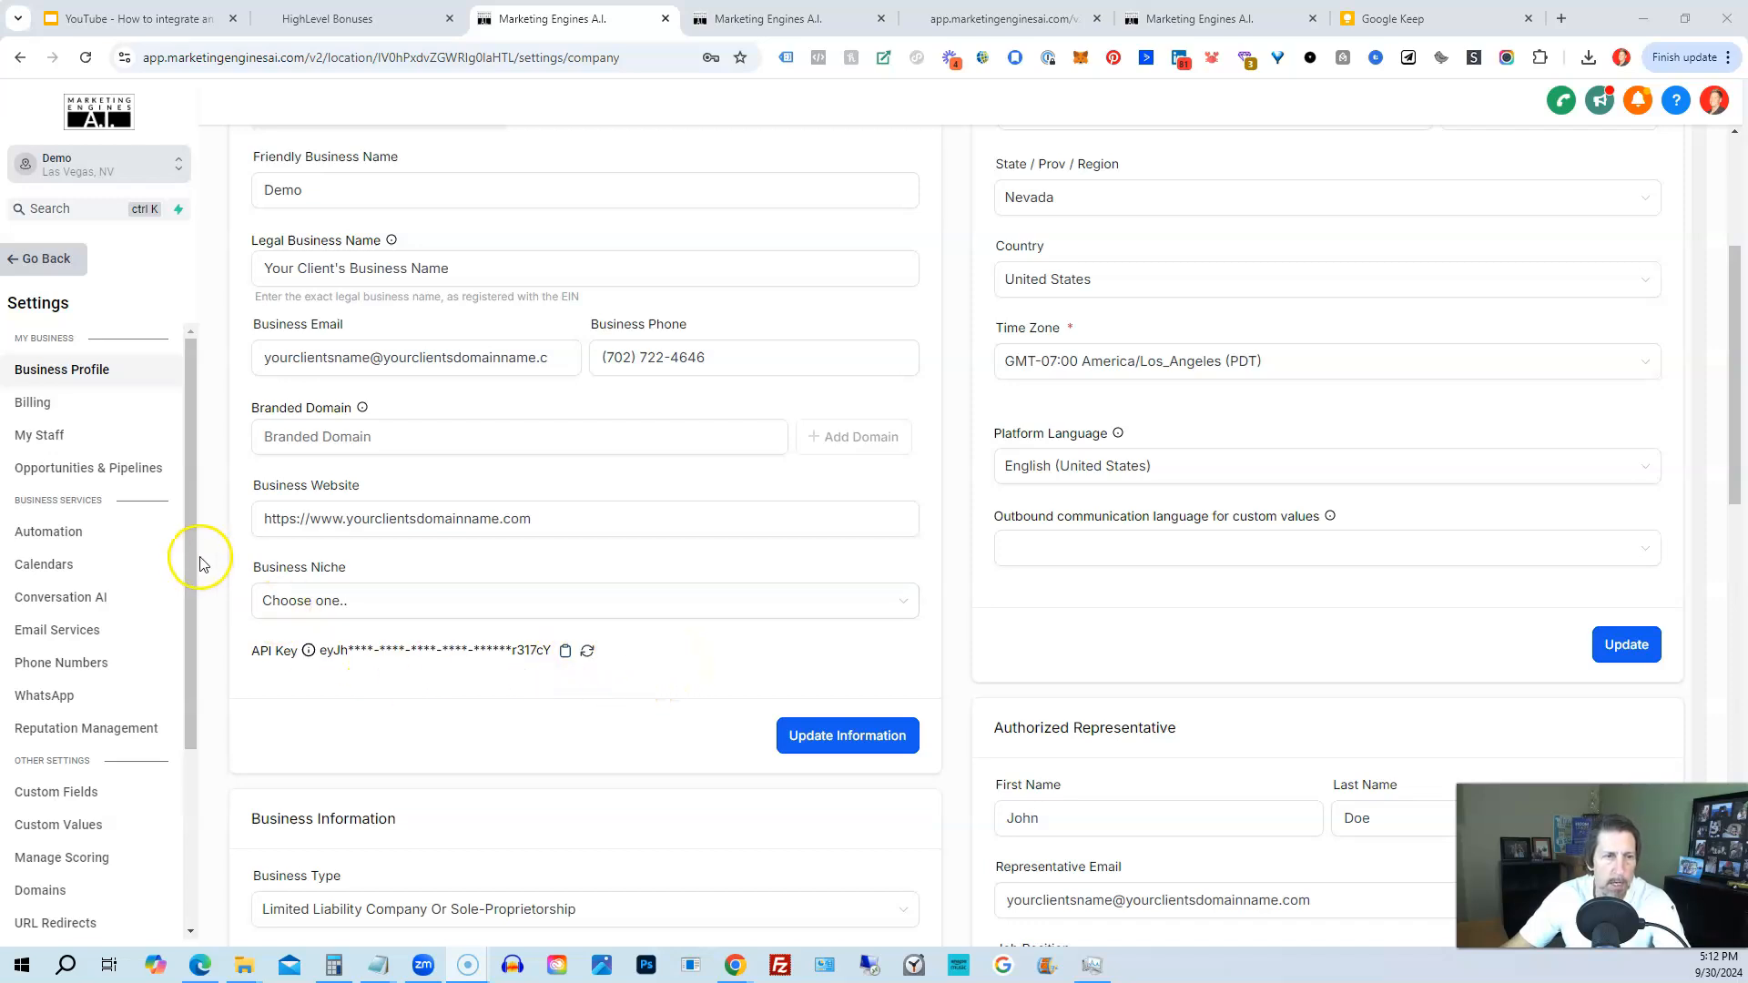
# Scroll through the integration cards for Google, Stripe, Shopify, TikTok, LinkedIn and Slack.
pyautogui.scroll(-3)
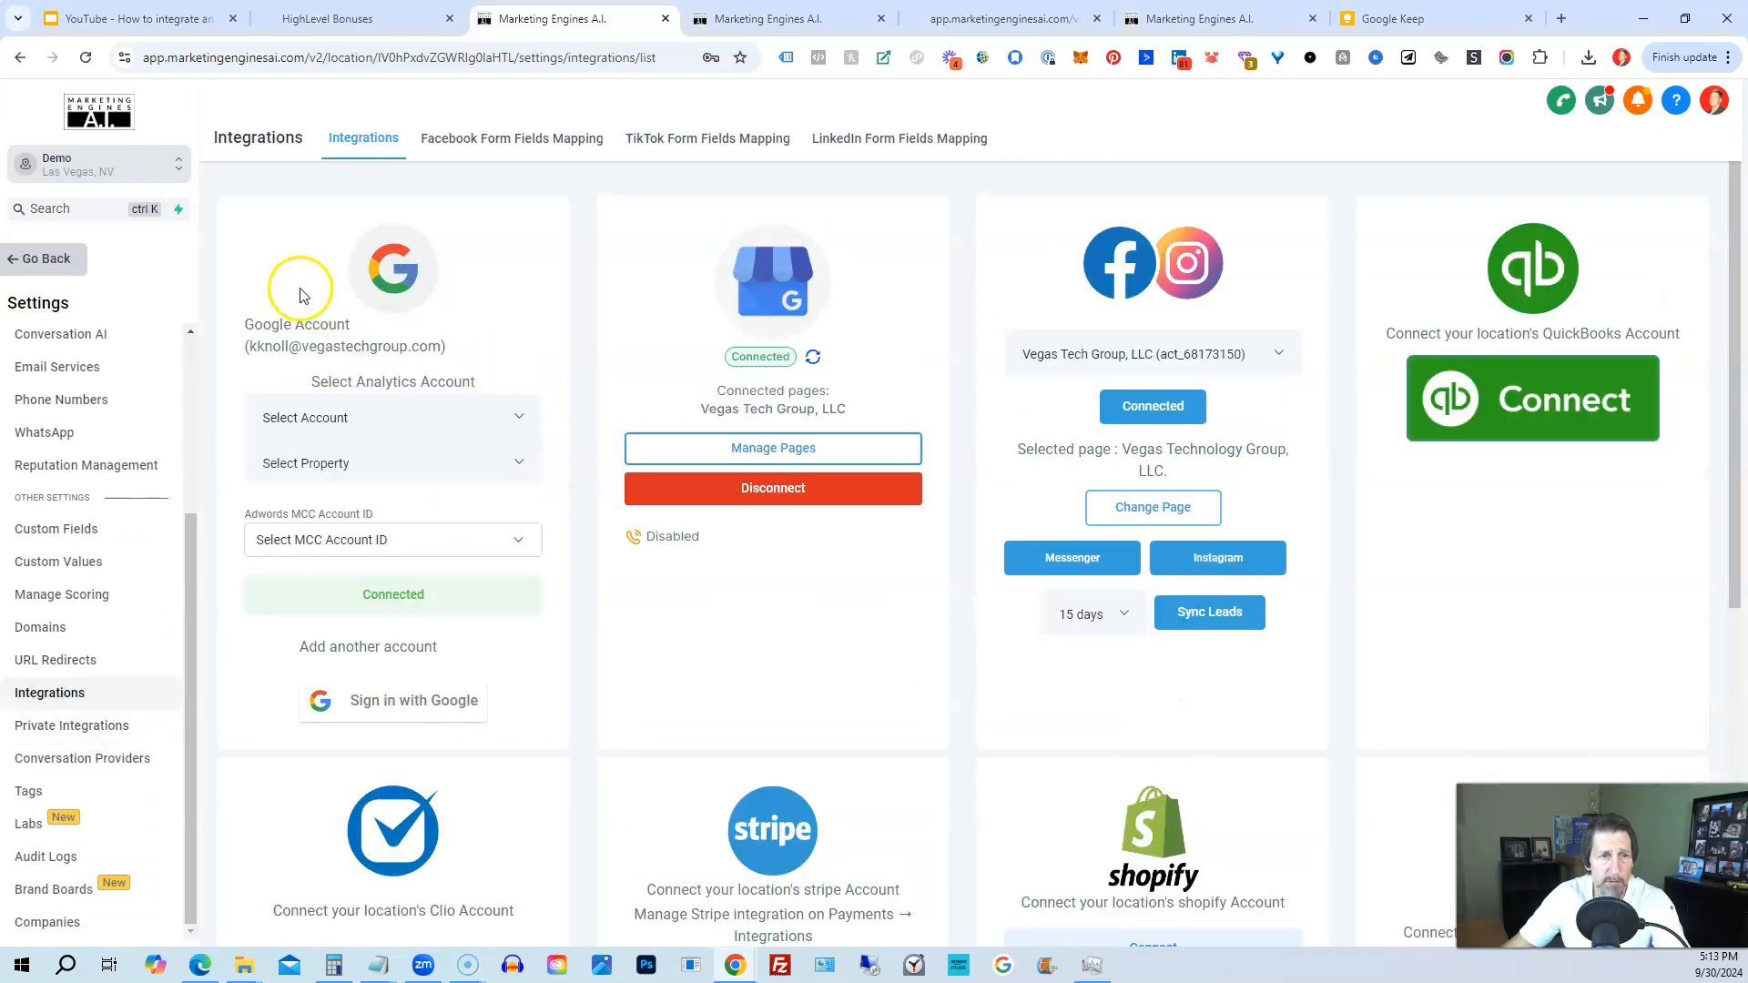
pyautogui.moveTo(391, 301)
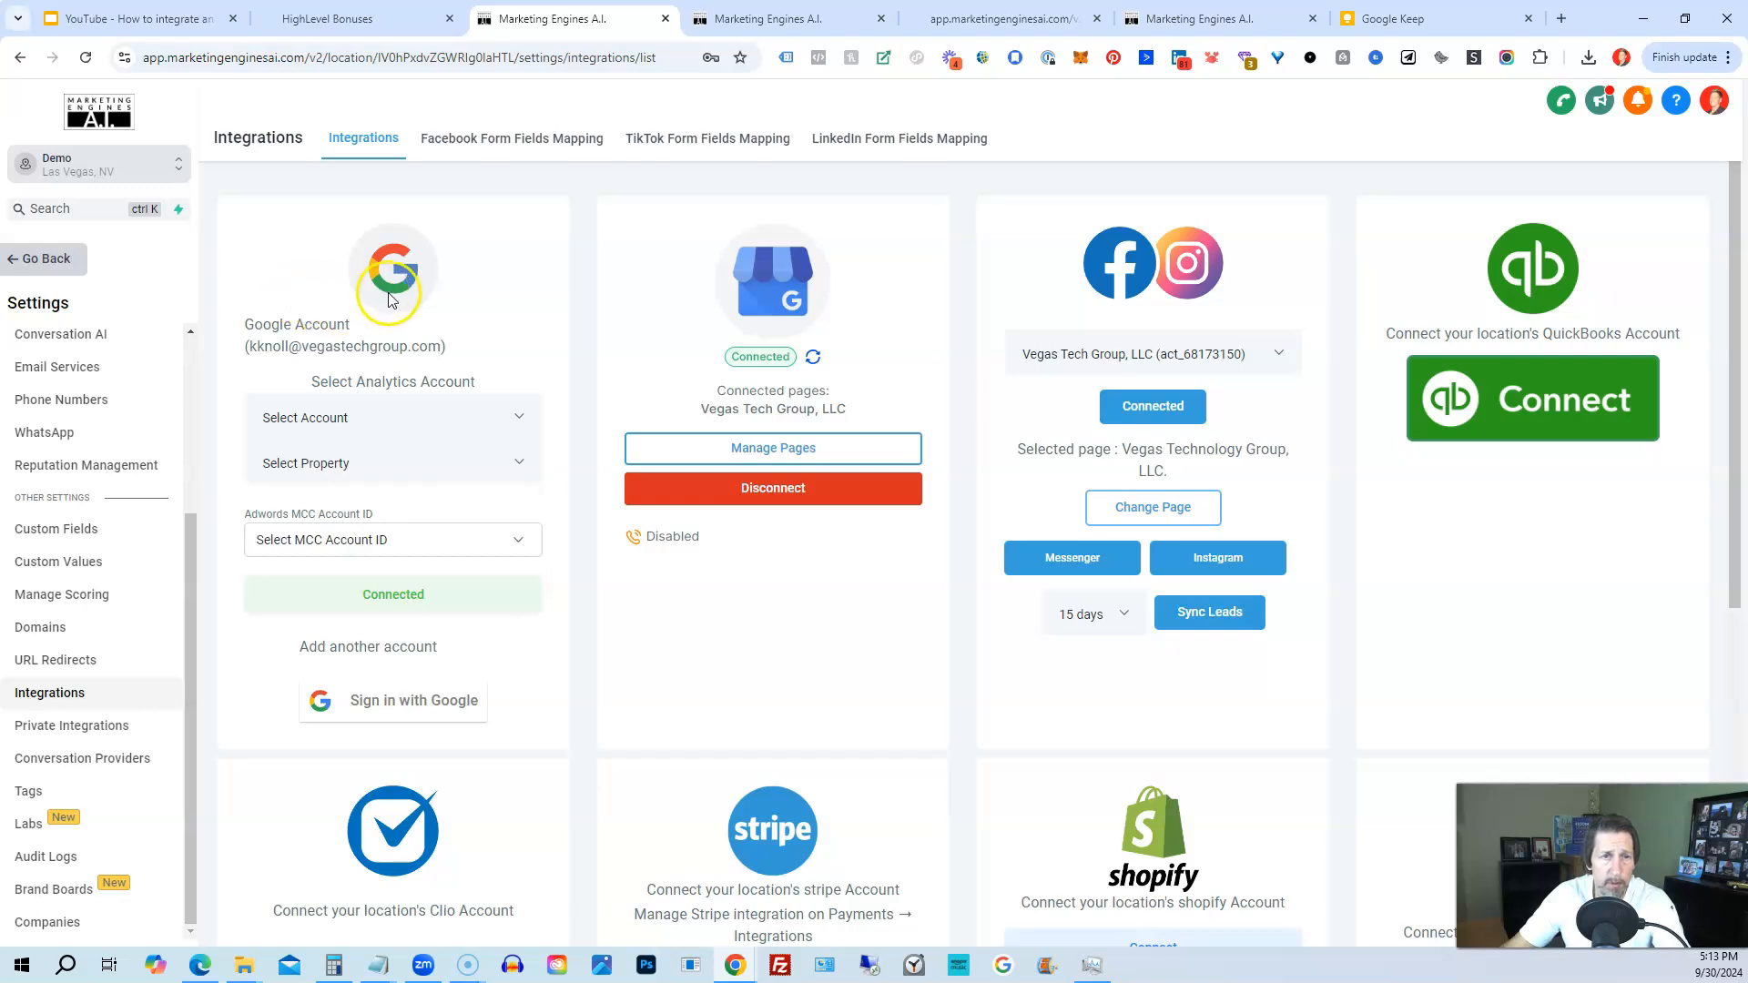
pyautogui.moveTo(995, 168)
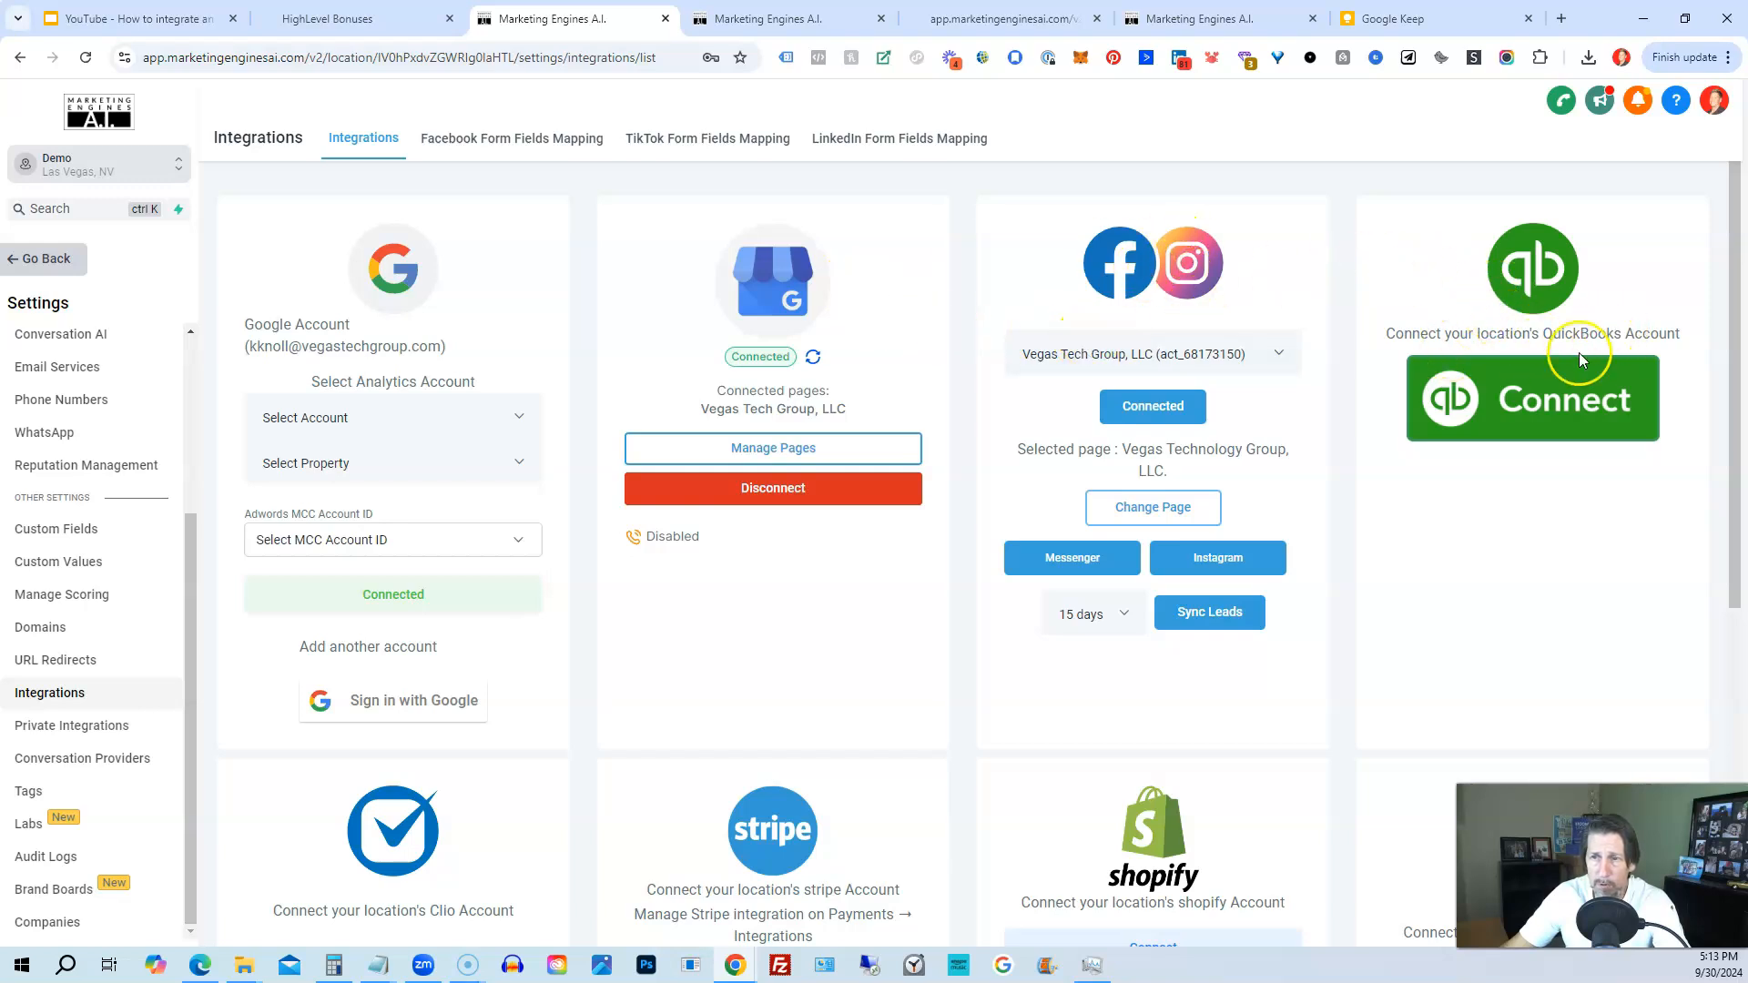
pyautogui.scroll(-3)
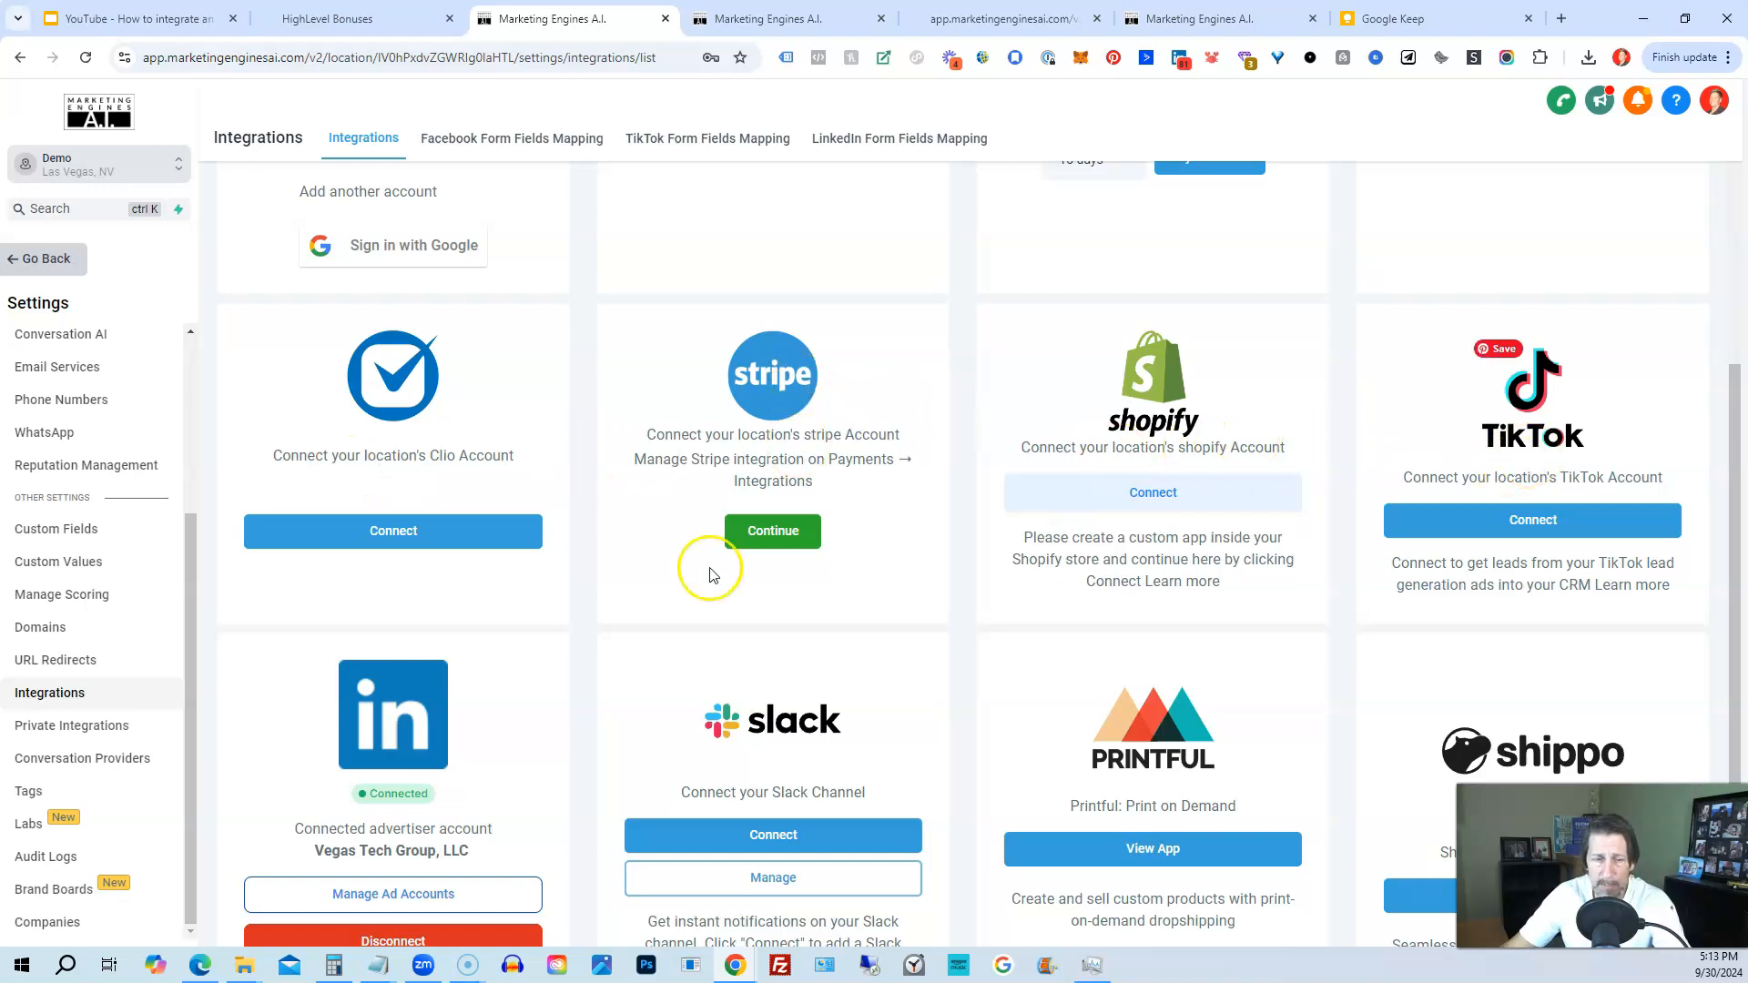
pyautogui.scroll(-3)
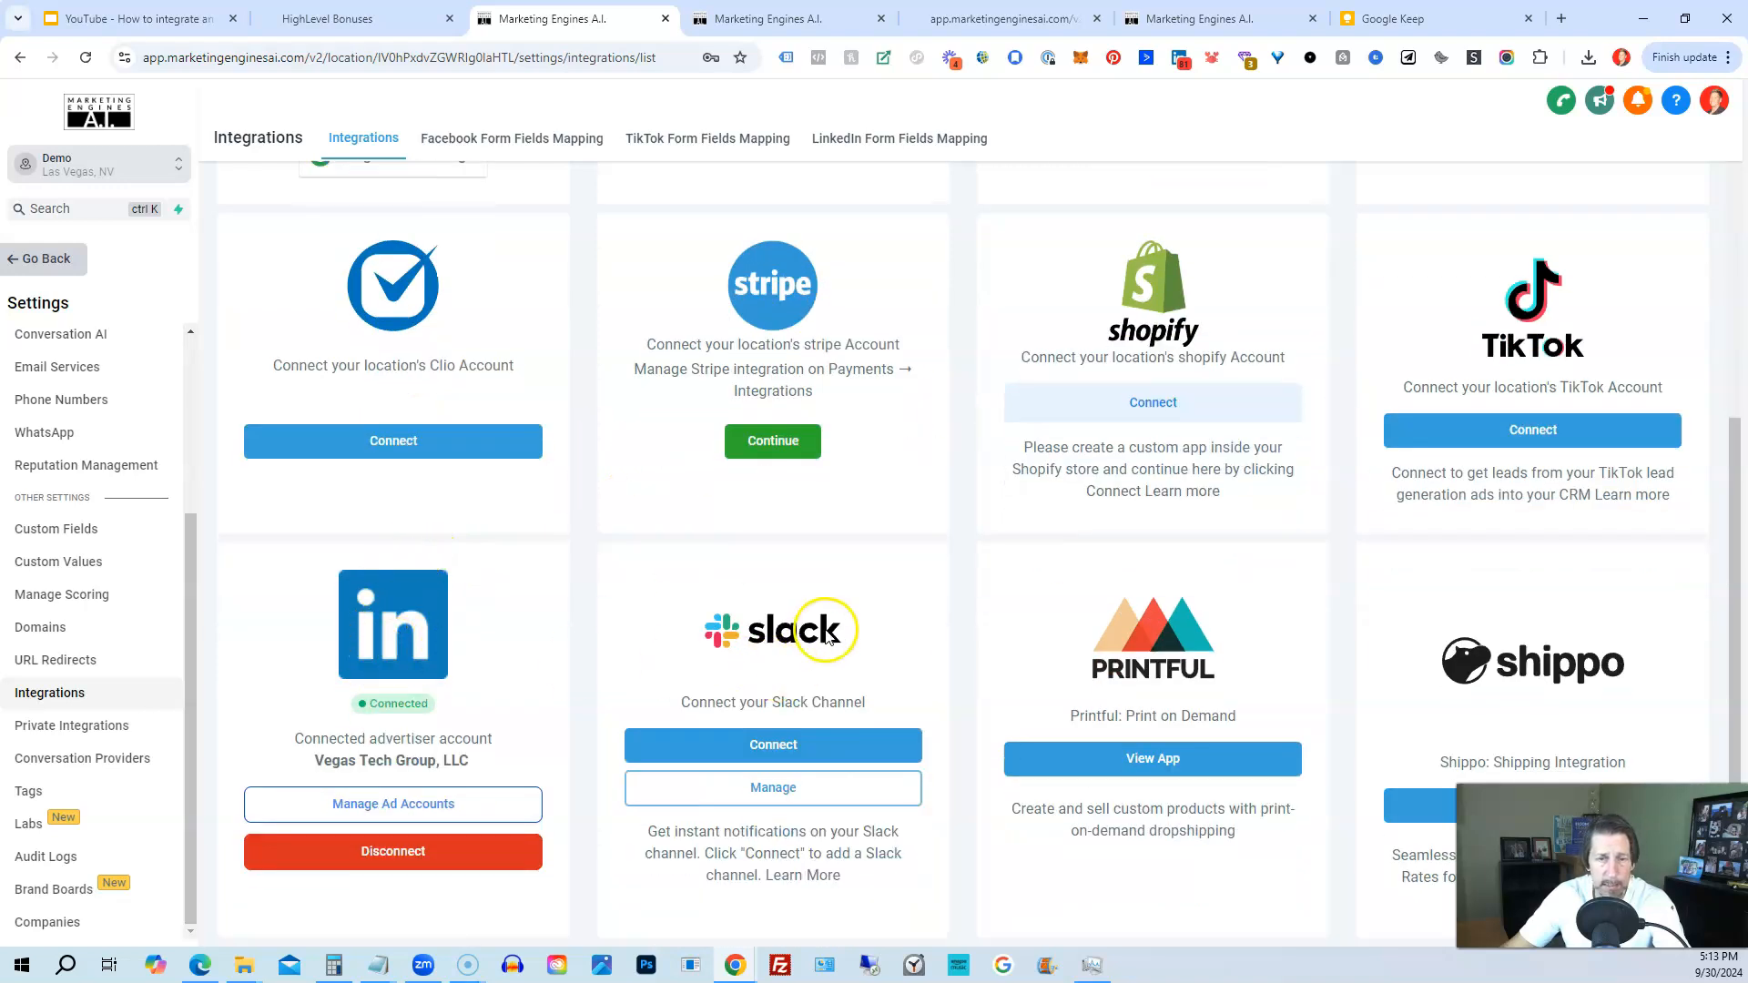
pyautogui.moveTo(1476, 709)
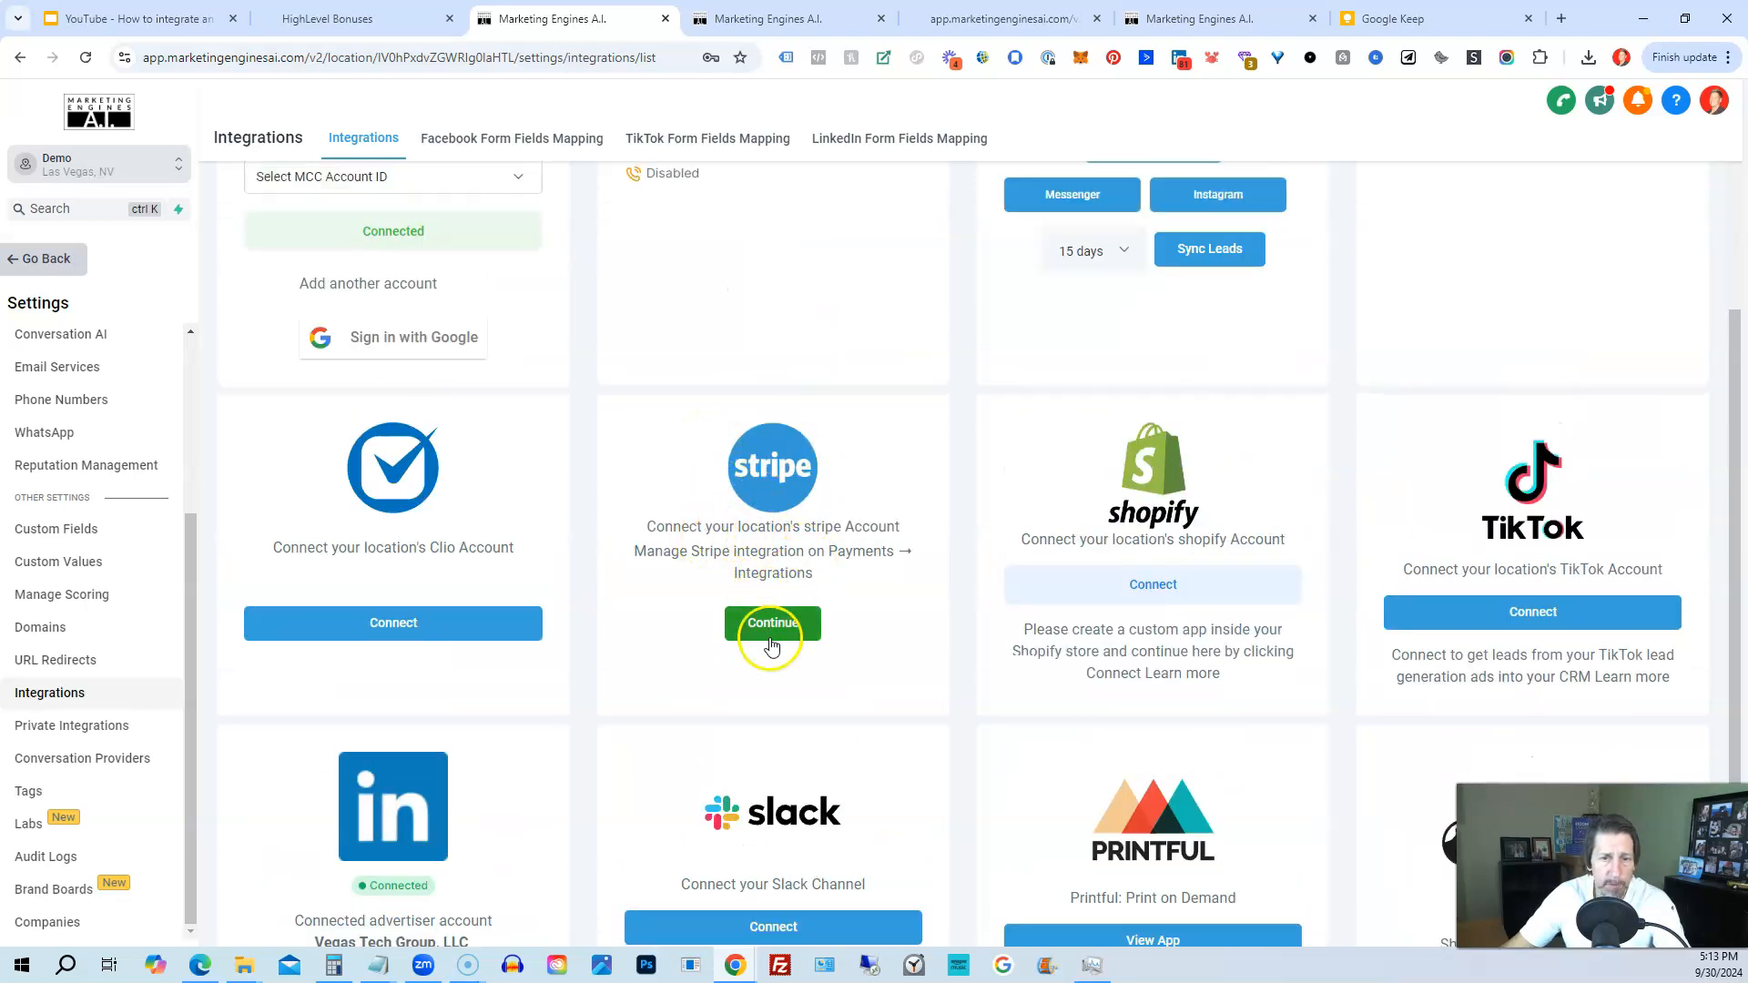
# Open Stripe's payment integration and manage it, showing live and test modes enabled.
pyautogui.click(772, 623)
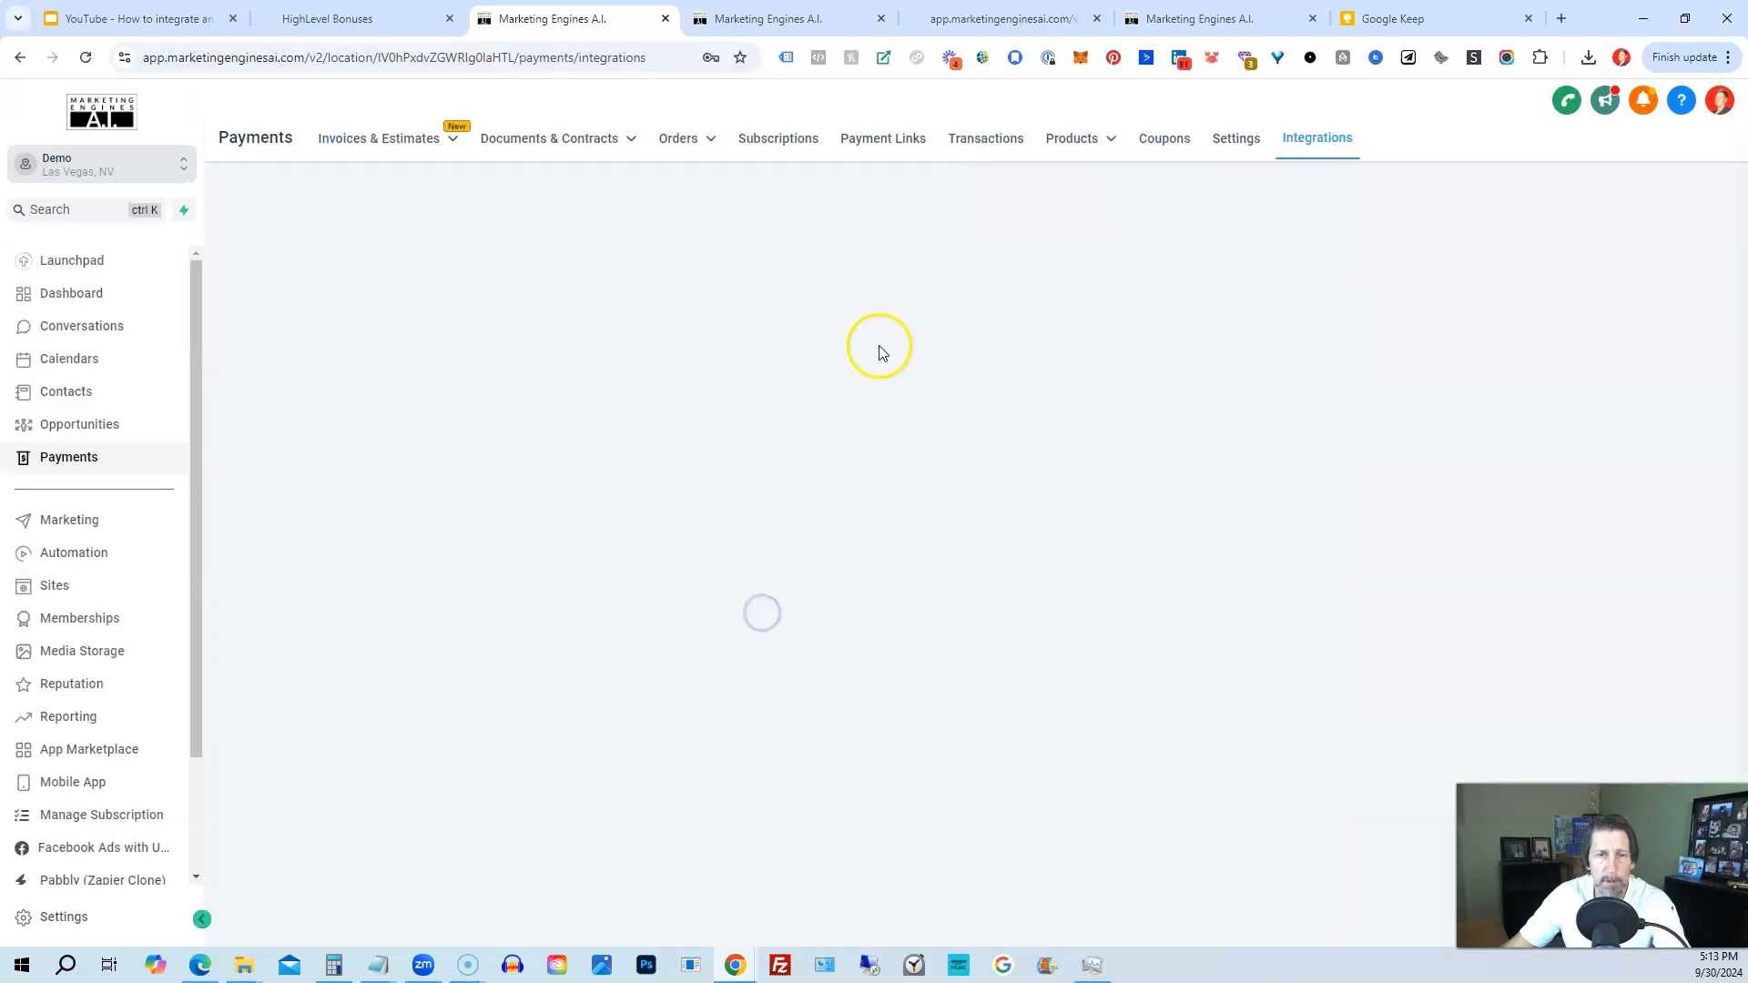
pyautogui.moveTo(1062, 210)
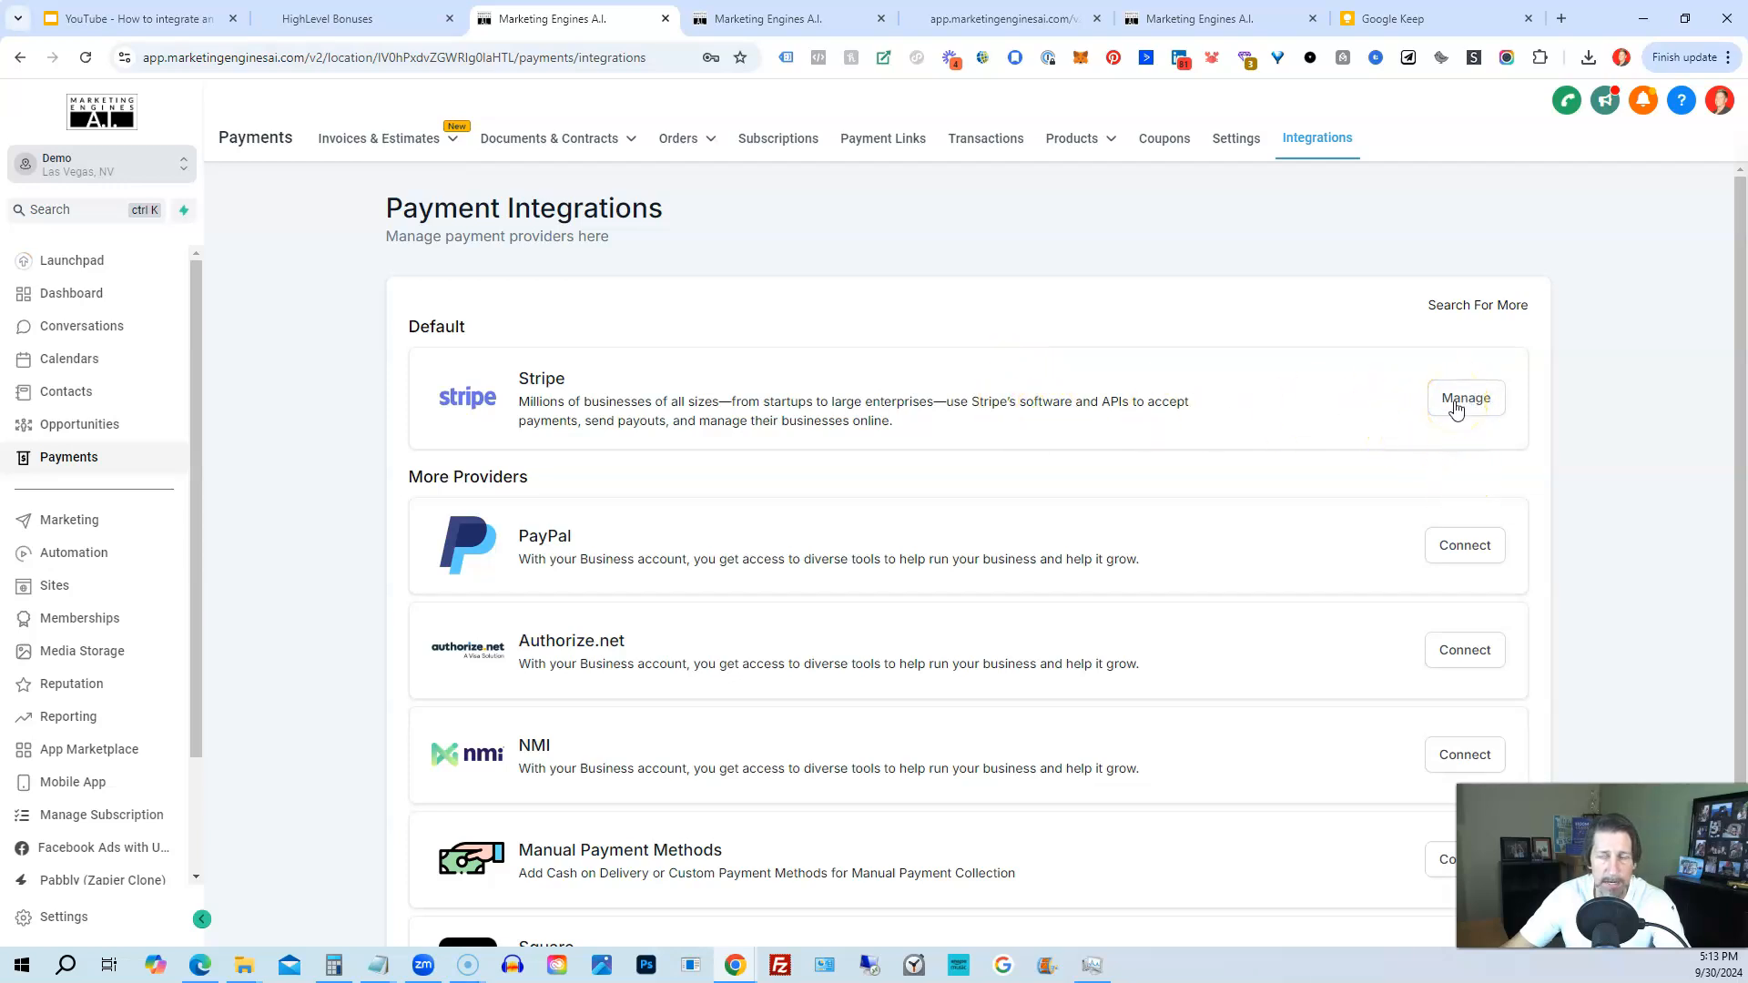
pyautogui.click(1465, 399)
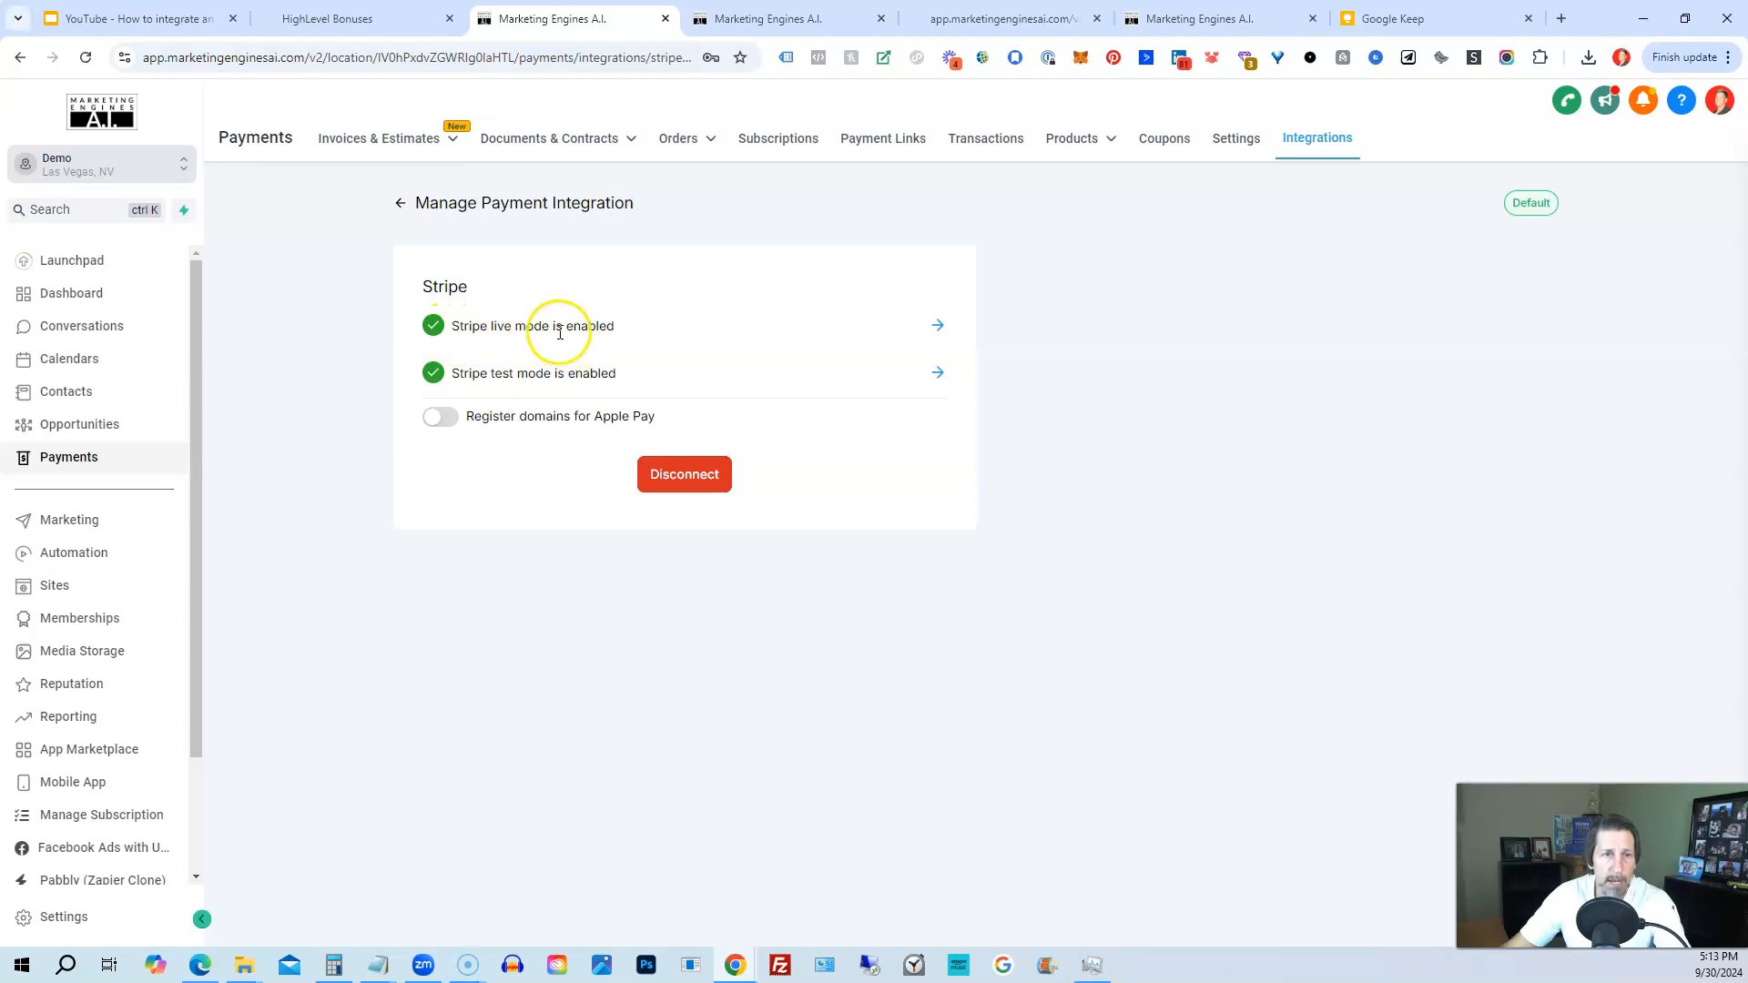
pyautogui.moveTo(491, 374)
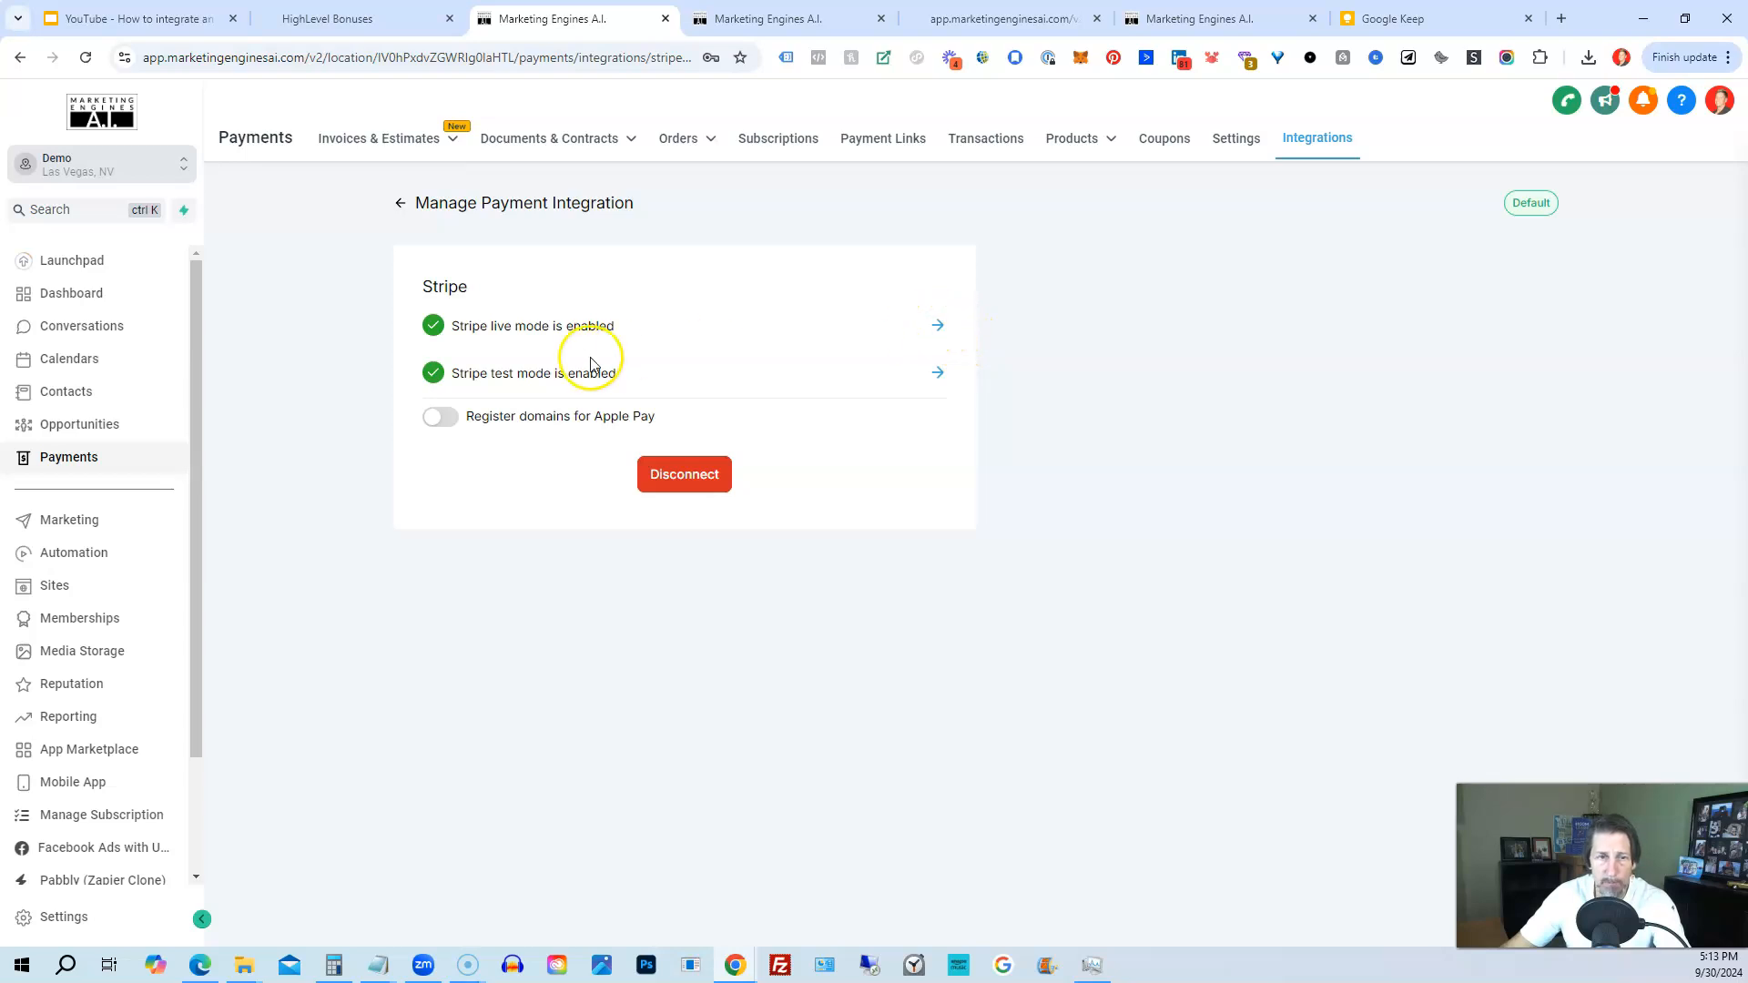
pyautogui.moveTo(627, 295)
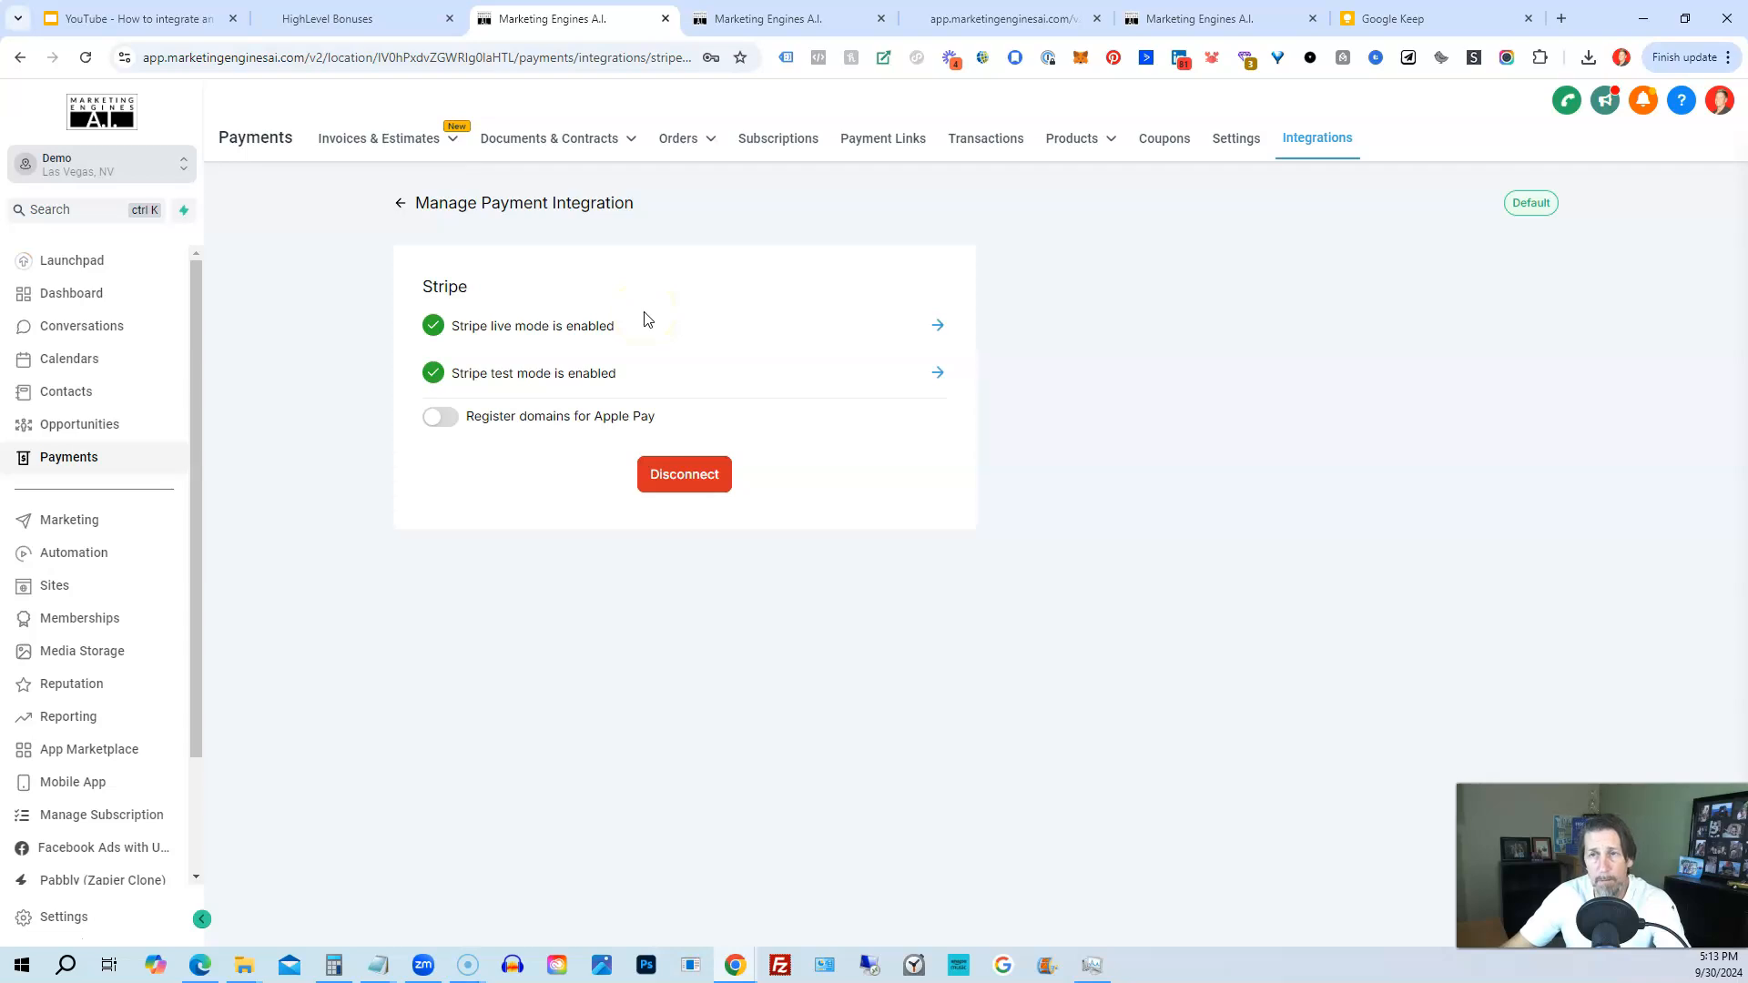
pyautogui.moveTo(511, 197)
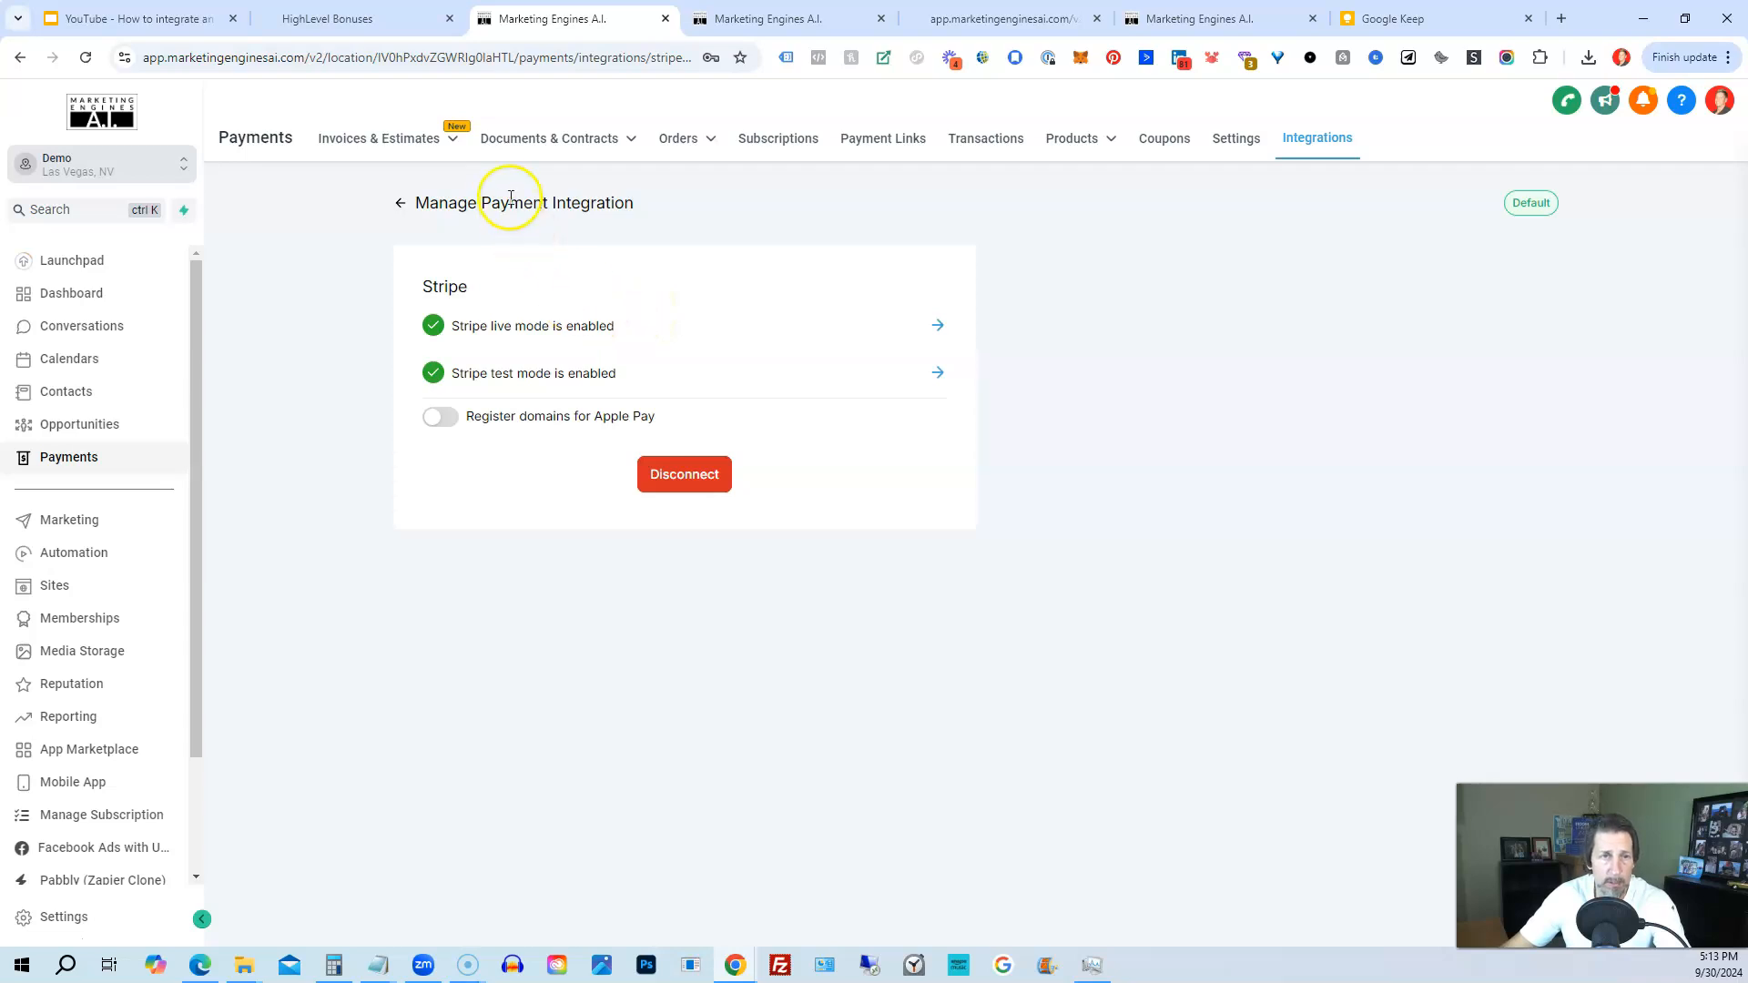
pyautogui.moveTo(422, 248)
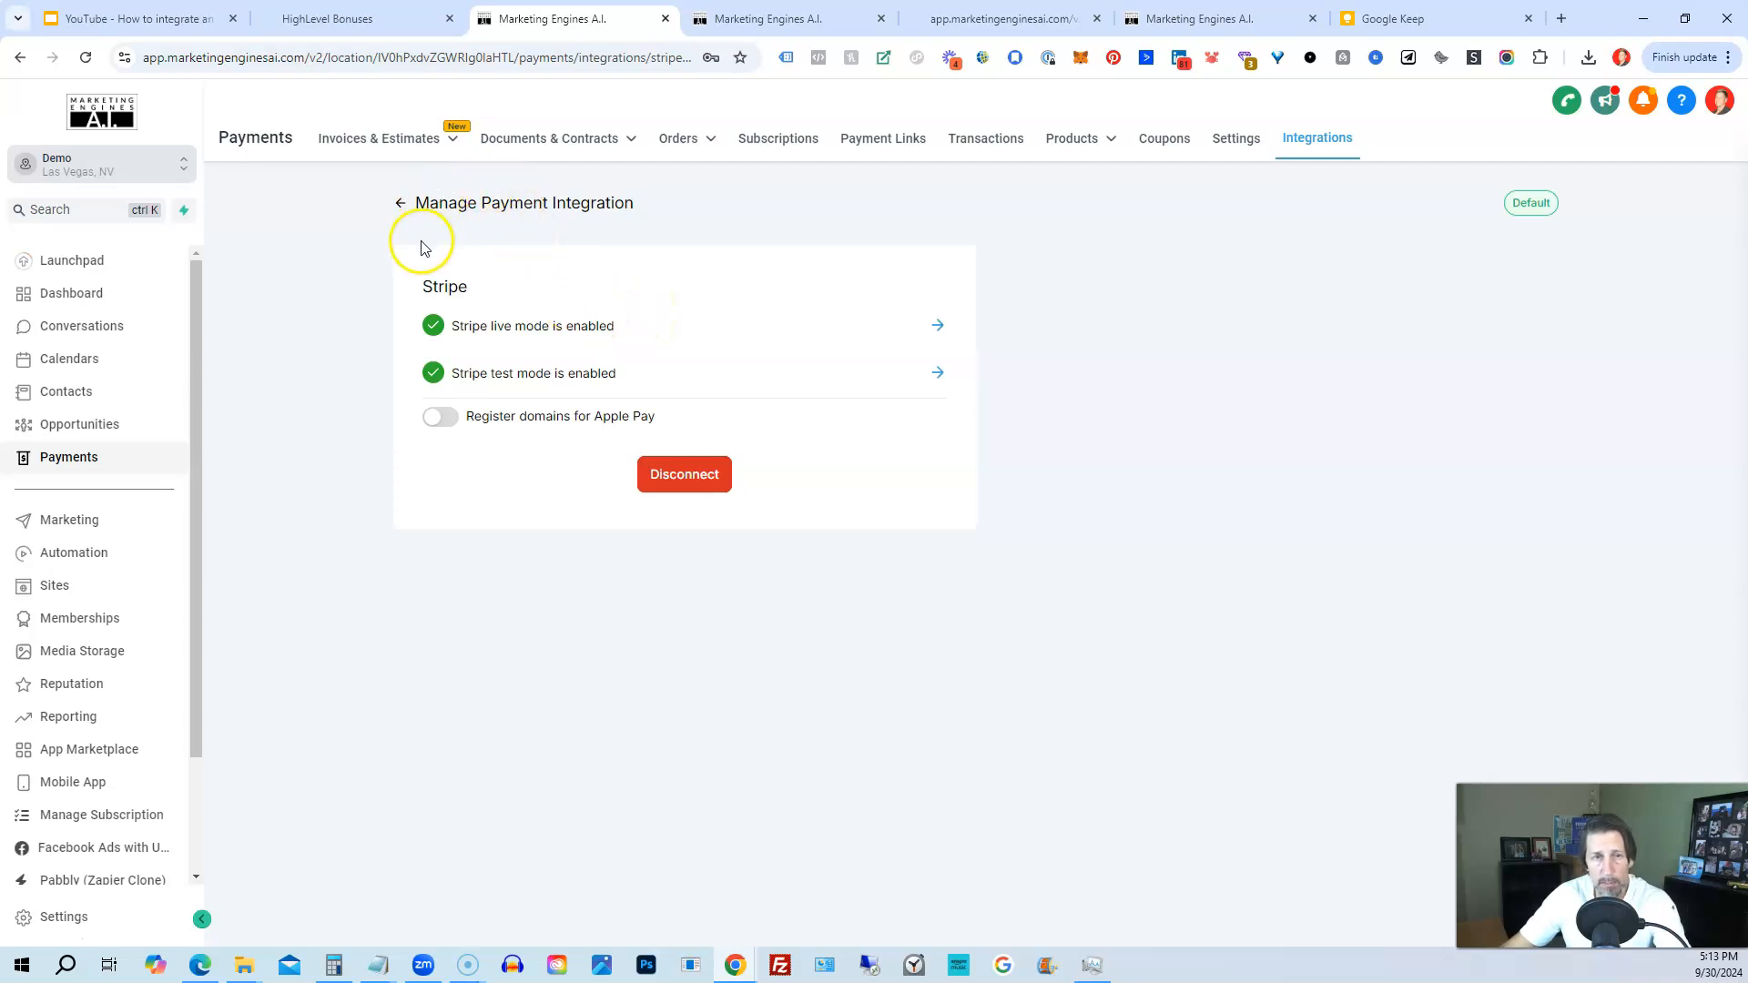
pyautogui.moveTo(473, 246)
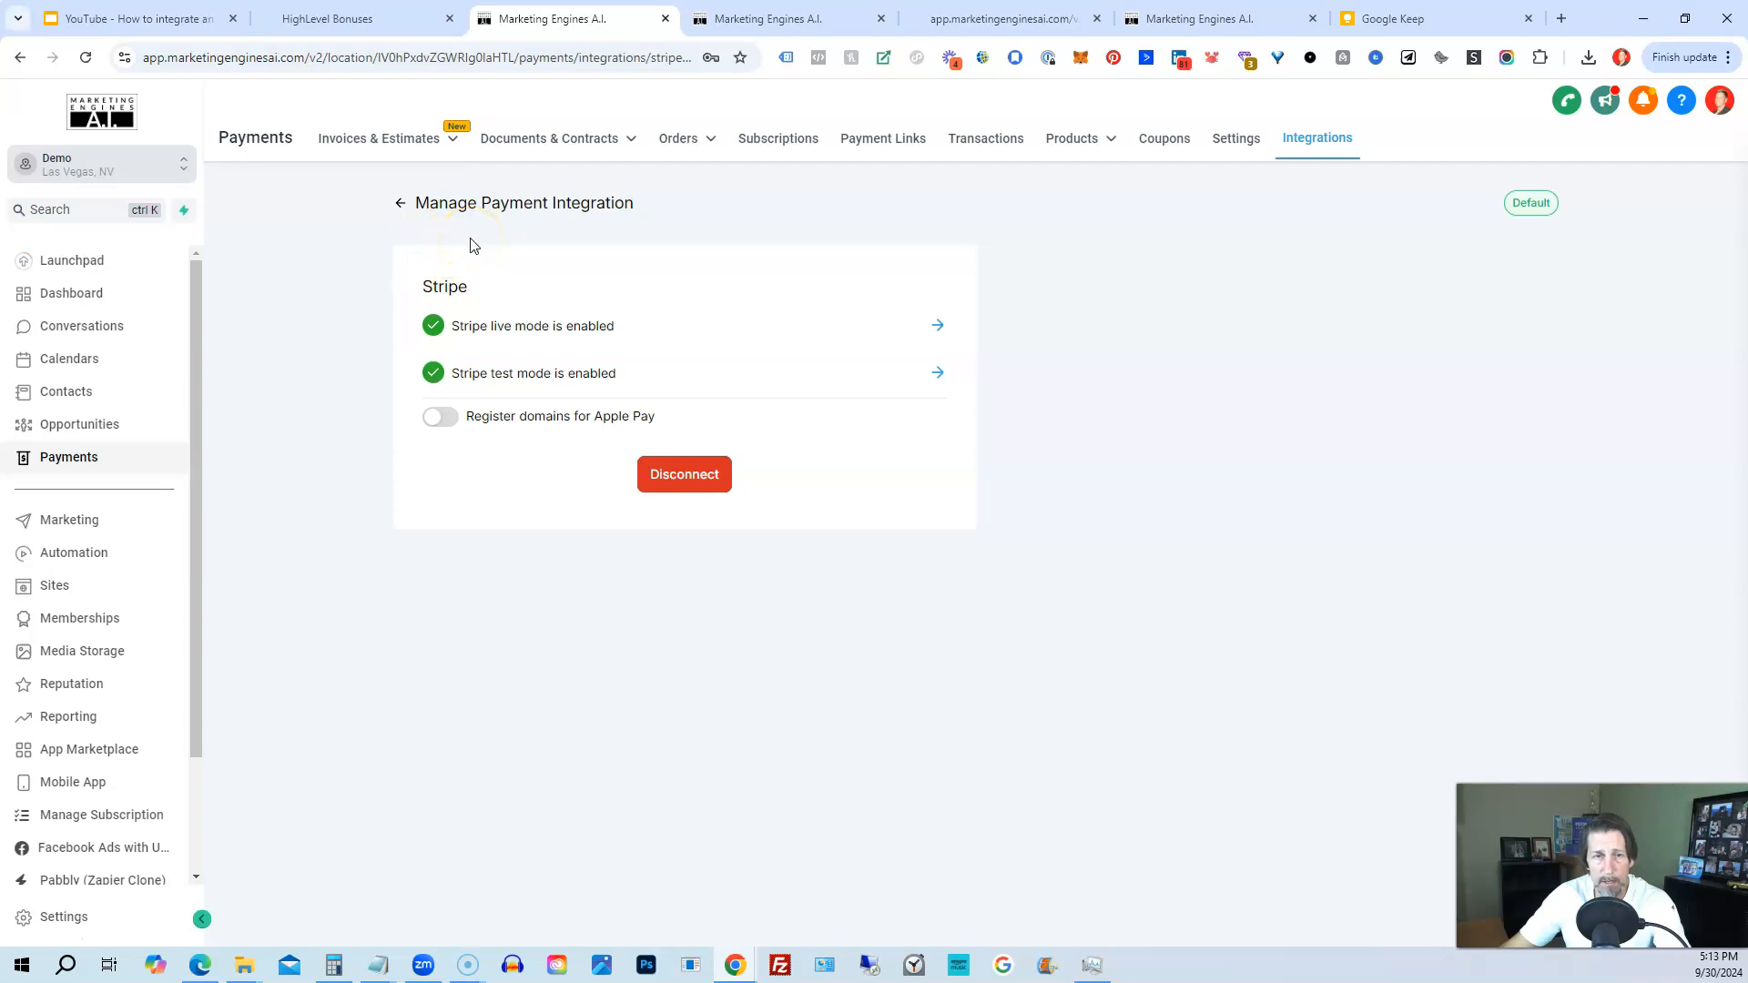
pyautogui.moveTo(630, 299)
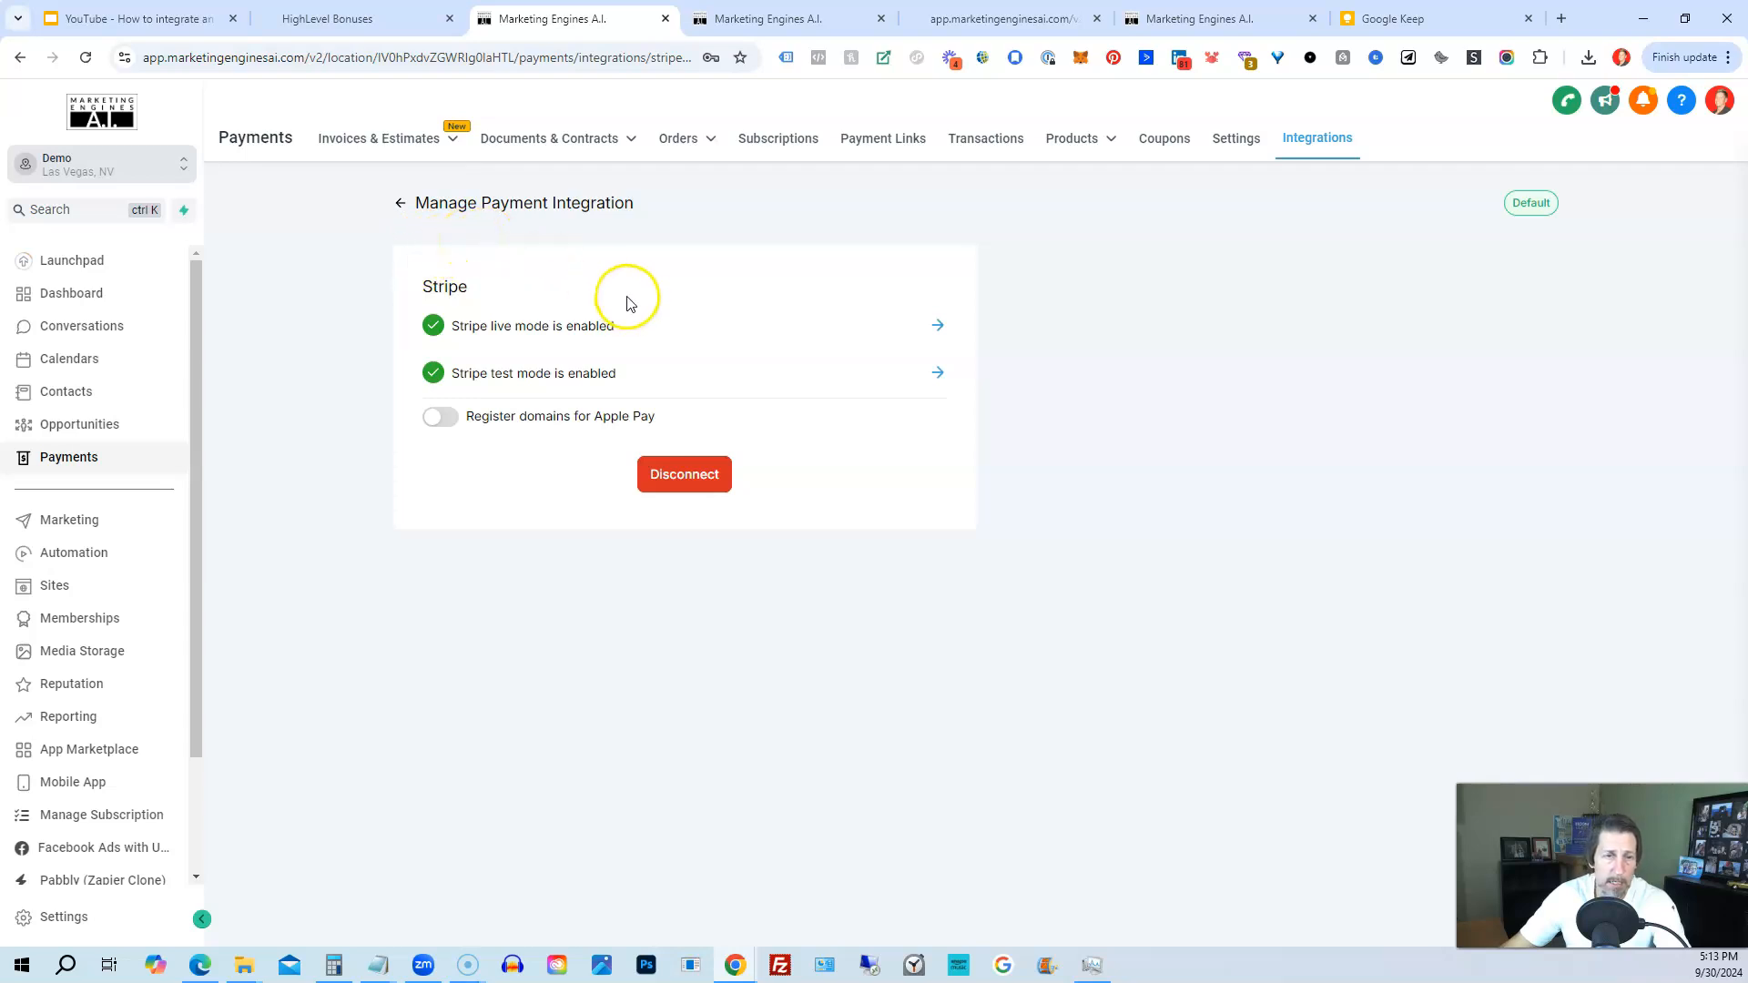
pyautogui.moveTo(846, 268)
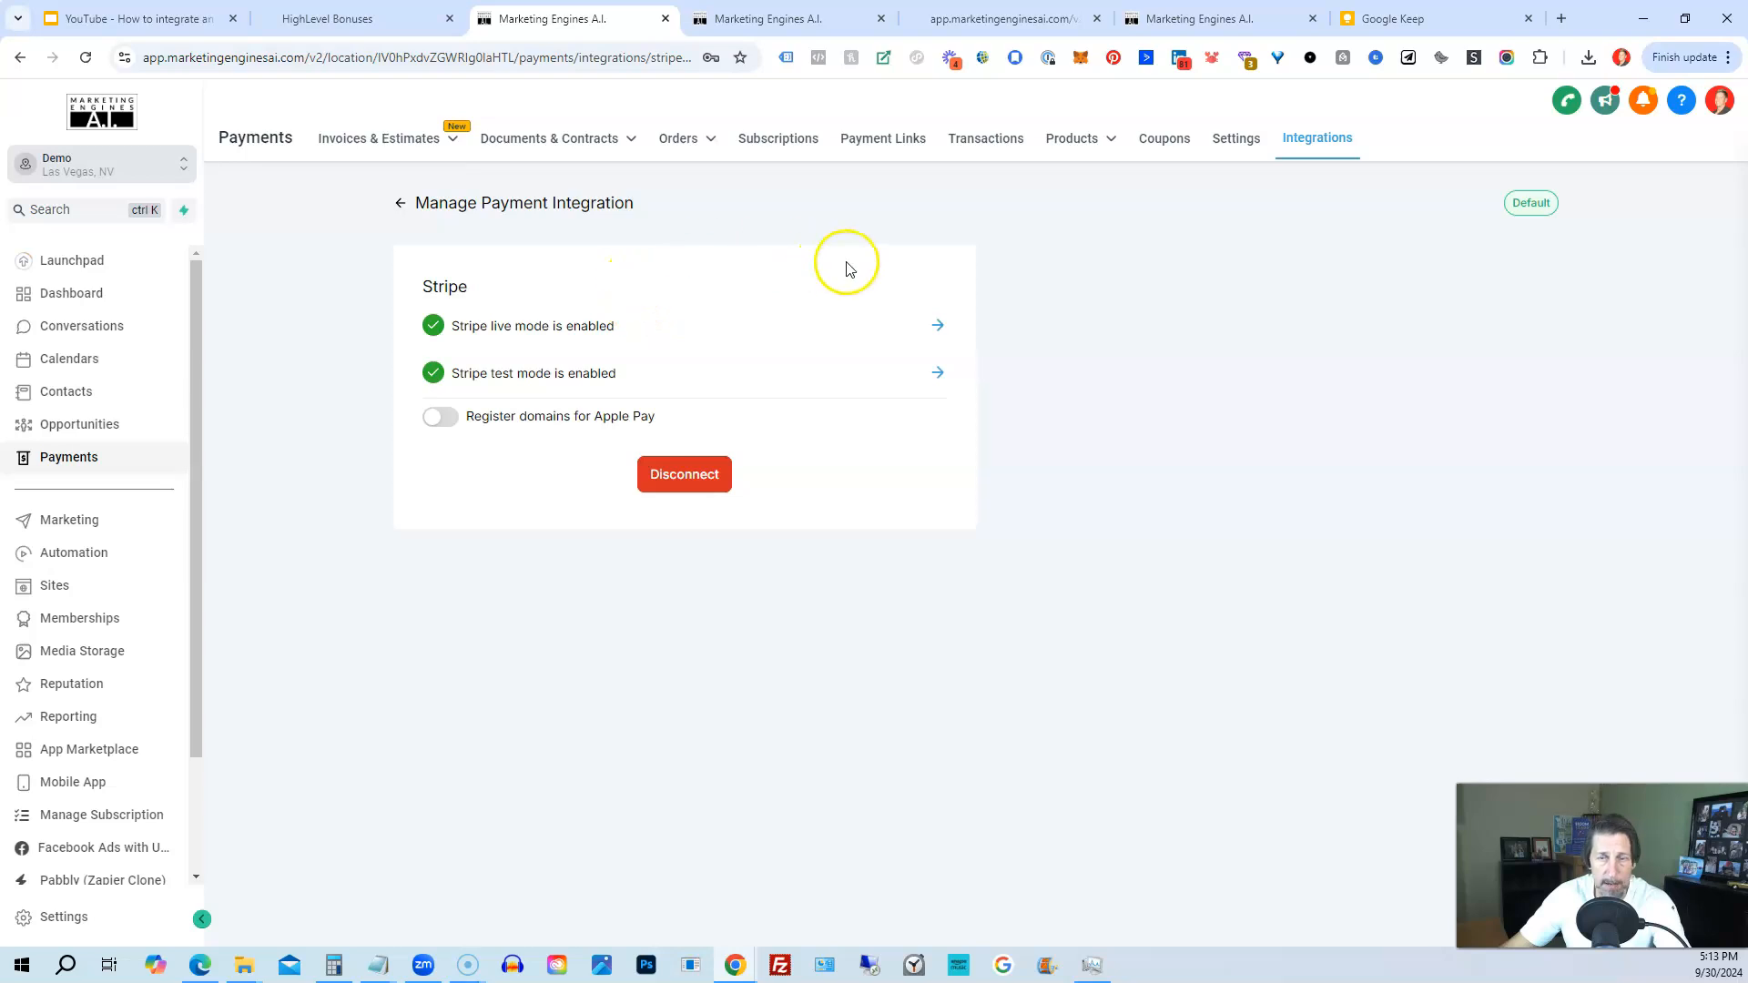
pyautogui.moveTo(784, 284)
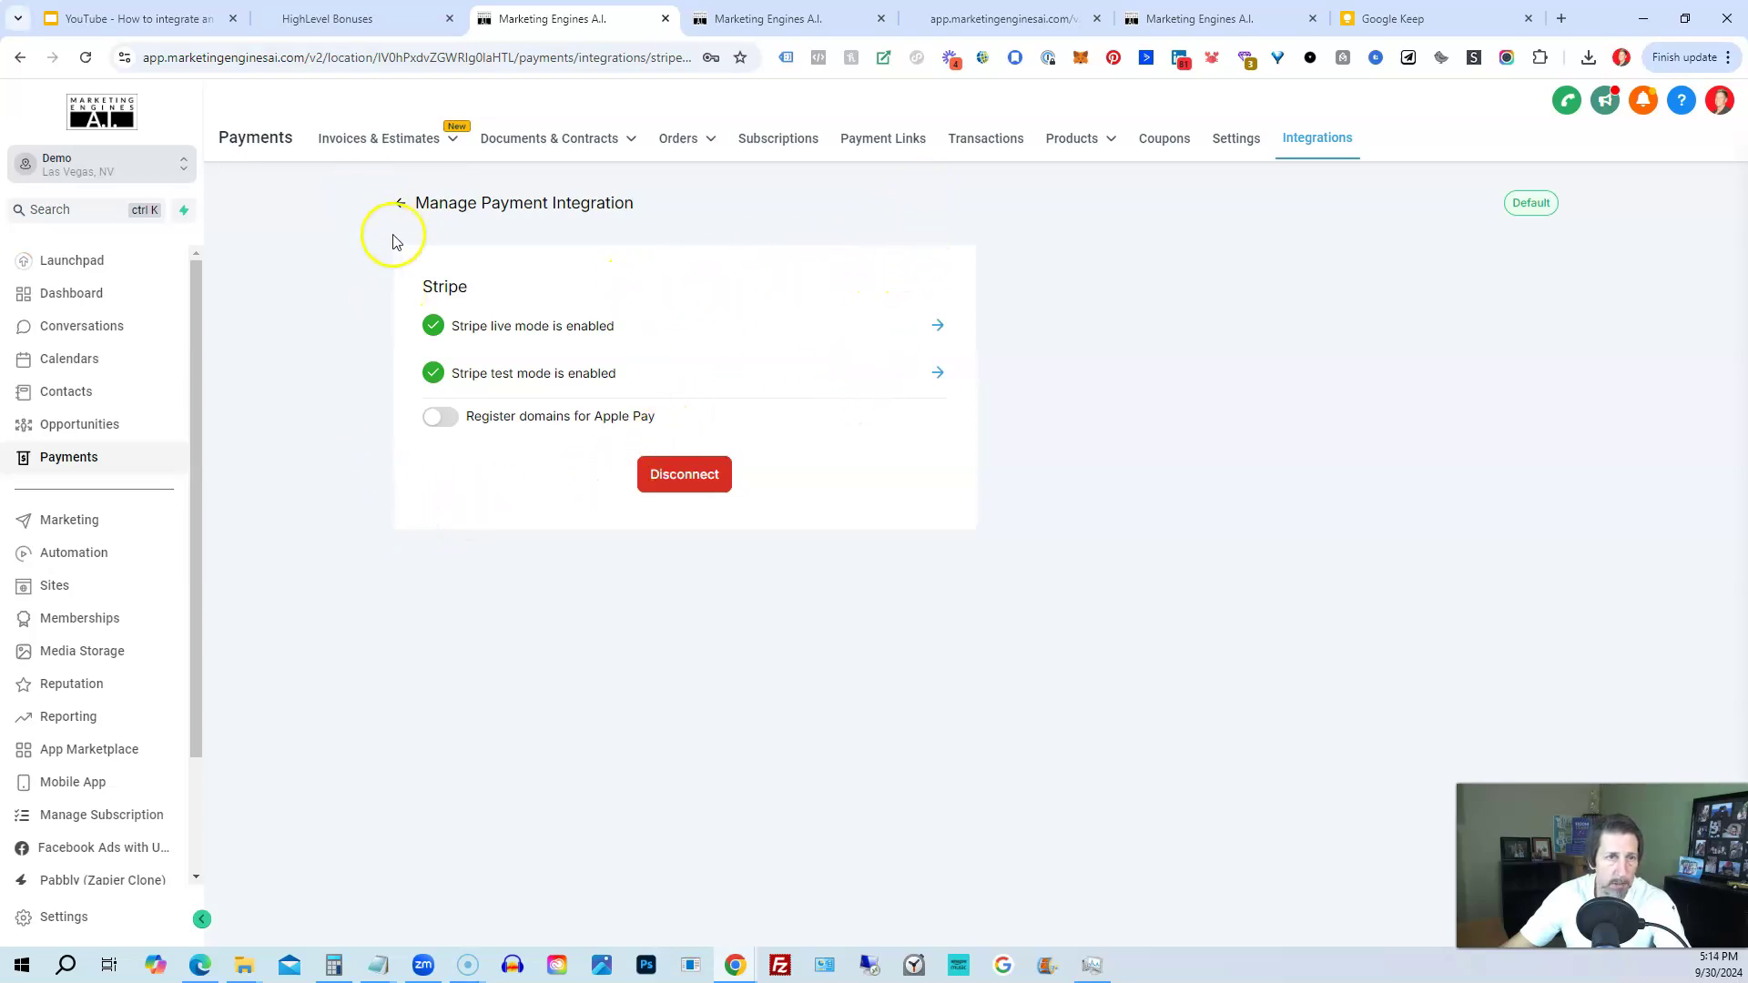
# Go back to the payment providers list, then open the Automation workflow list.
pyautogui.click(400, 203)
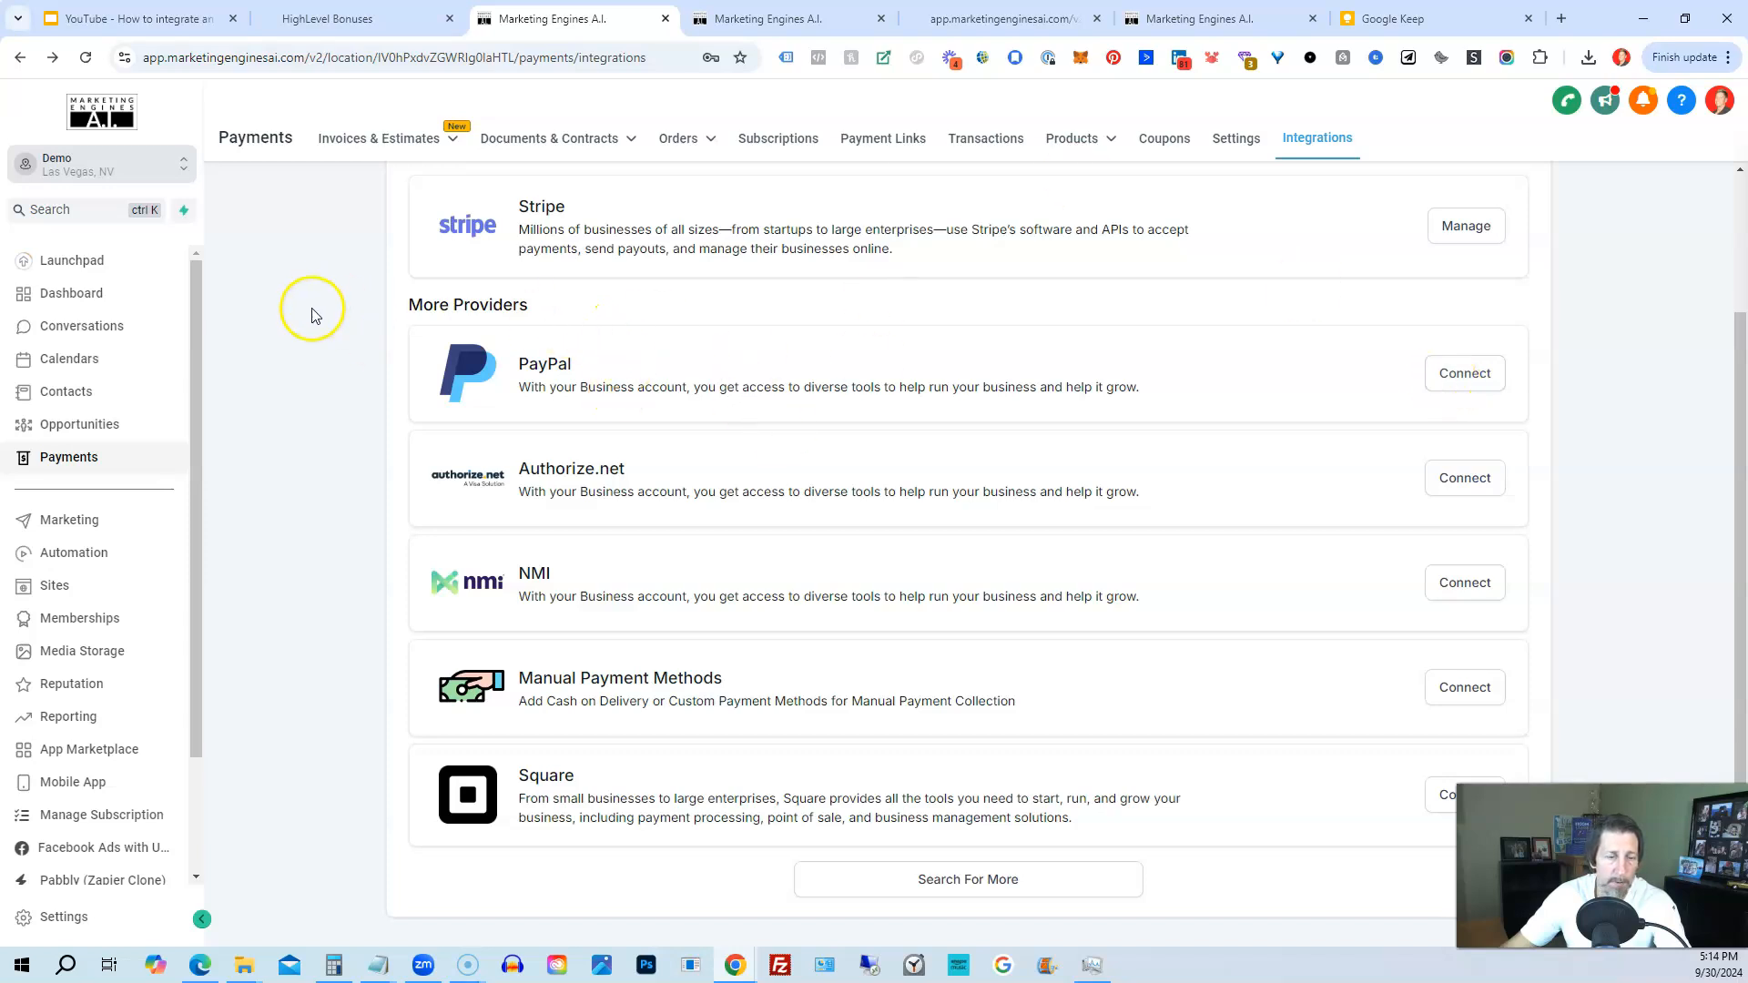
pyautogui.scroll(-3)
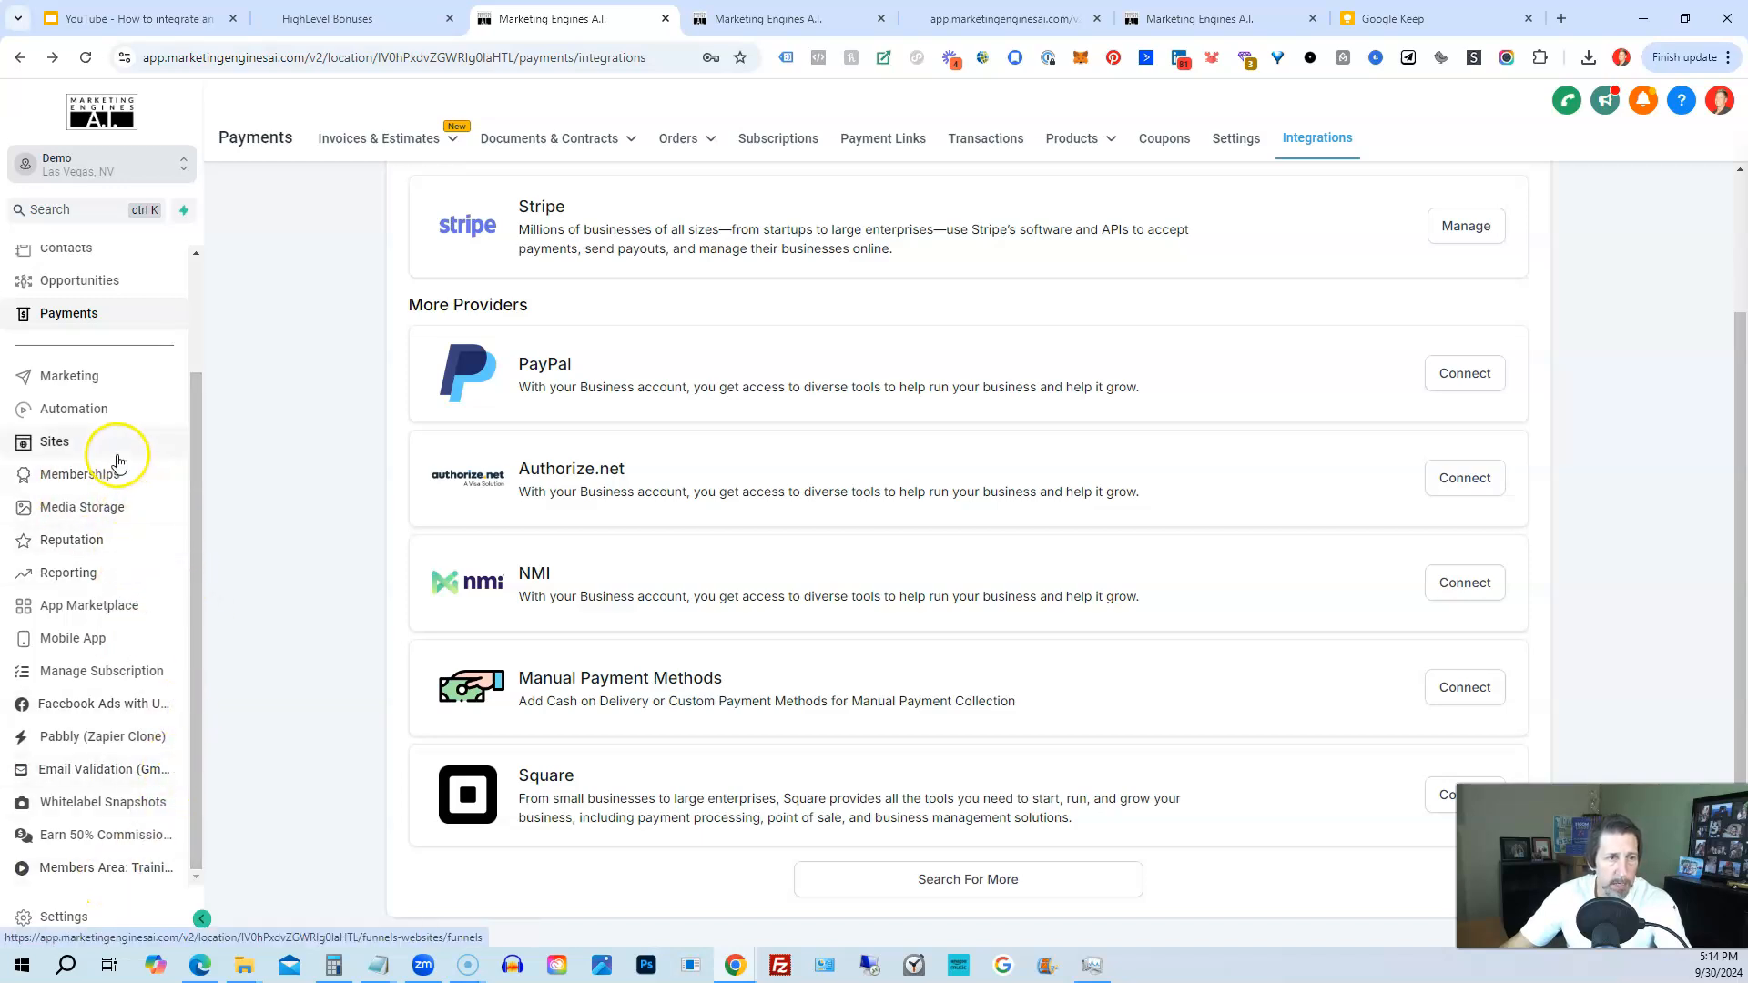
pyautogui.click(73, 409)
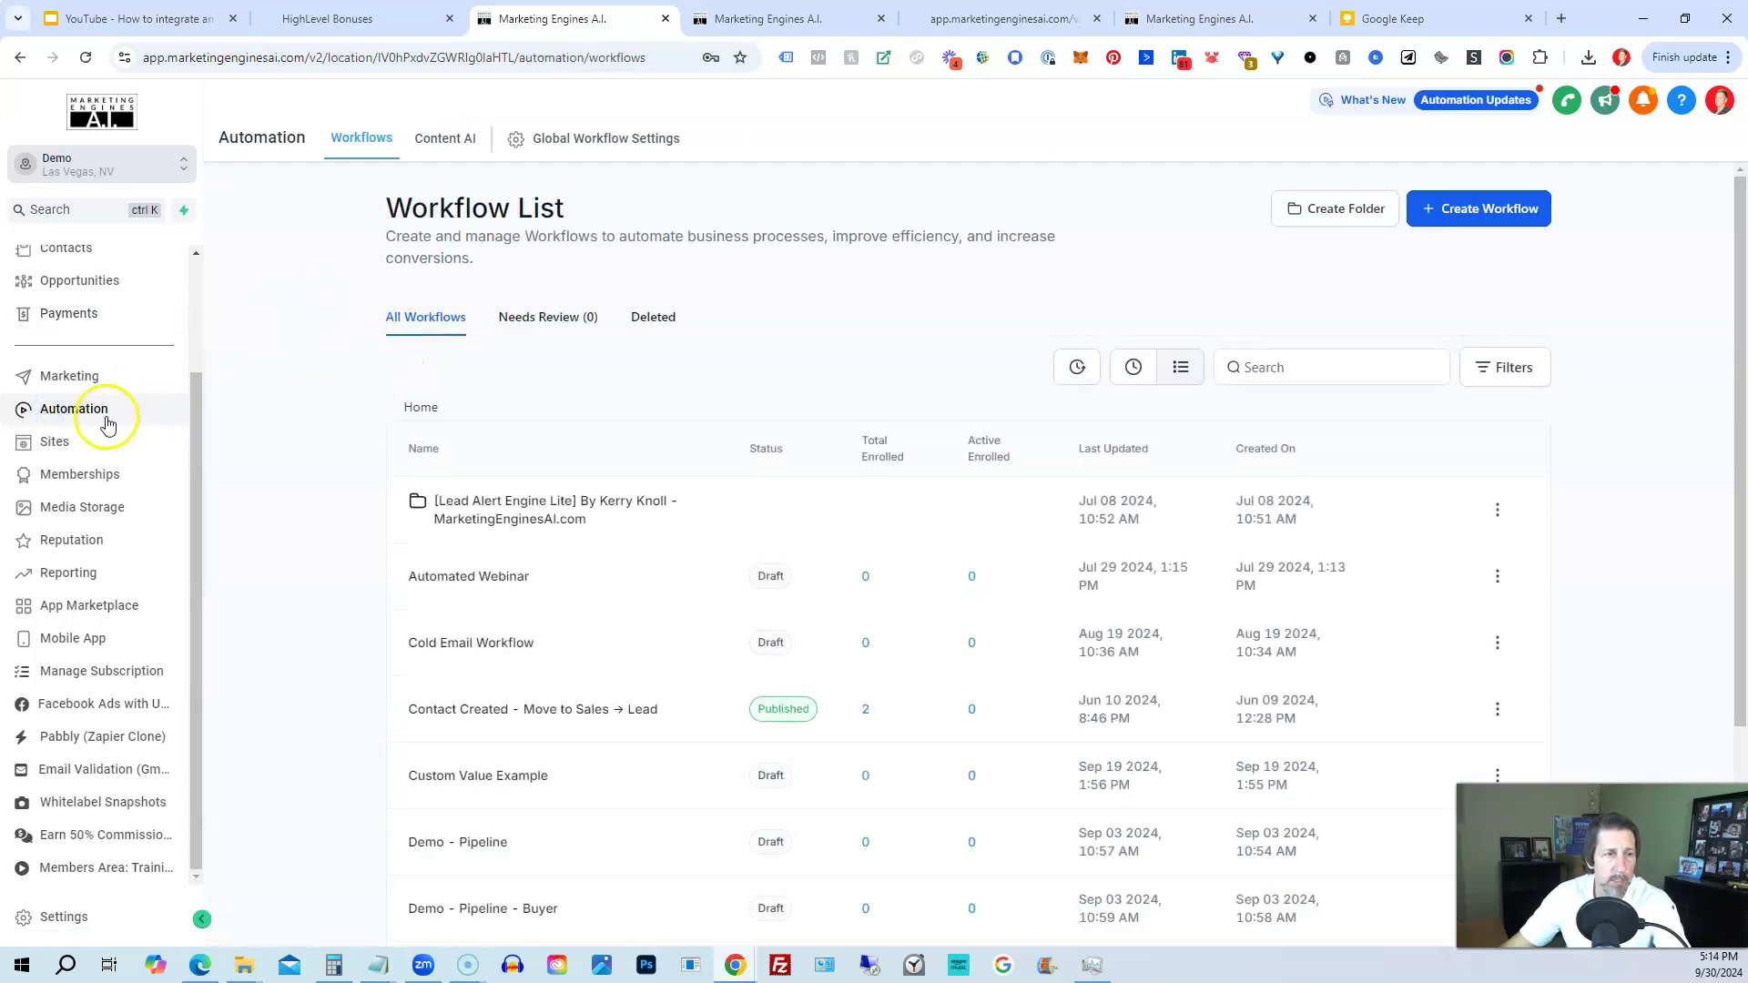
# Create a new blank workflow, dismiss the opportunities notice, and name it 'Webhook Example'.
pyautogui.click(1479, 208)
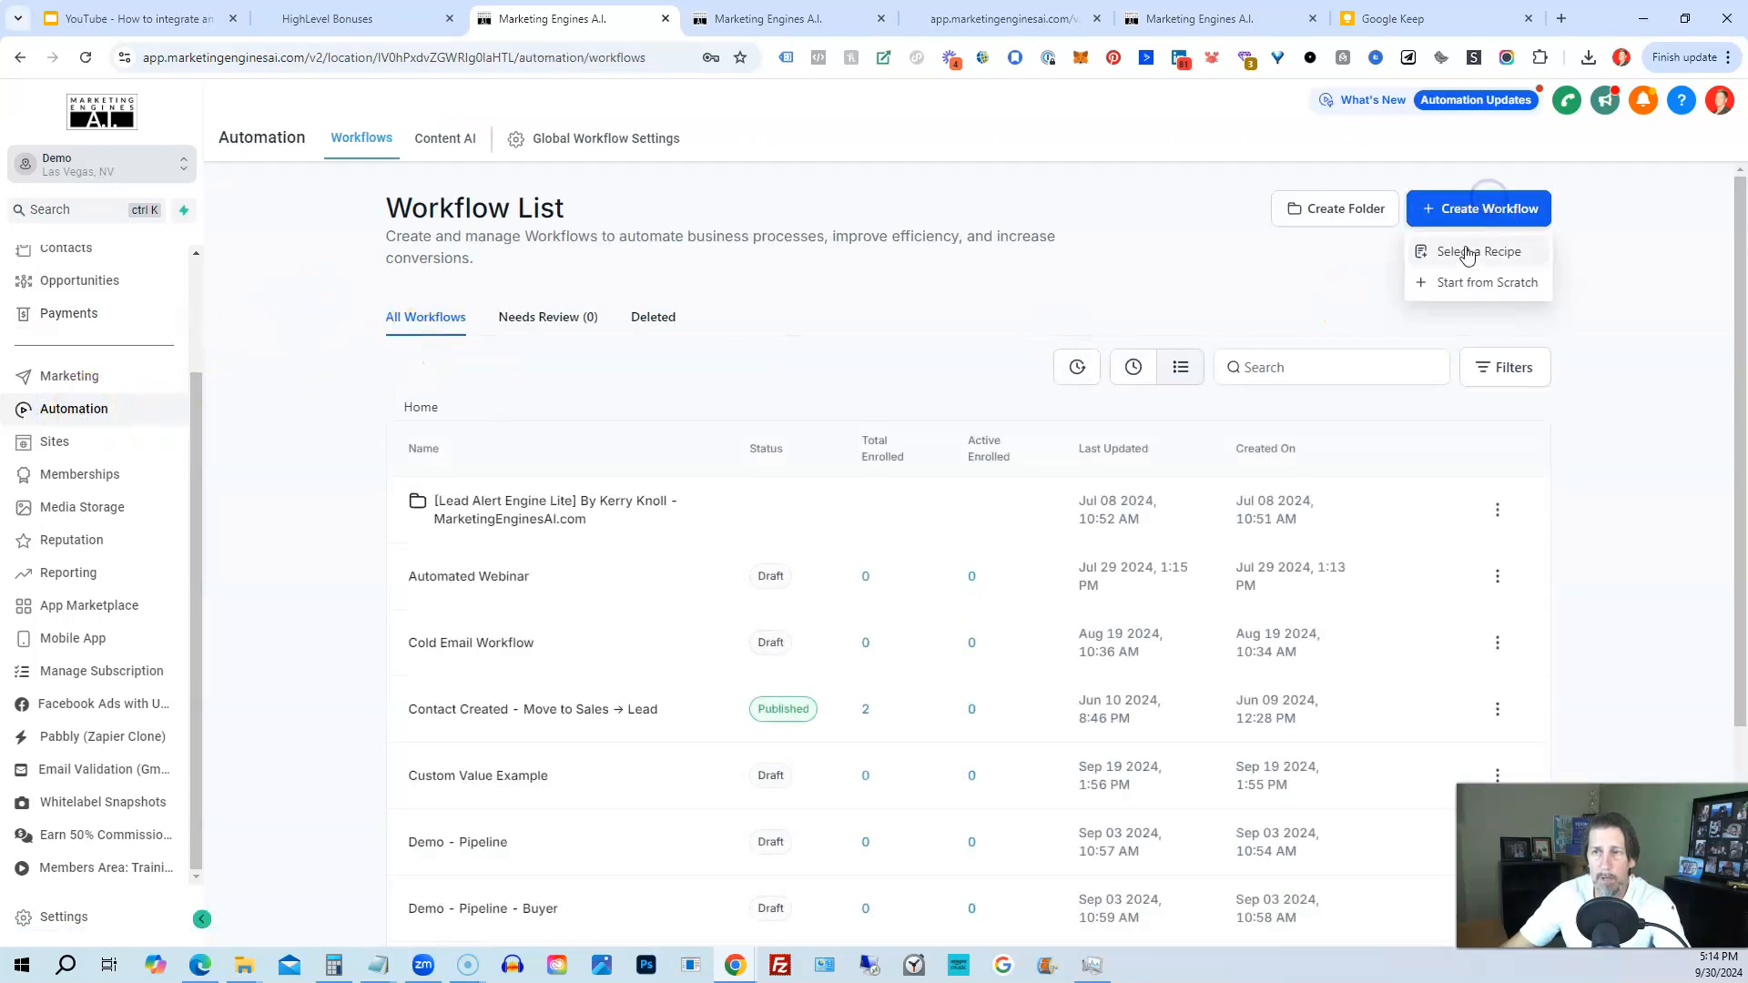
pyautogui.click(1486, 282)
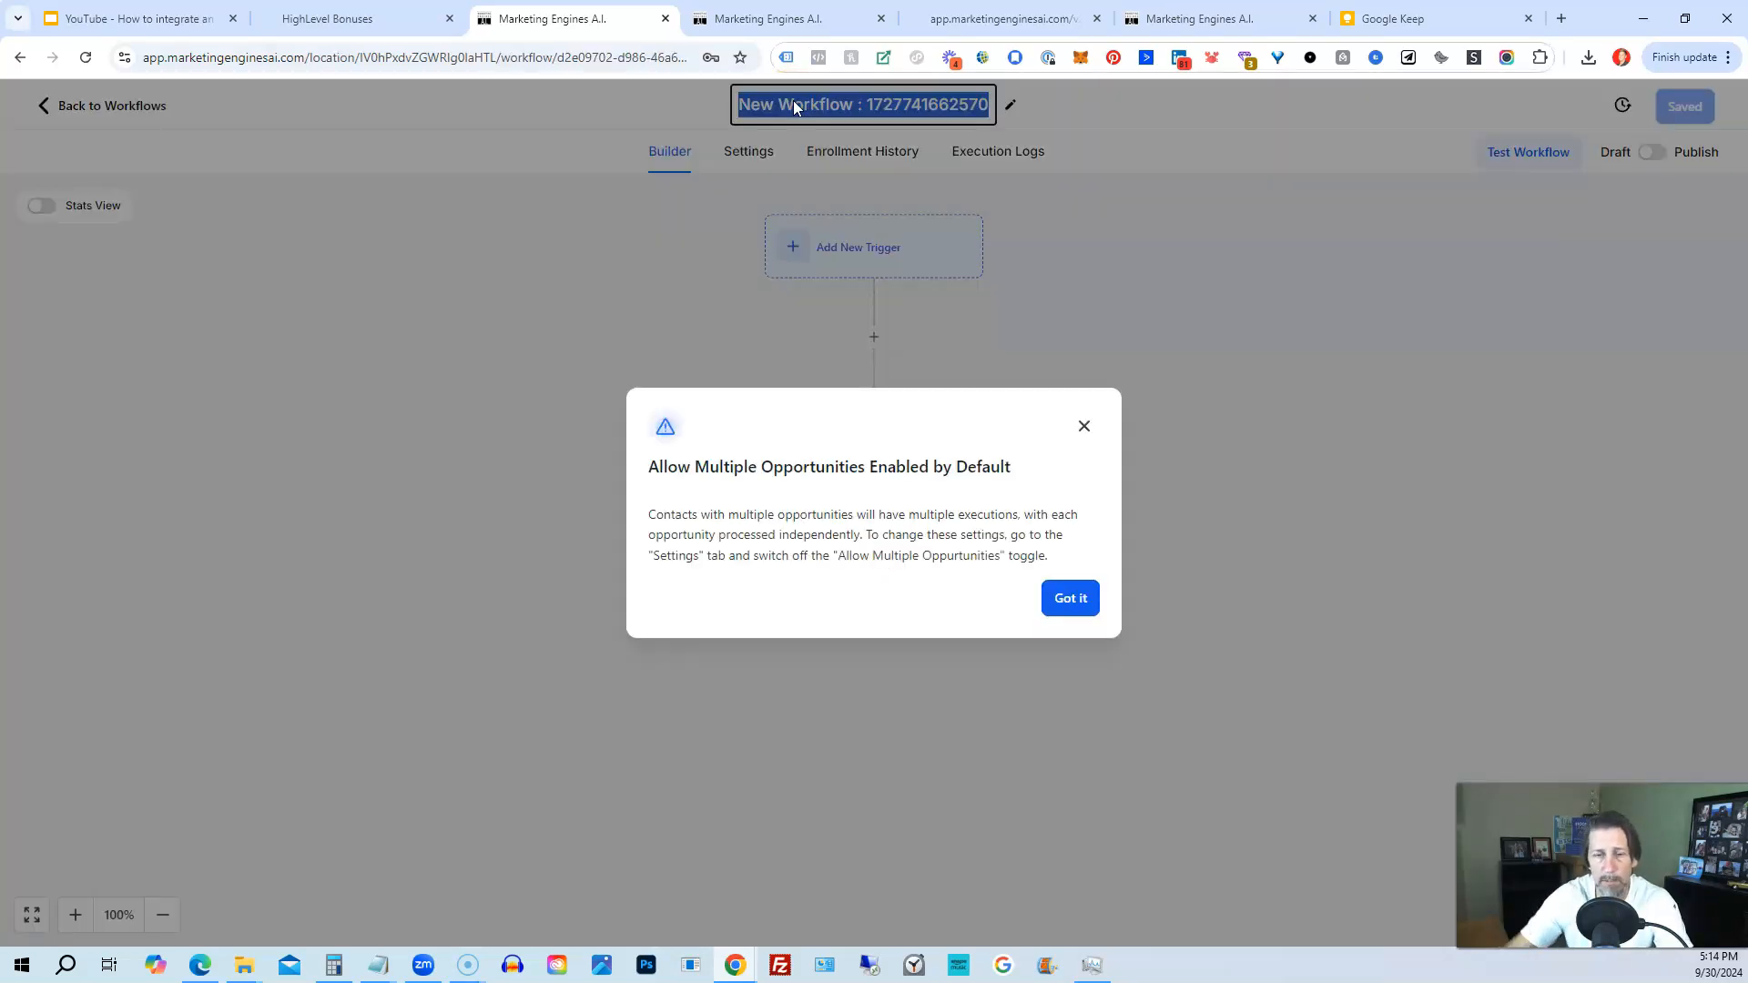
pyautogui.click(1070, 598)
pyautogui.write('W')
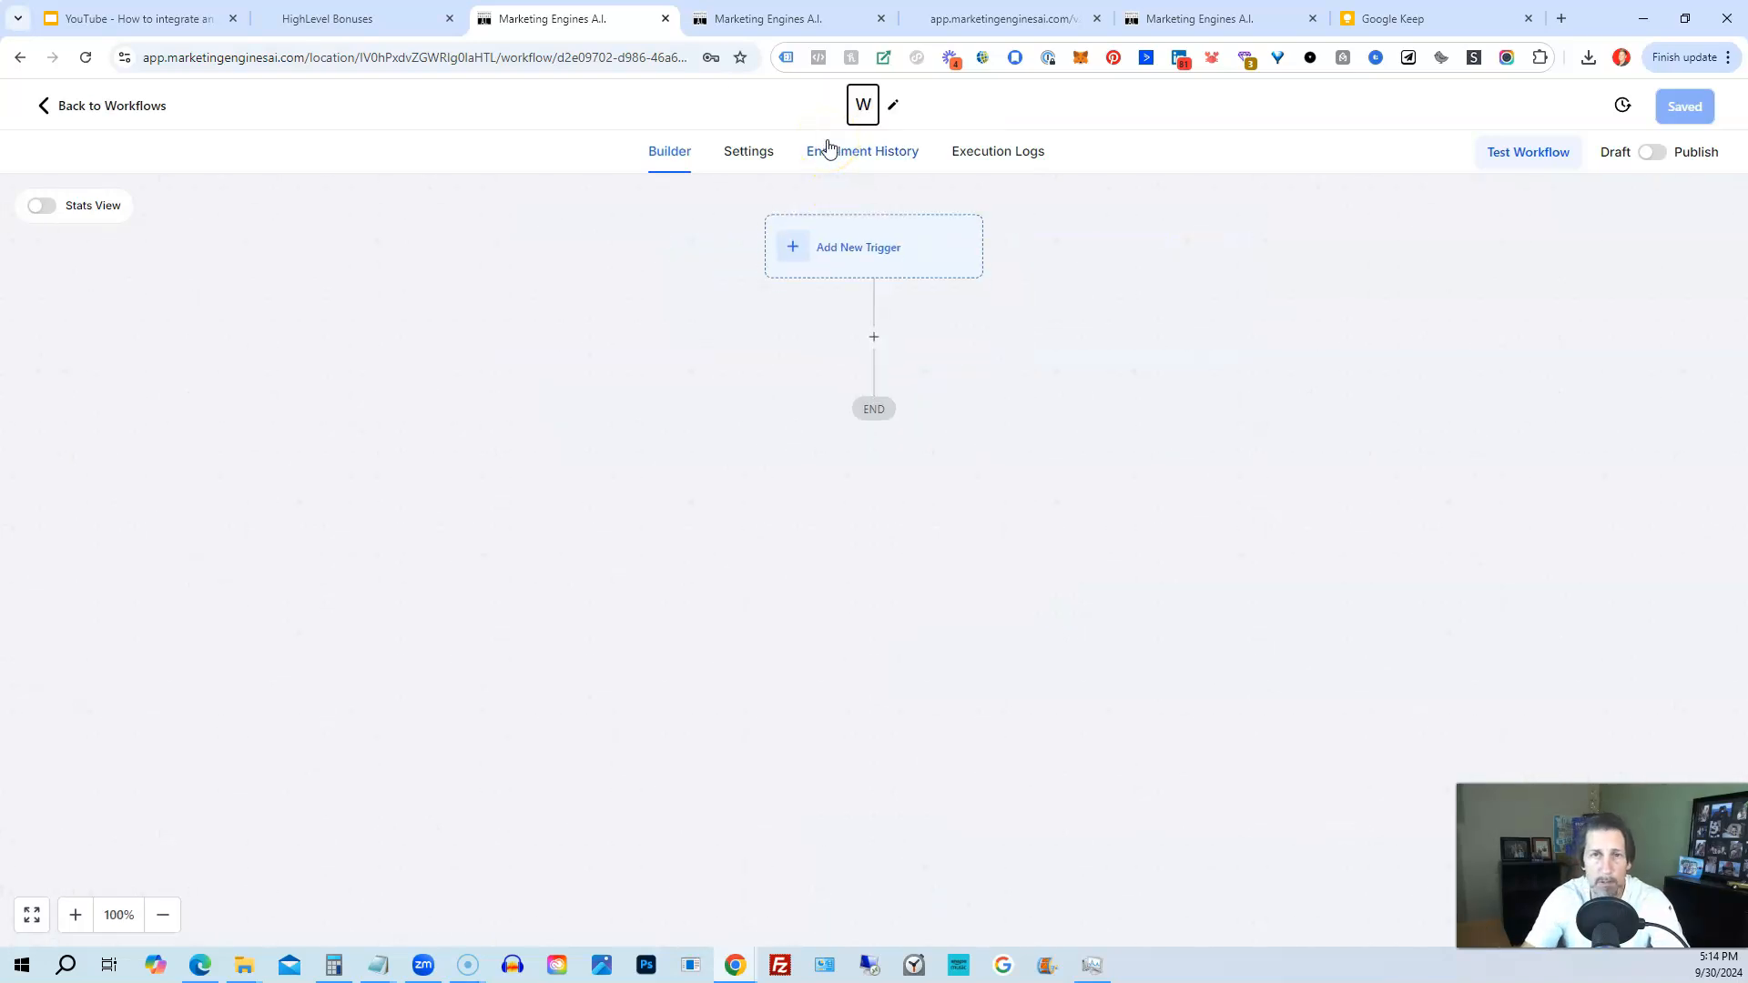
pyautogui.write('ebhook Expa')
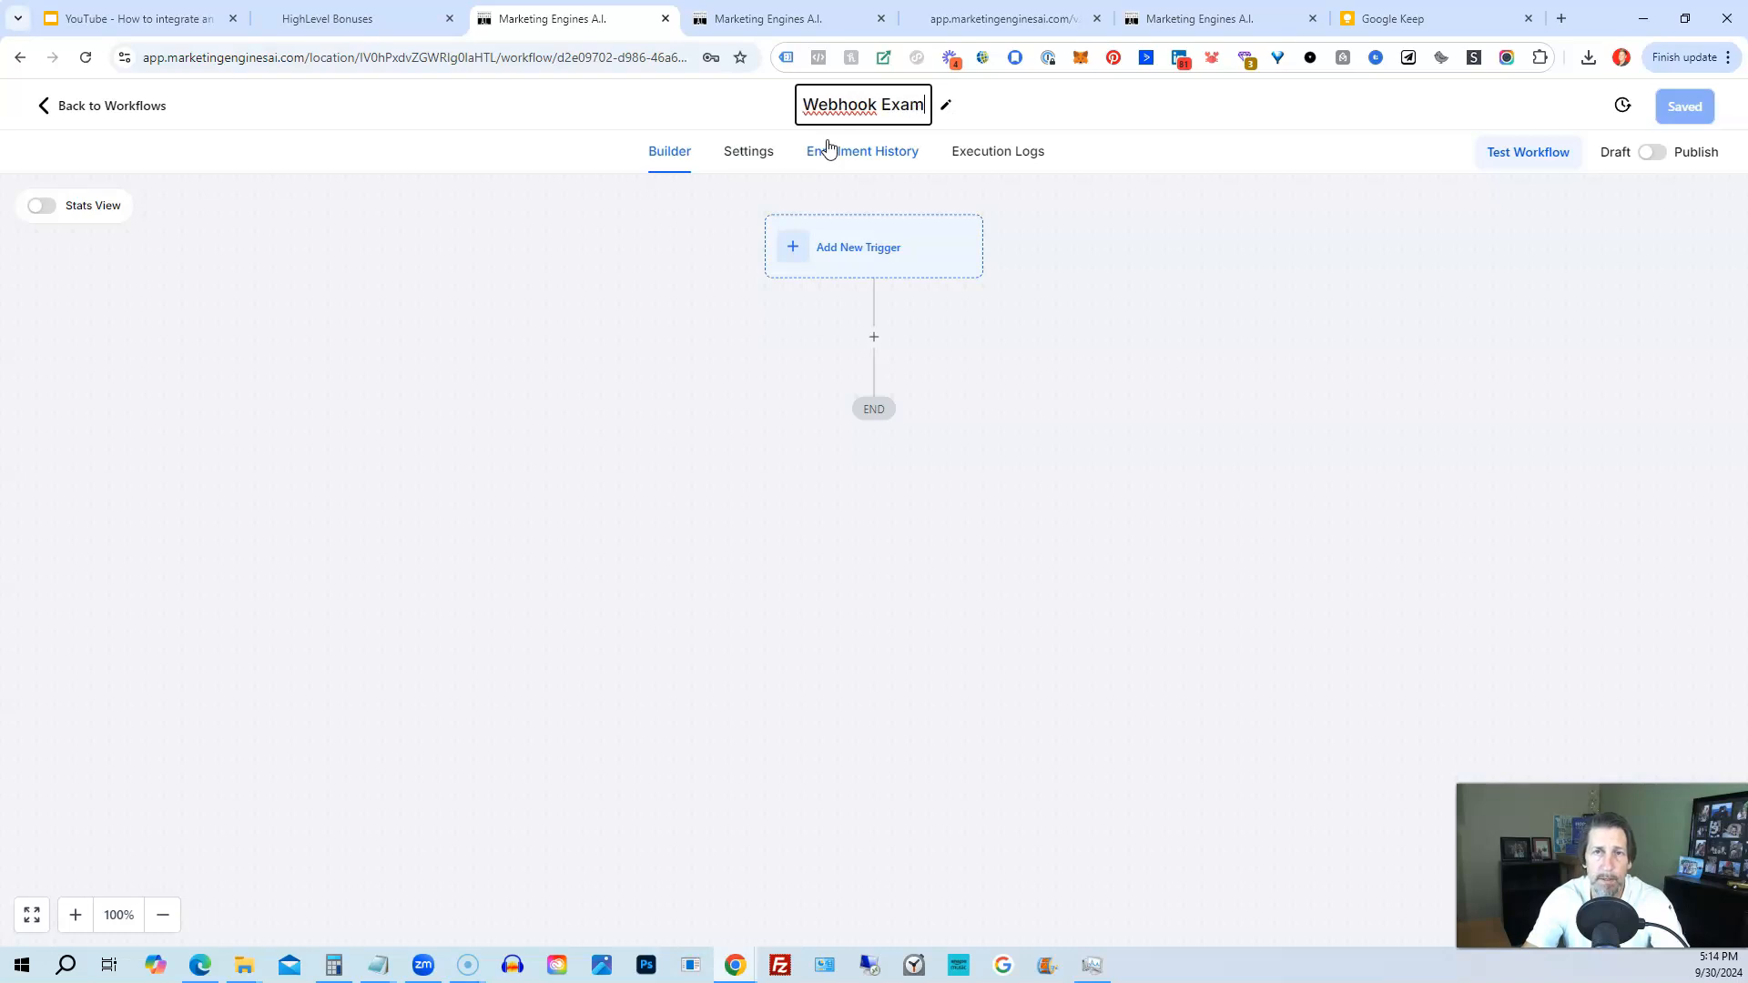
pyautogui.write('ple')
pyautogui.write('web')
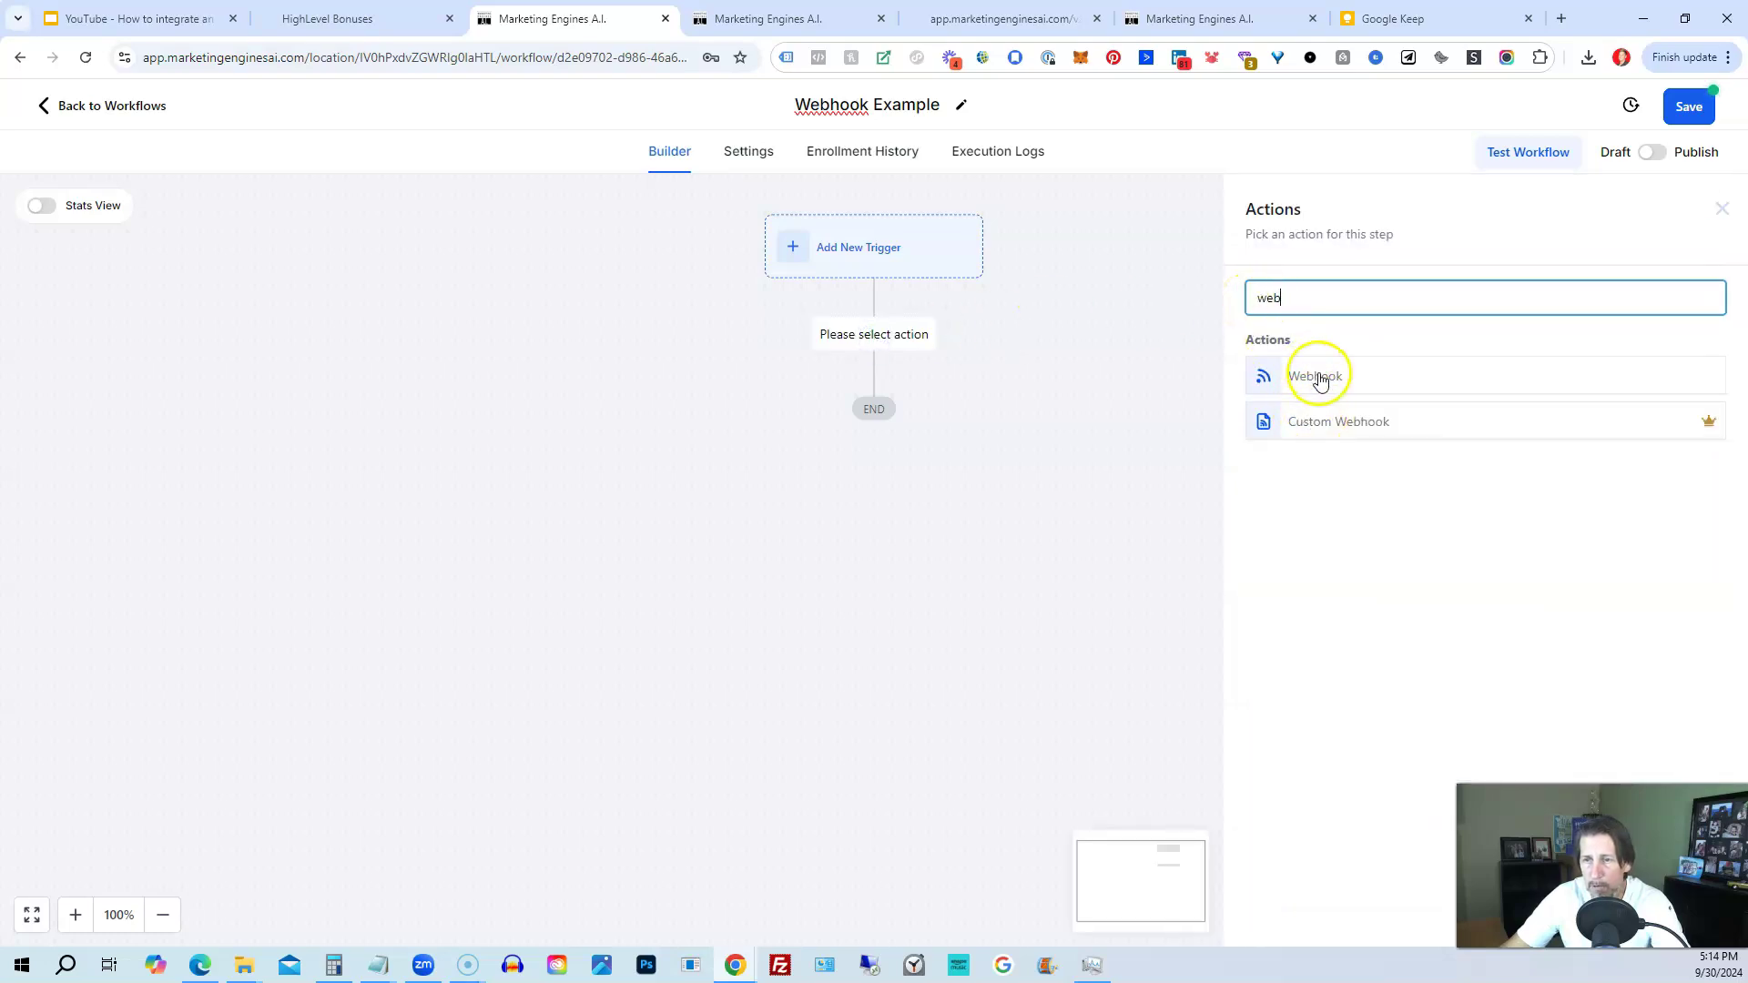
# Choose Webhook from the action results to show its POST method and URL form.
pyautogui.click(1317, 375)
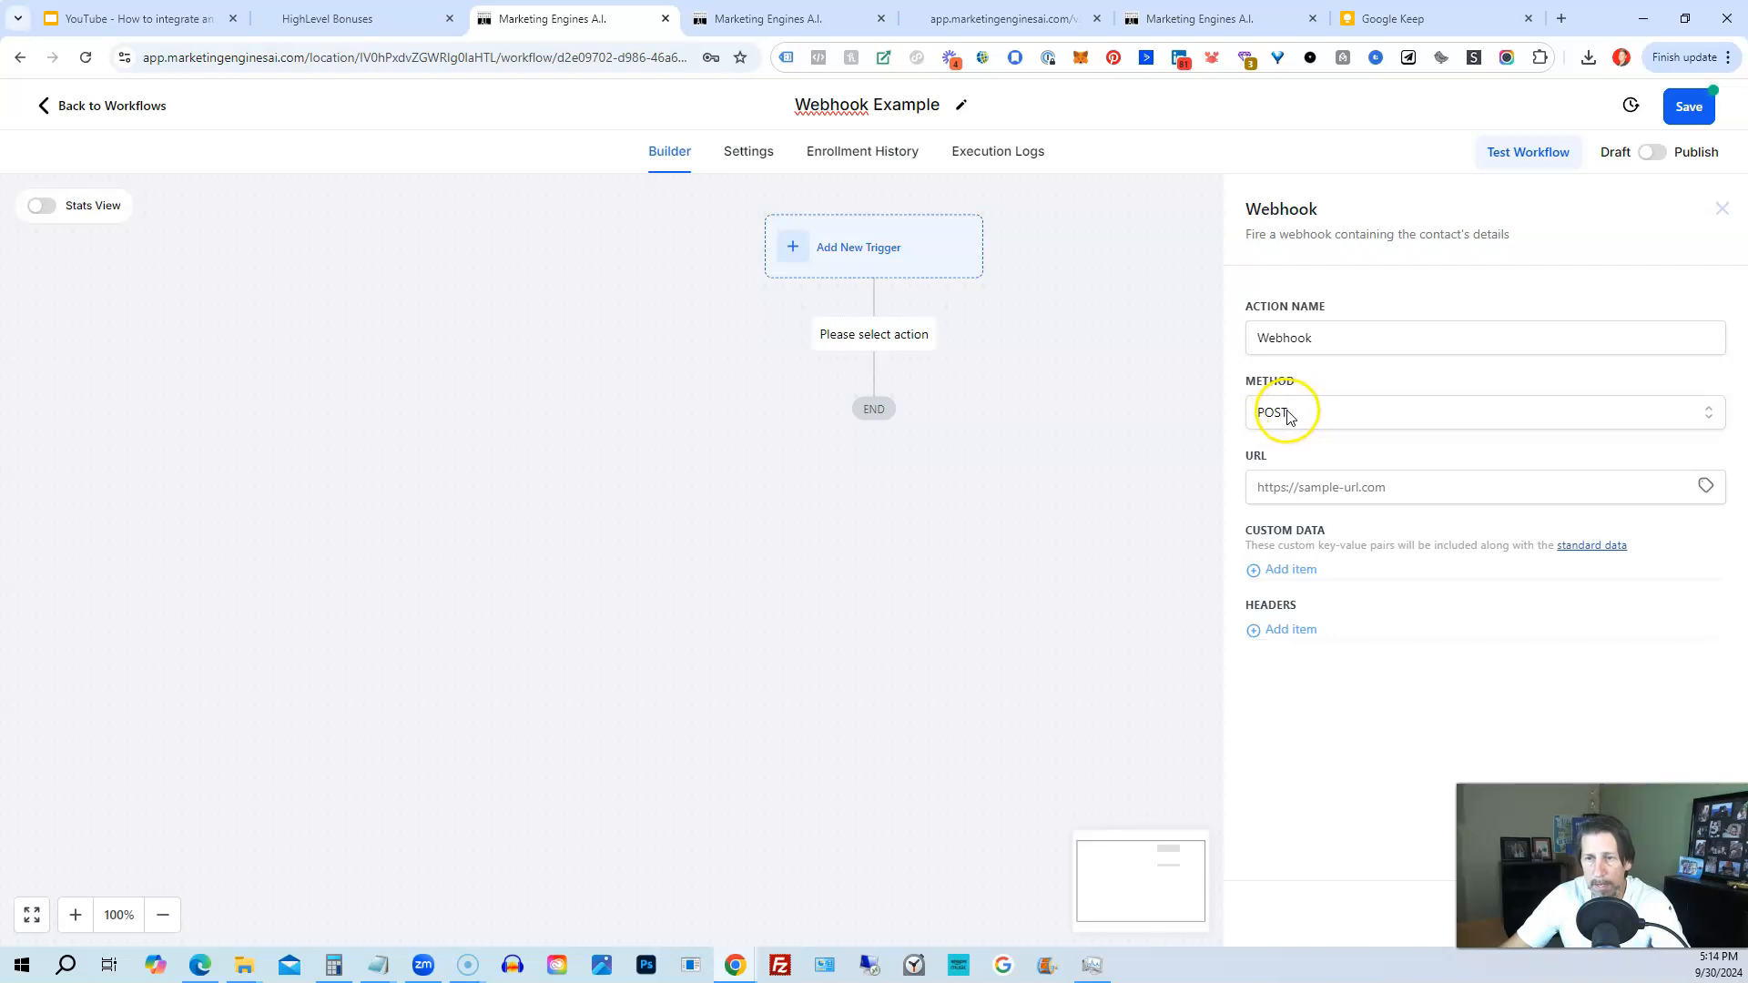
pyautogui.moveTo(1326, 434)
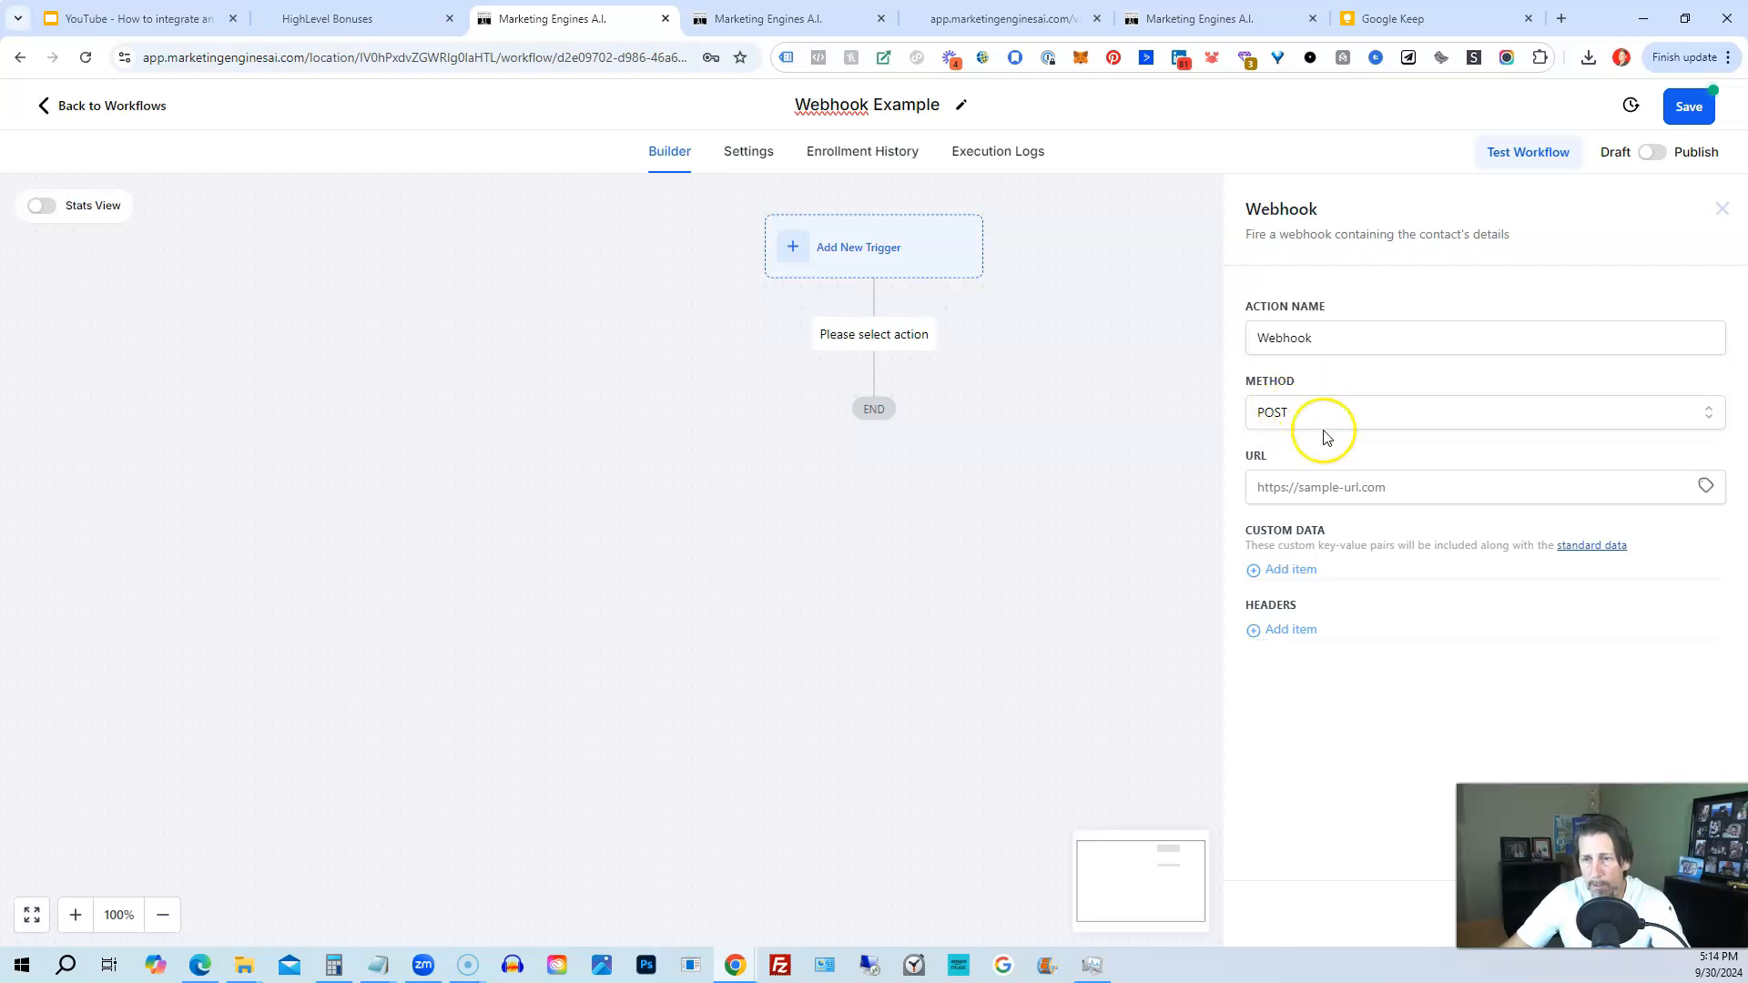
pyautogui.moveTo(1344, 379)
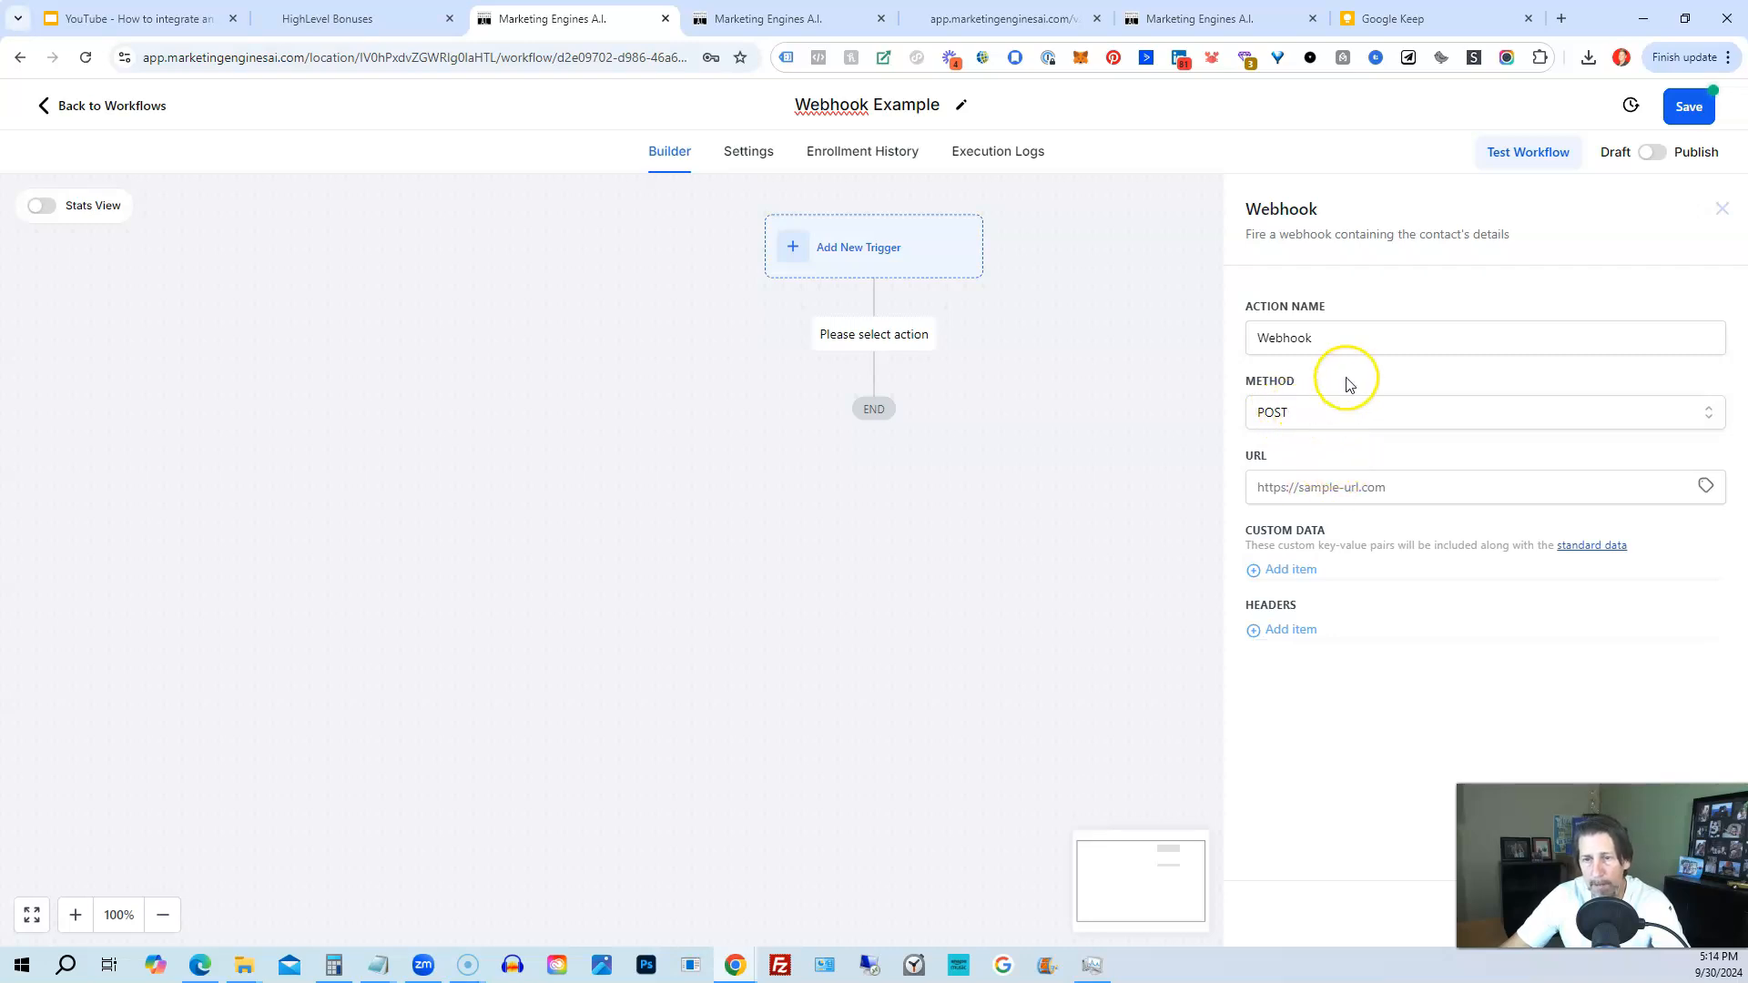
pyautogui.moveTo(1082, 135)
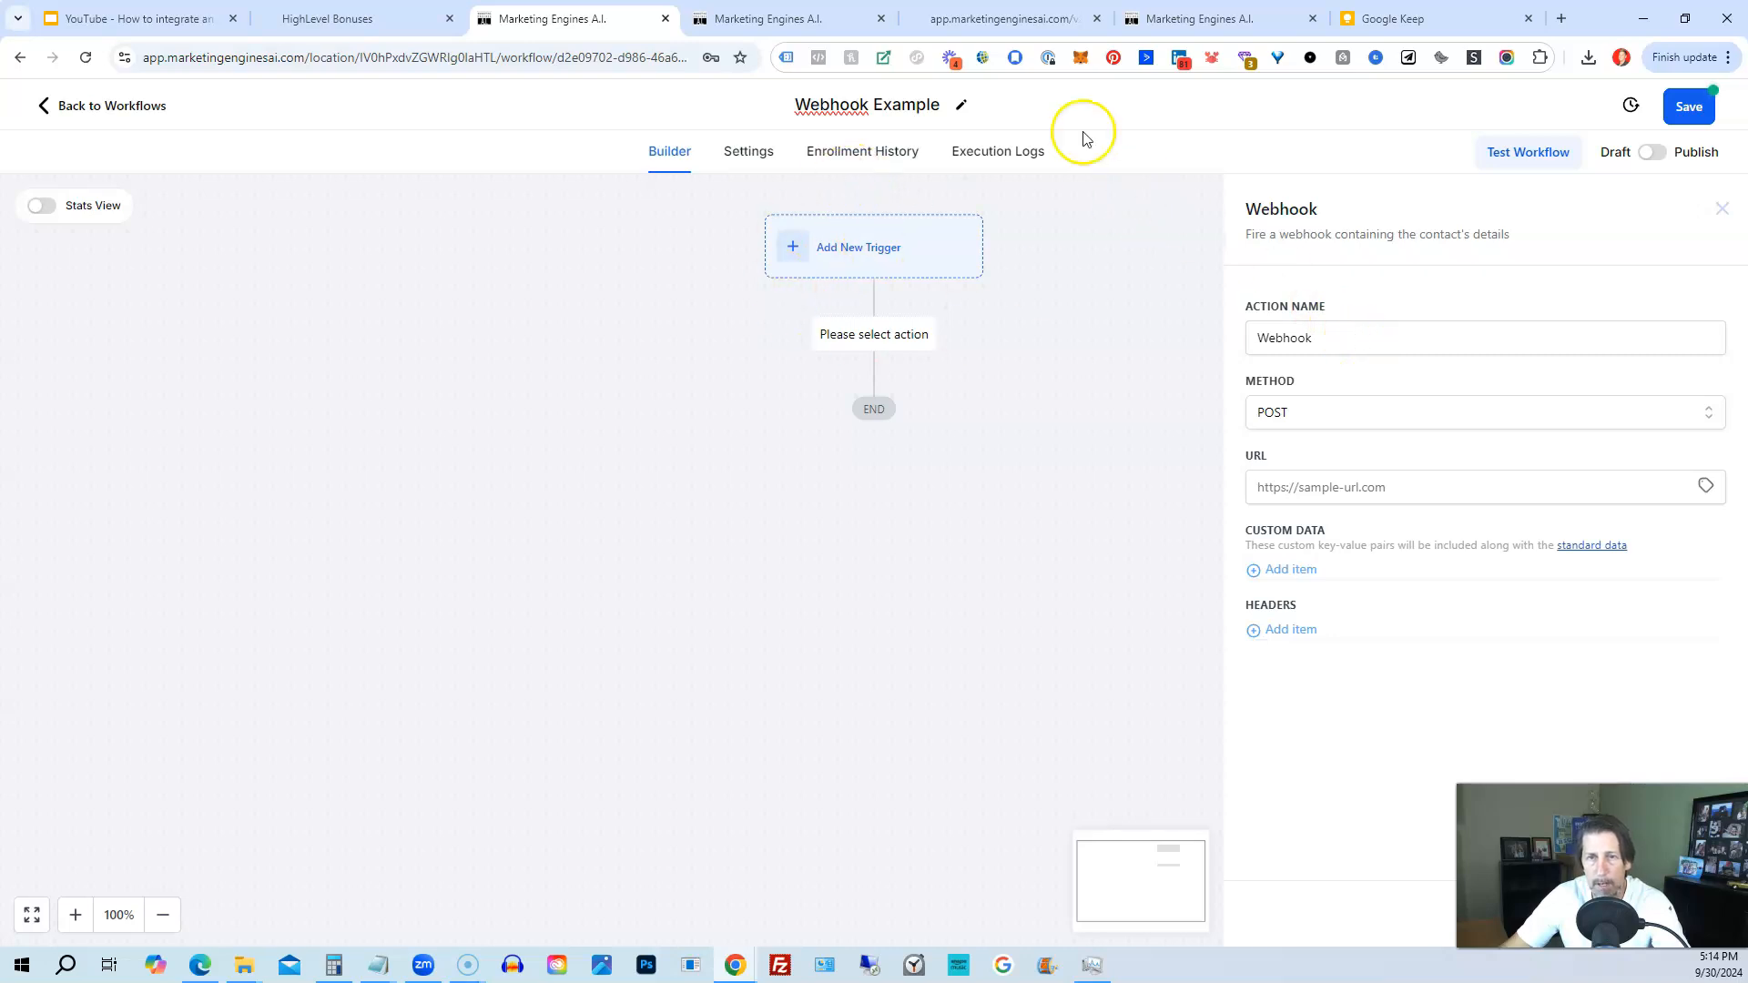
pyautogui.moveTo(1404, 301)
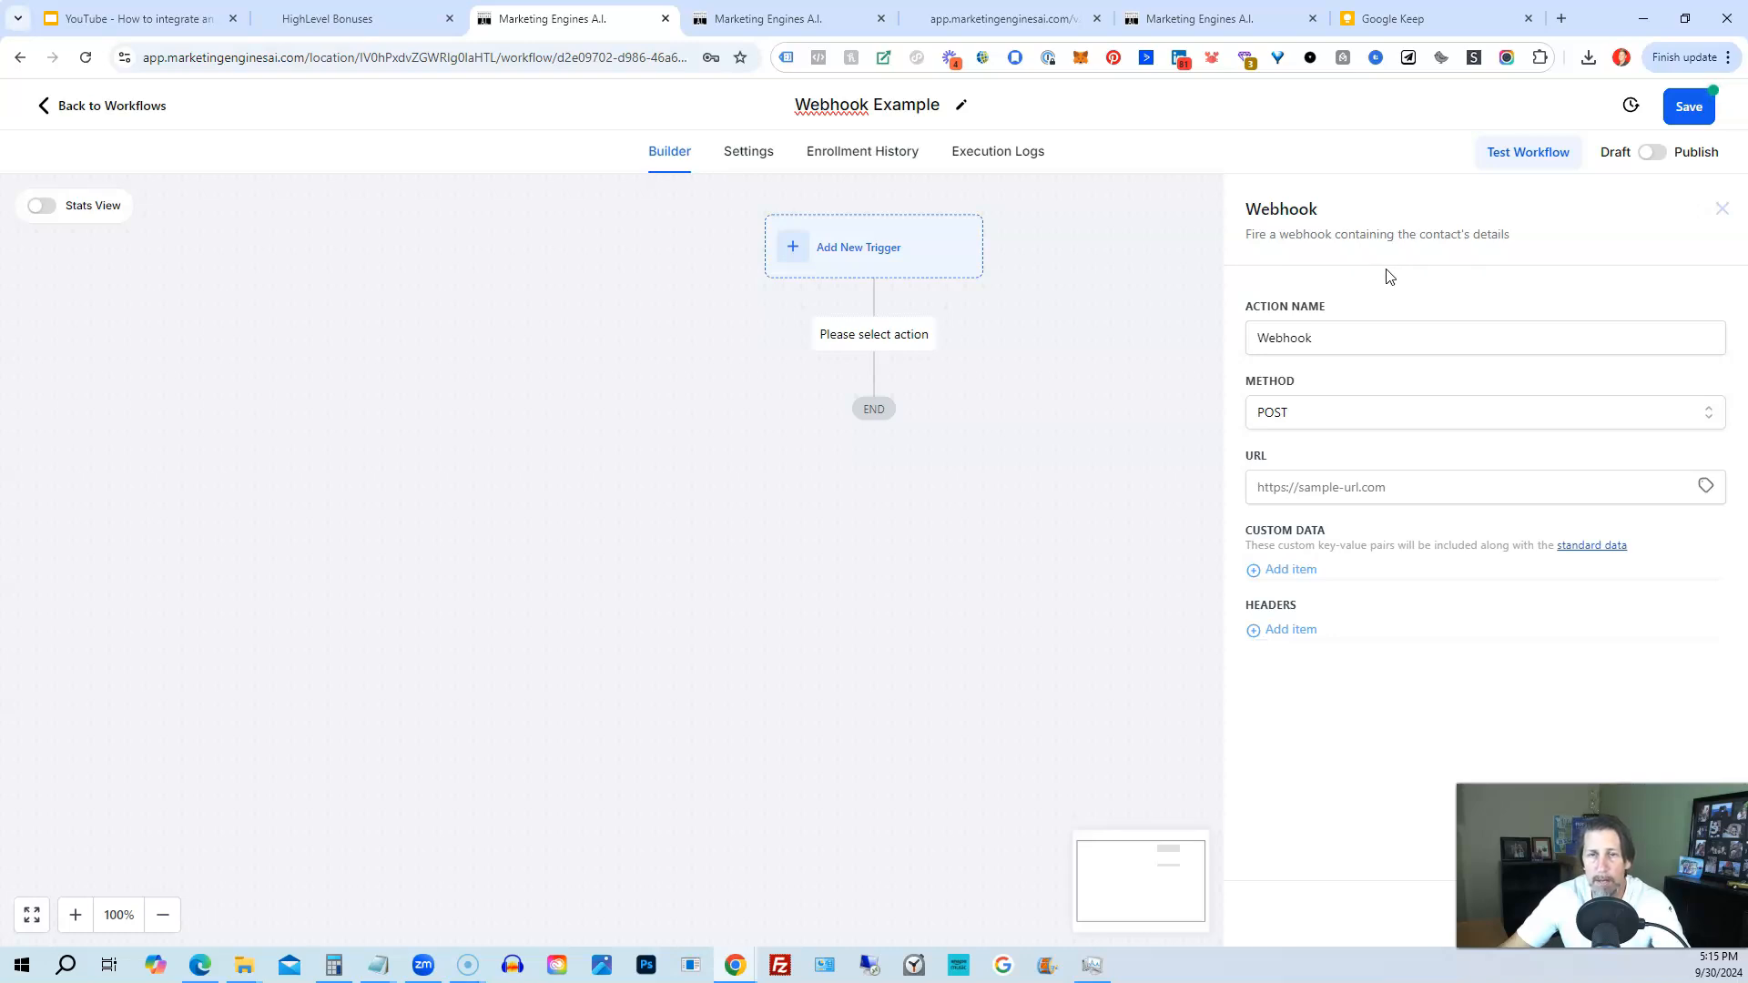
pyautogui.moveTo(1380, 272)
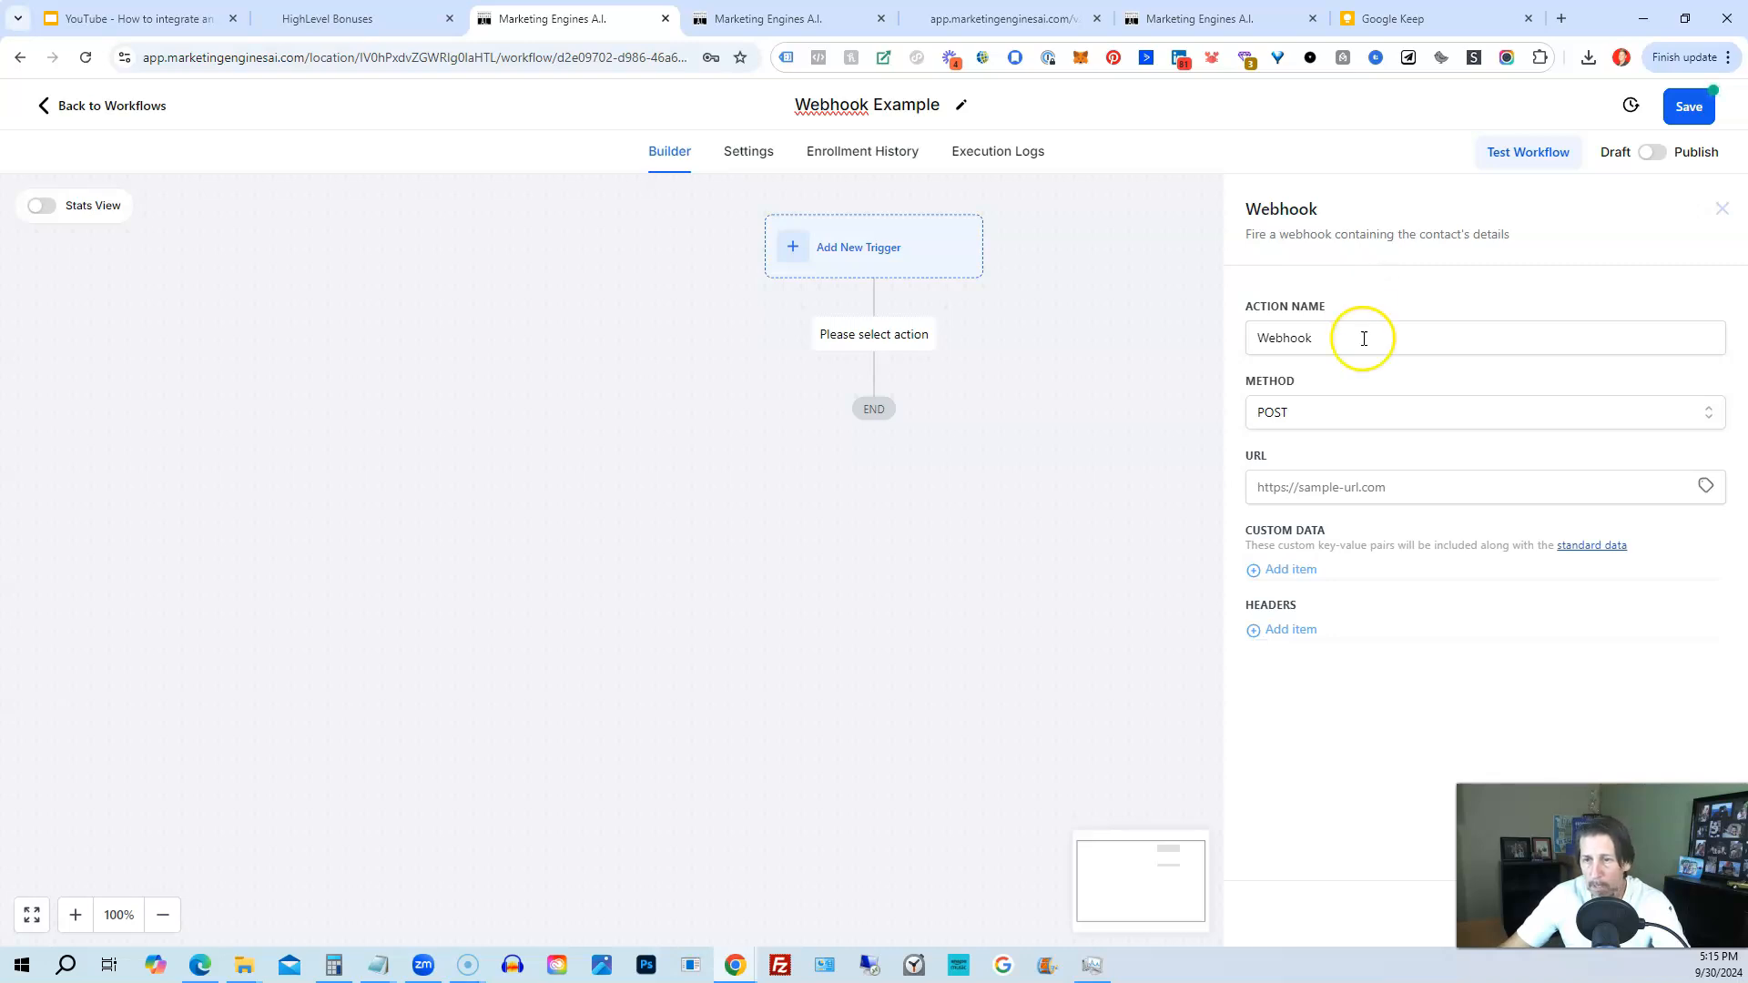
pyautogui.moveTo(1494, 395)
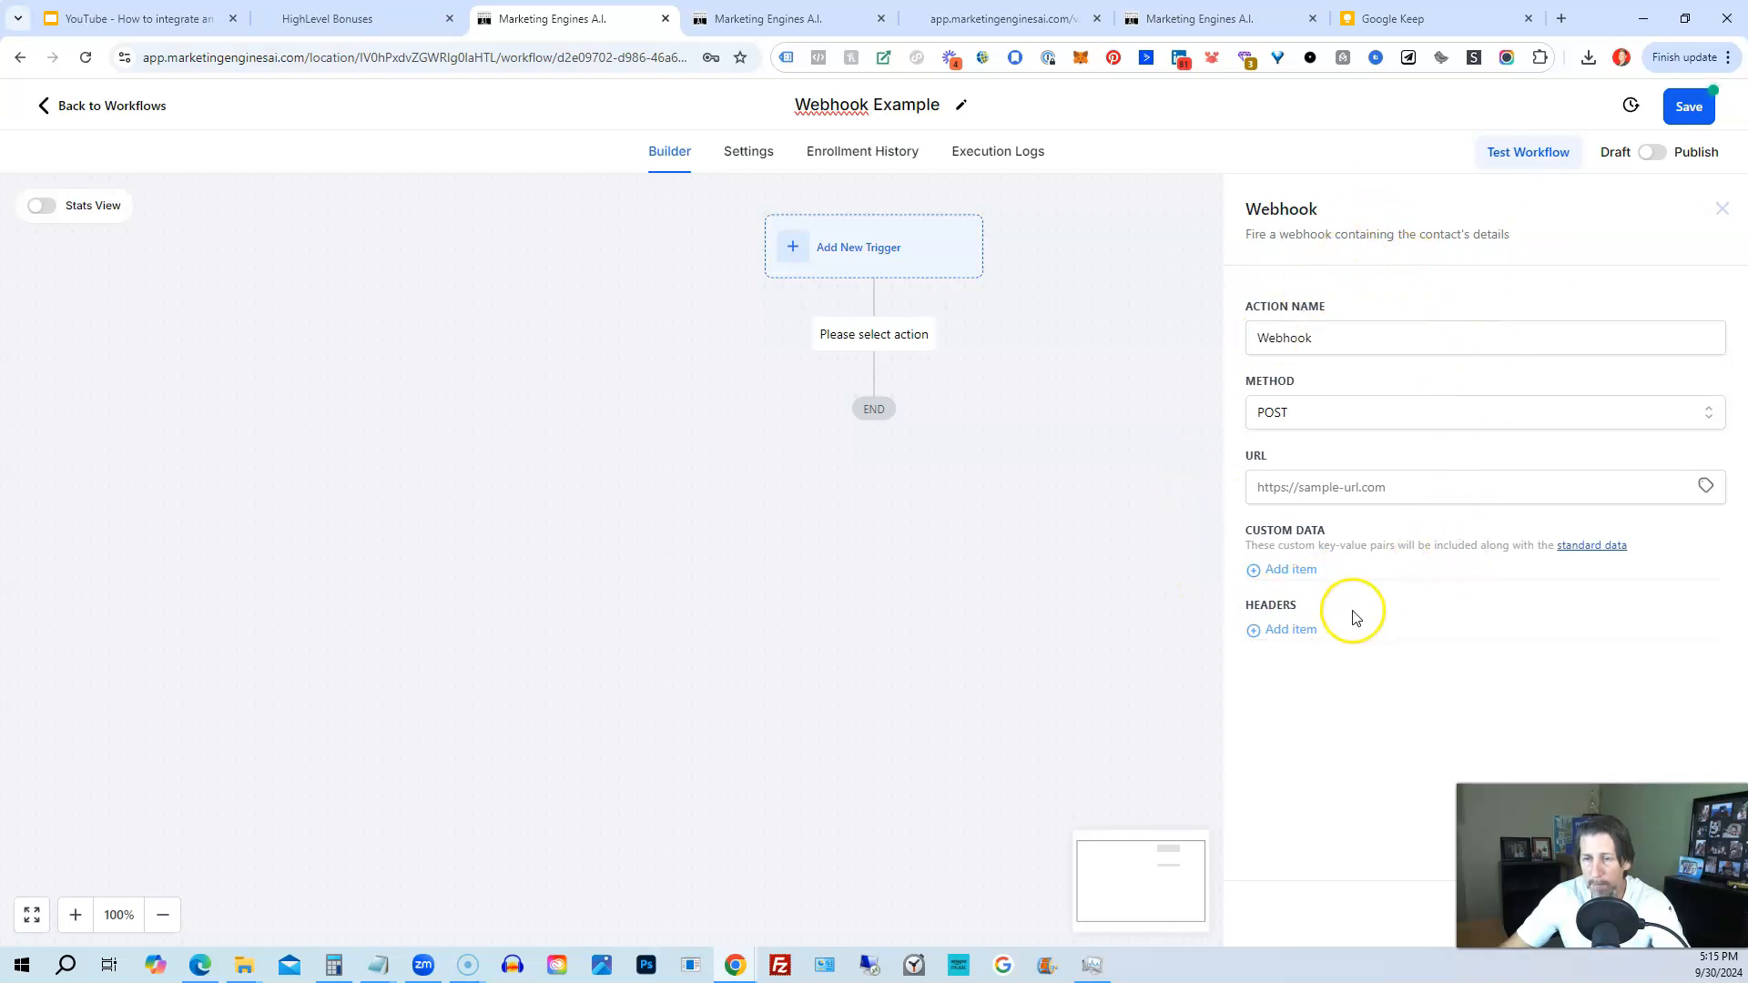
pyautogui.moveTo(1397, 274)
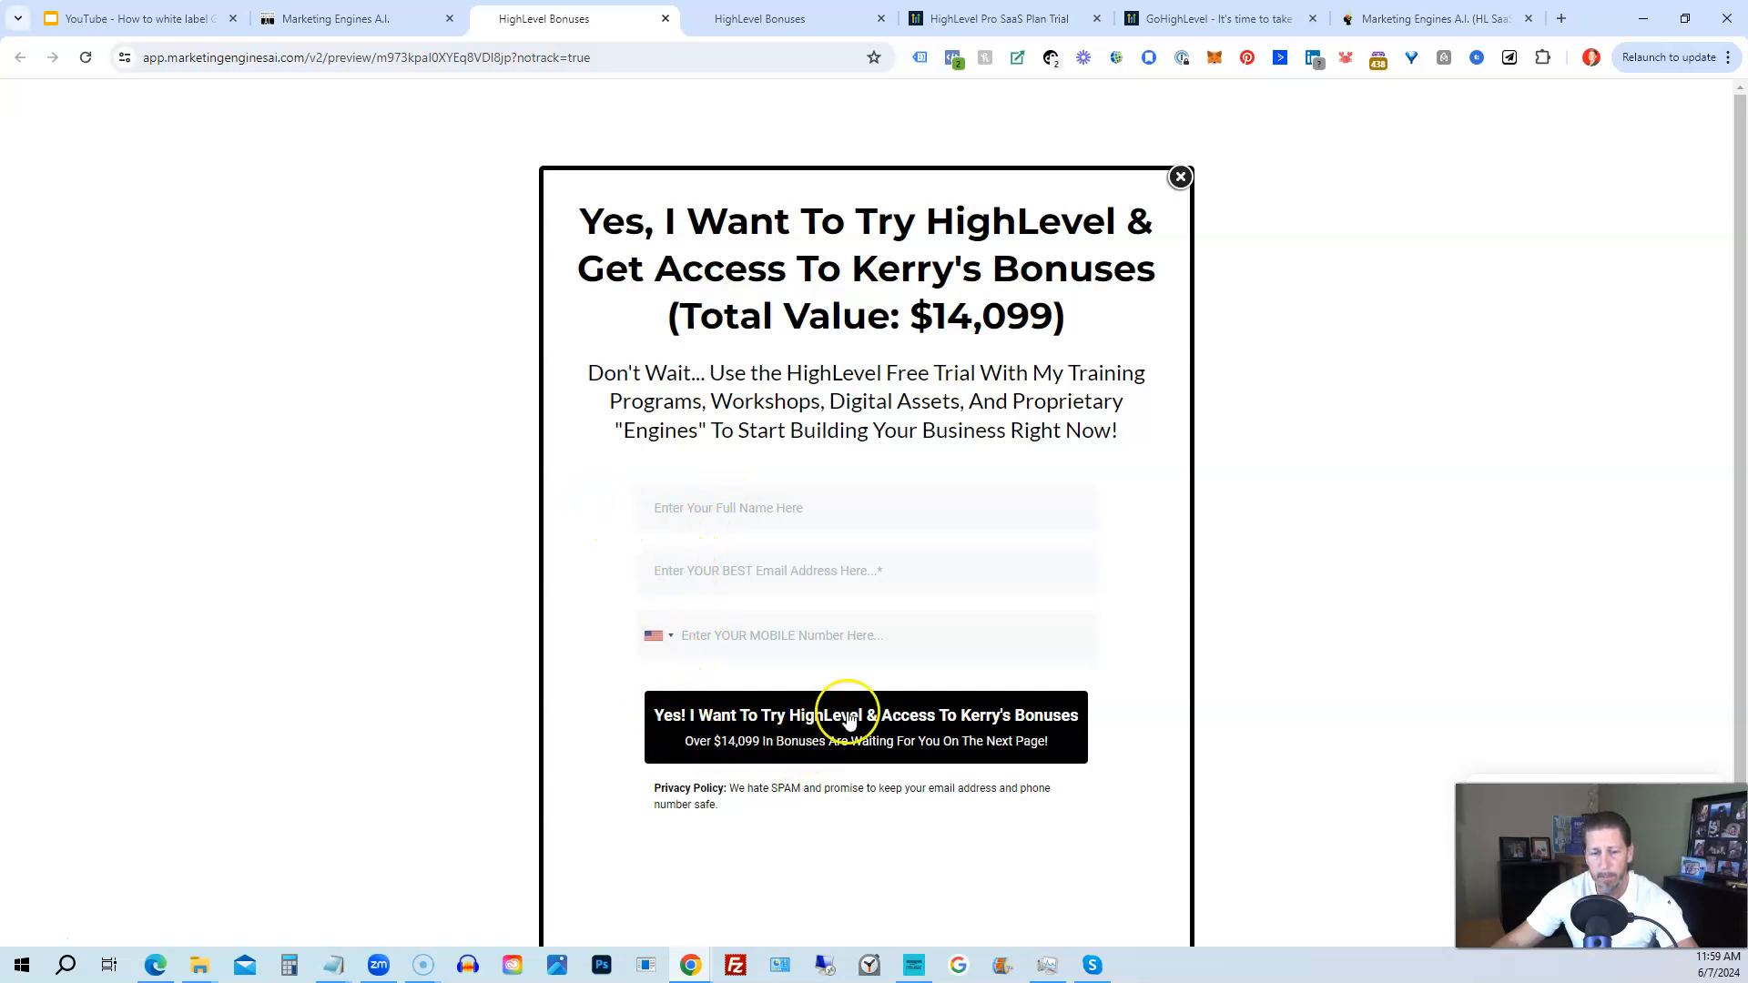
pyautogui.moveTo(920, 745)
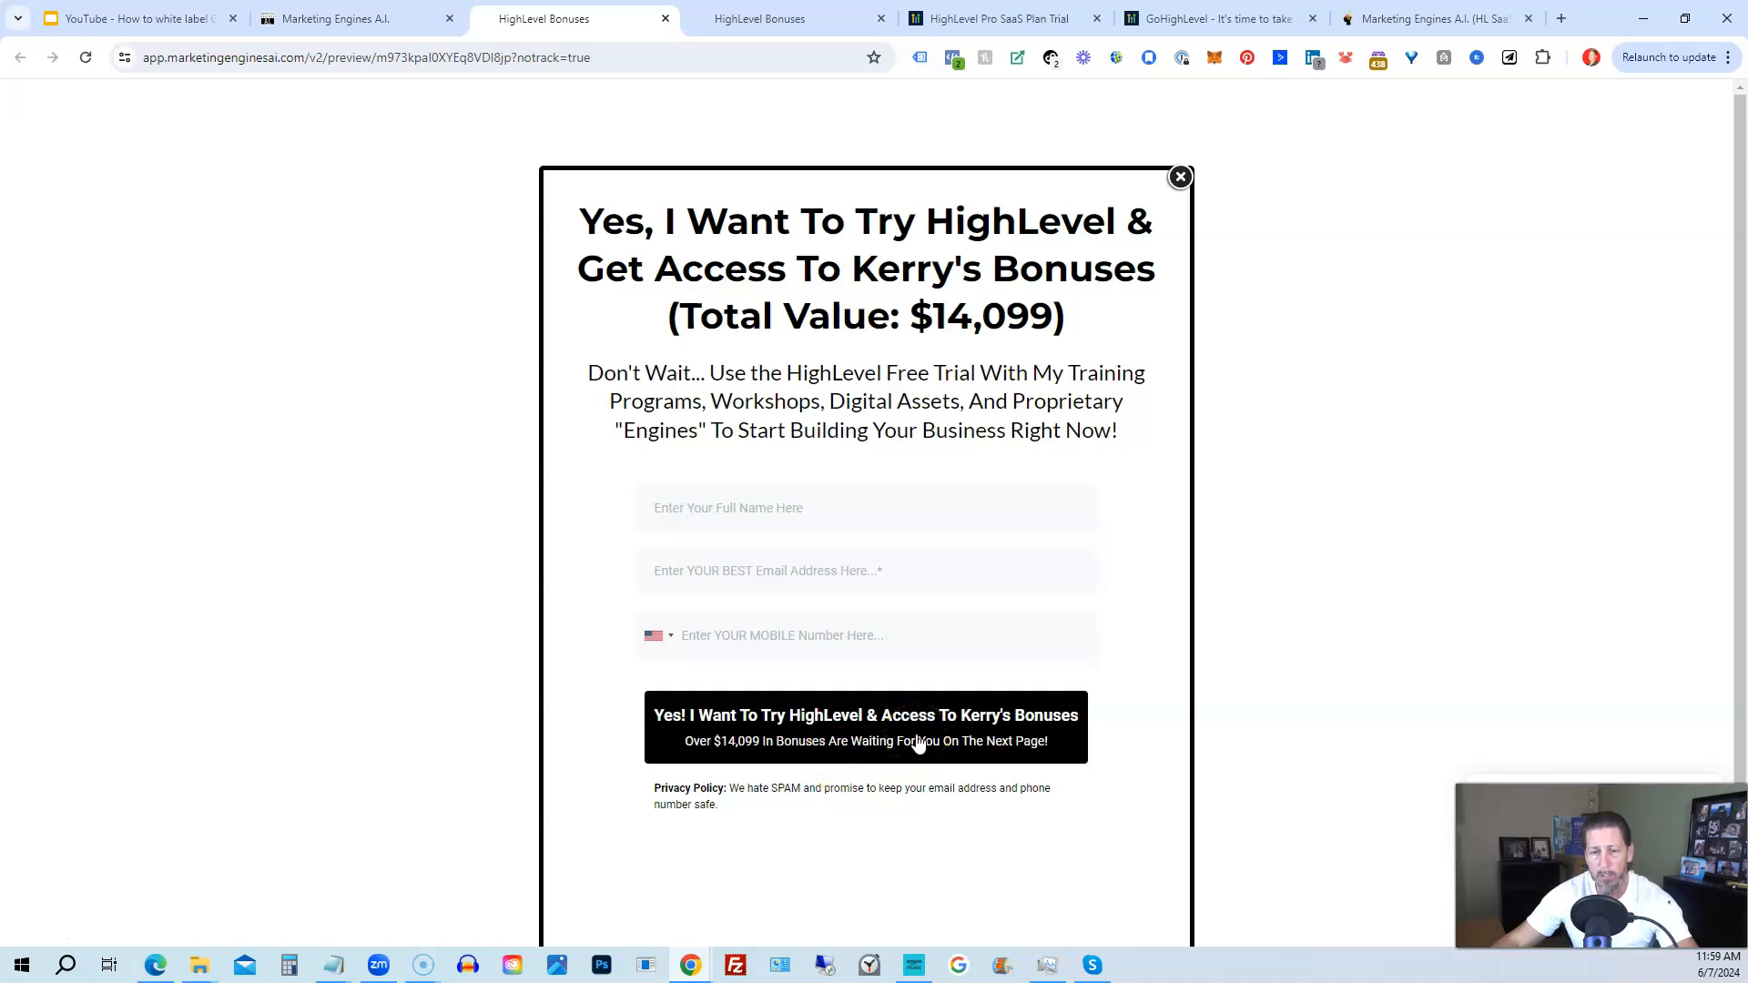
# Switch to the HighLevel Bonuses tab and scroll down to the Training Programs masterclasses.
pyautogui.click(760, 19)
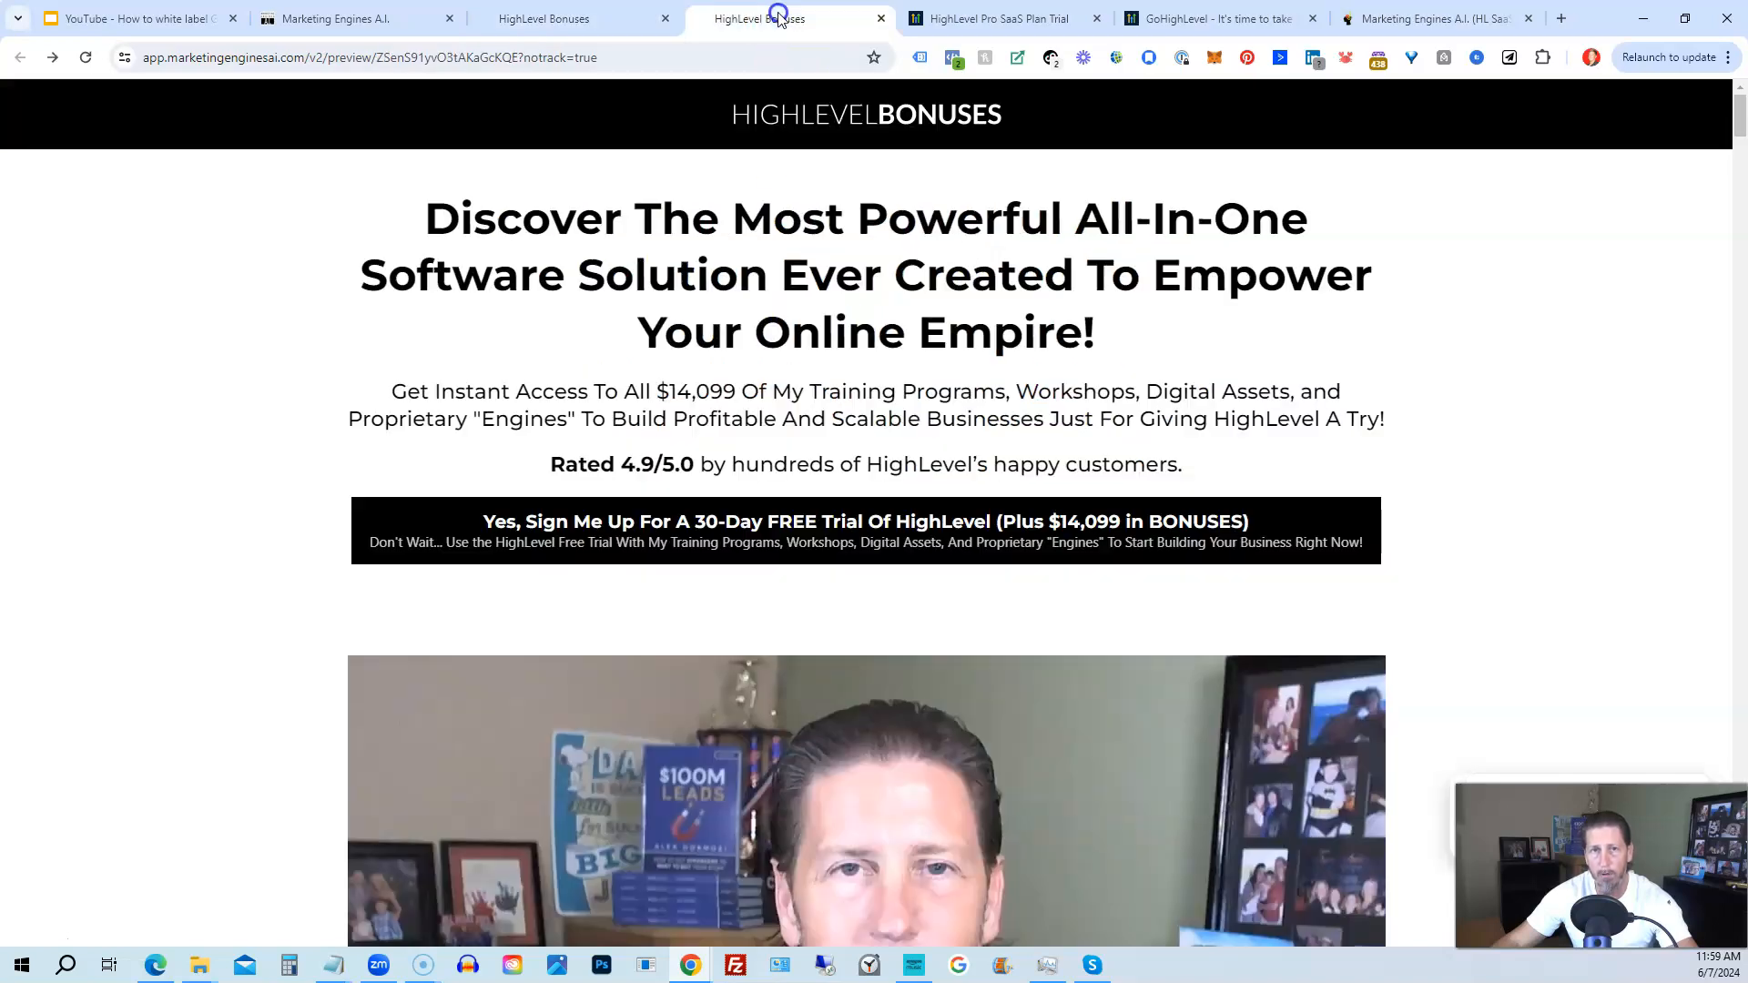
pyautogui.moveTo(225, 355)
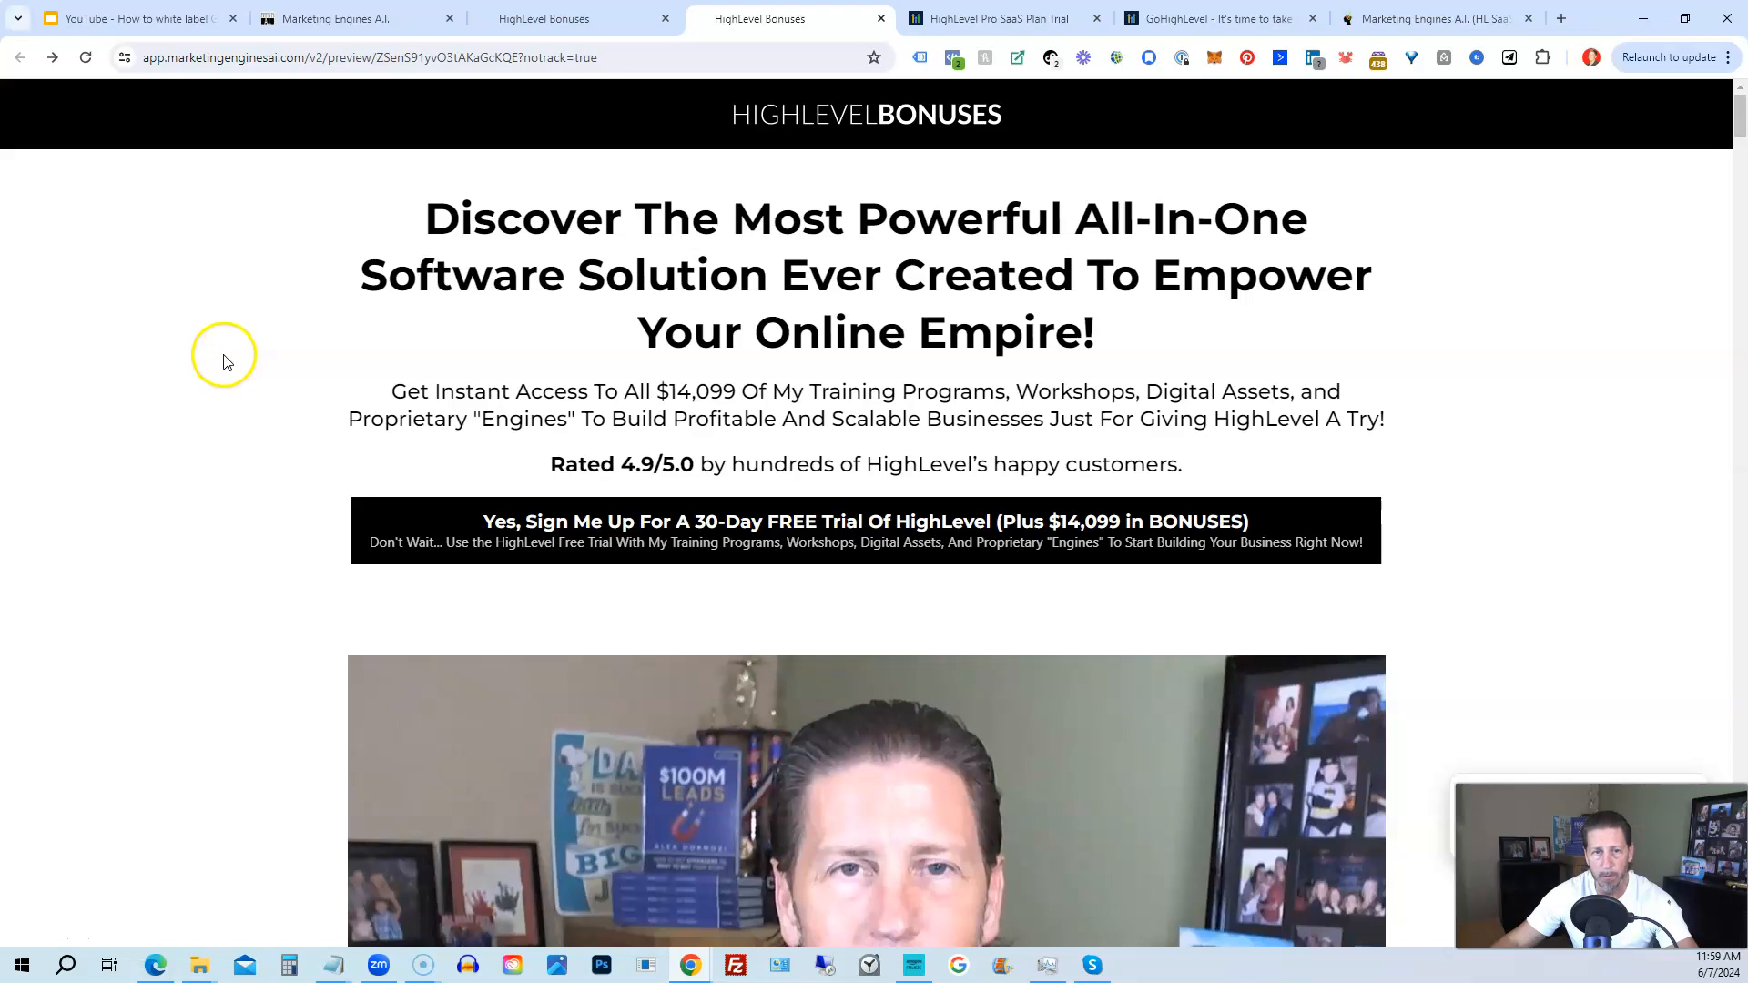
pyautogui.moveTo(210, 372)
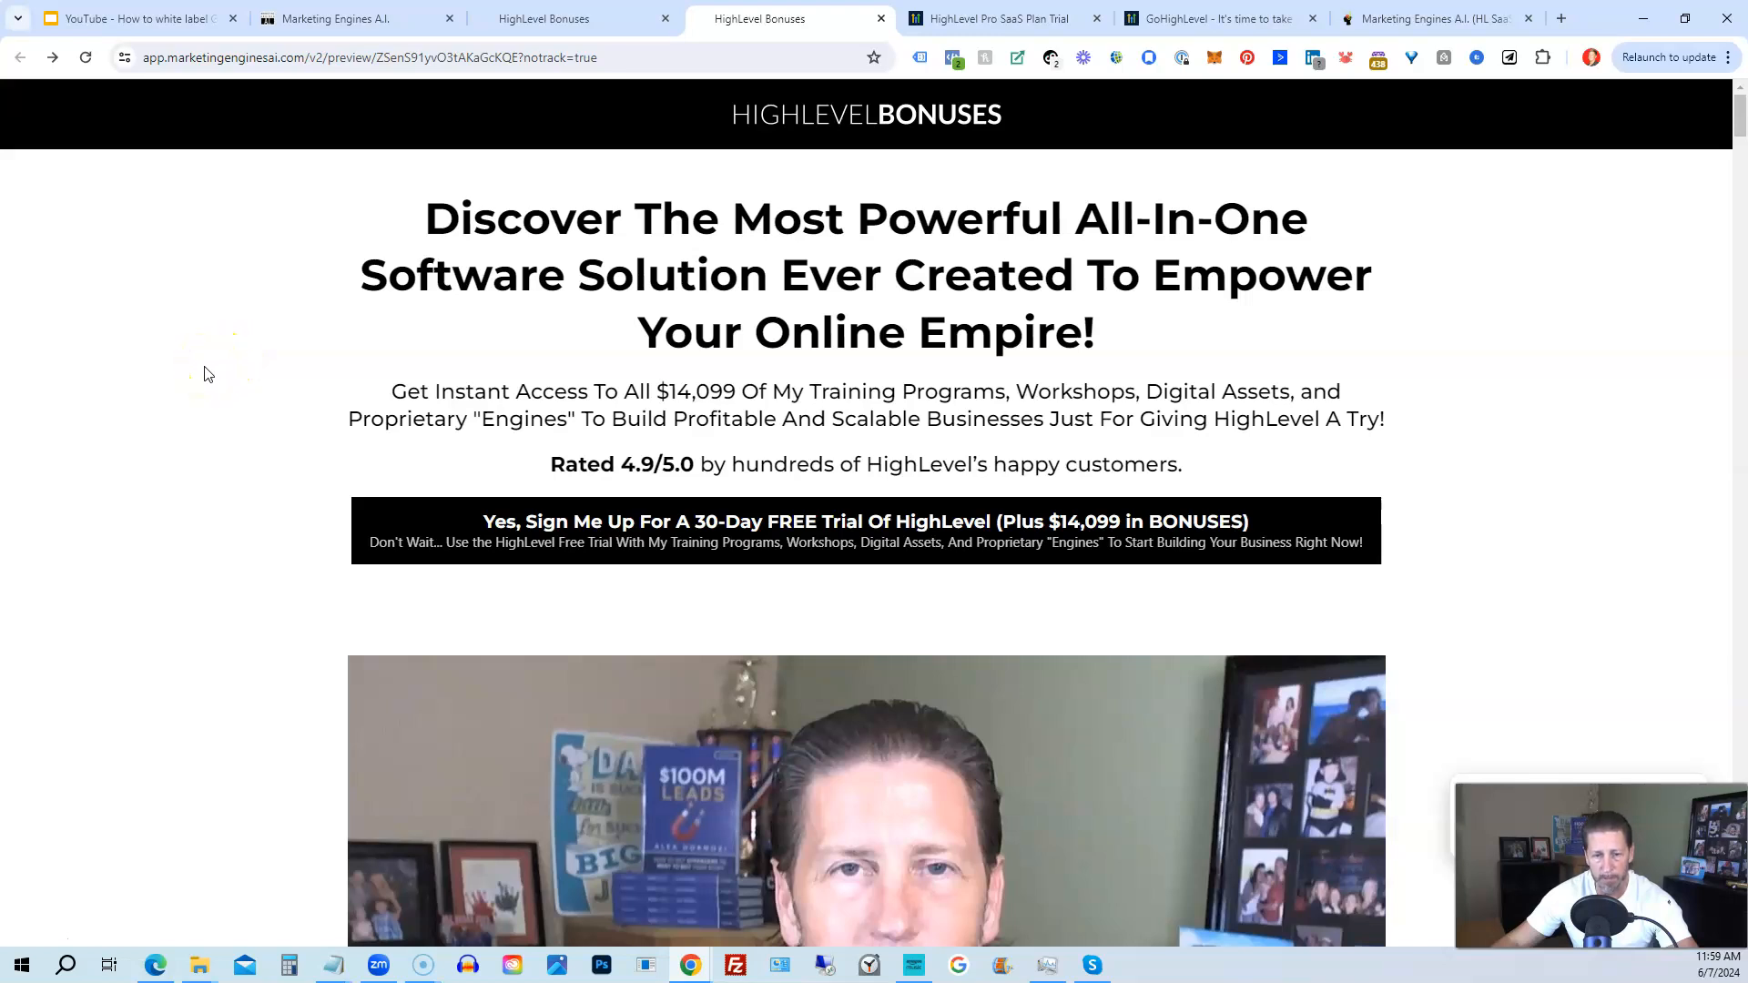
pyautogui.scroll(-3)
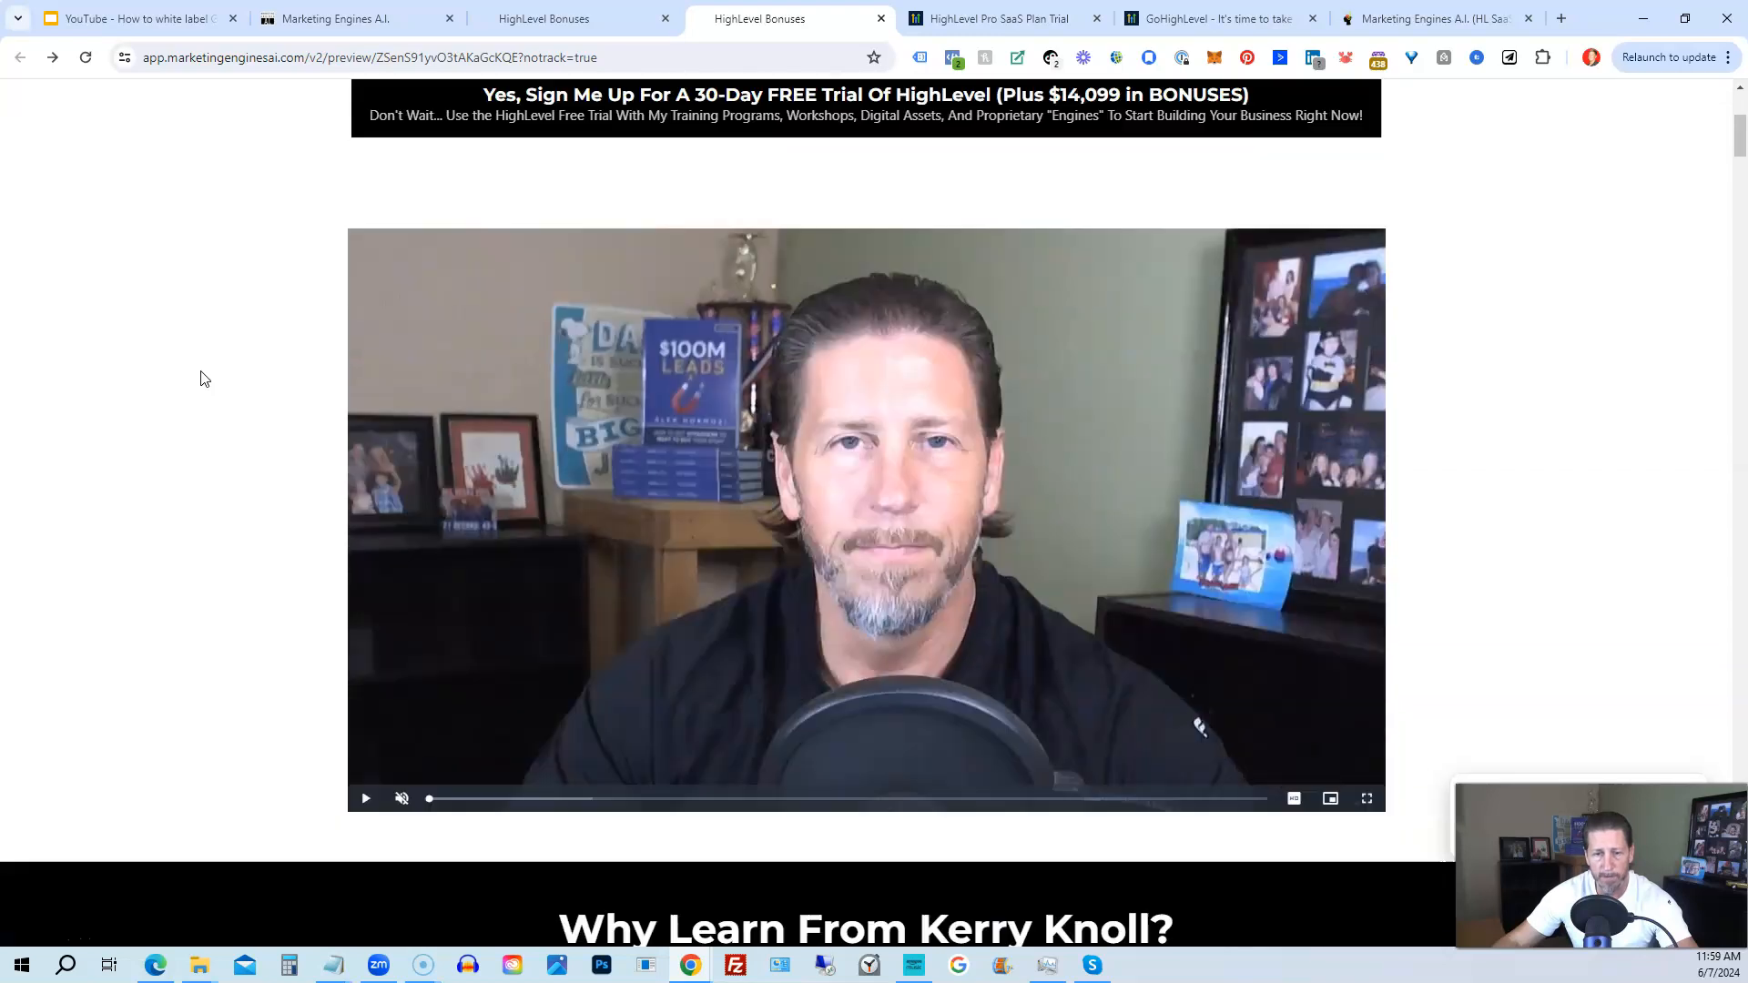
pyautogui.scroll(-3)
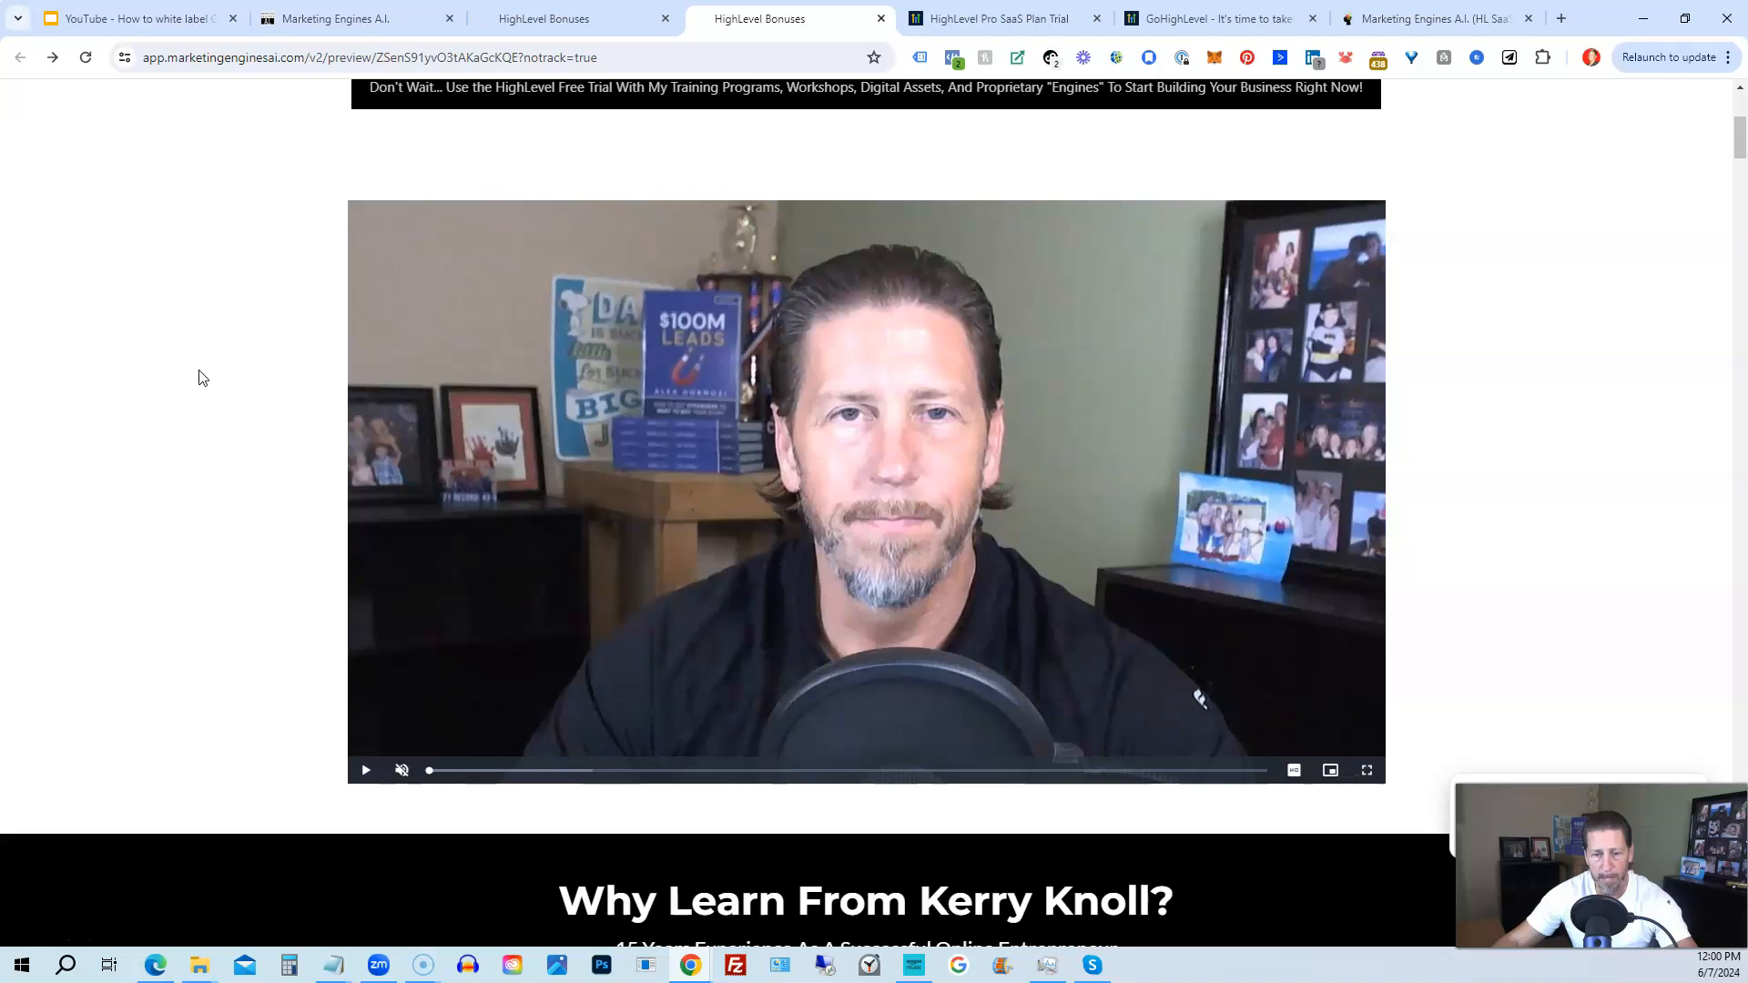
pyautogui.scroll(-3)
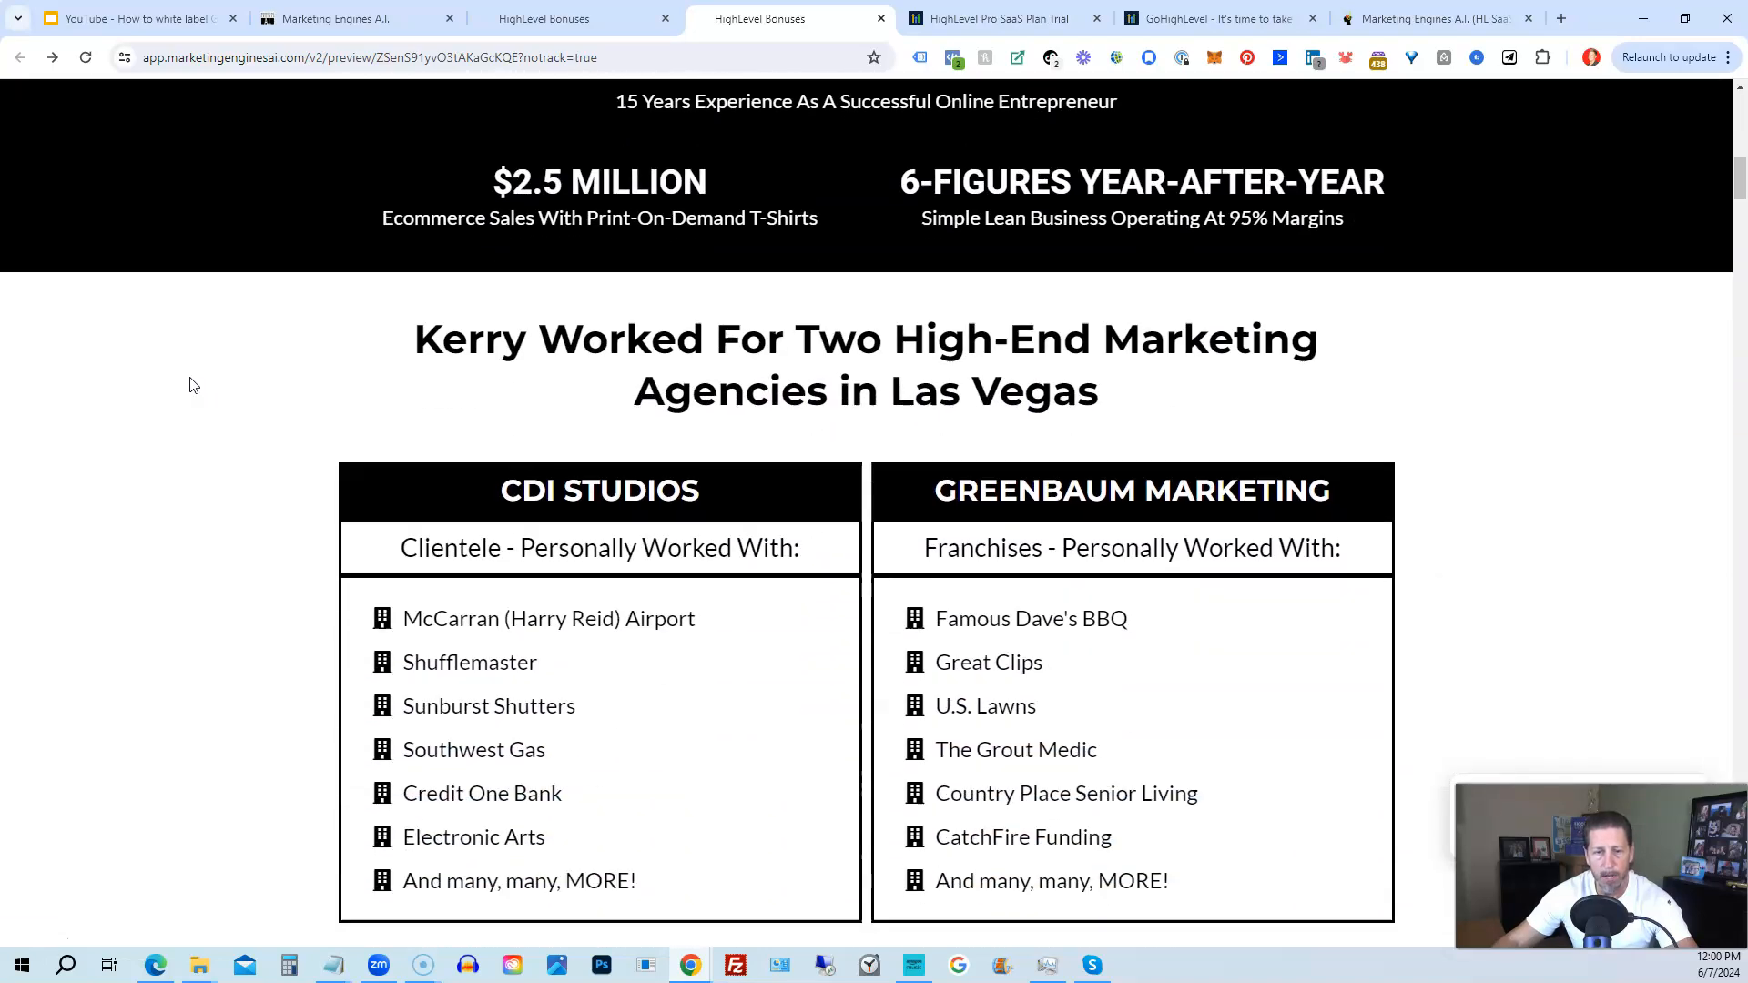
pyautogui.scroll(-3)
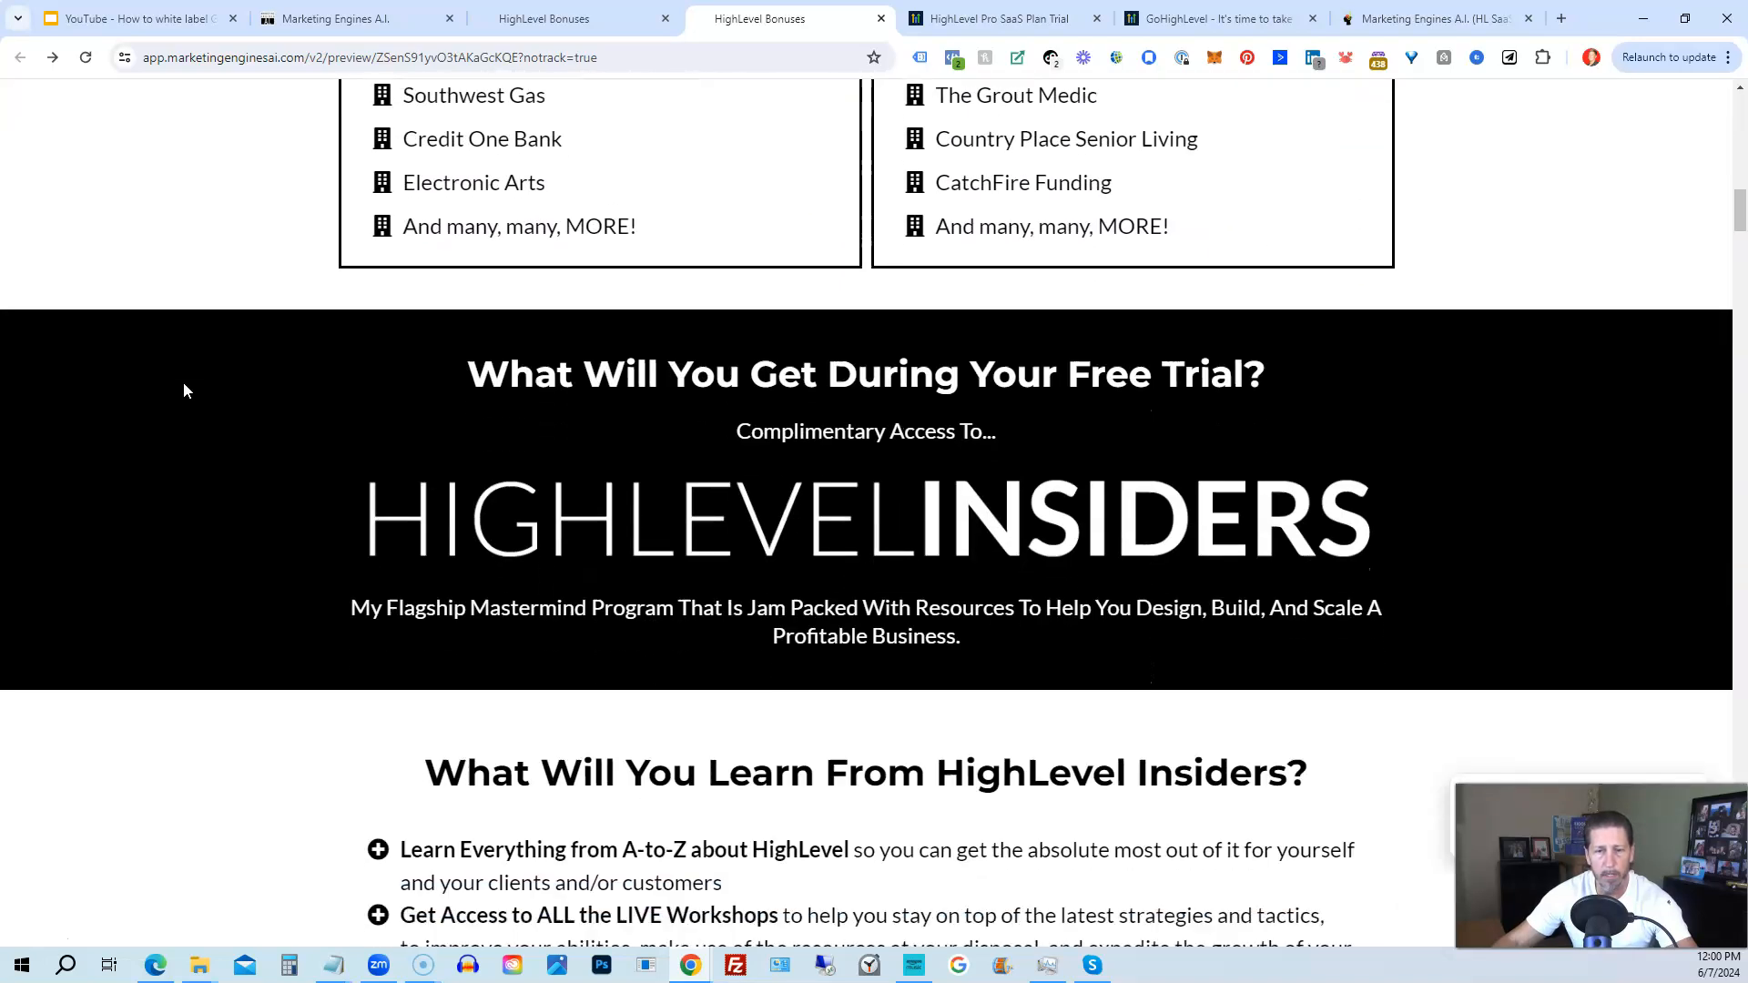
pyautogui.scroll(-3)
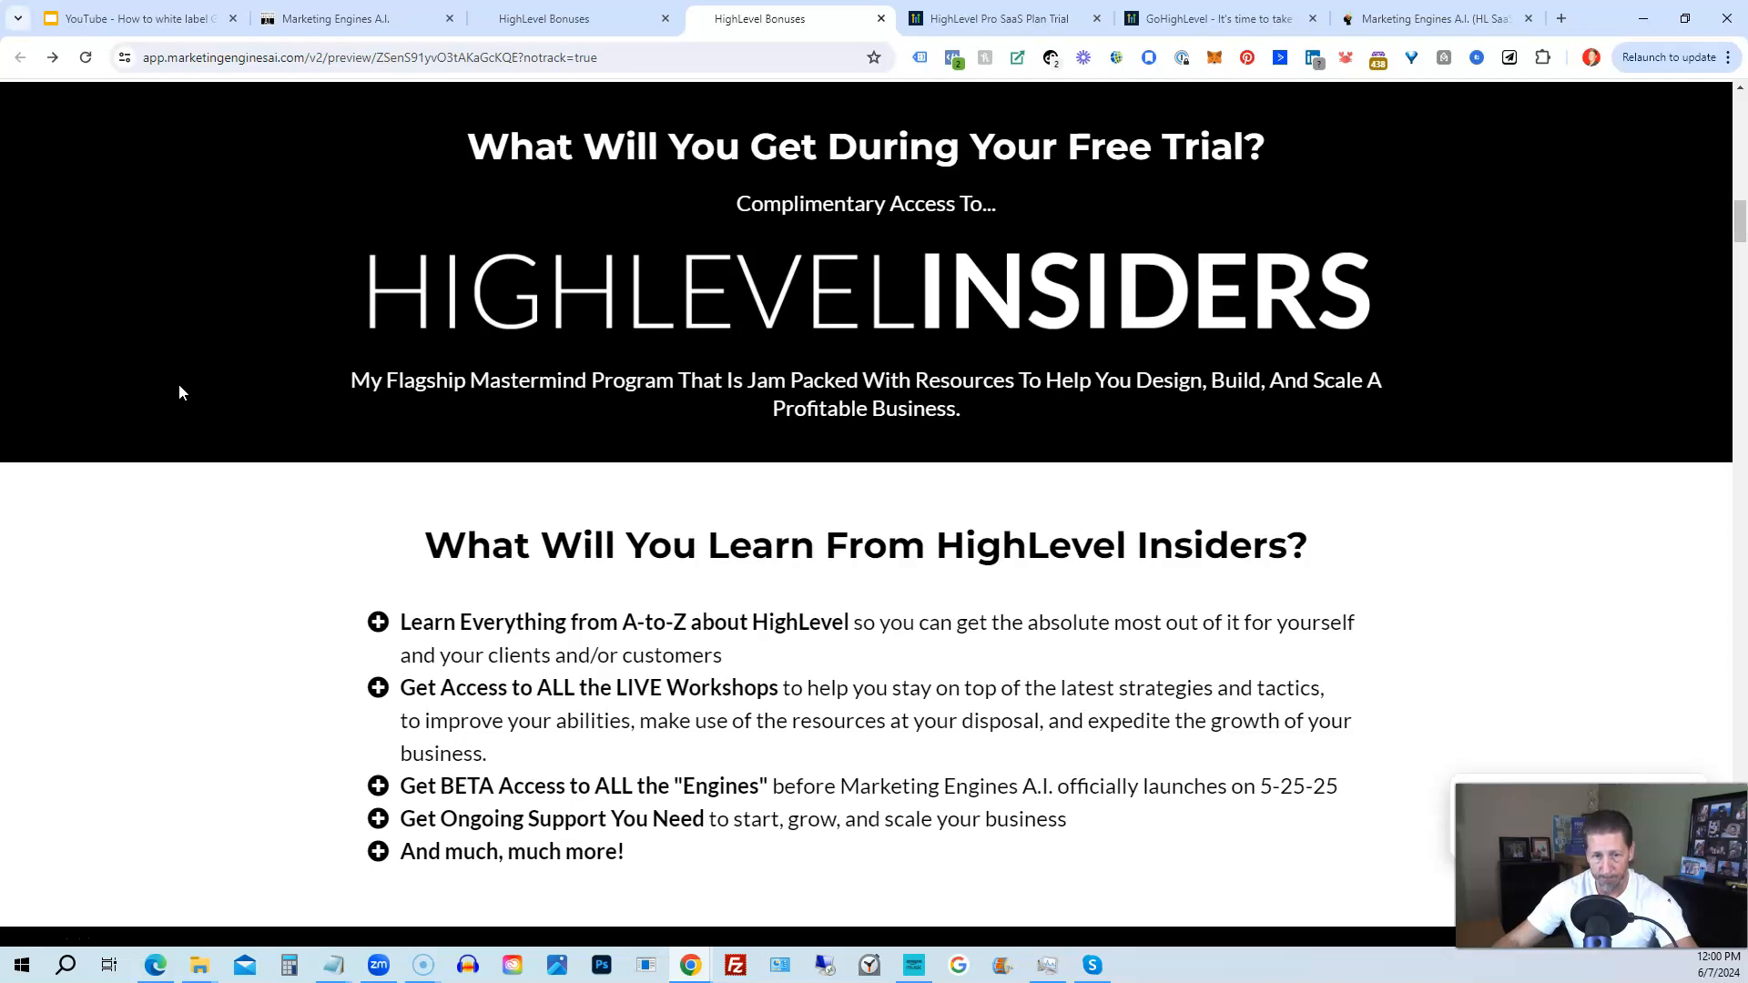
pyautogui.scroll(-3)
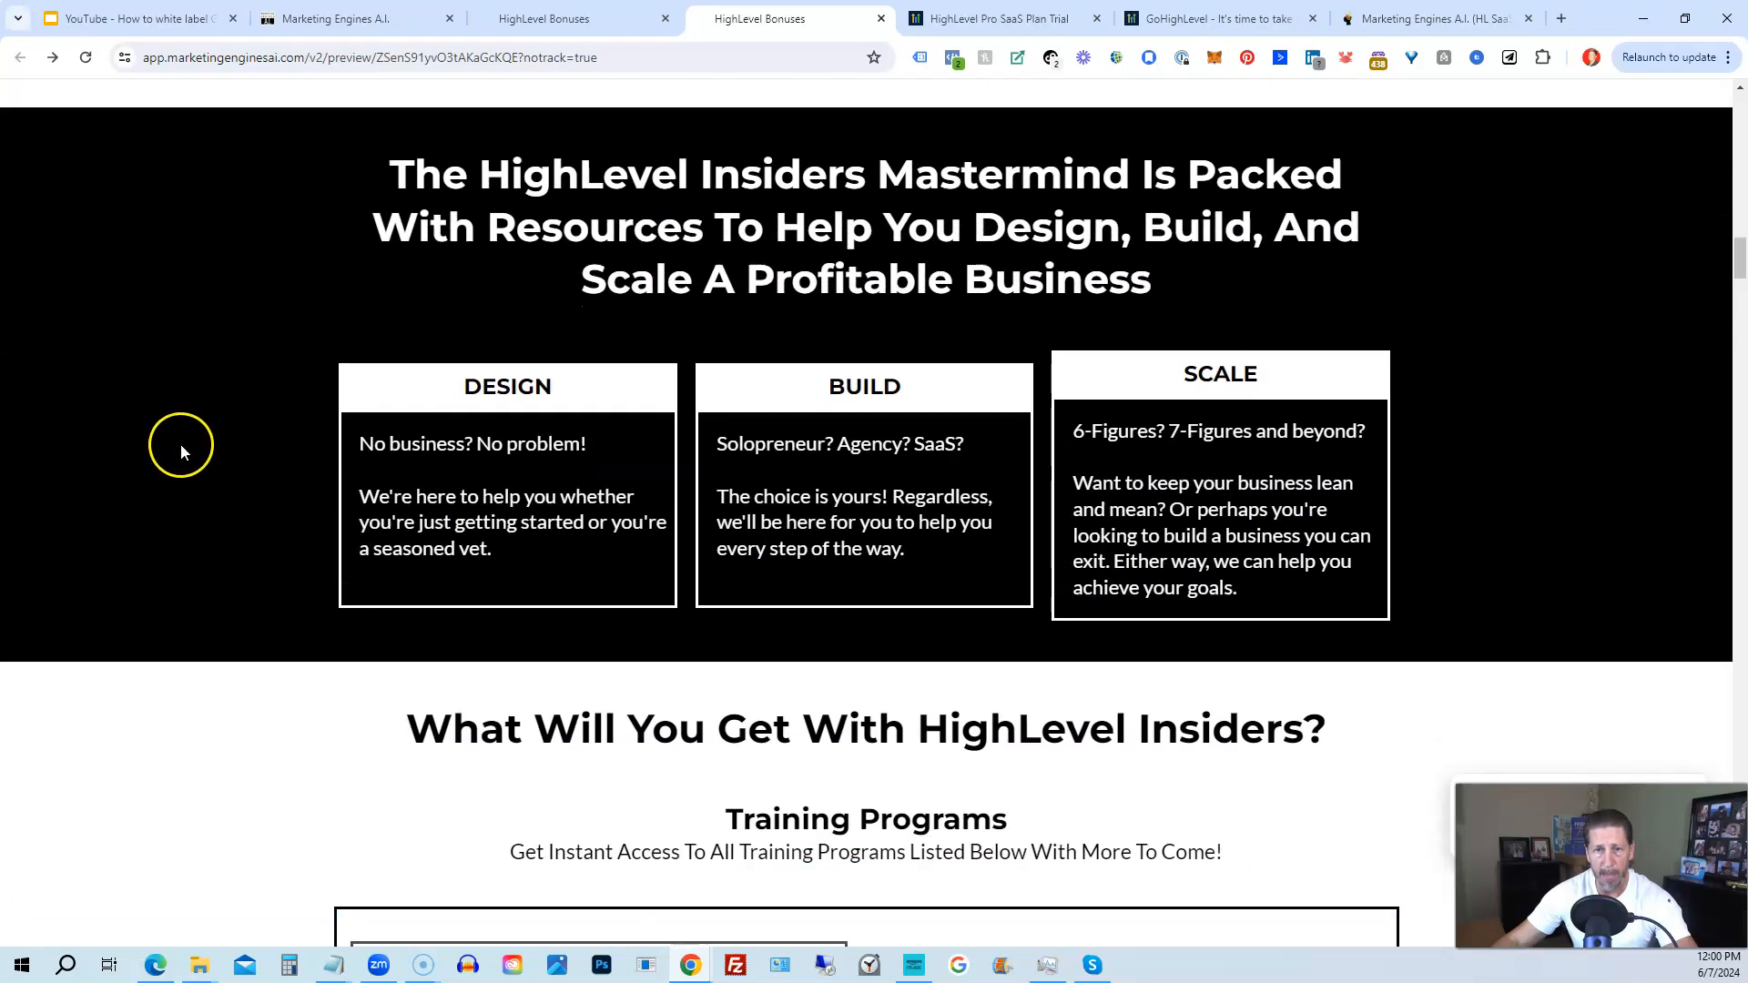
pyautogui.scroll(-3)
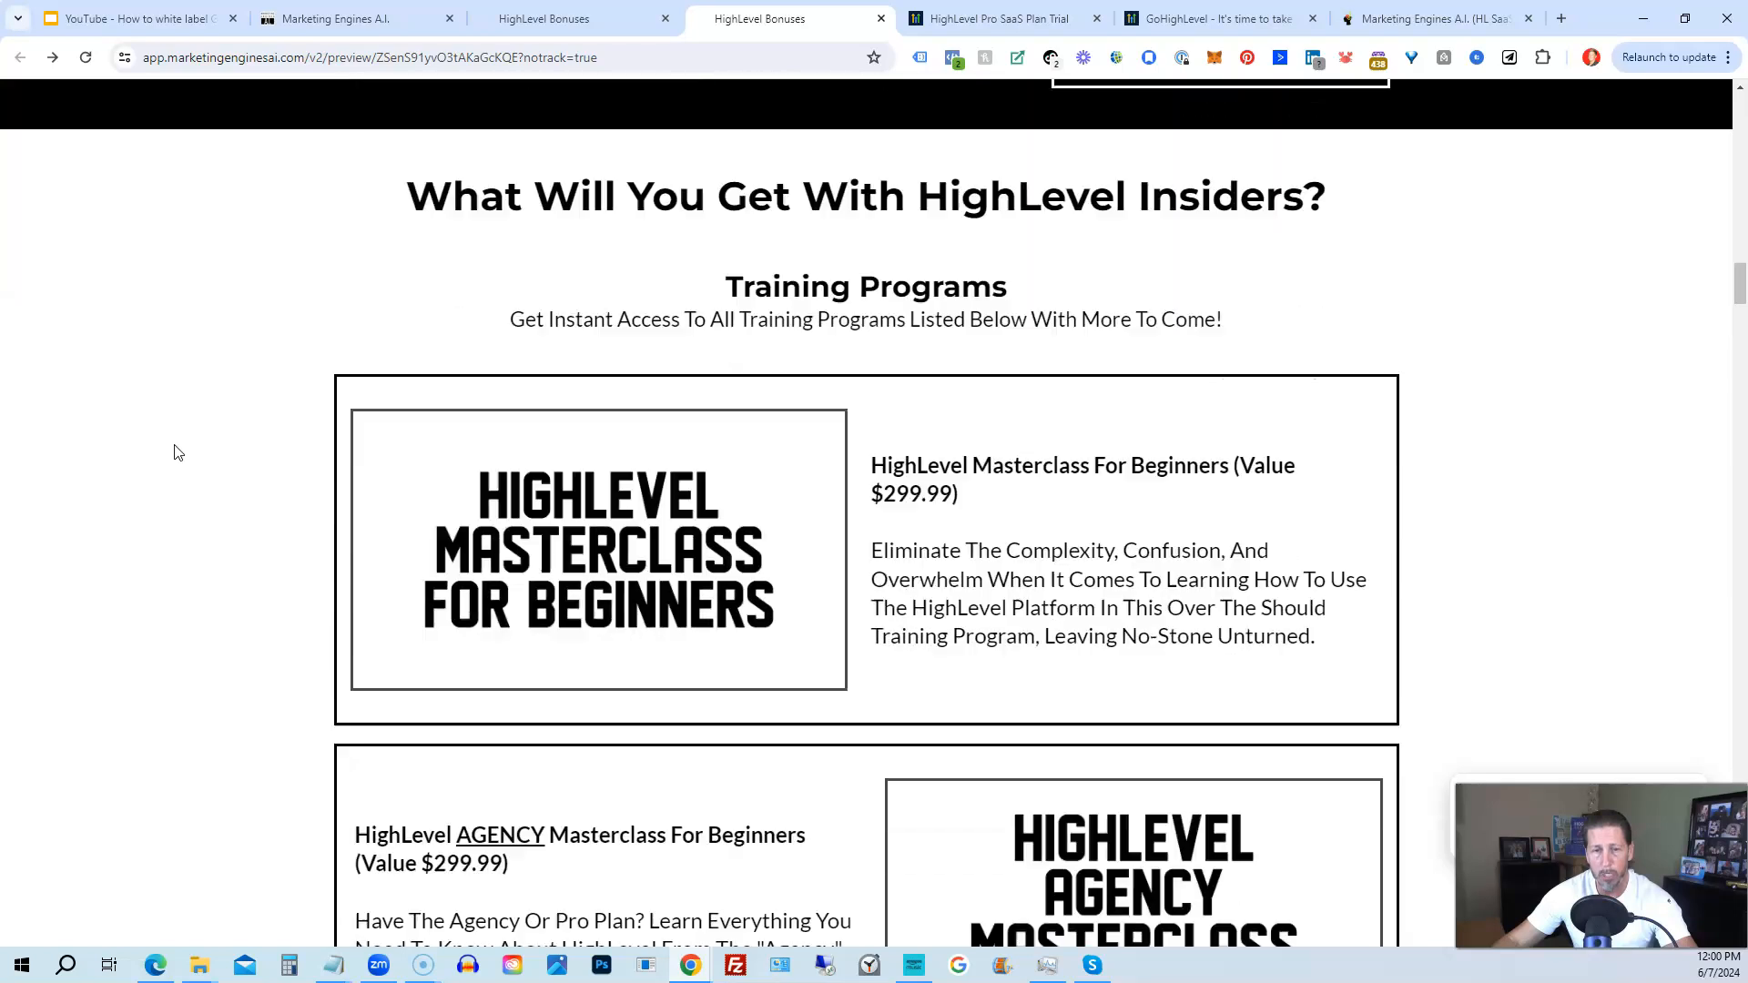
pyautogui.scroll(-3)
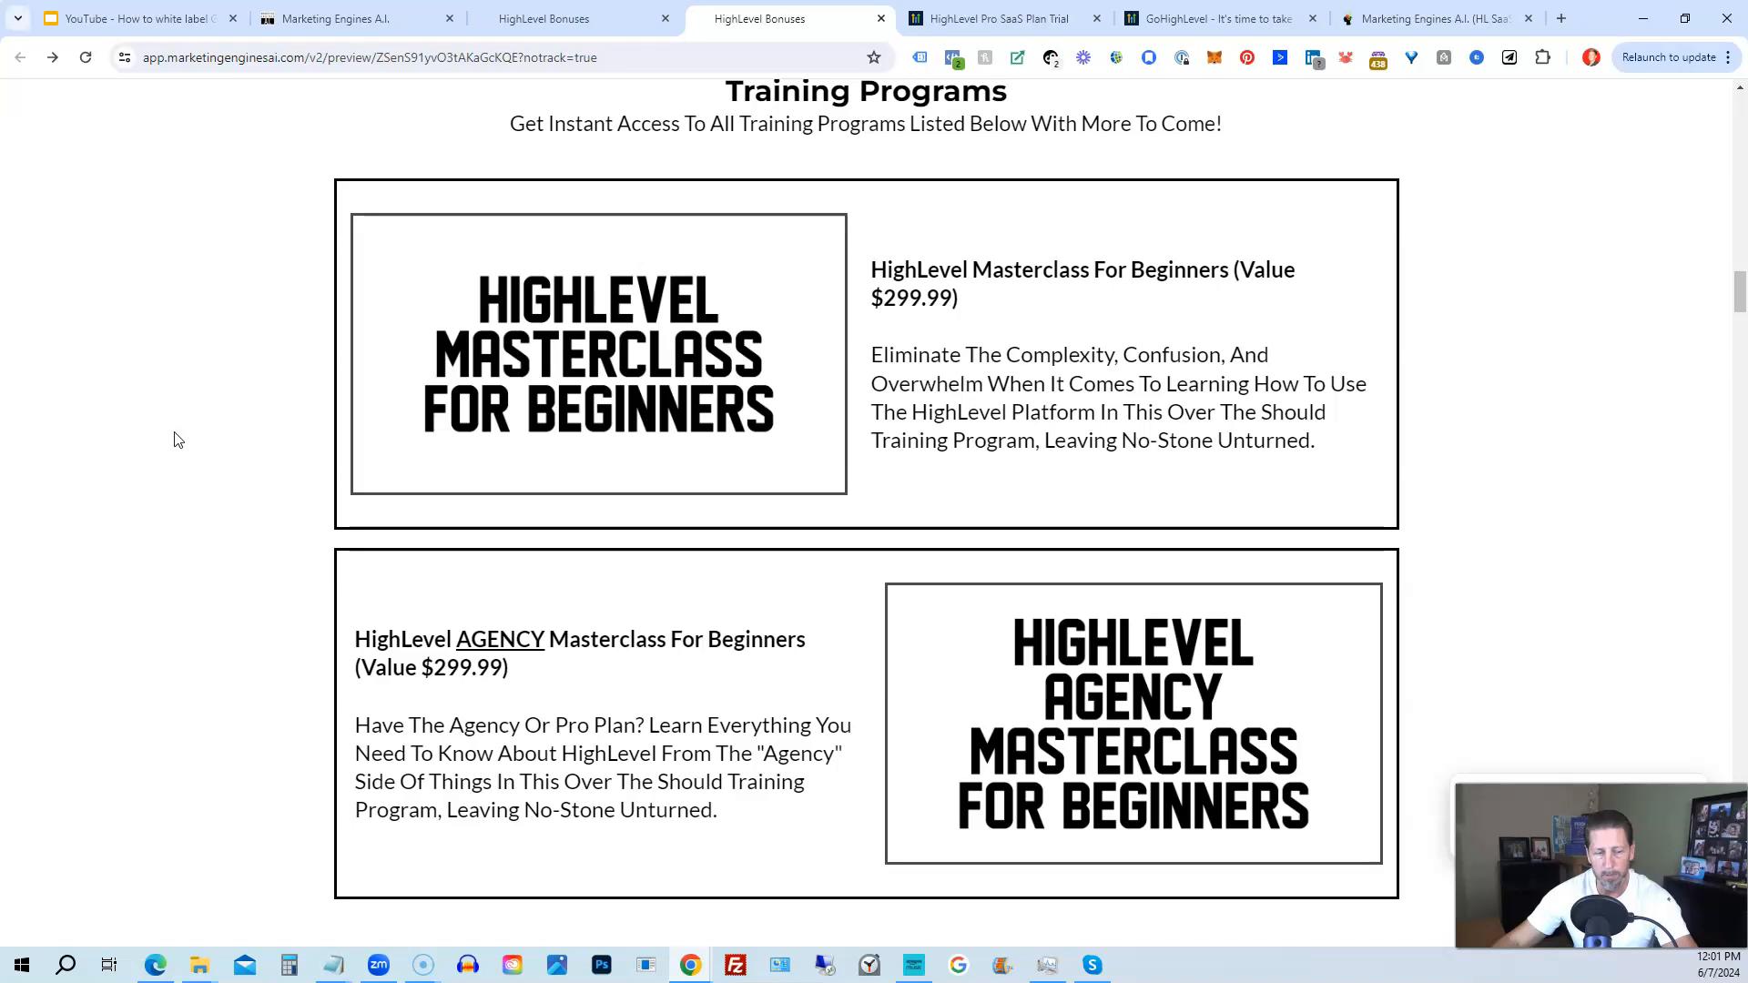
# Scroll past the Reputation Review and Customer Referral engines to Foundation Workshops.
pyautogui.scroll(-3)
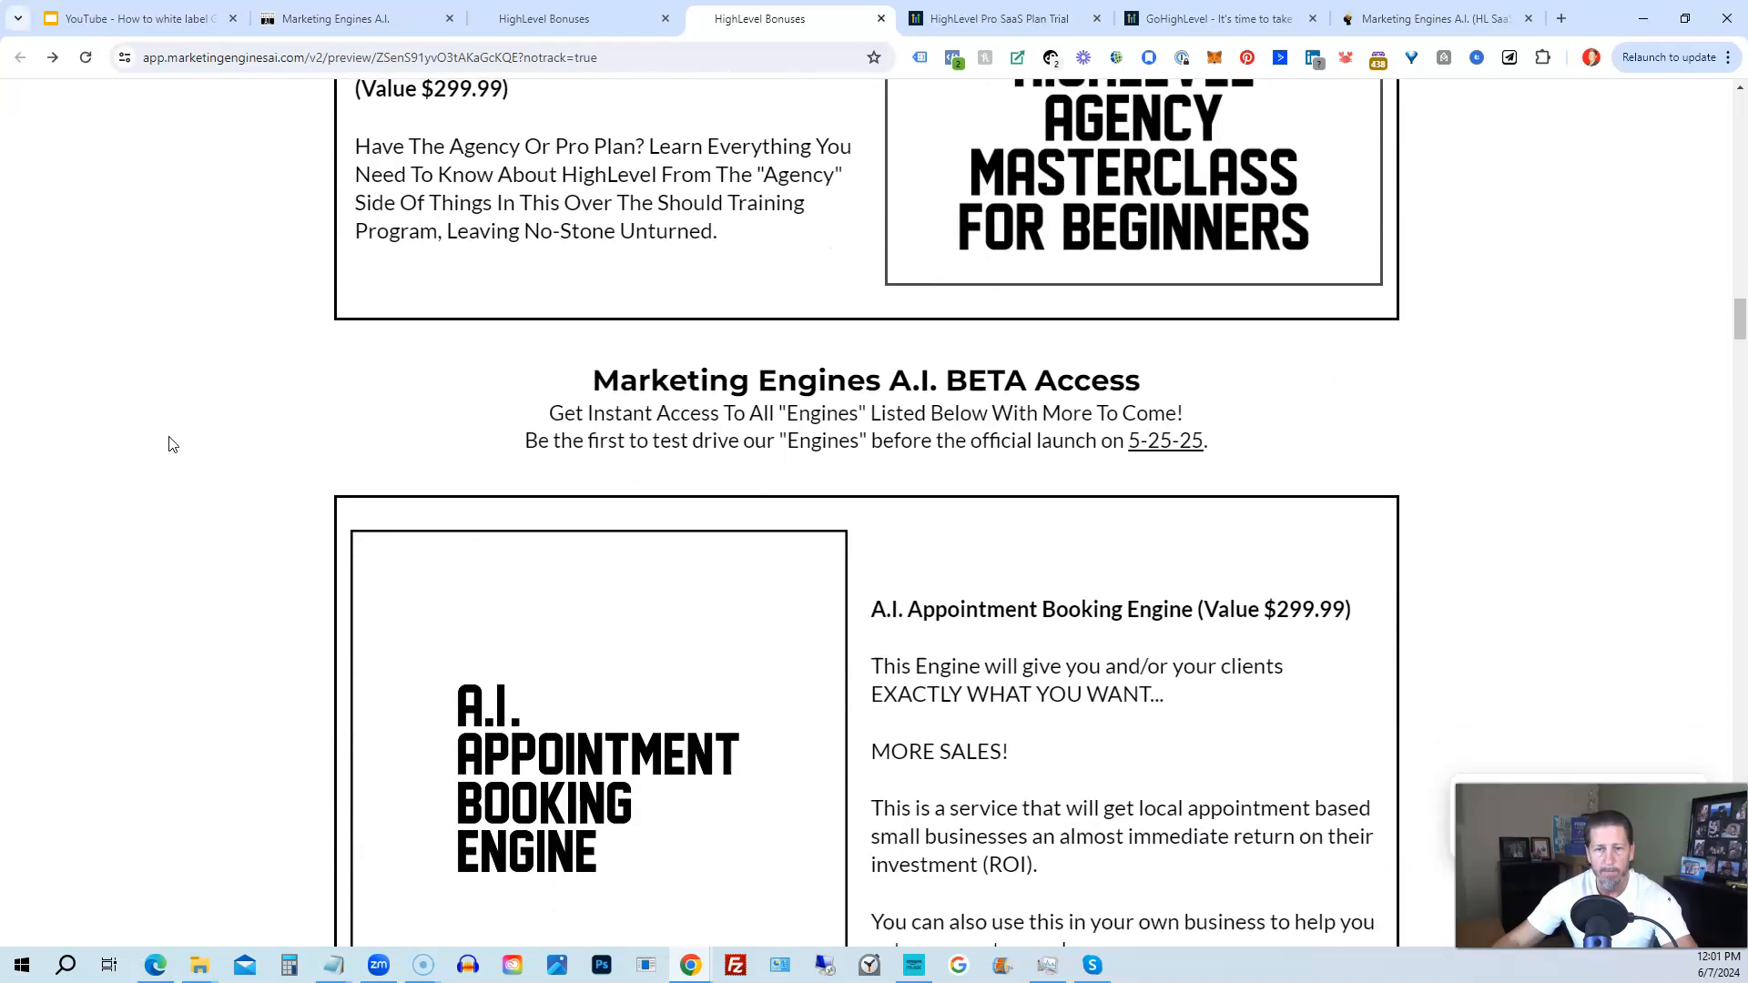
pyautogui.scroll(-3)
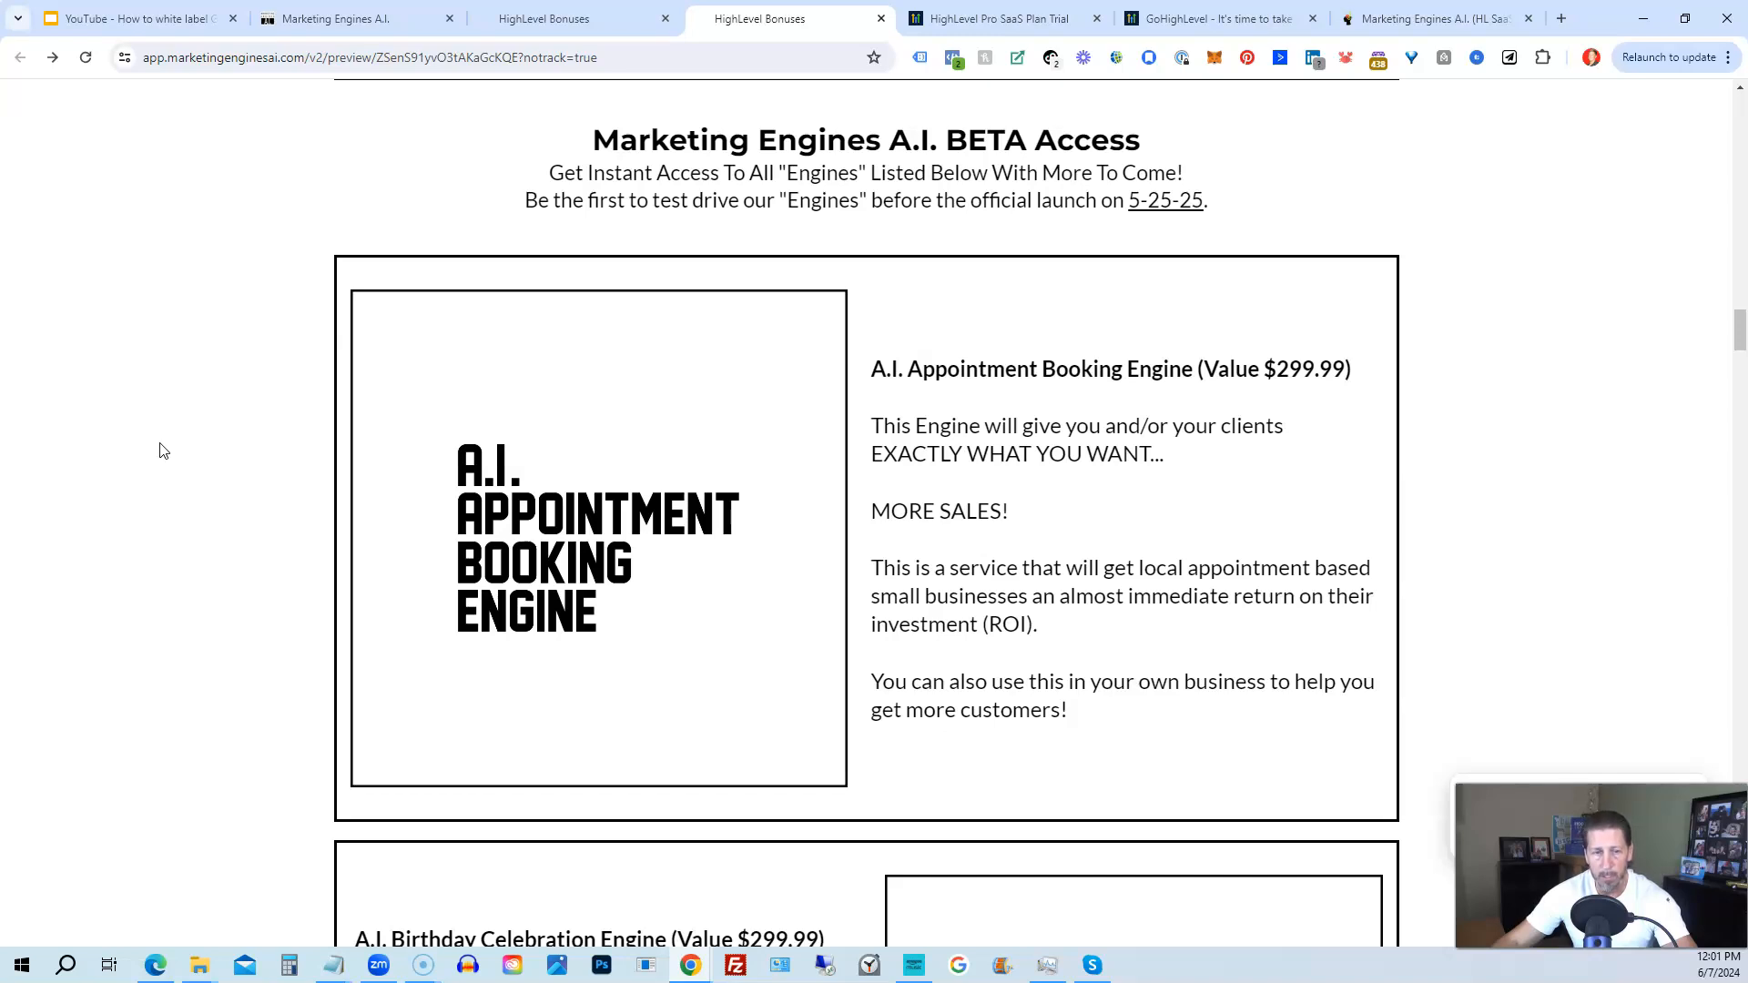
pyautogui.scroll(-3)
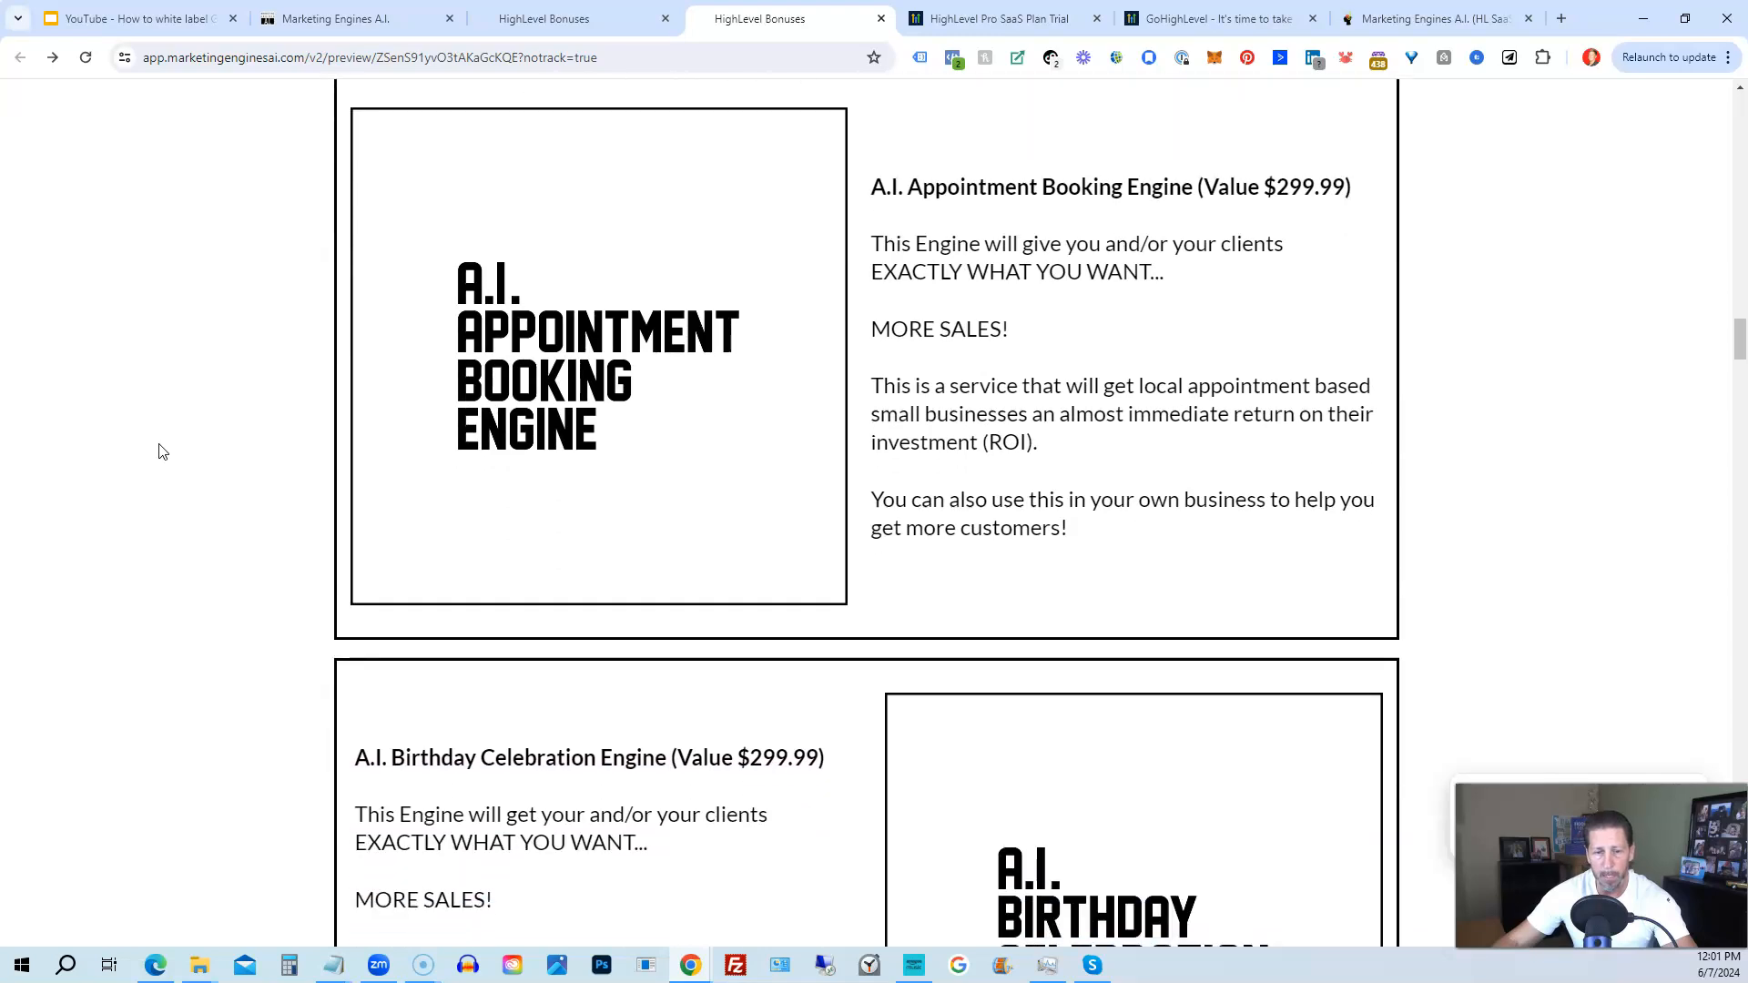
pyautogui.scroll(-3)
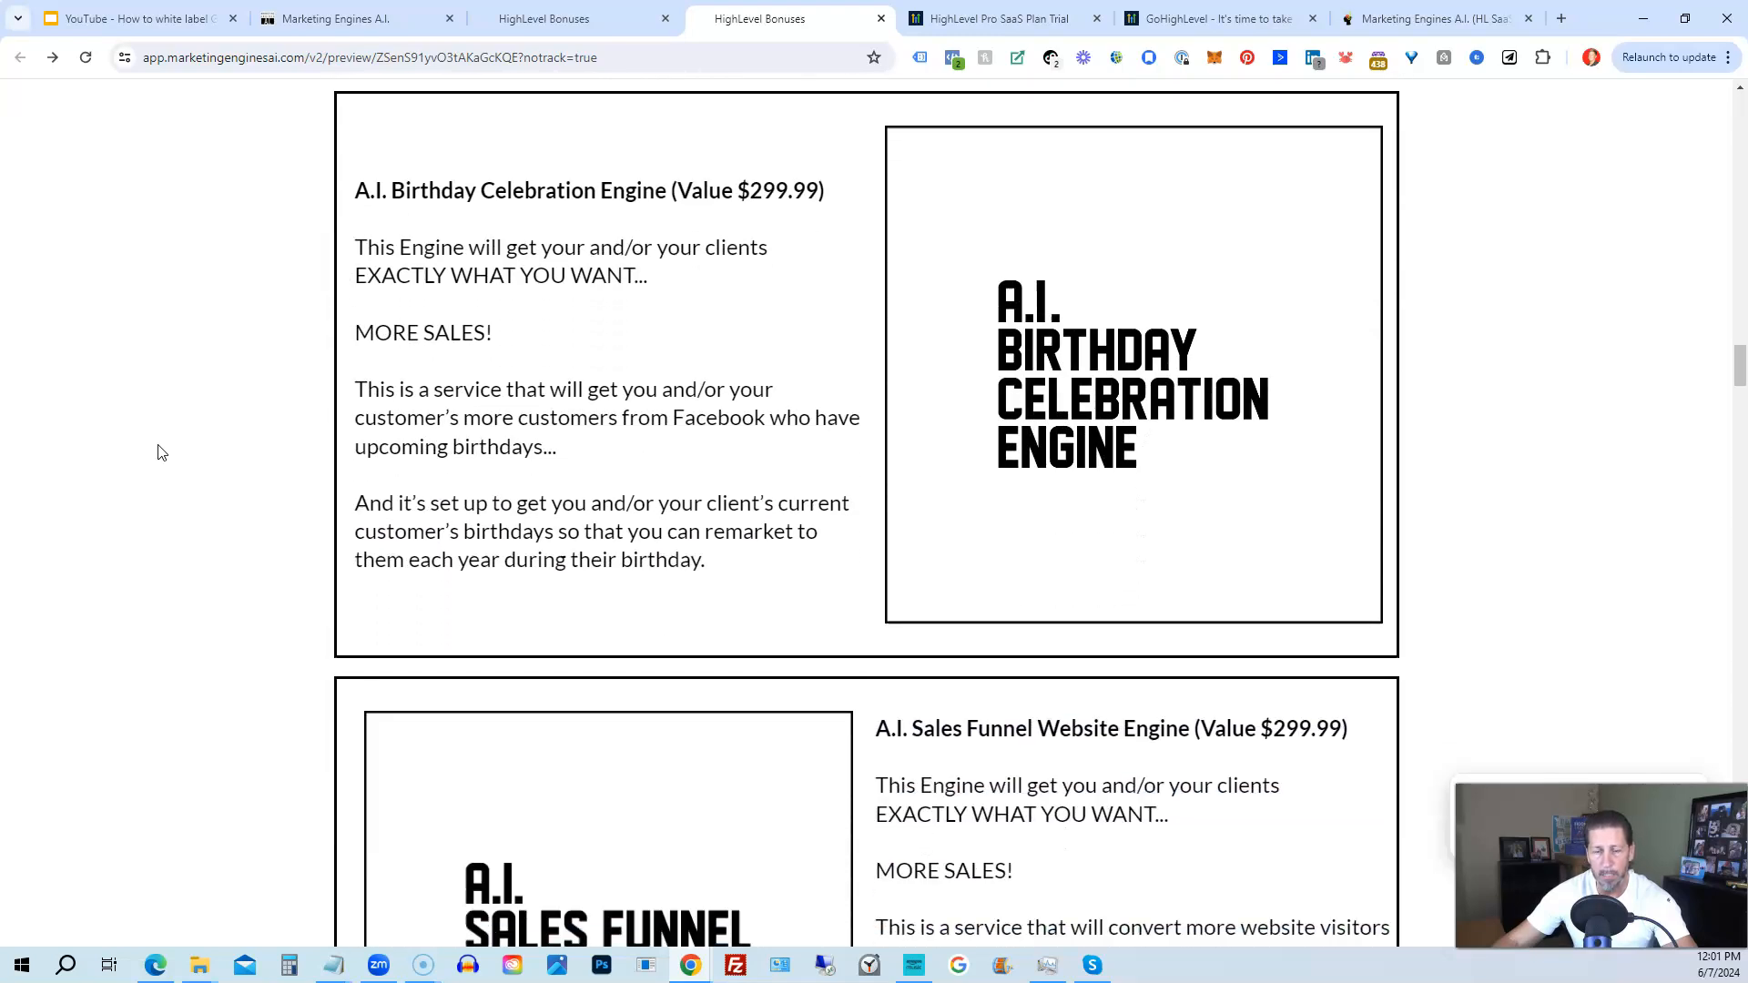
pyautogui.scroll(-3)
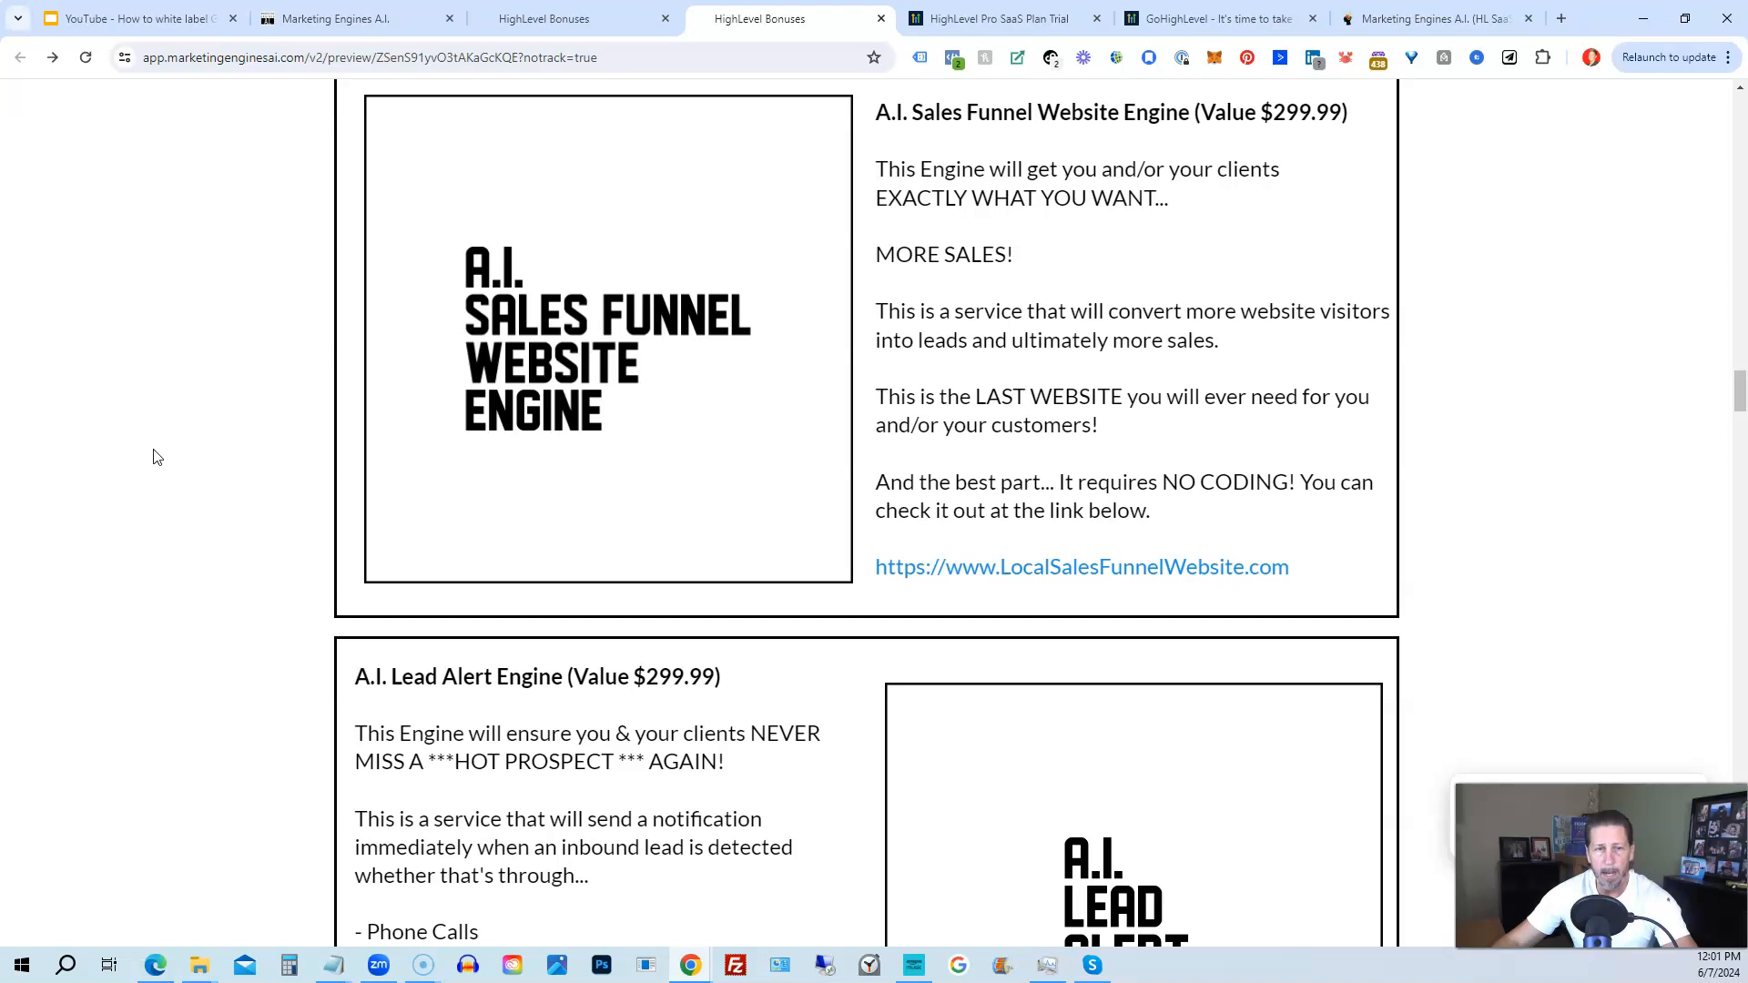
pyautogui.scroll(-3)
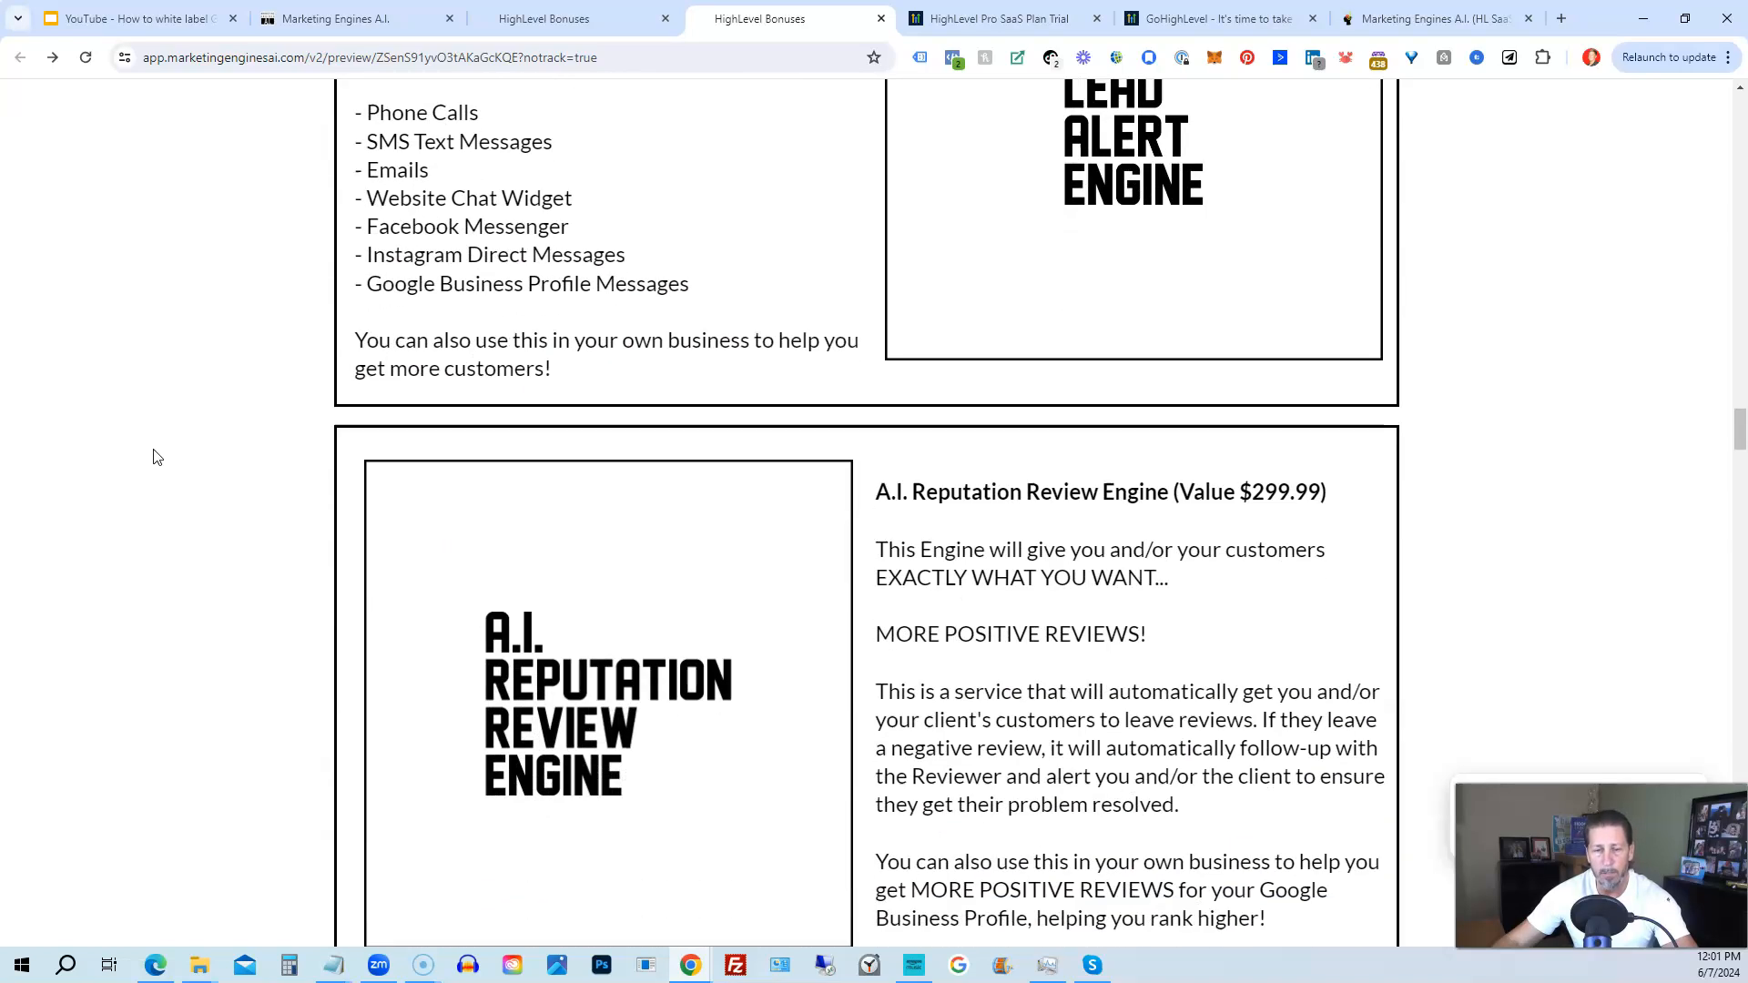
pyautogui.scroll(-3)
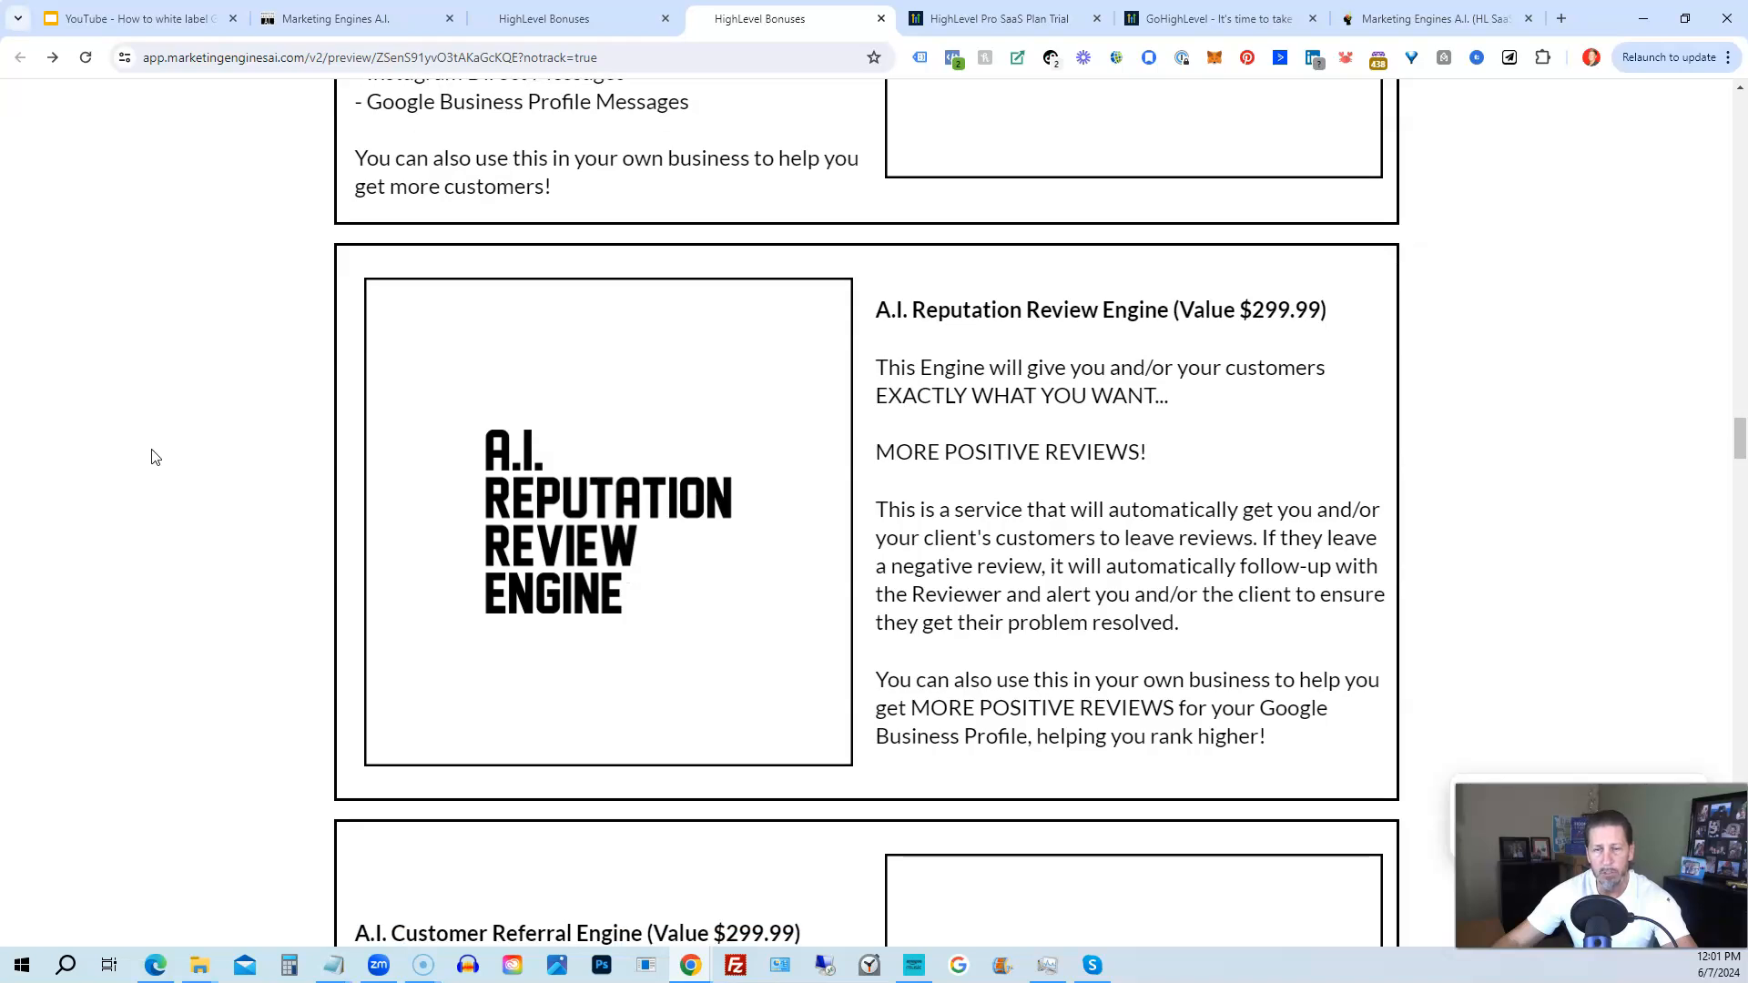
pyautogui.scroll(-3)
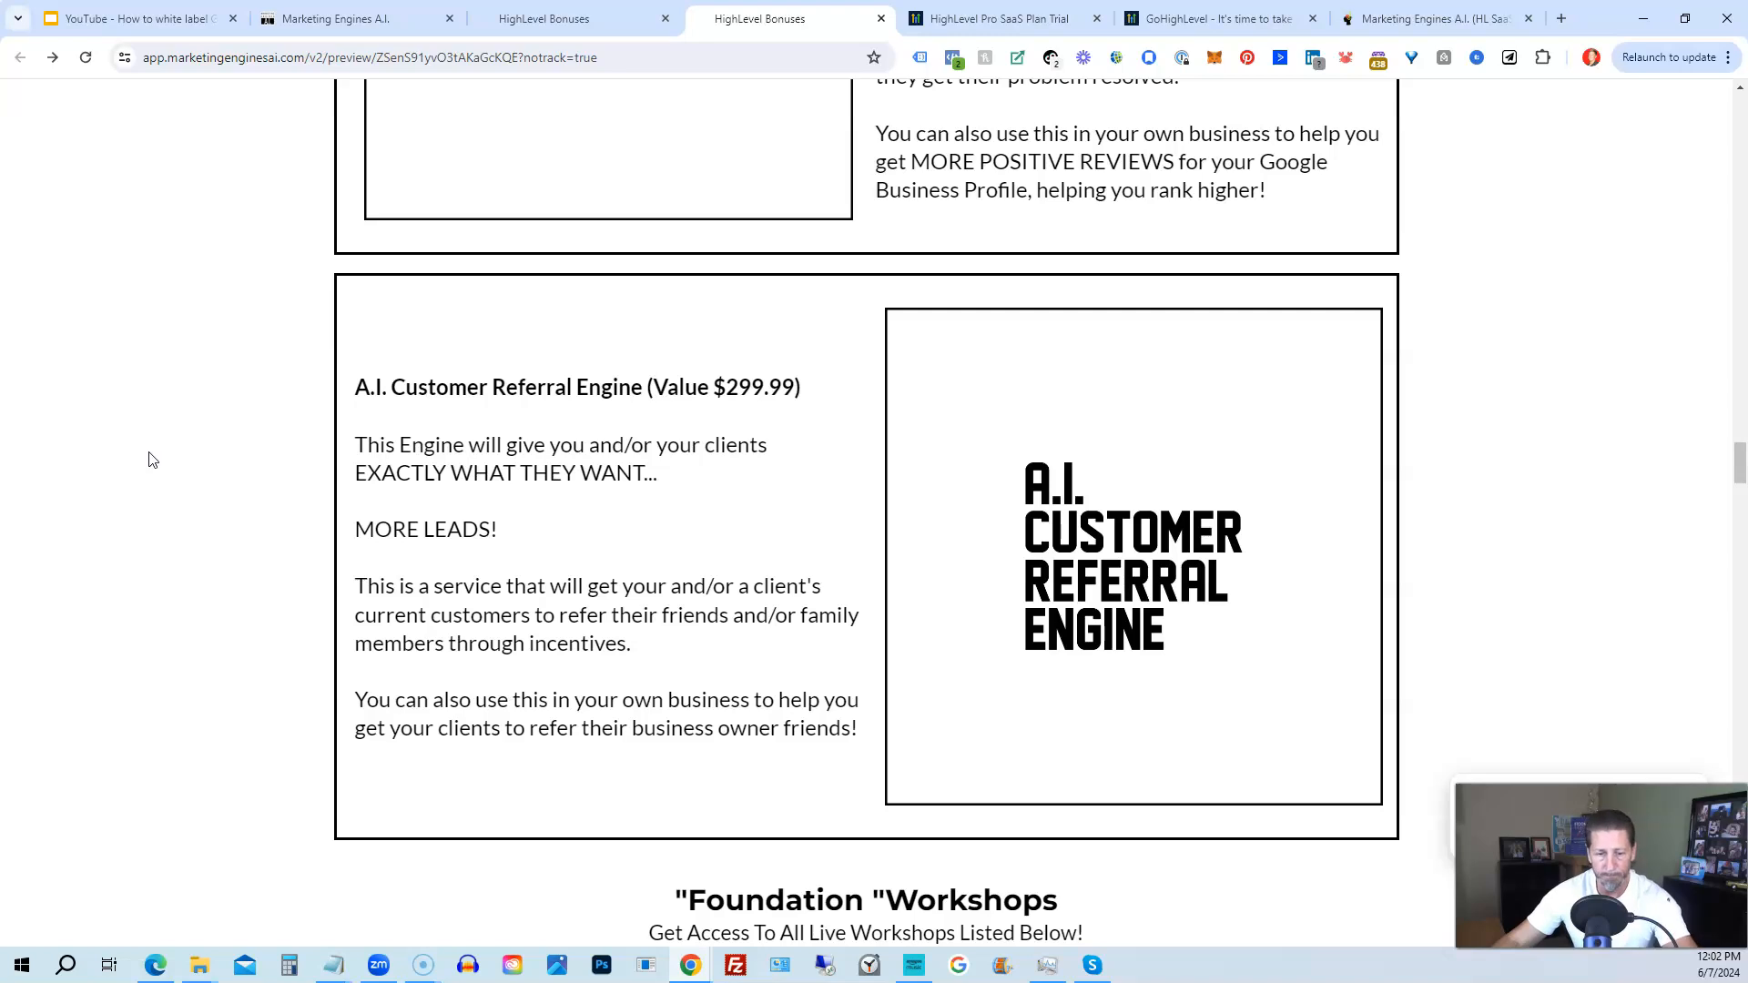
# Scroll down to show Foundation Workshops weeks 1–14.
pyautogui.scroll(-3)
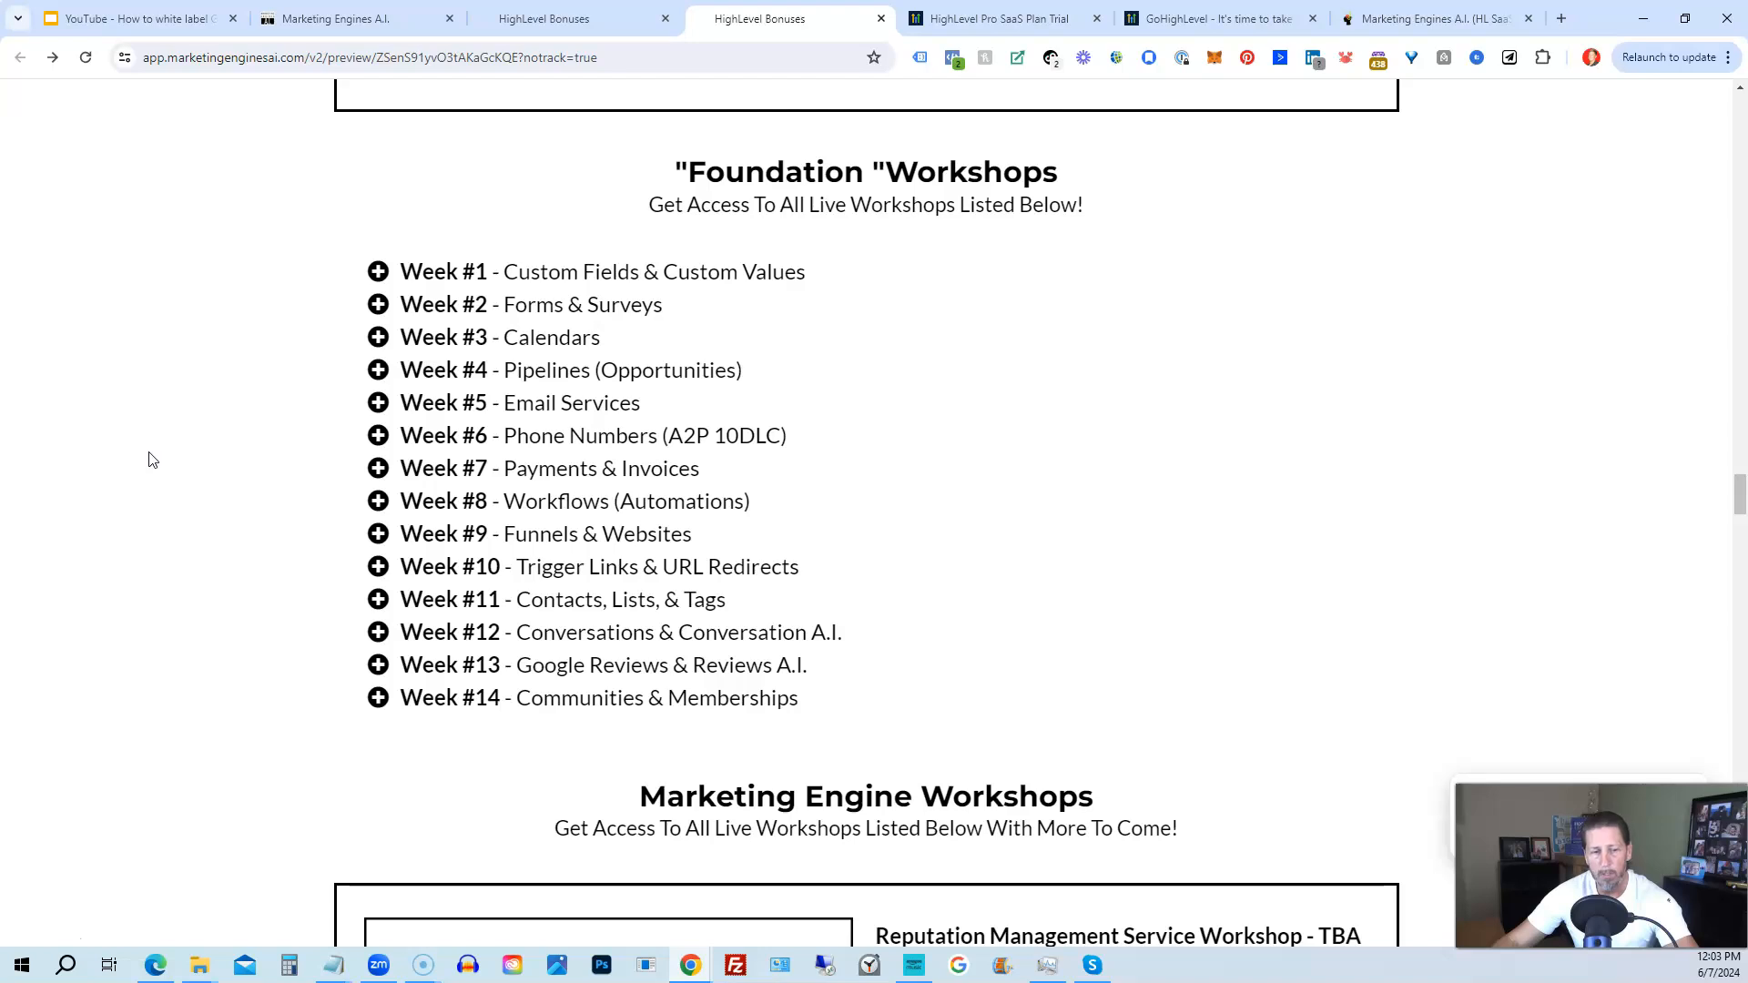
# Scroll through the three Marketing Engine Workshop blocks down to "But Wait... There's More!".
pyautogui.scroll(-3)
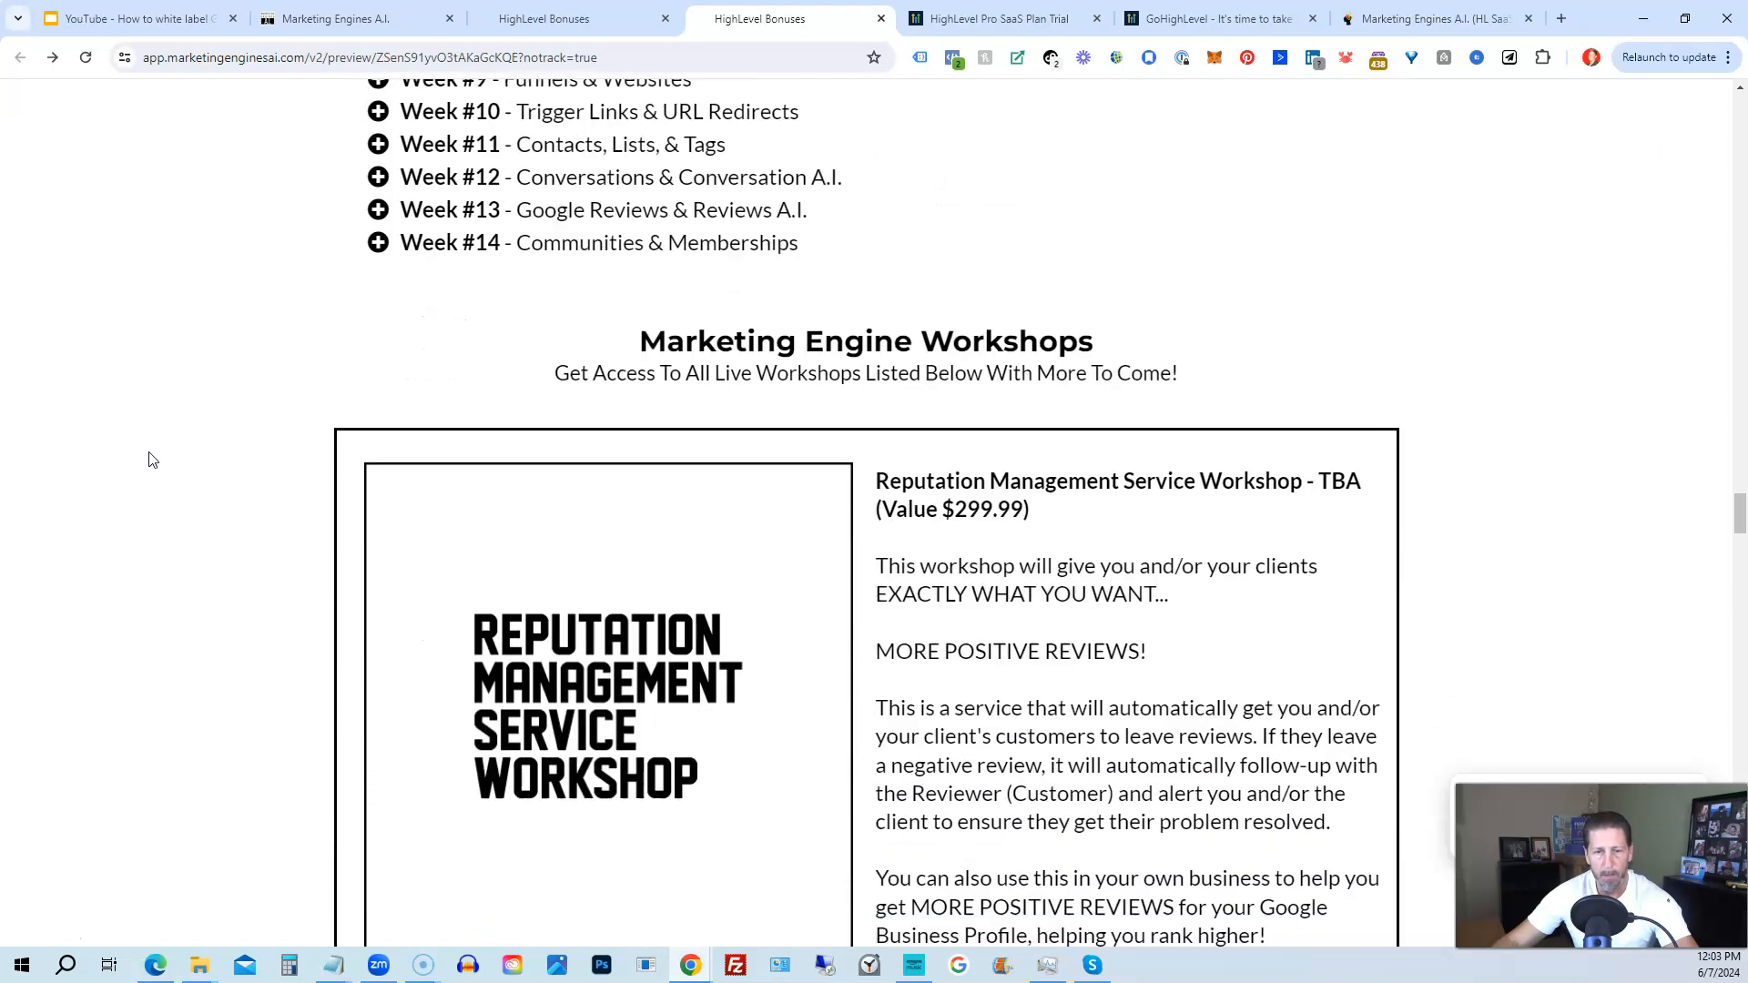
pyautogui.scroll(-3)
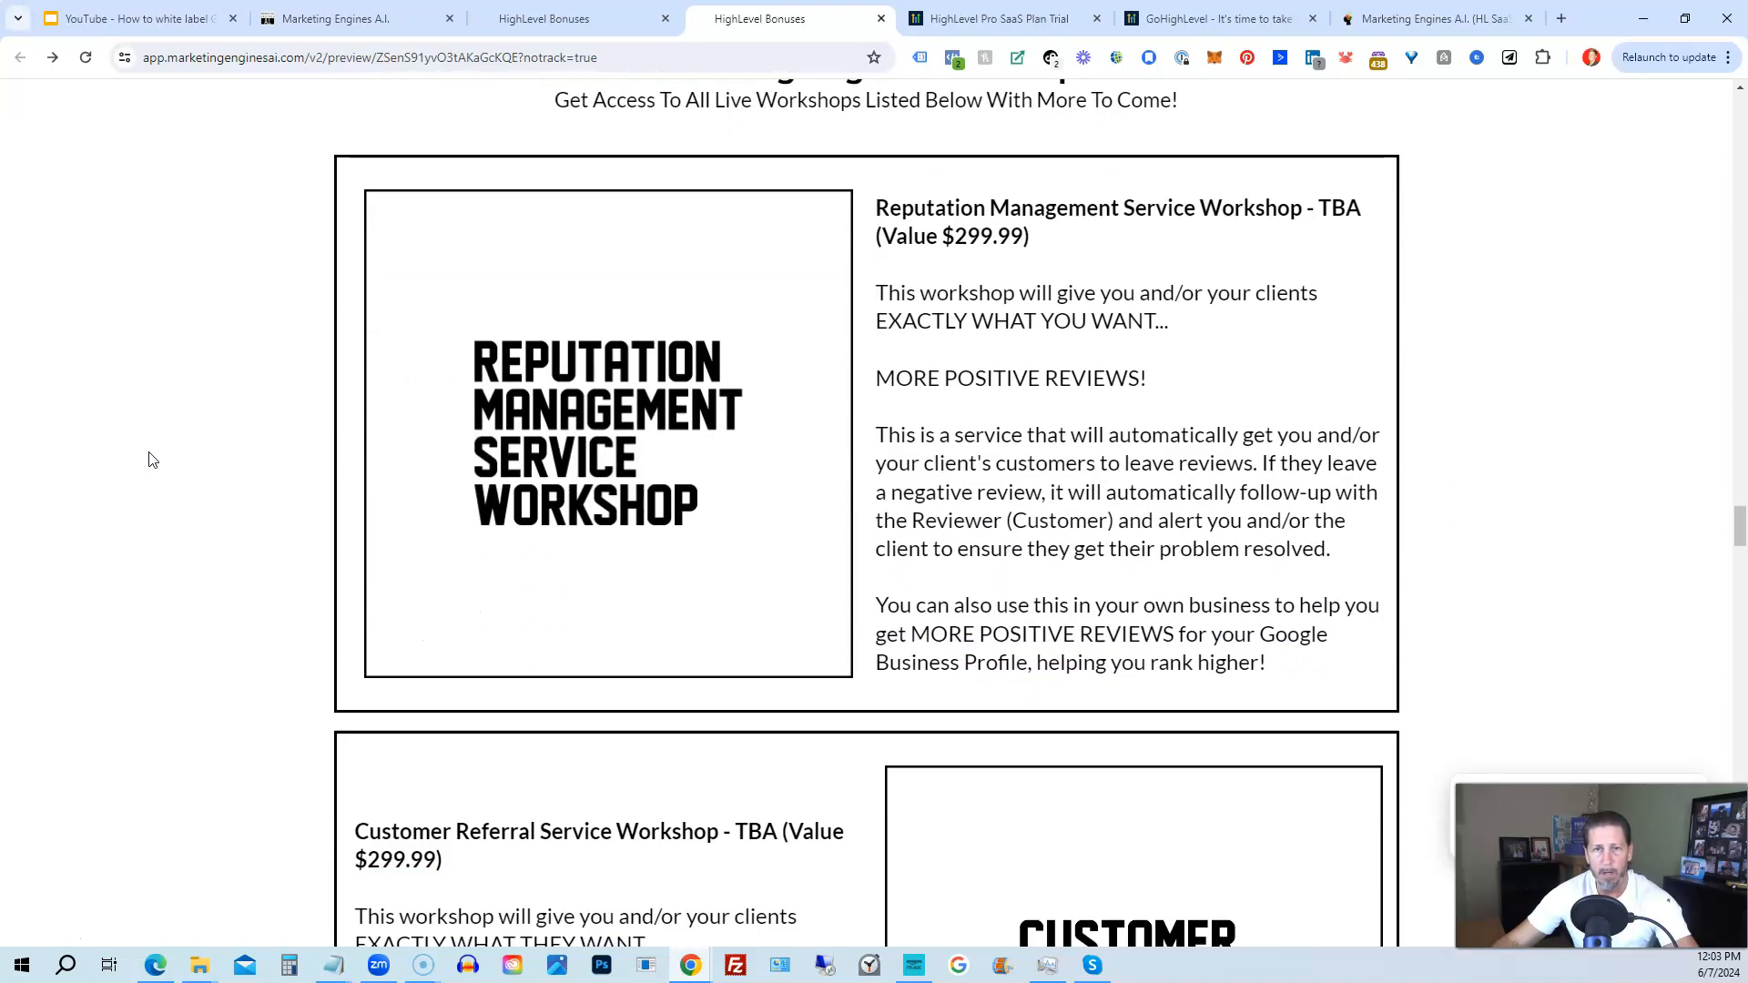
pyautogui.scroll(3)
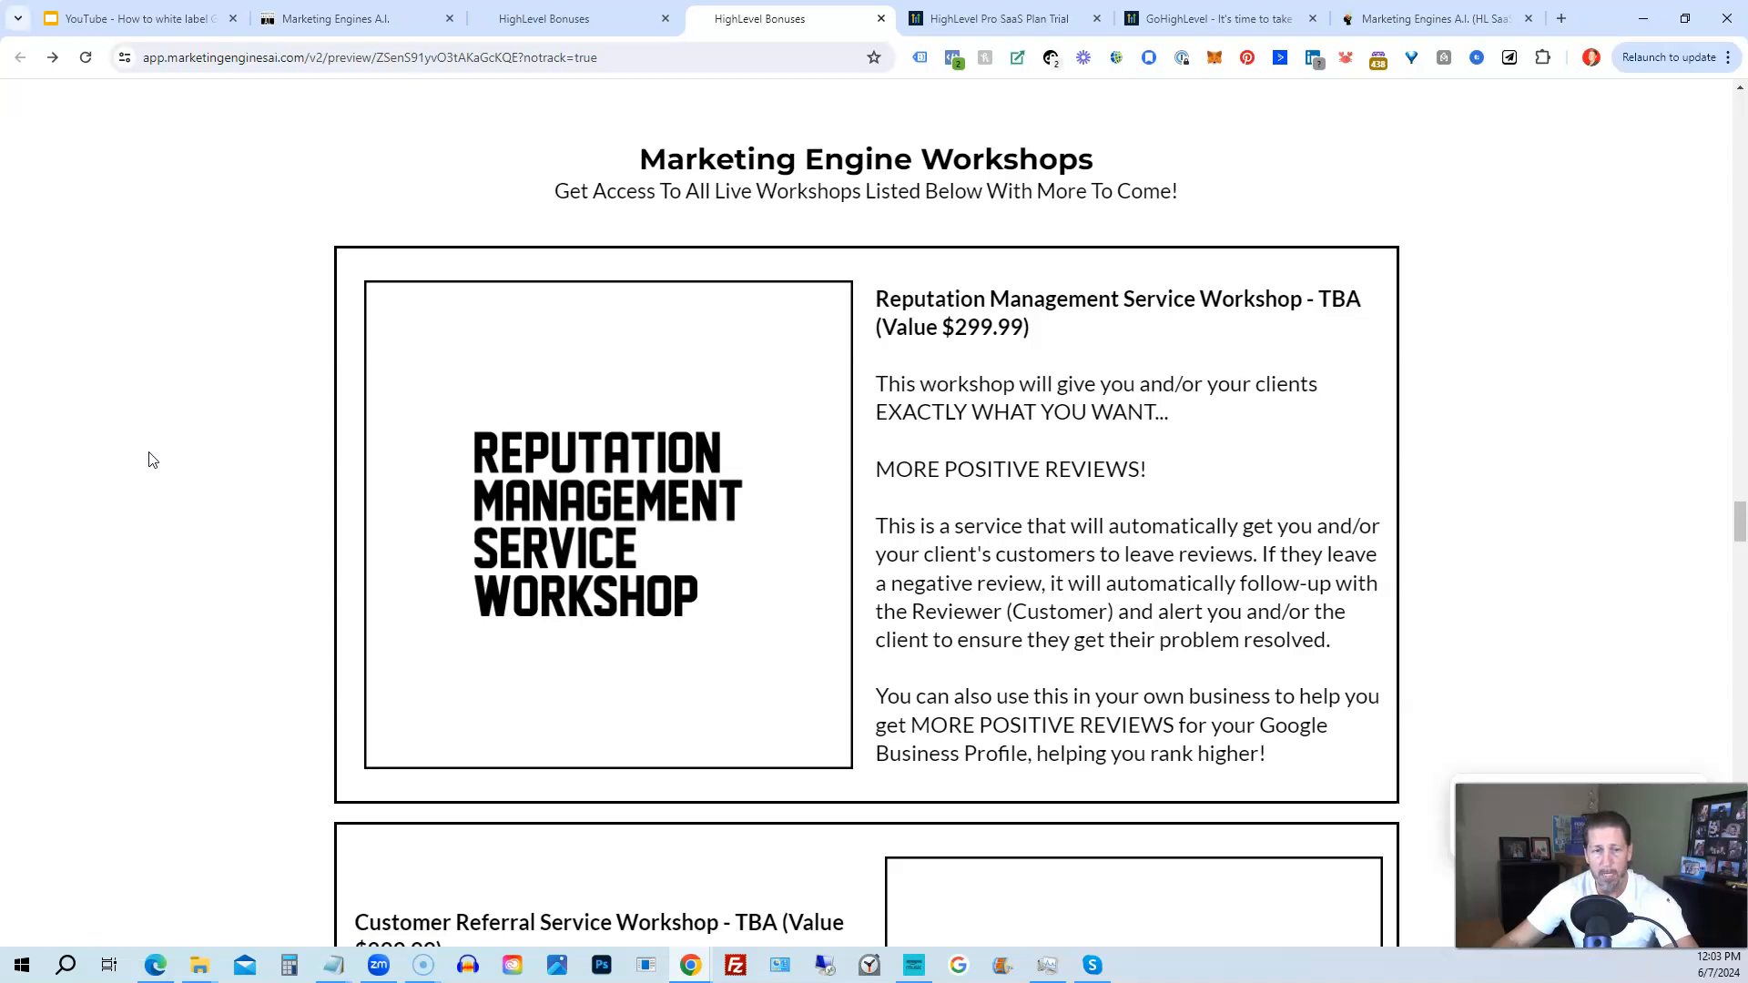
pyautogui.scroll(-3)
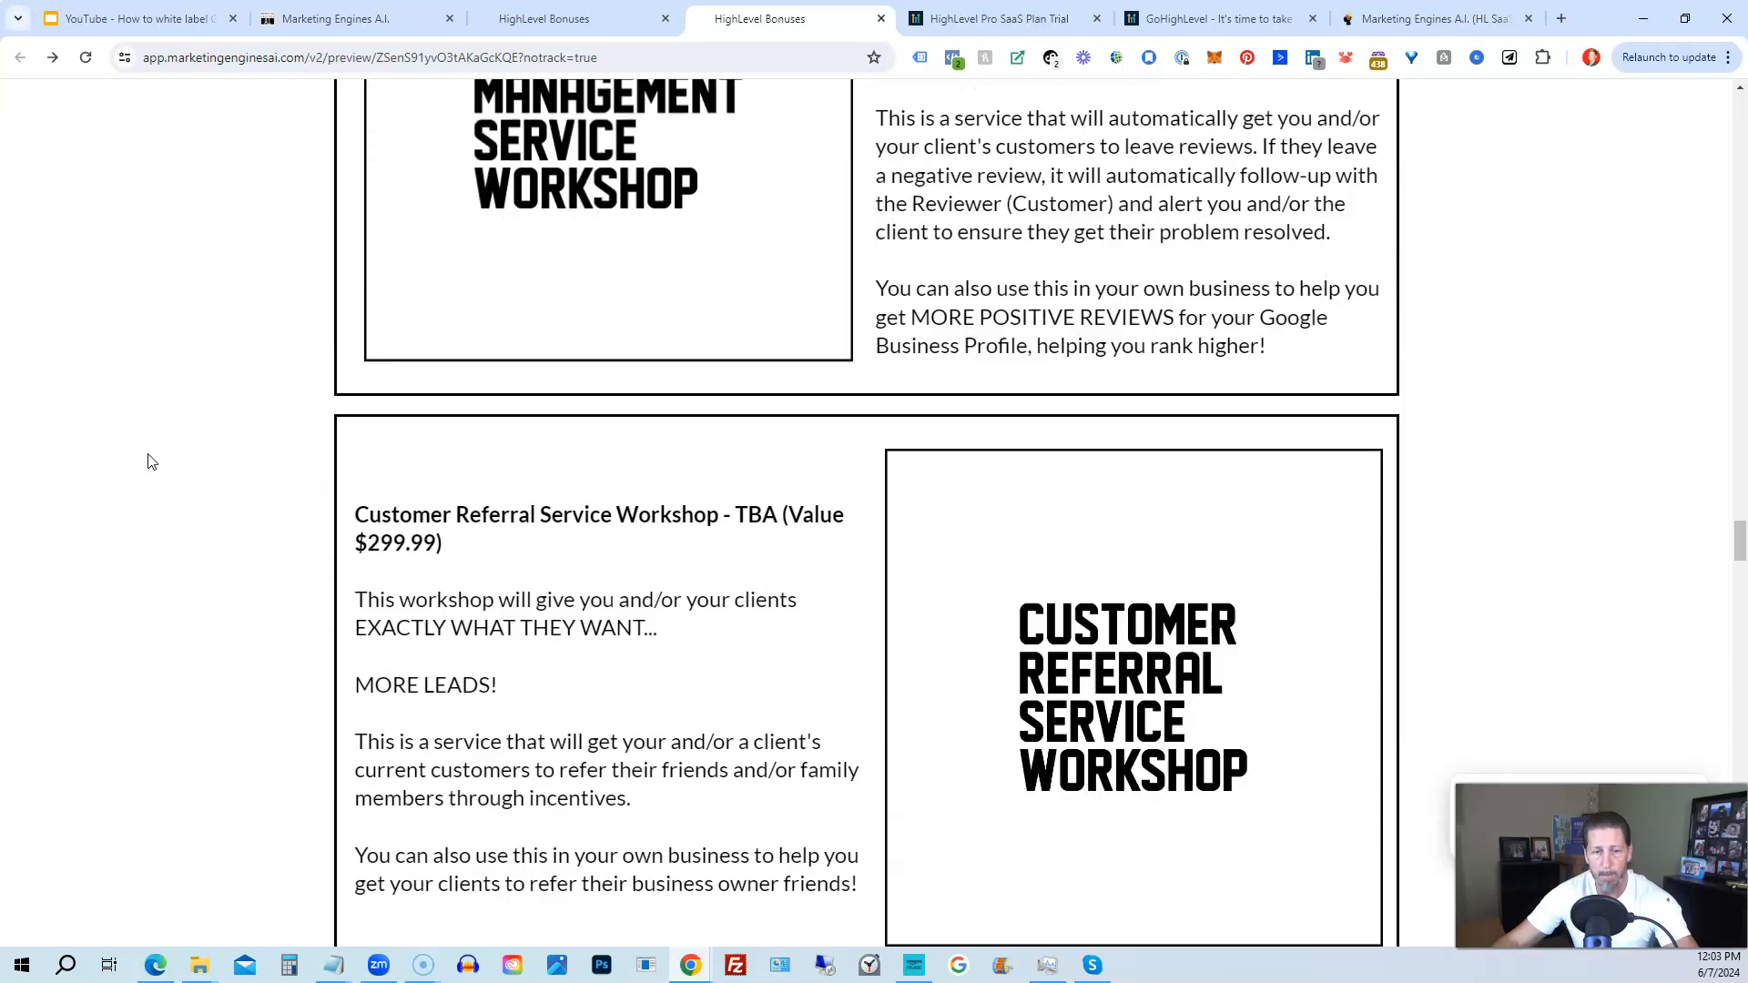
pyautogui.scroll(-3)
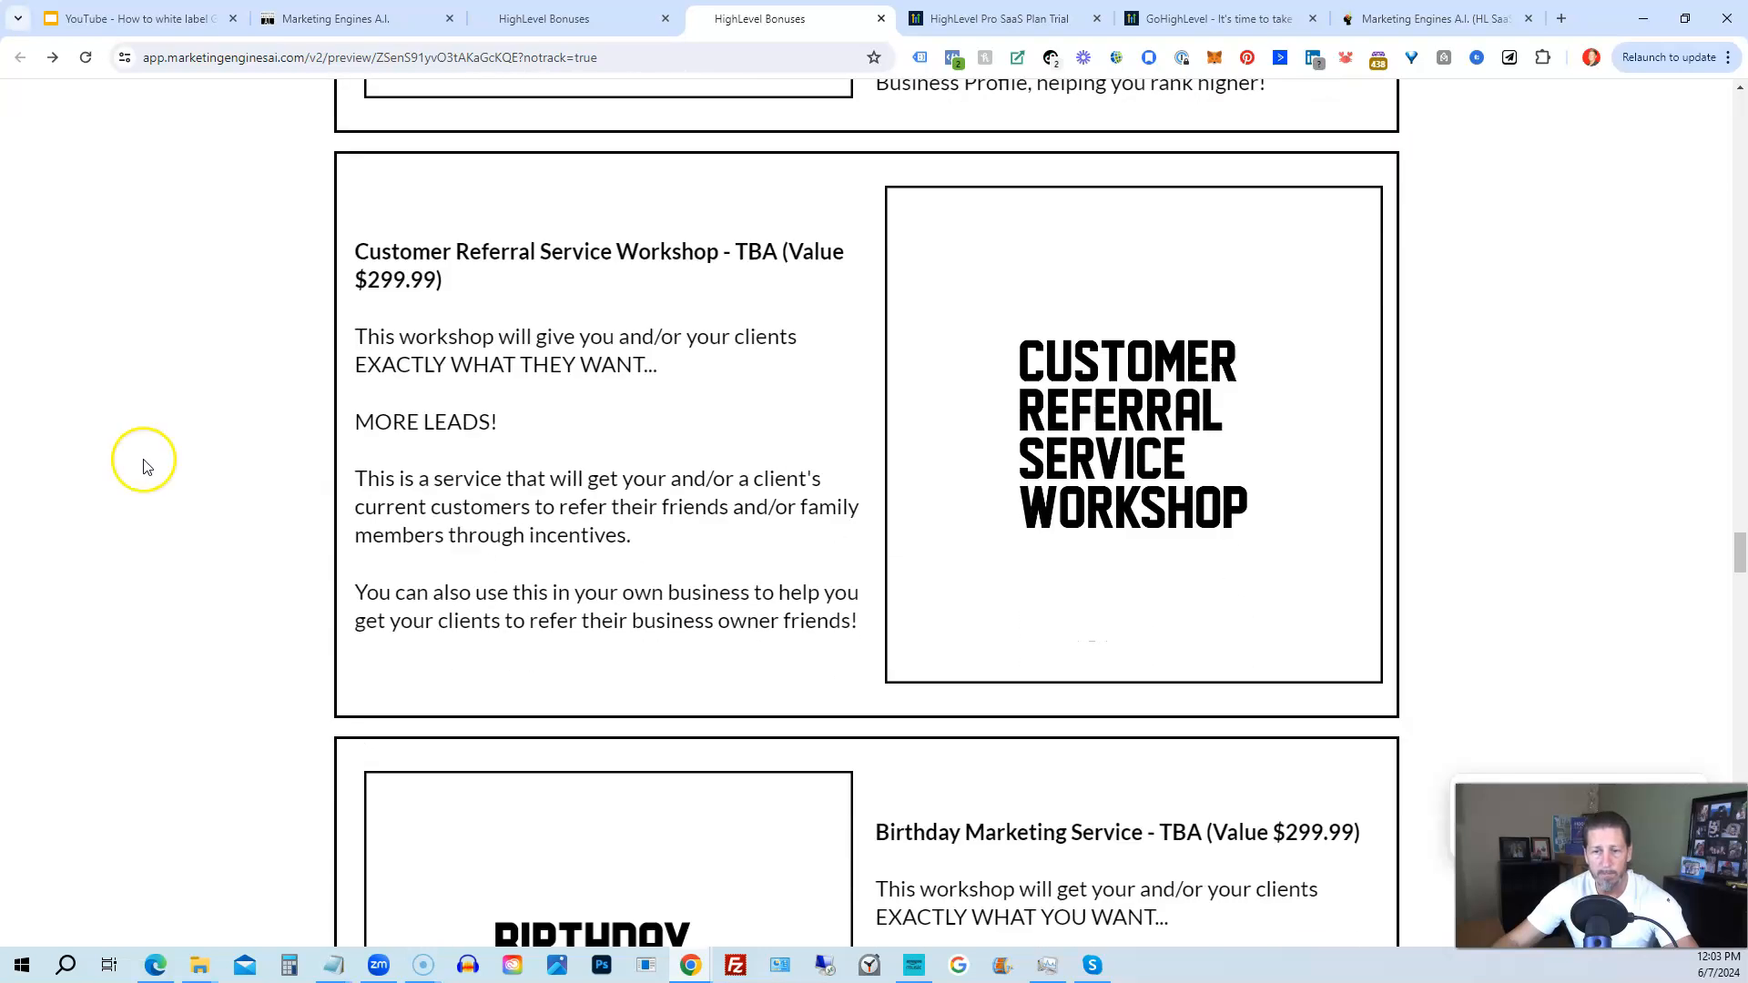
pyautogui.scroll(-3)
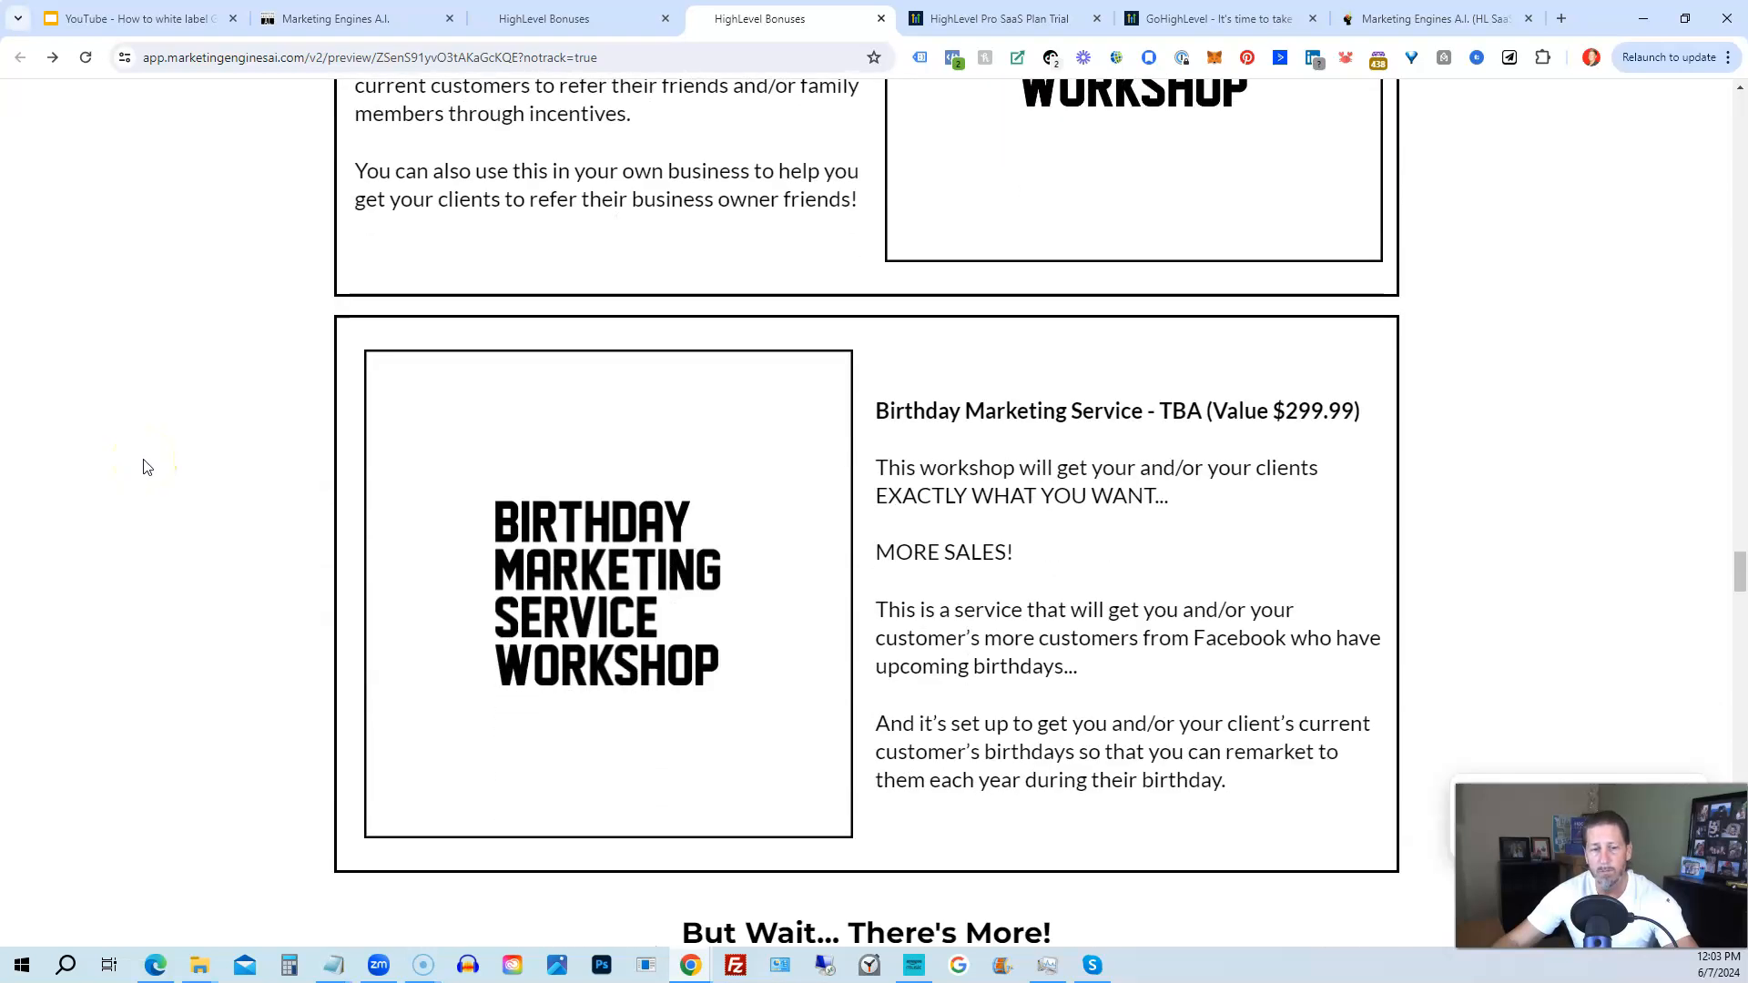
pyautogui.scroll(-3)
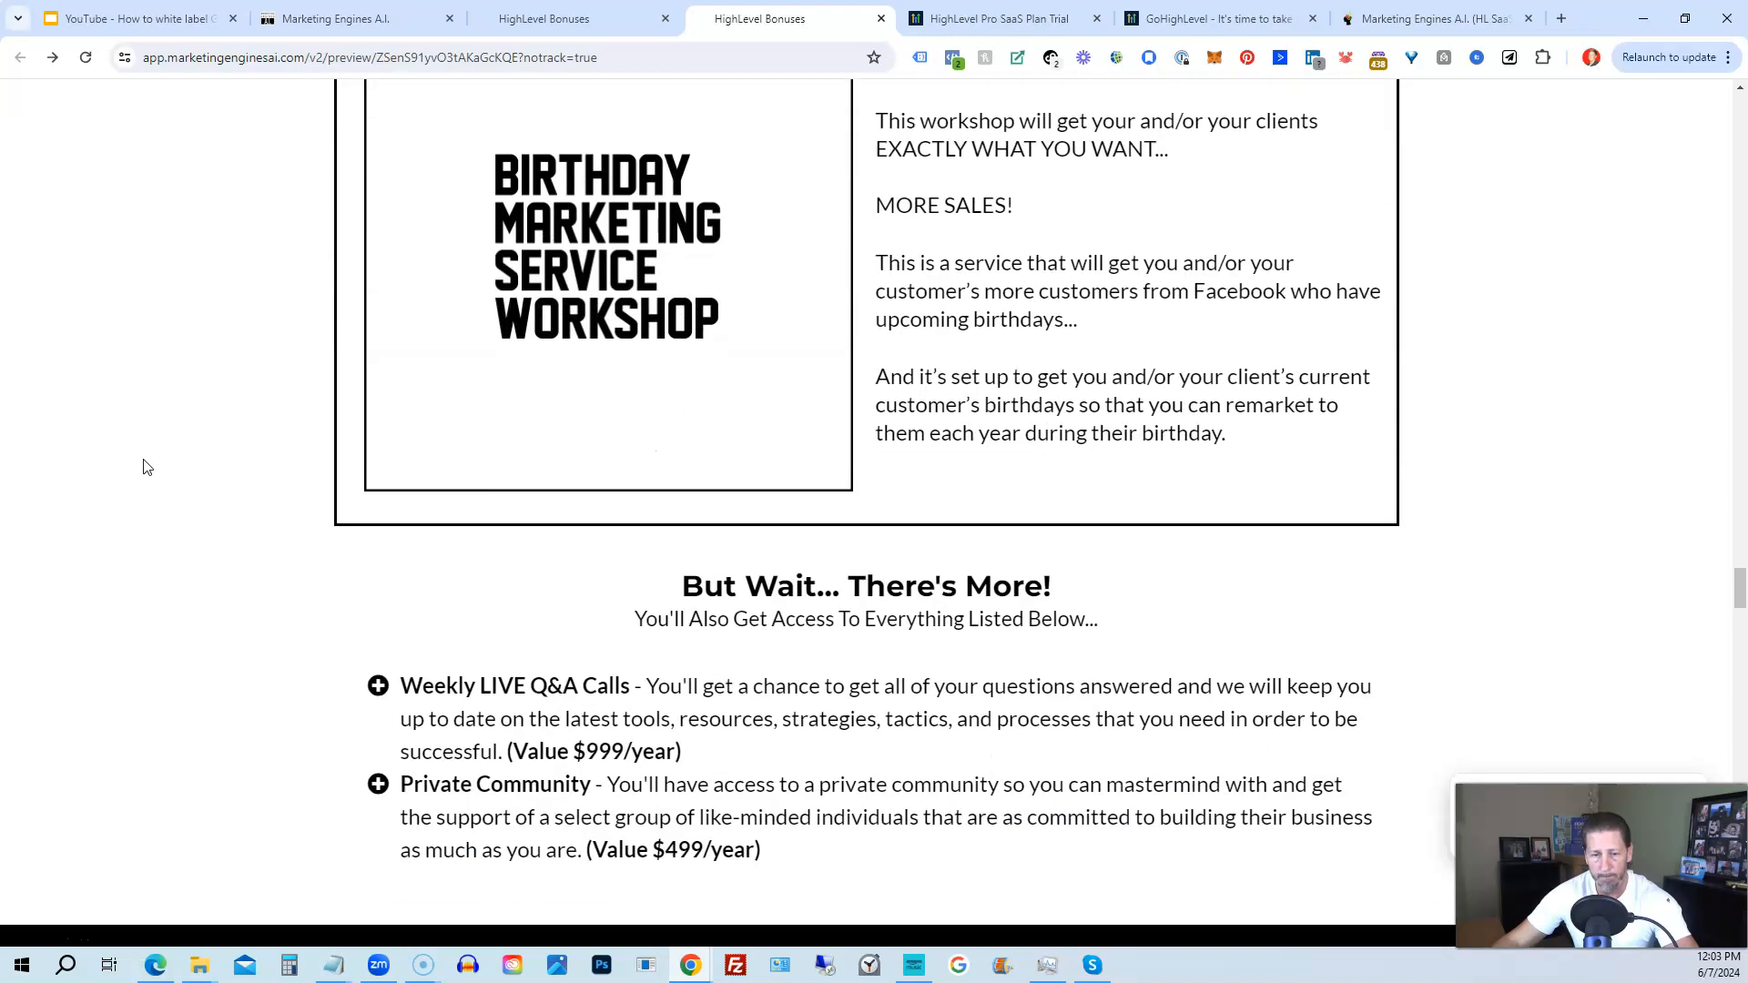
pyautogui.scroll(-3)
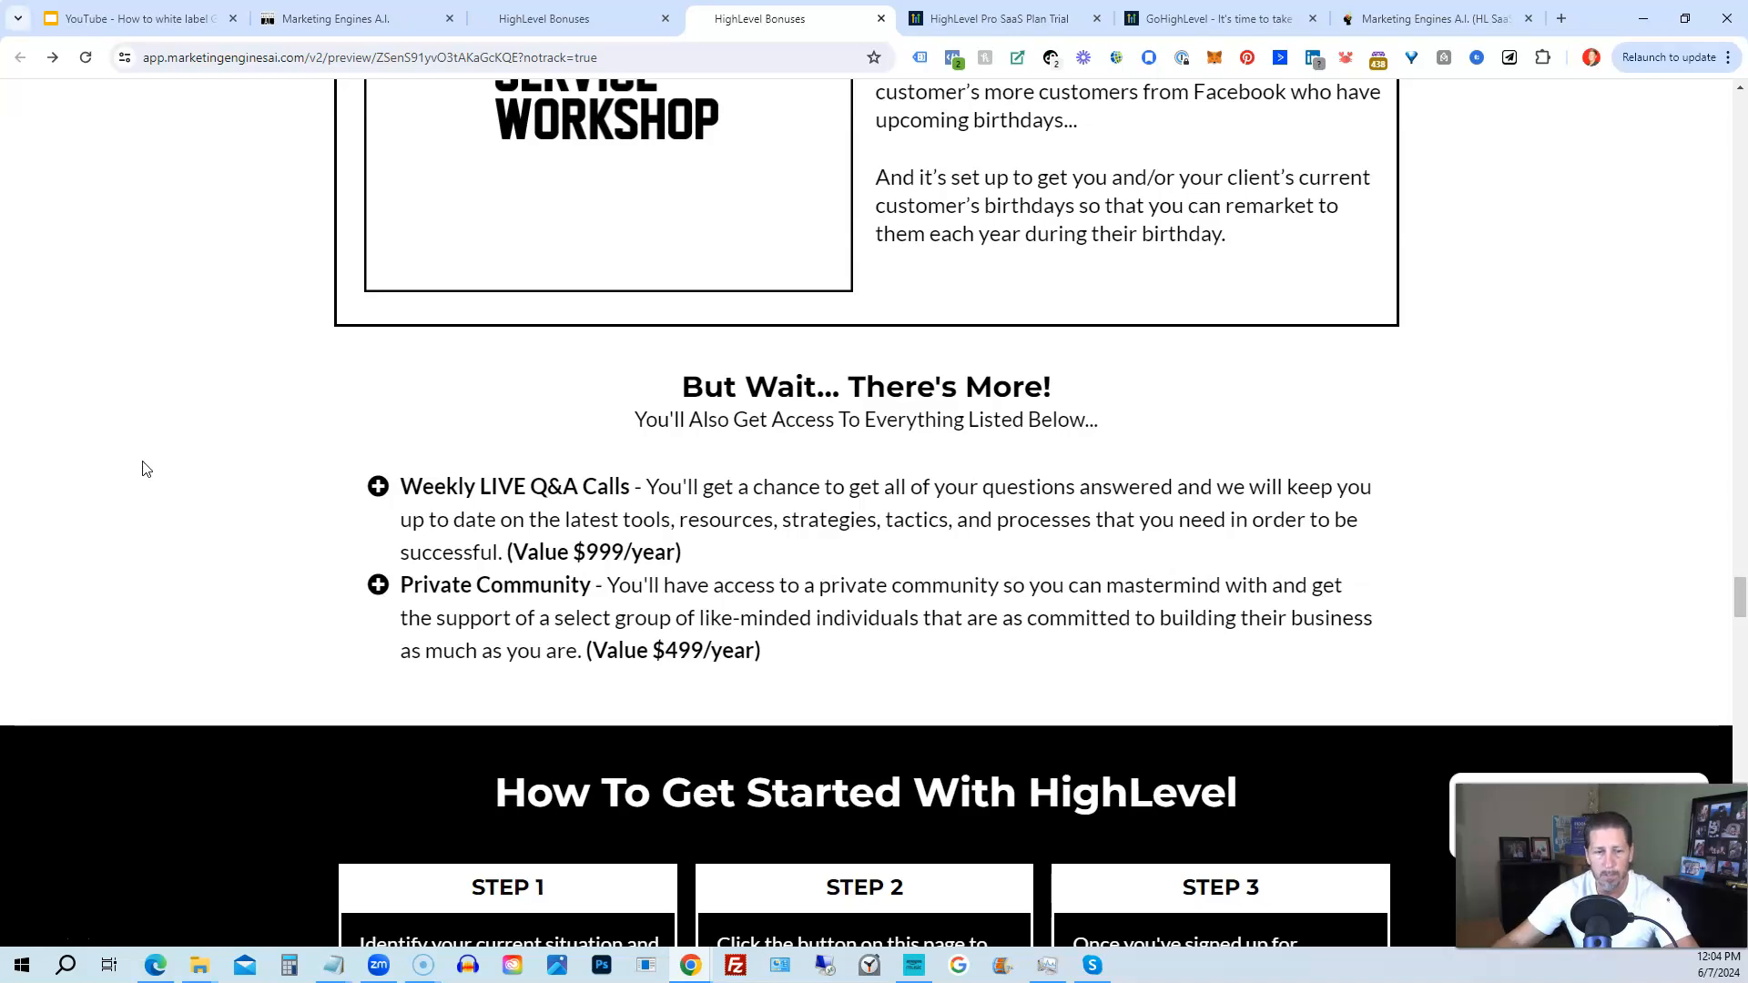
# Scroll past How To Get Started, Cancel At Anytime and Total Bonus Value to the testimonials.
pyautogui.scroll(-3)
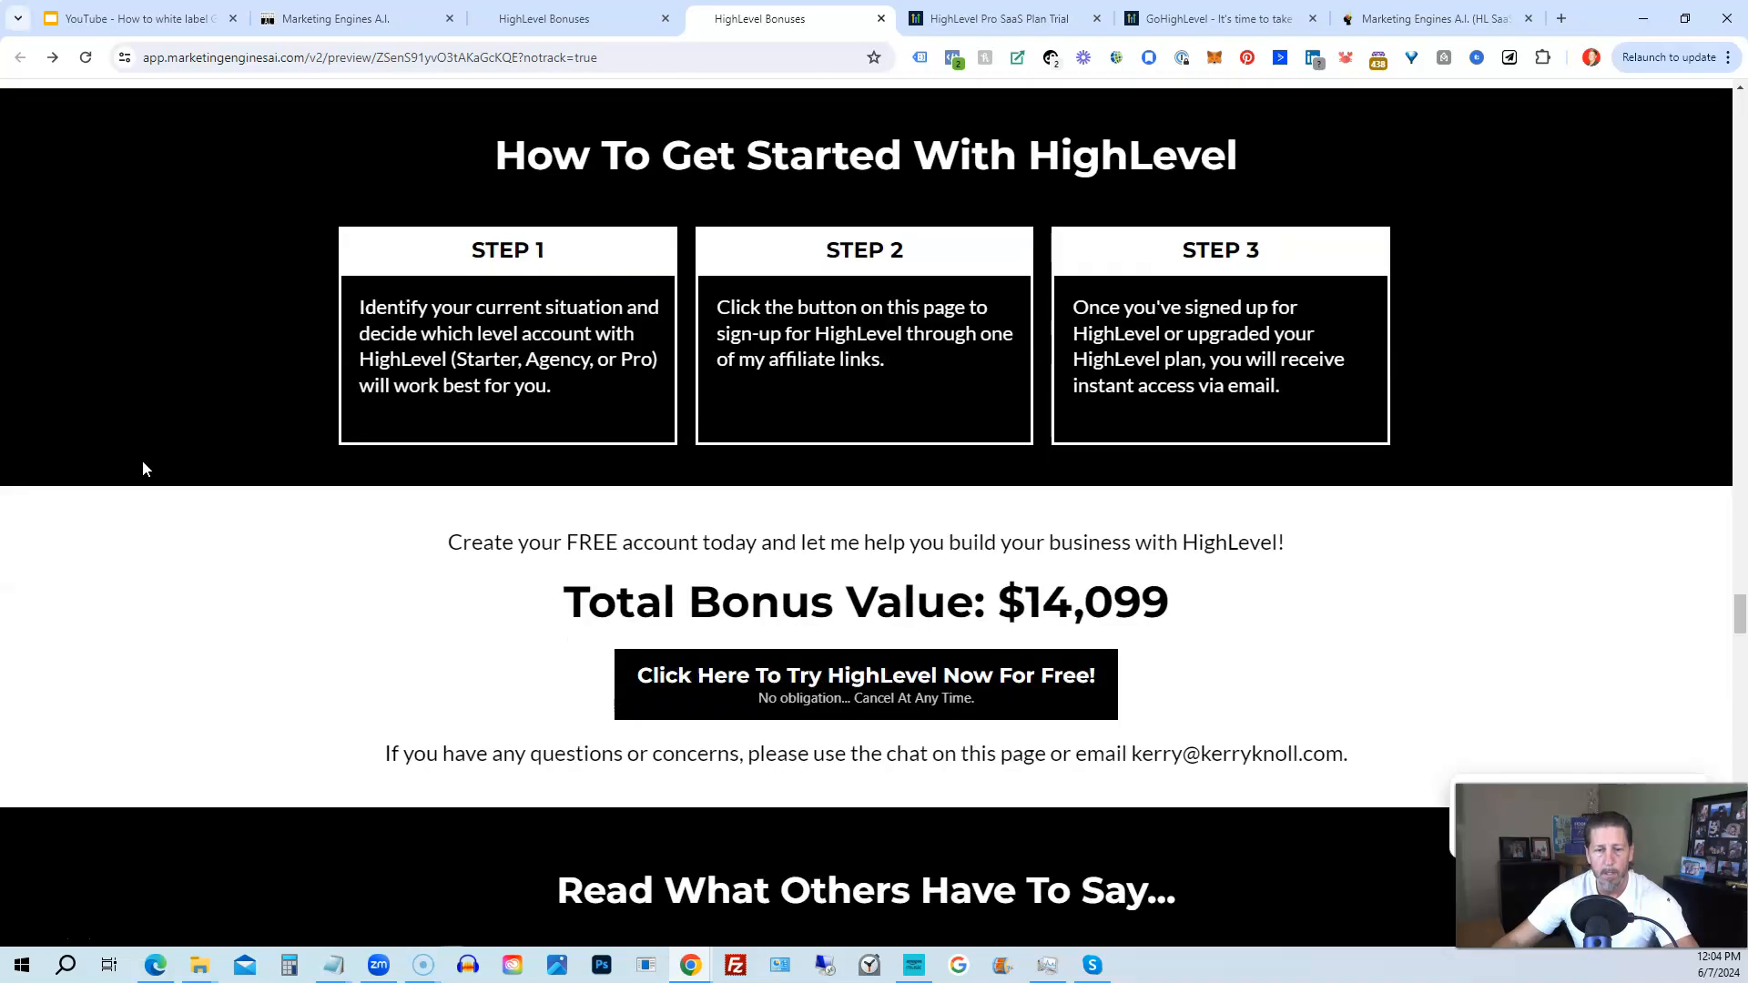
pyautogui.scroll(-3)
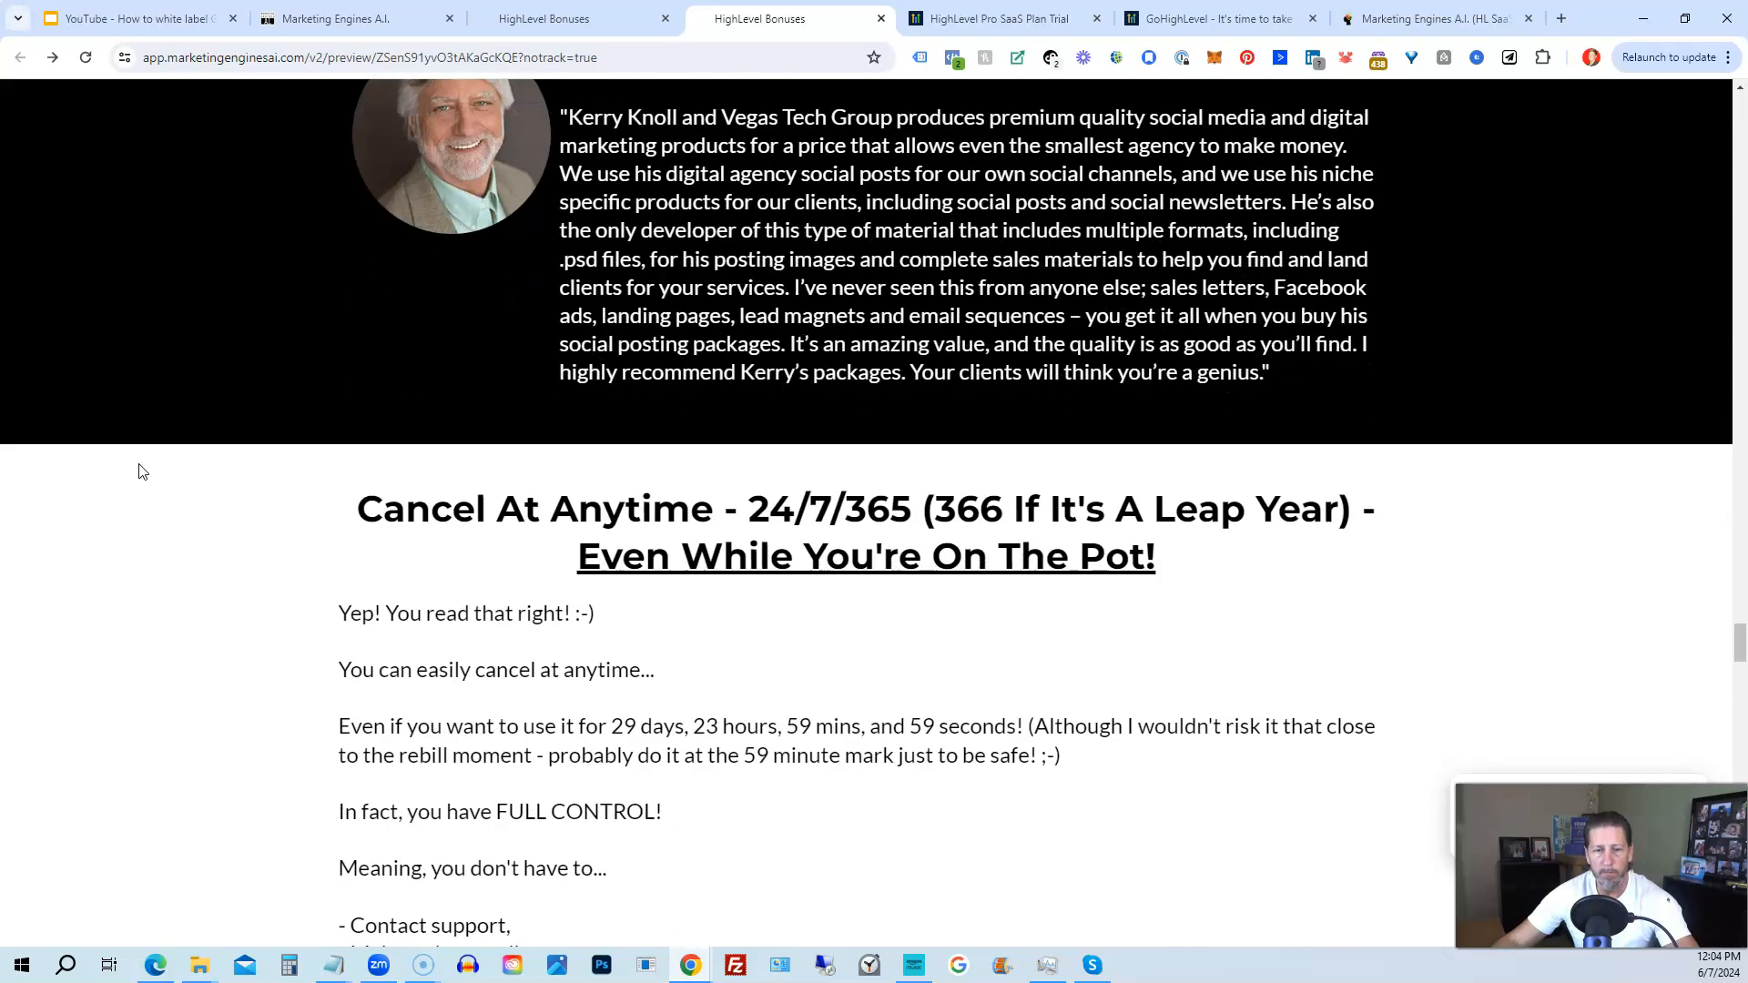
pyautogui.scroll(-3)
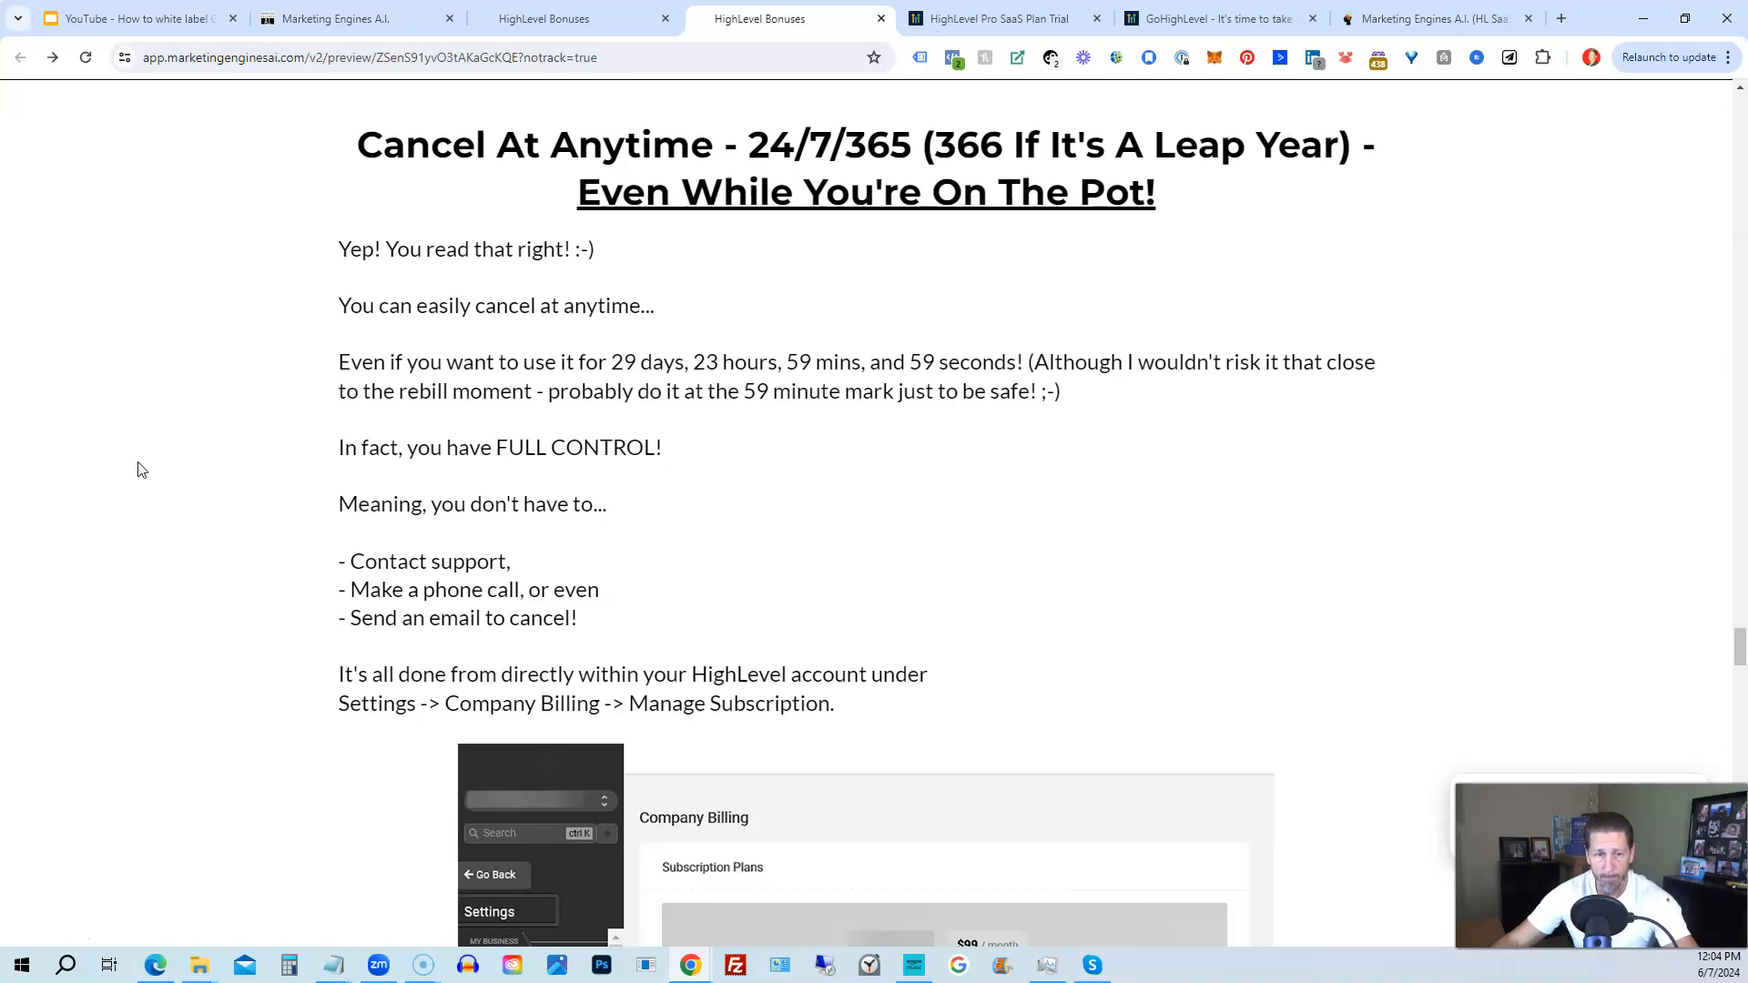
pyautogui.scroll(-3)
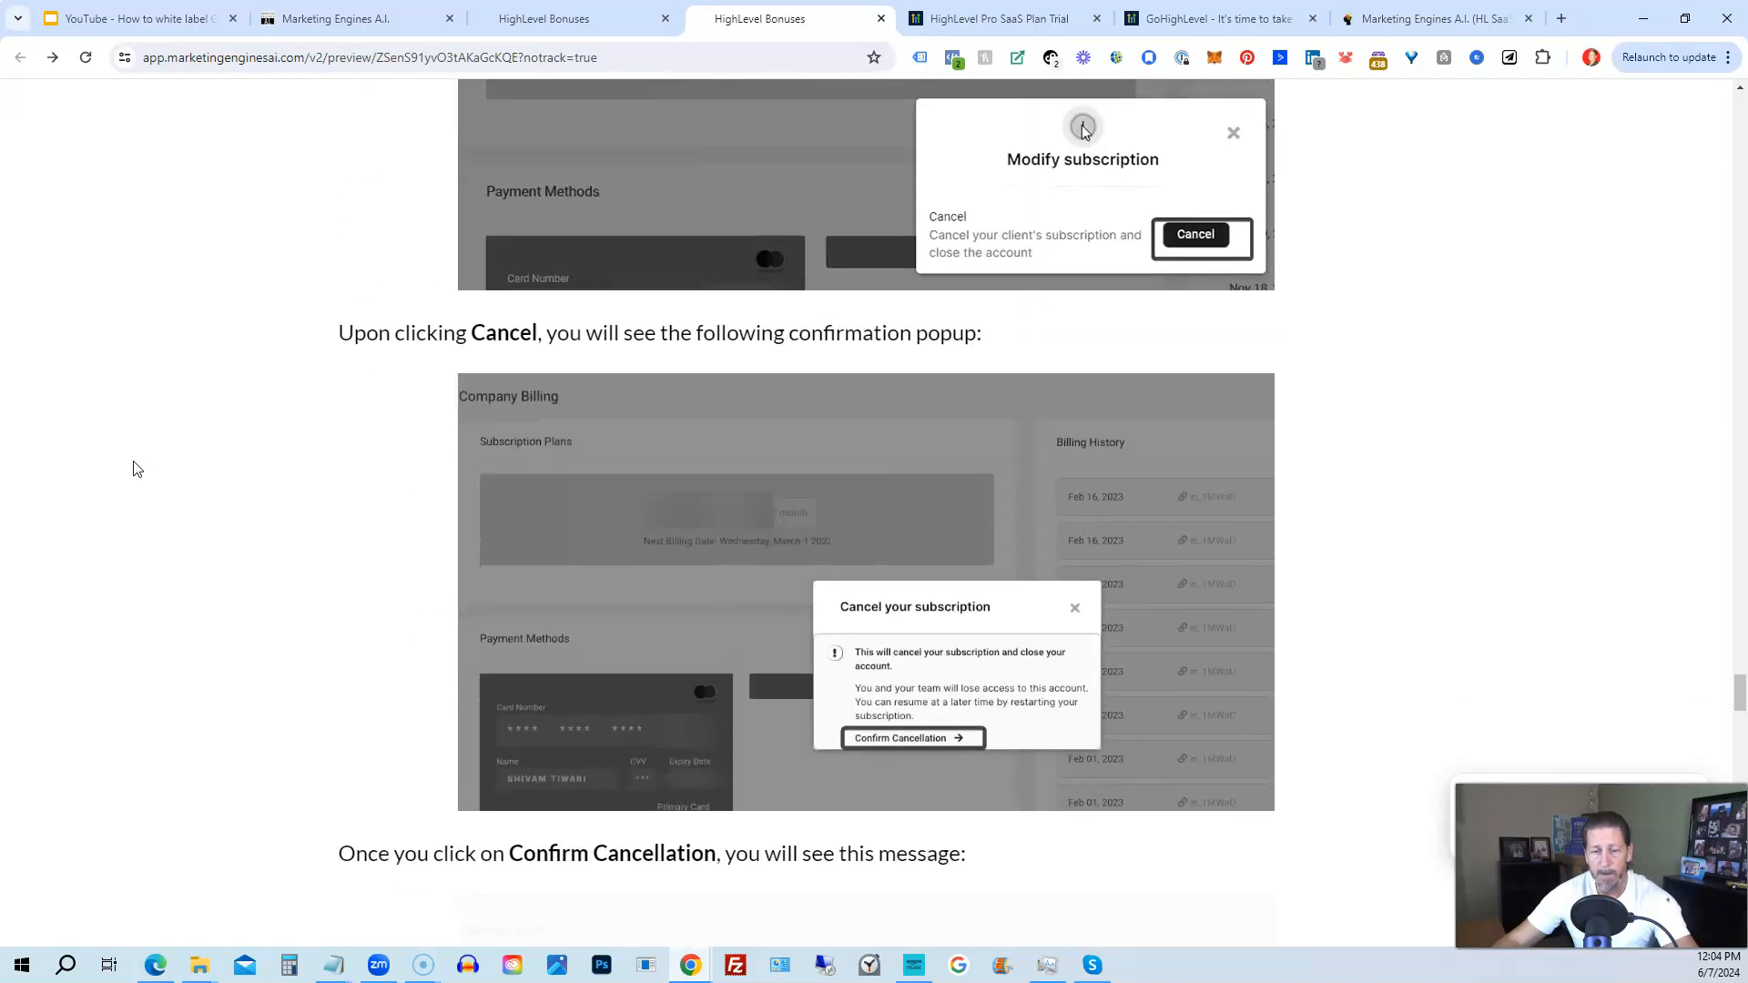
pyautogui.scroll(-3)
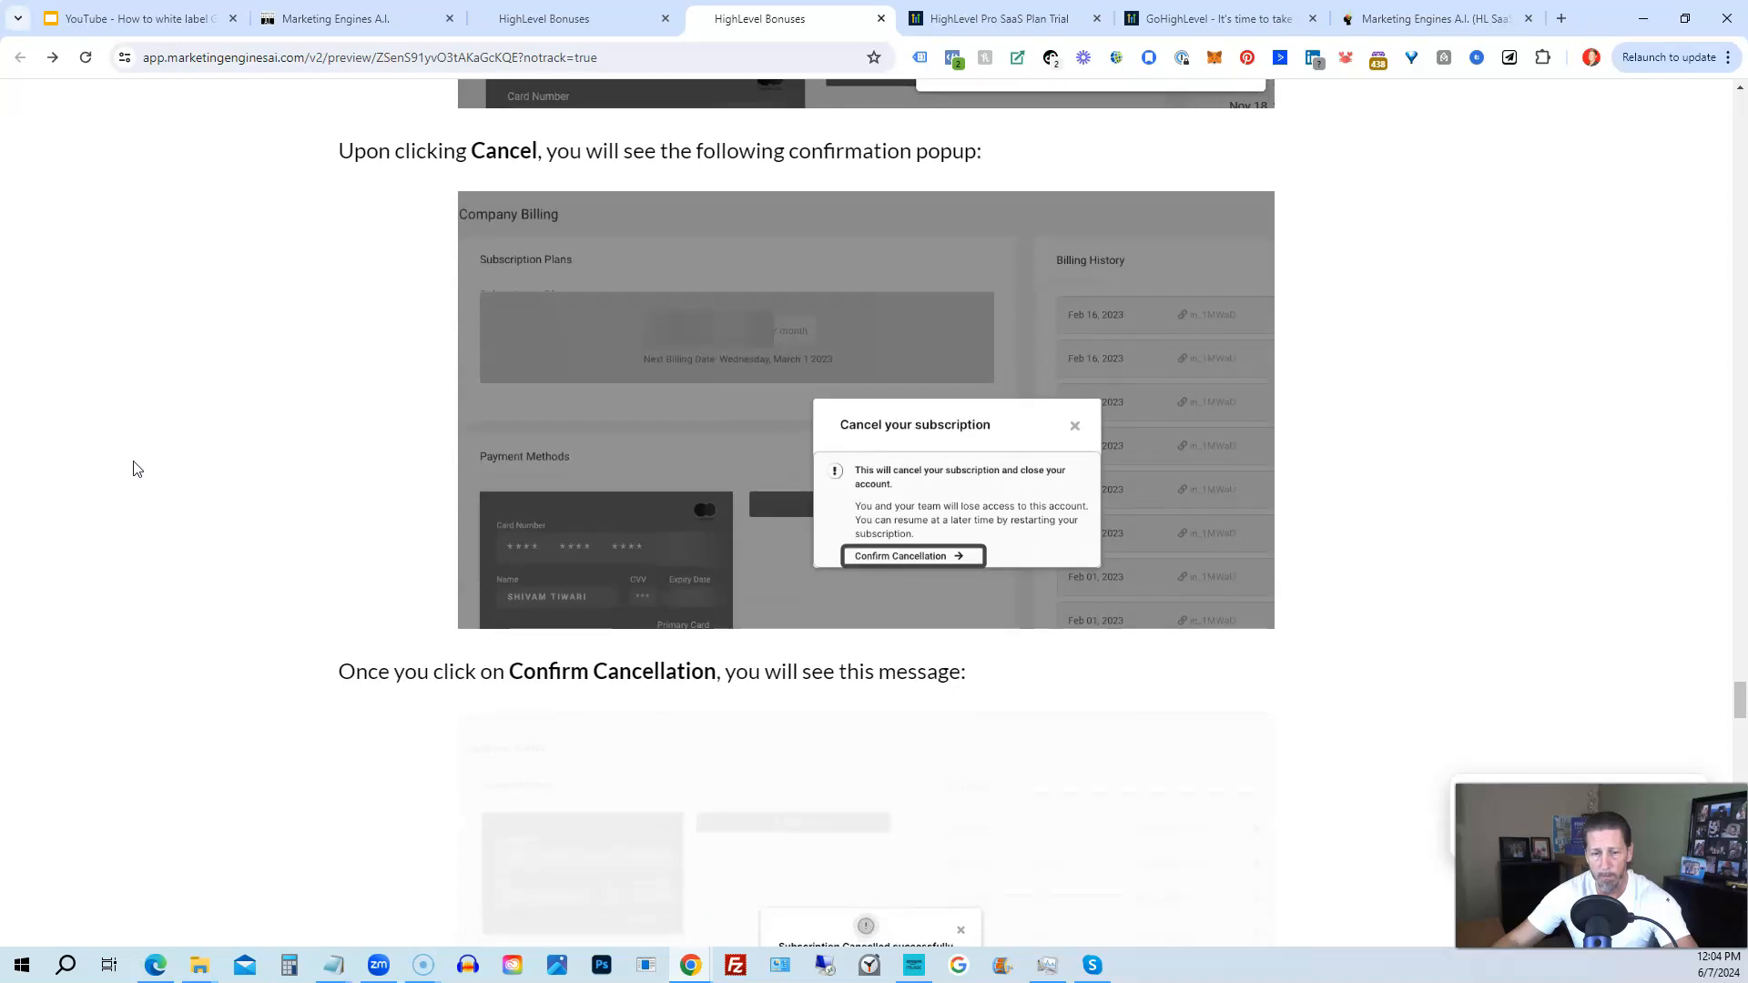
pyautogui.scroll(-3)
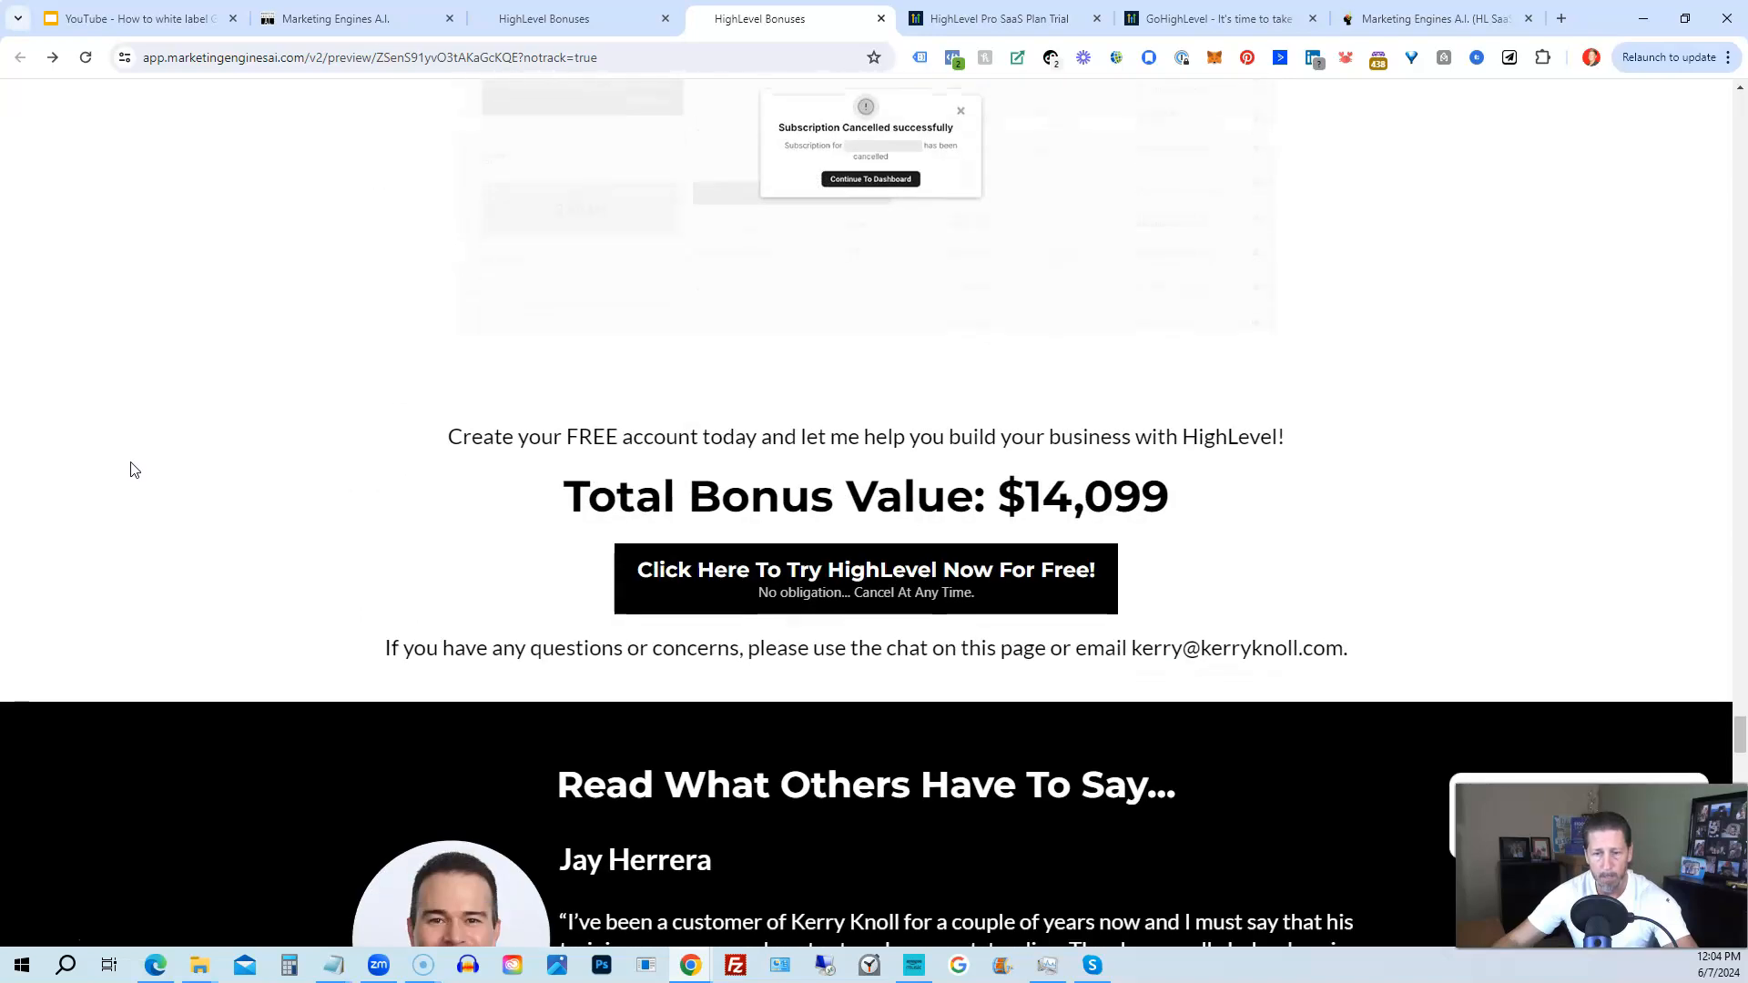
pyautogui.scroll(-3)
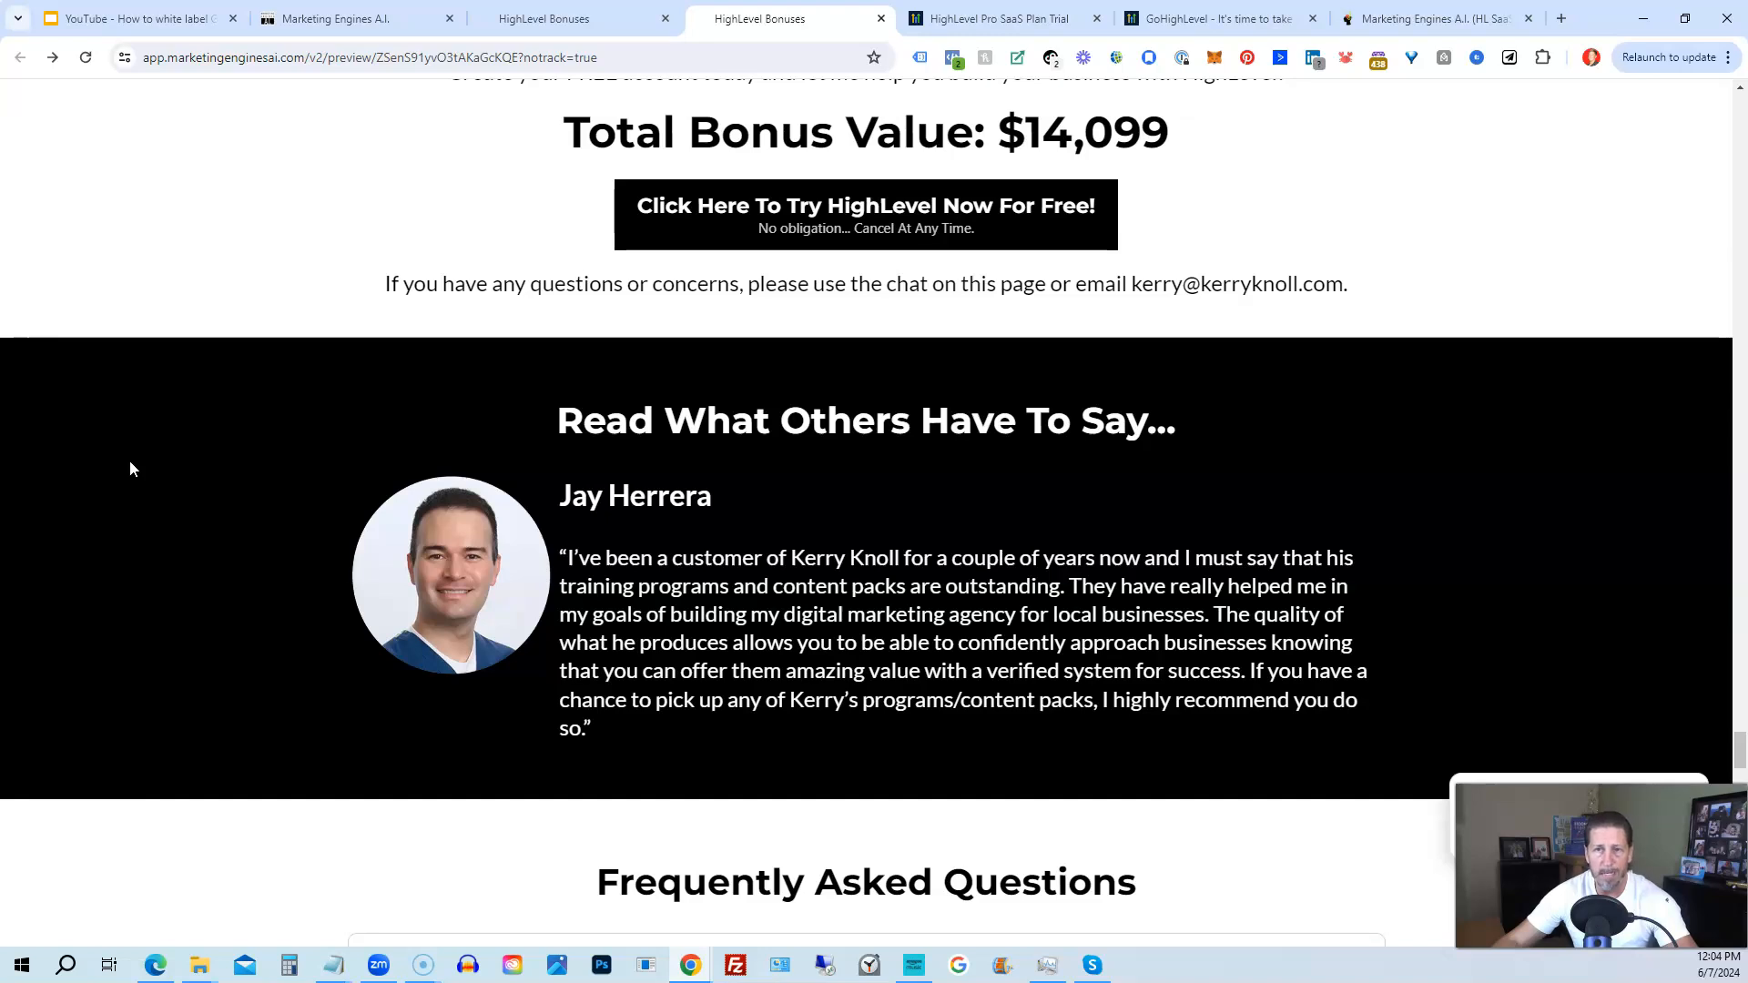
# Scroll through the FAQ list and testimonial to Total Bonus Value and Important Disclosure.
pyautogui.scroll(-3)
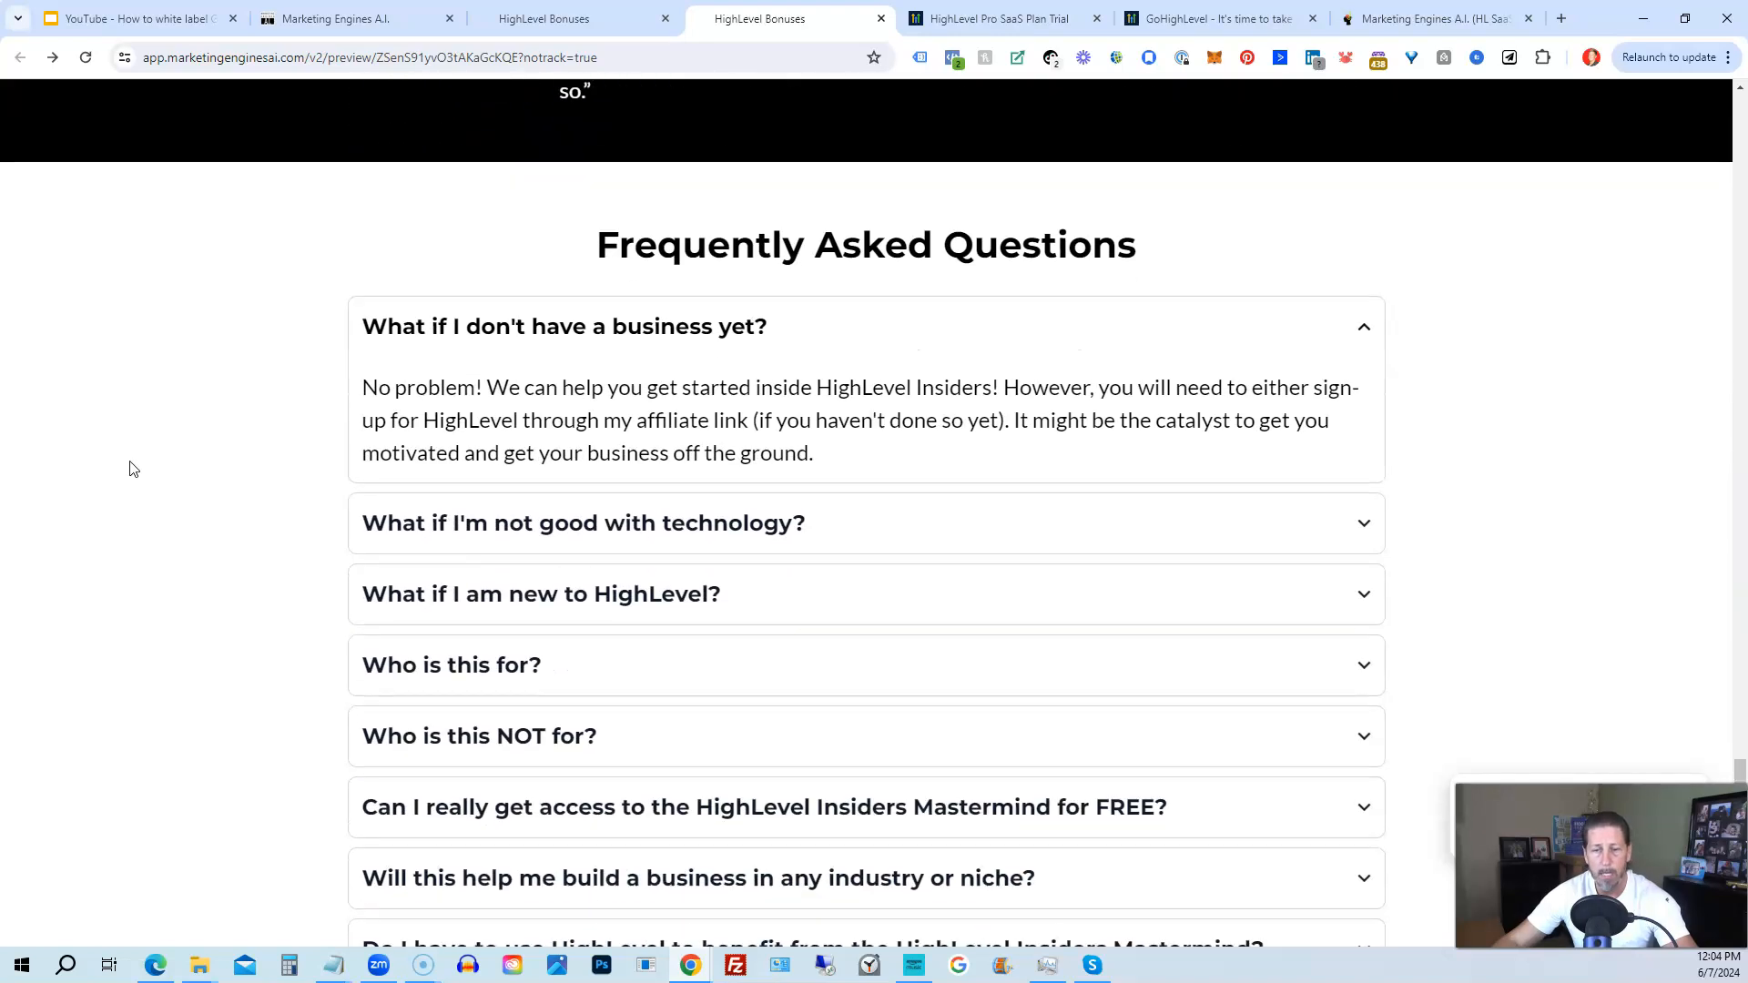
pyautogui.scroll(-3)
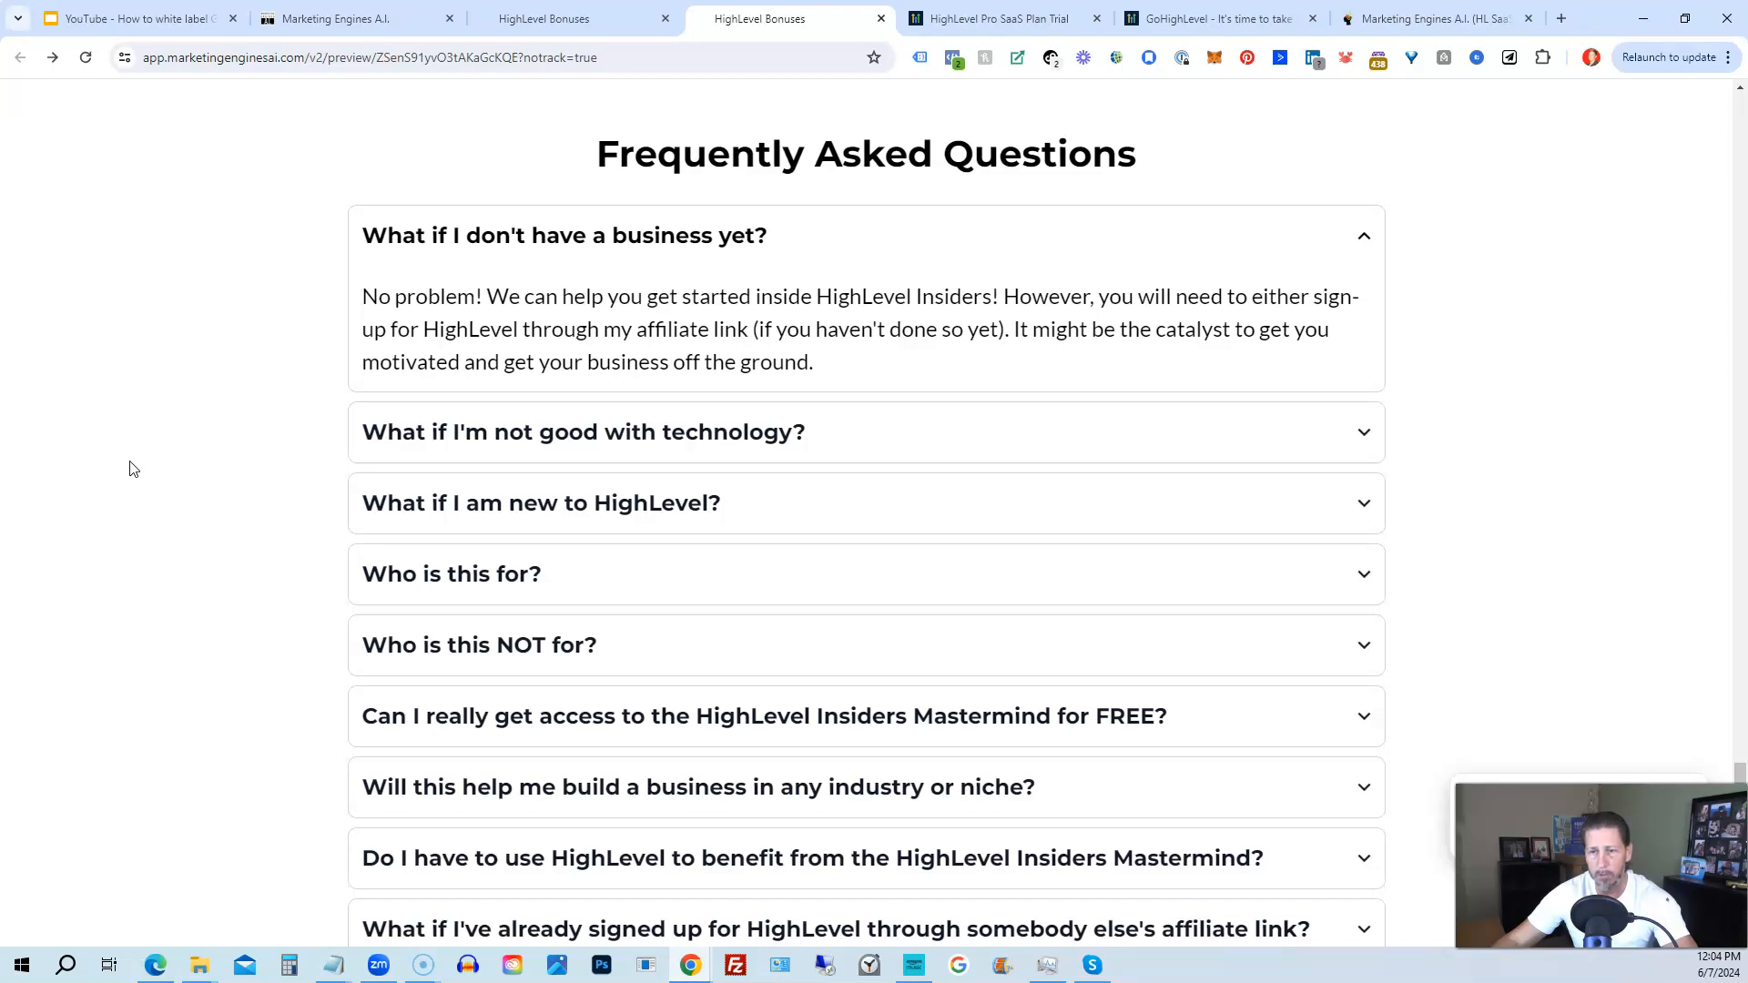
pyautogui.scroll(-3)
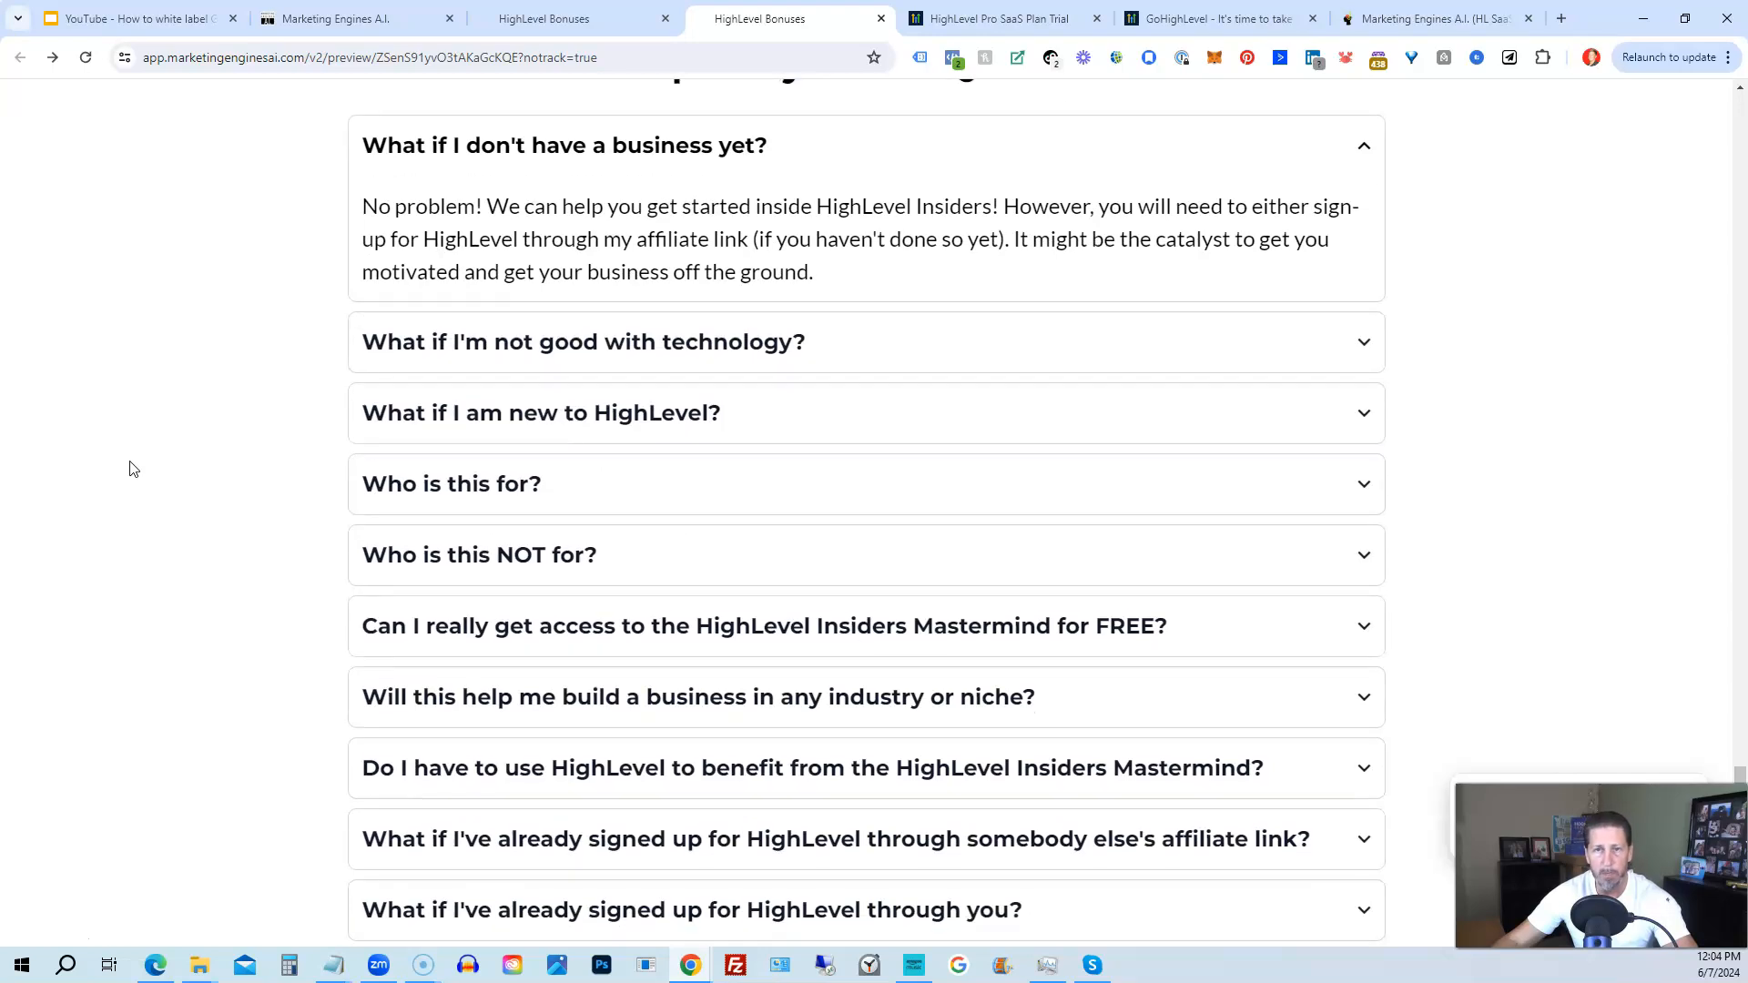
pyautogui.scroll(3)
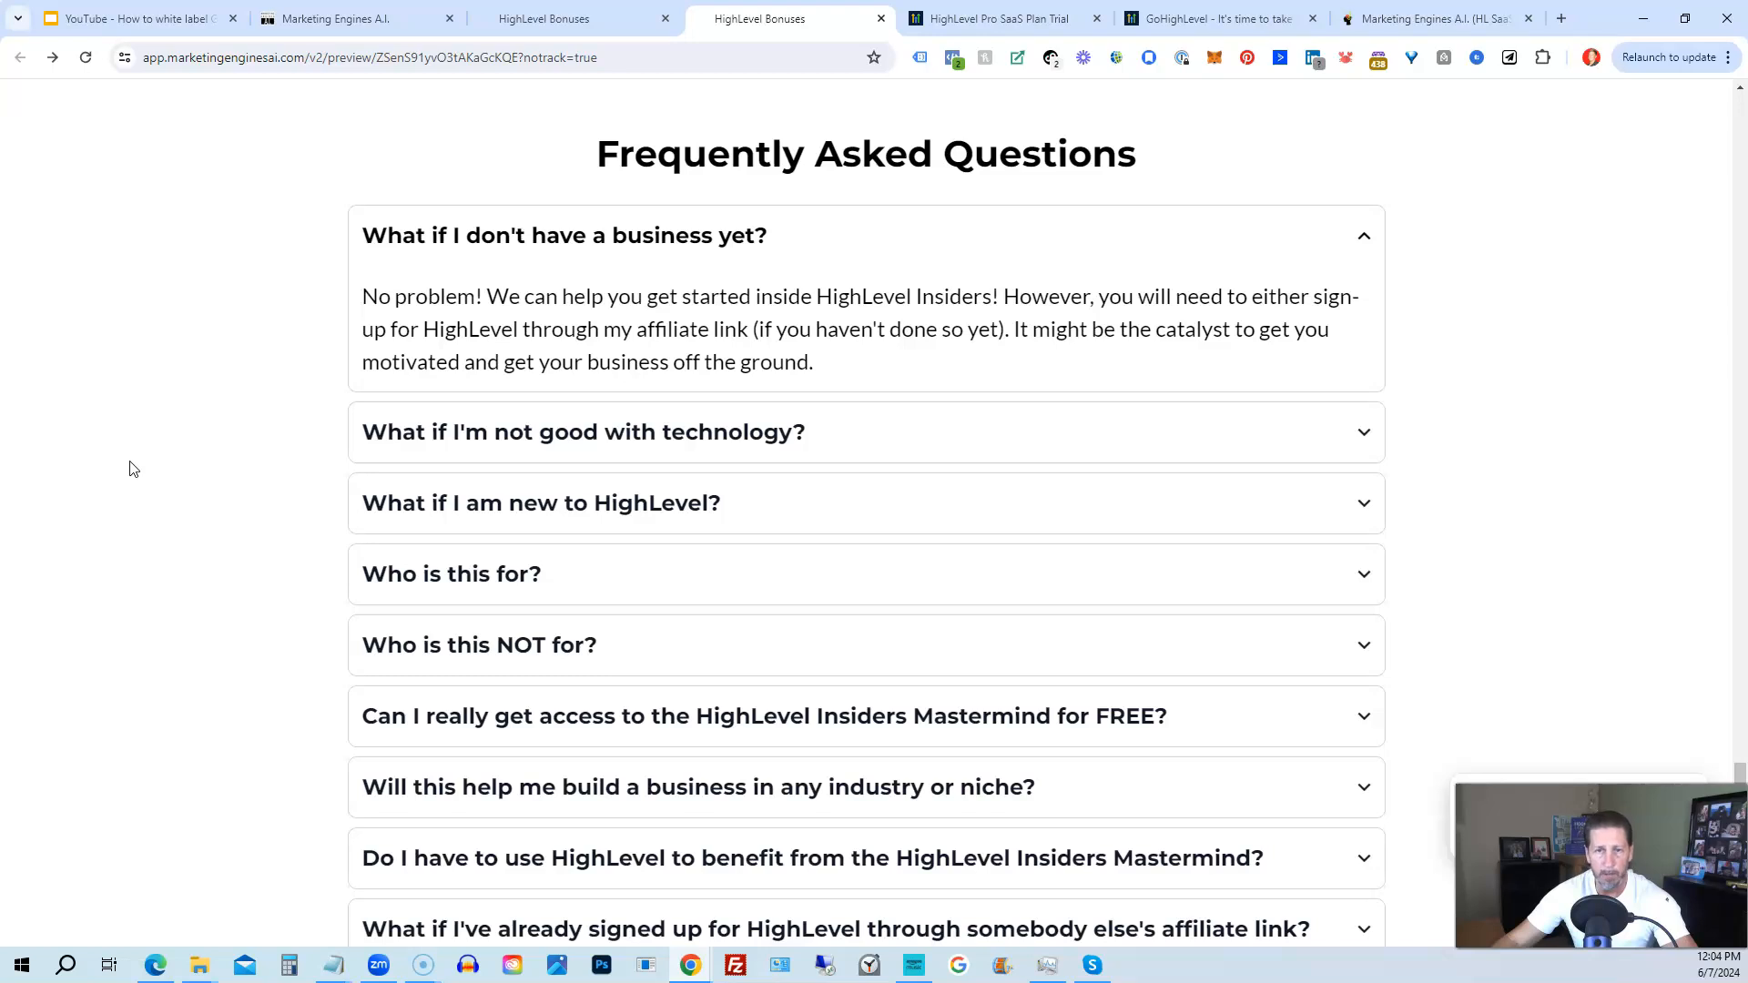
pyautogui.scroll(-3)
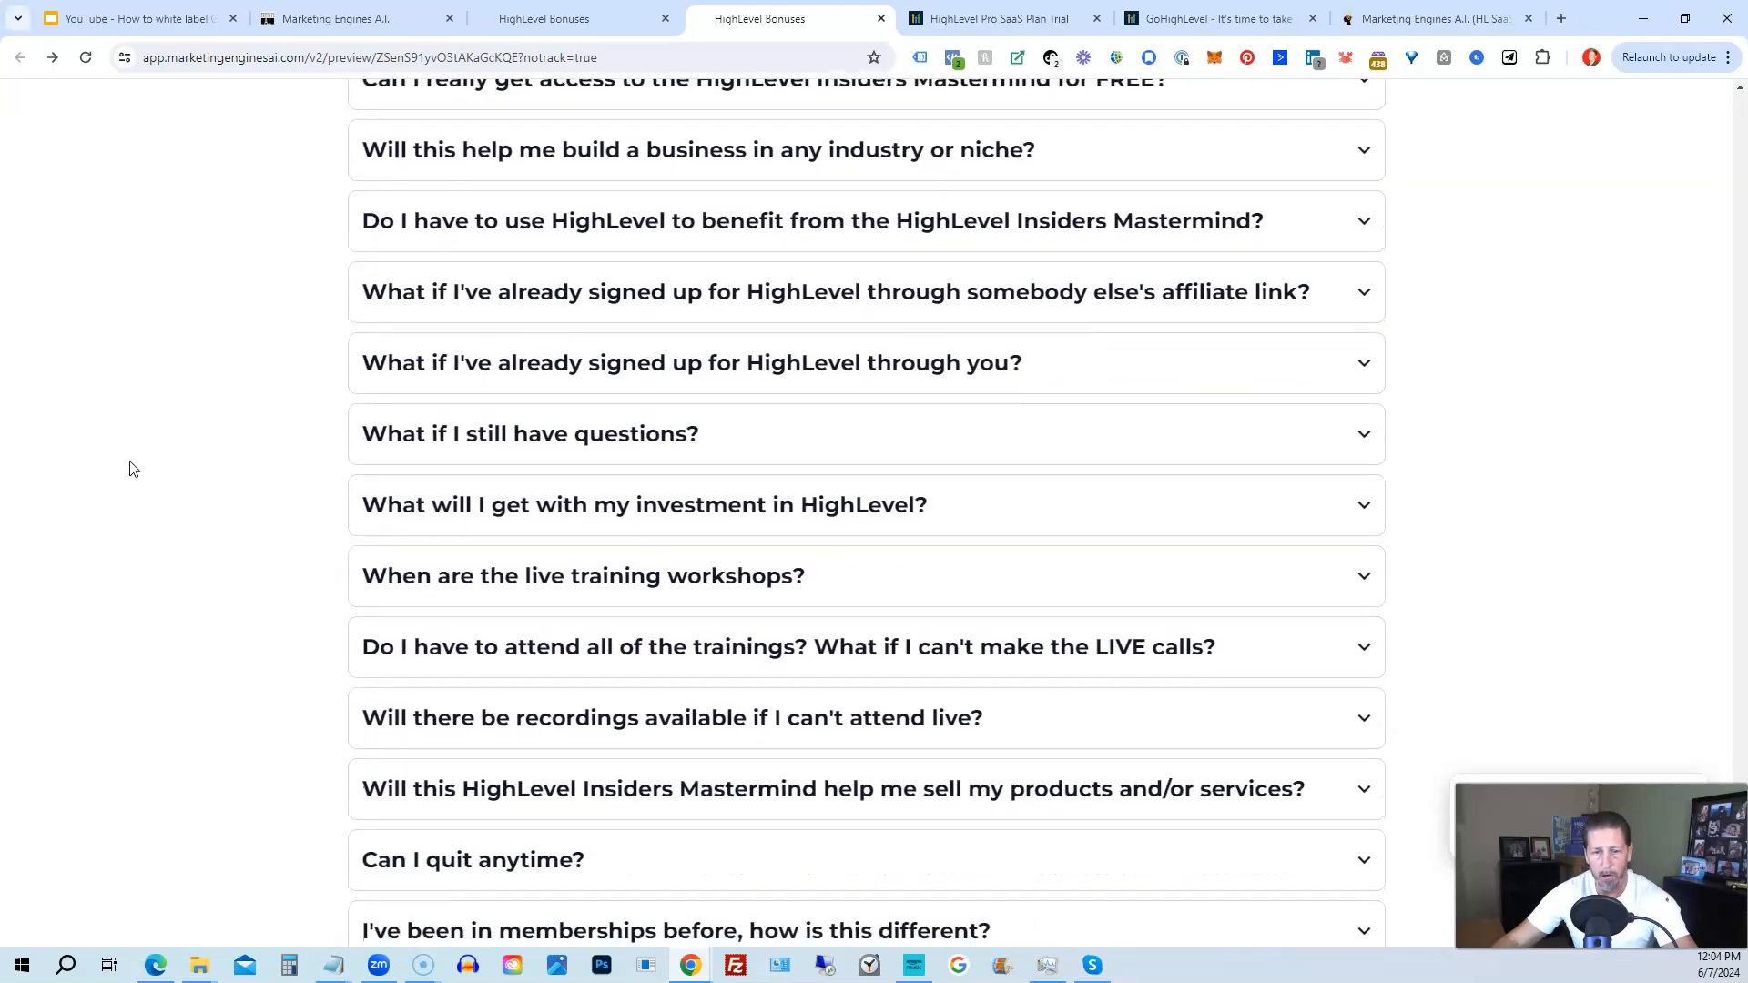
pyautogui.scroll(-3)
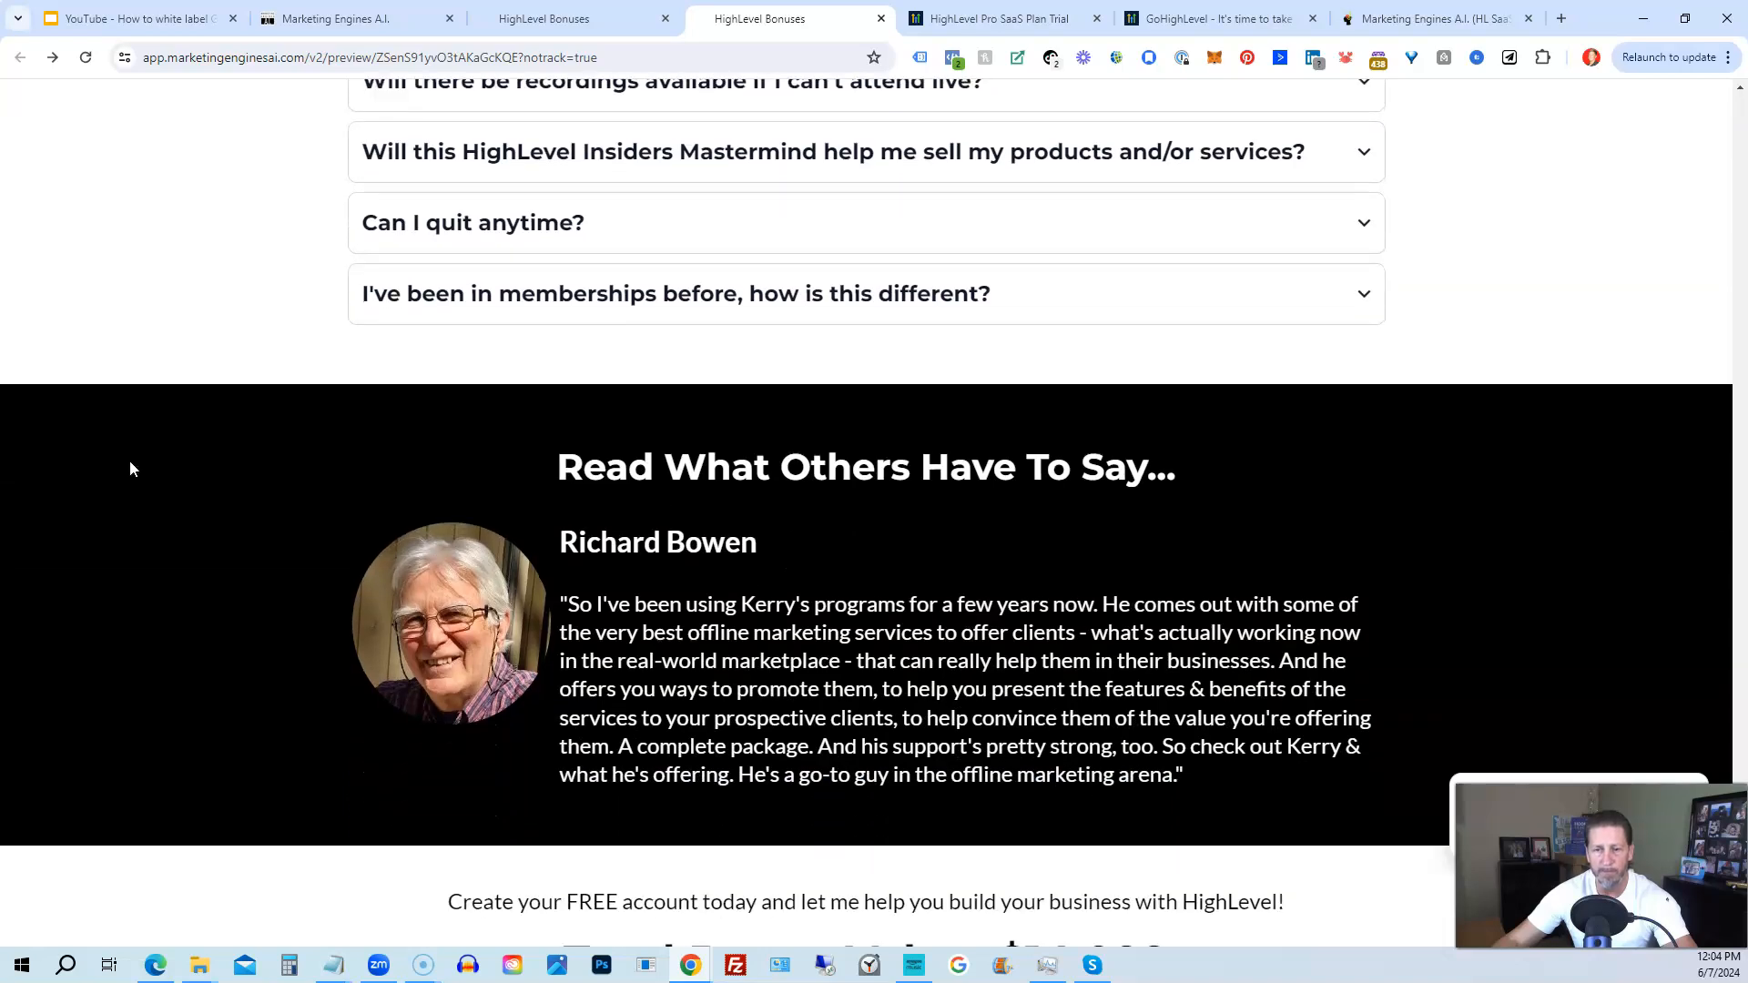
pyautogui.scroll(-3)
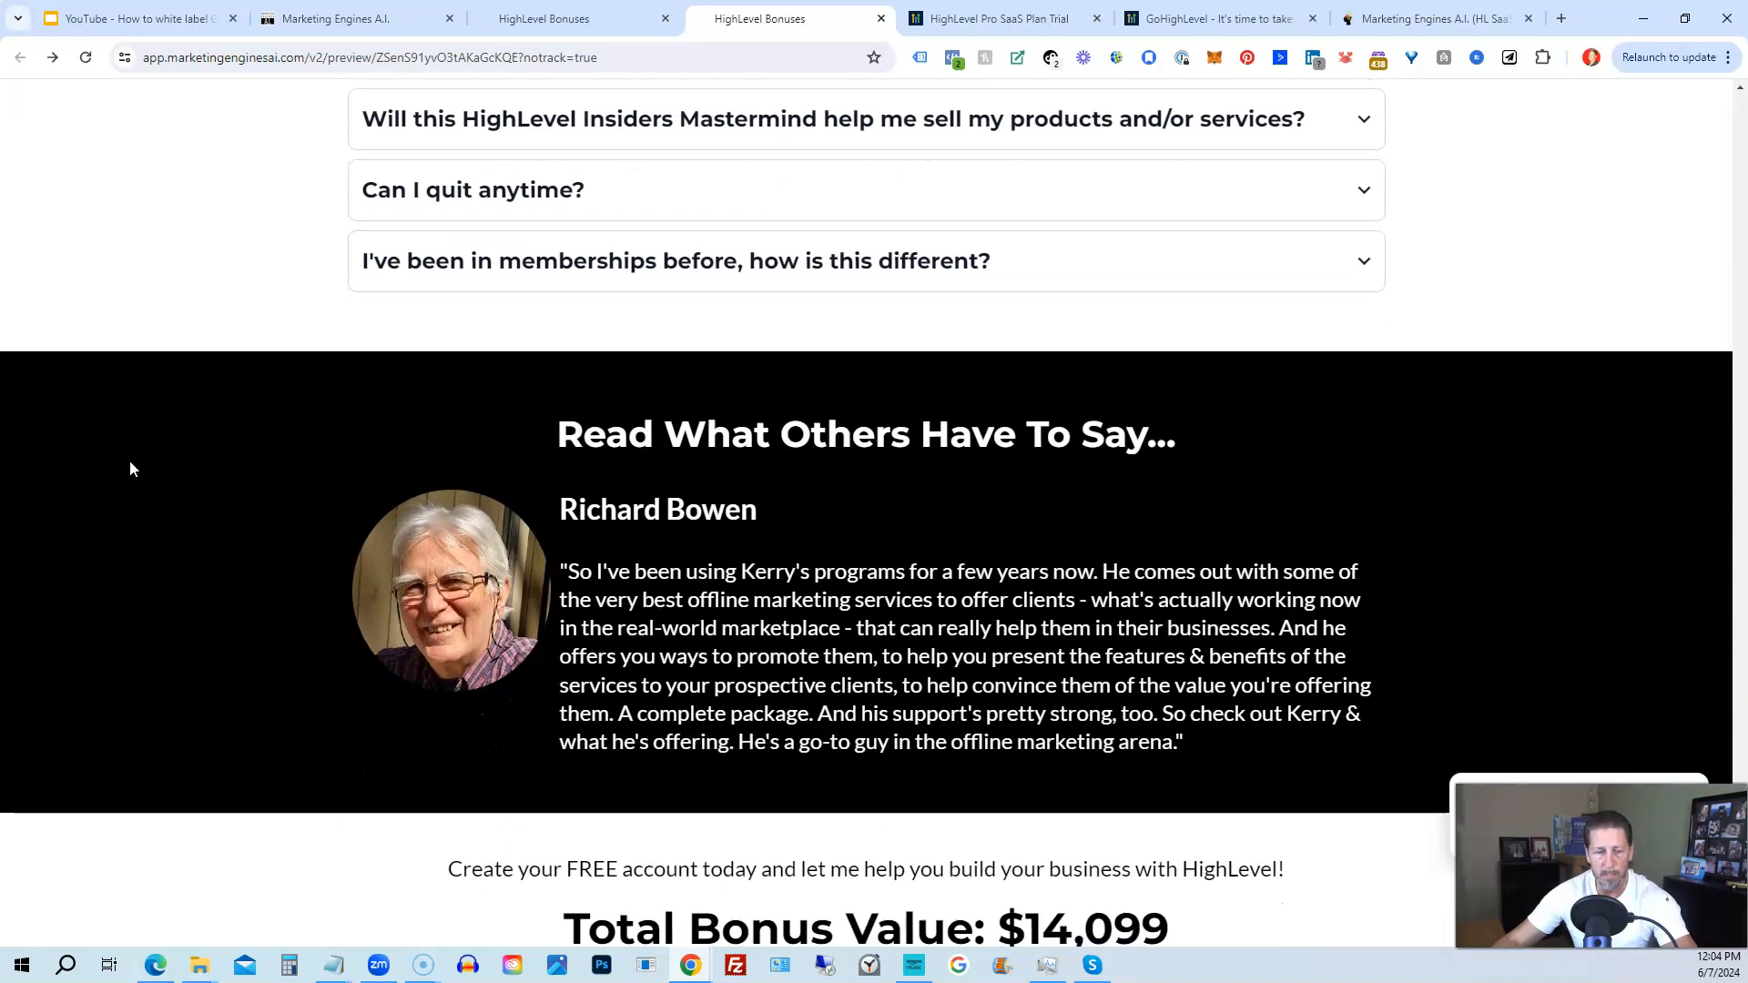
pyautogui.scroll(-3)
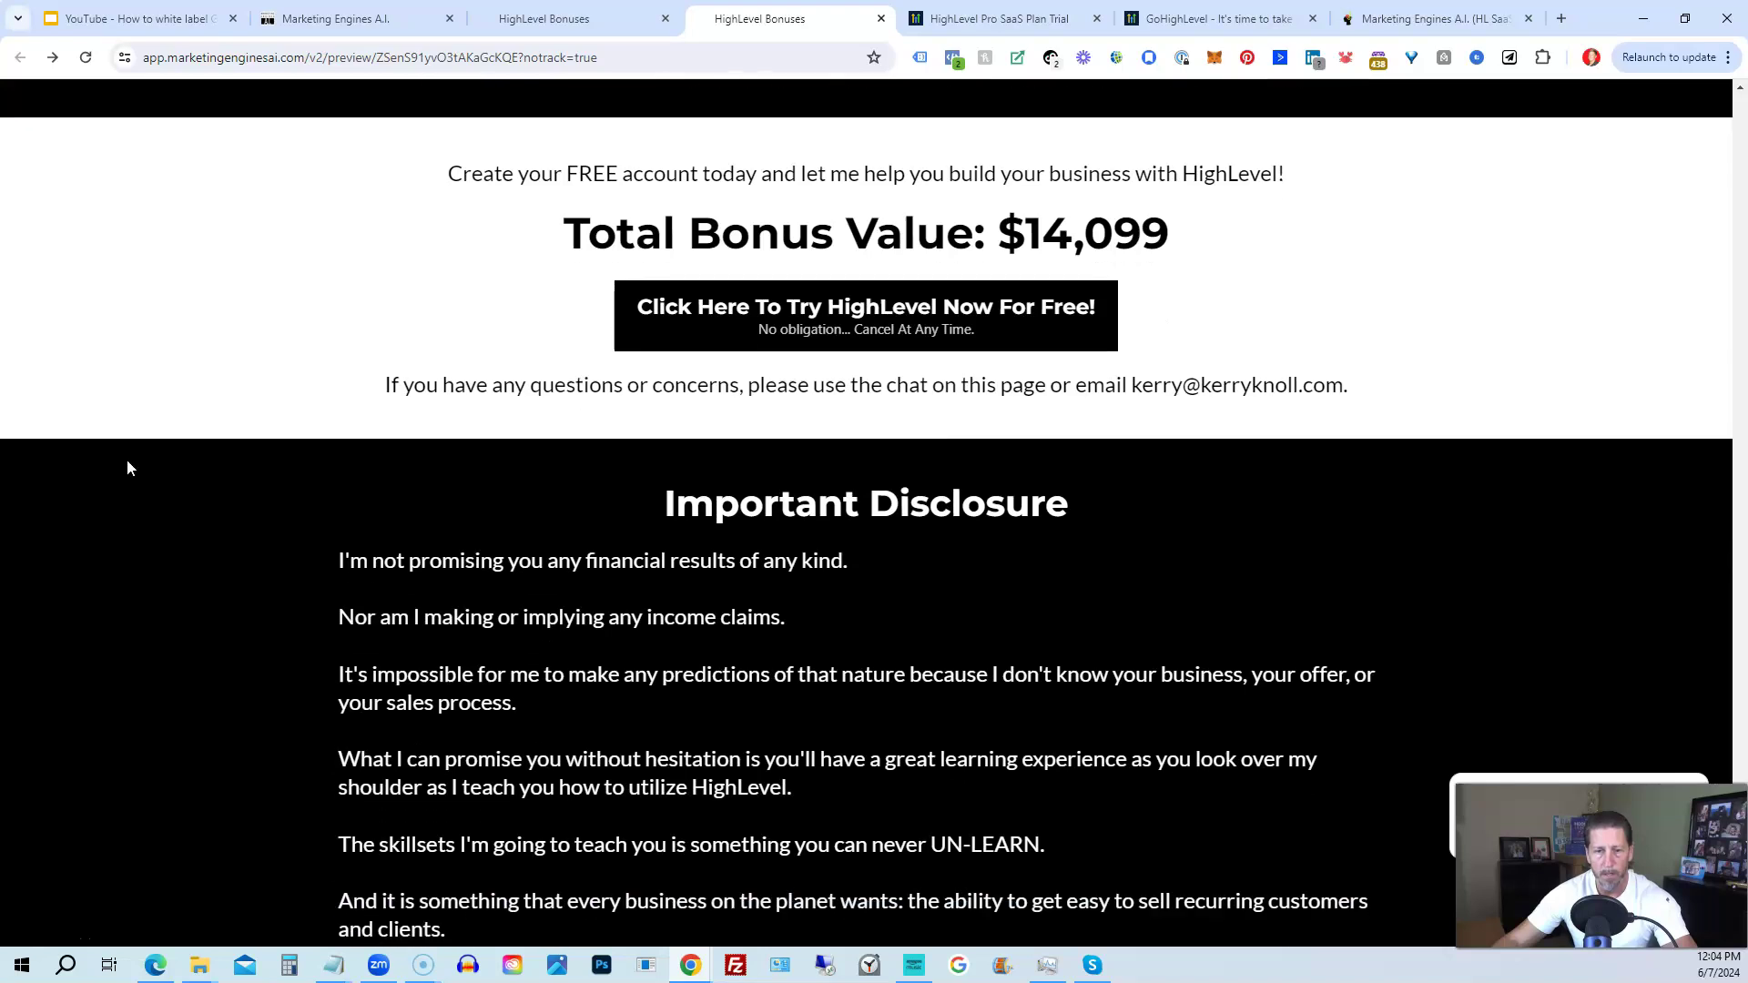
pyautogui.scroll(-3)
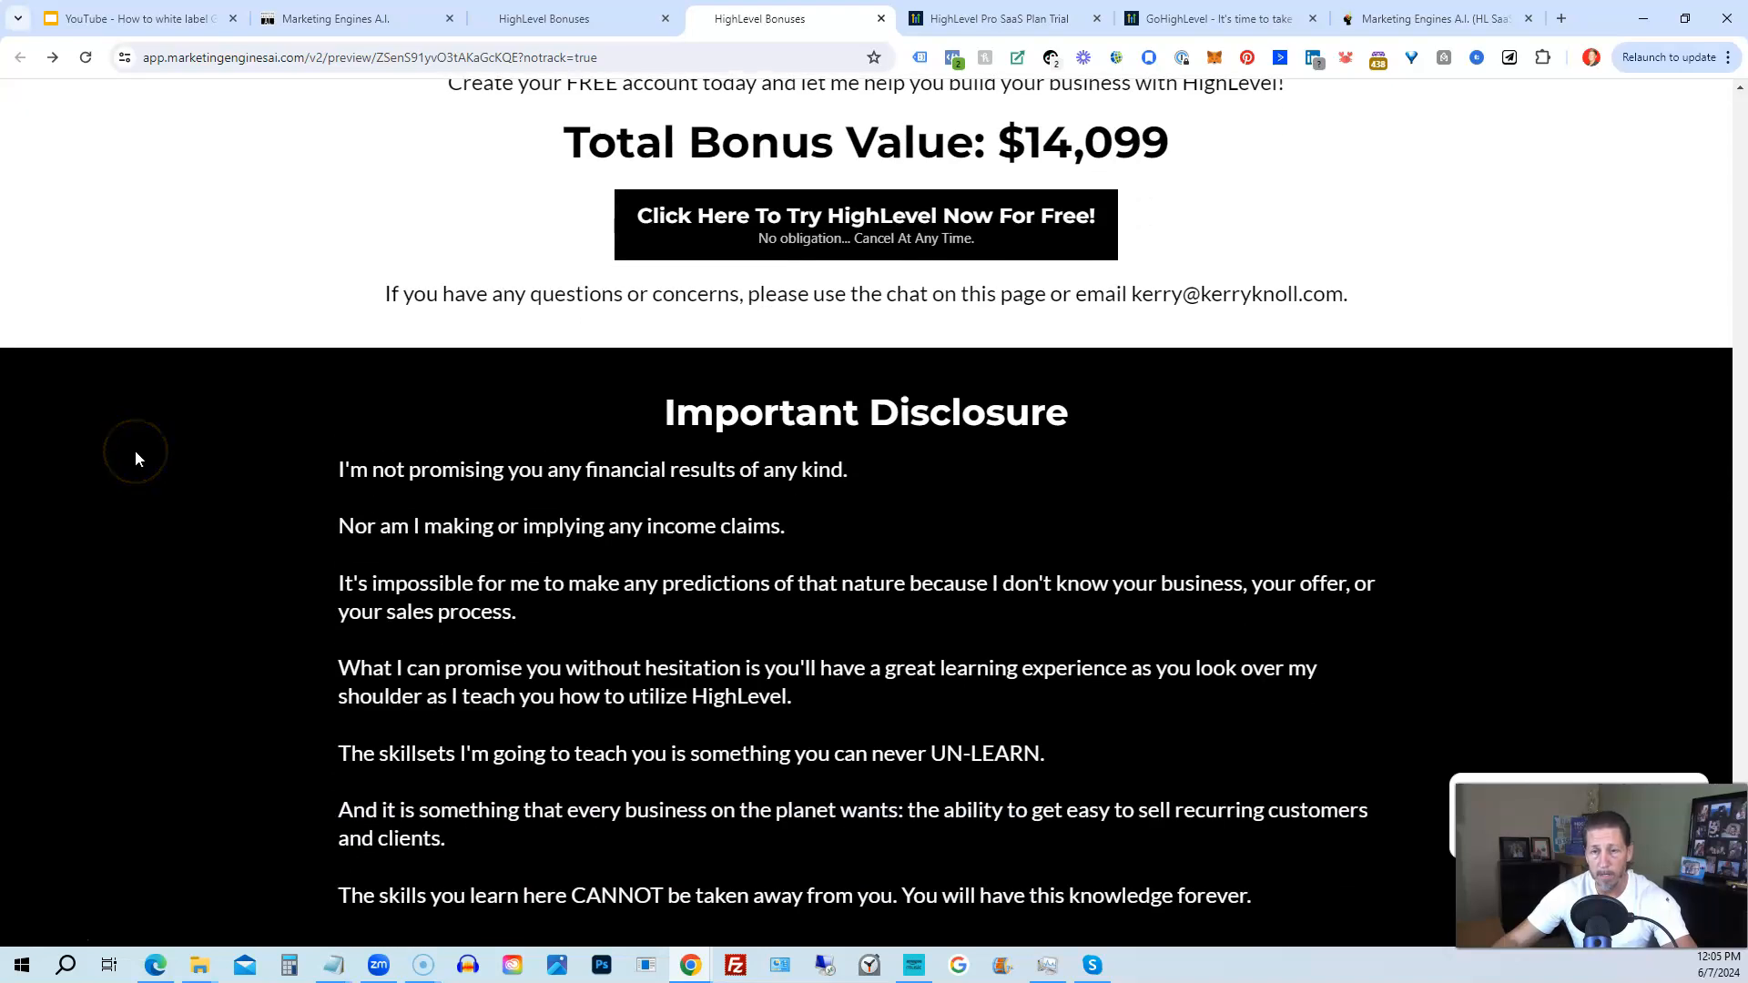
pyautogui.moveTo(226, 432)
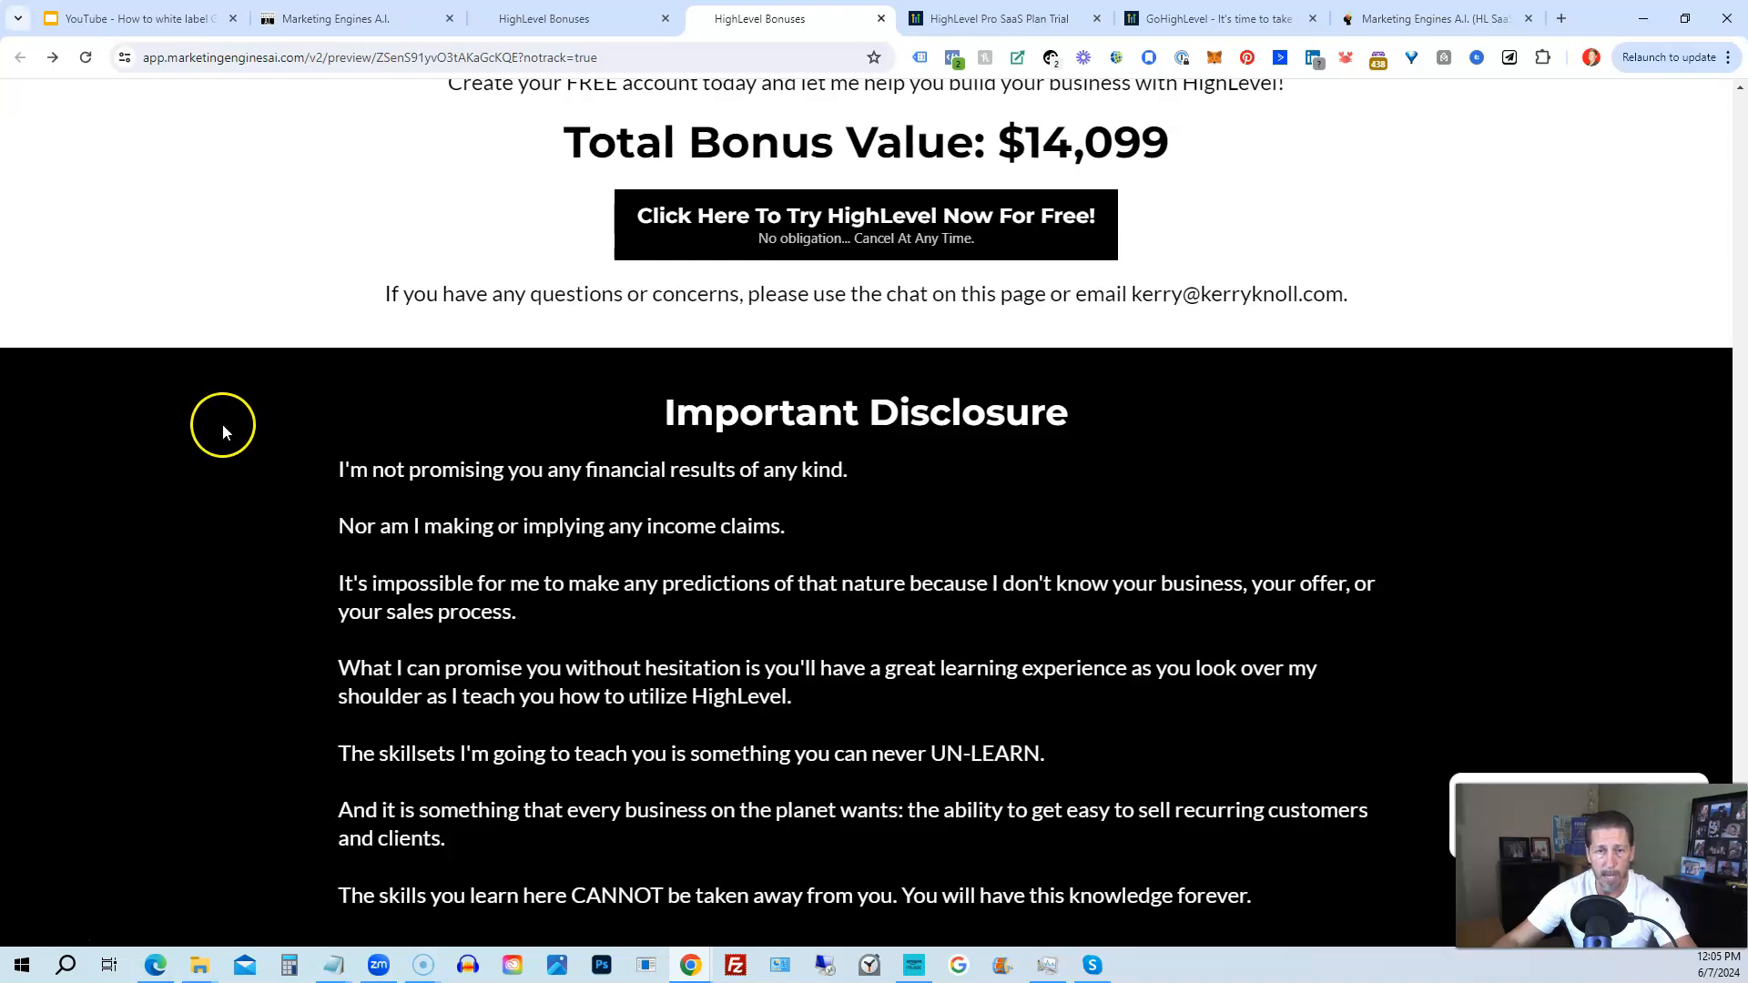
pyautogui.moveTo(763, 235)
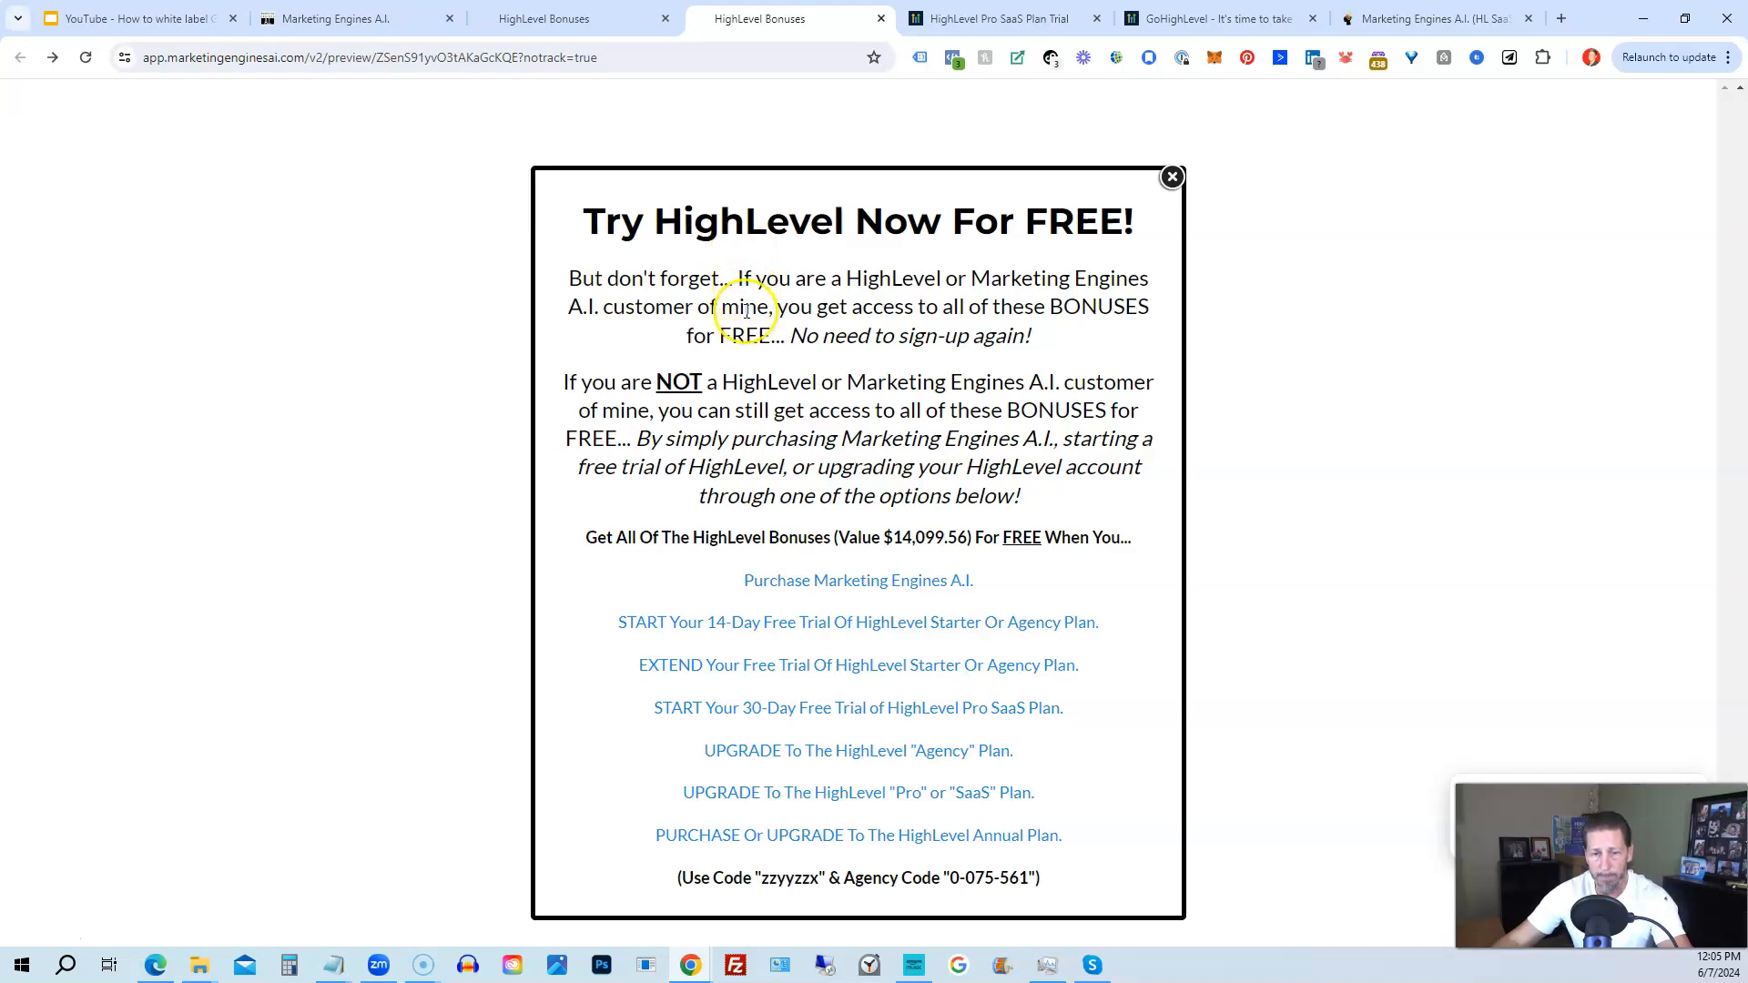
pyautogui.moveTo(839, 588)
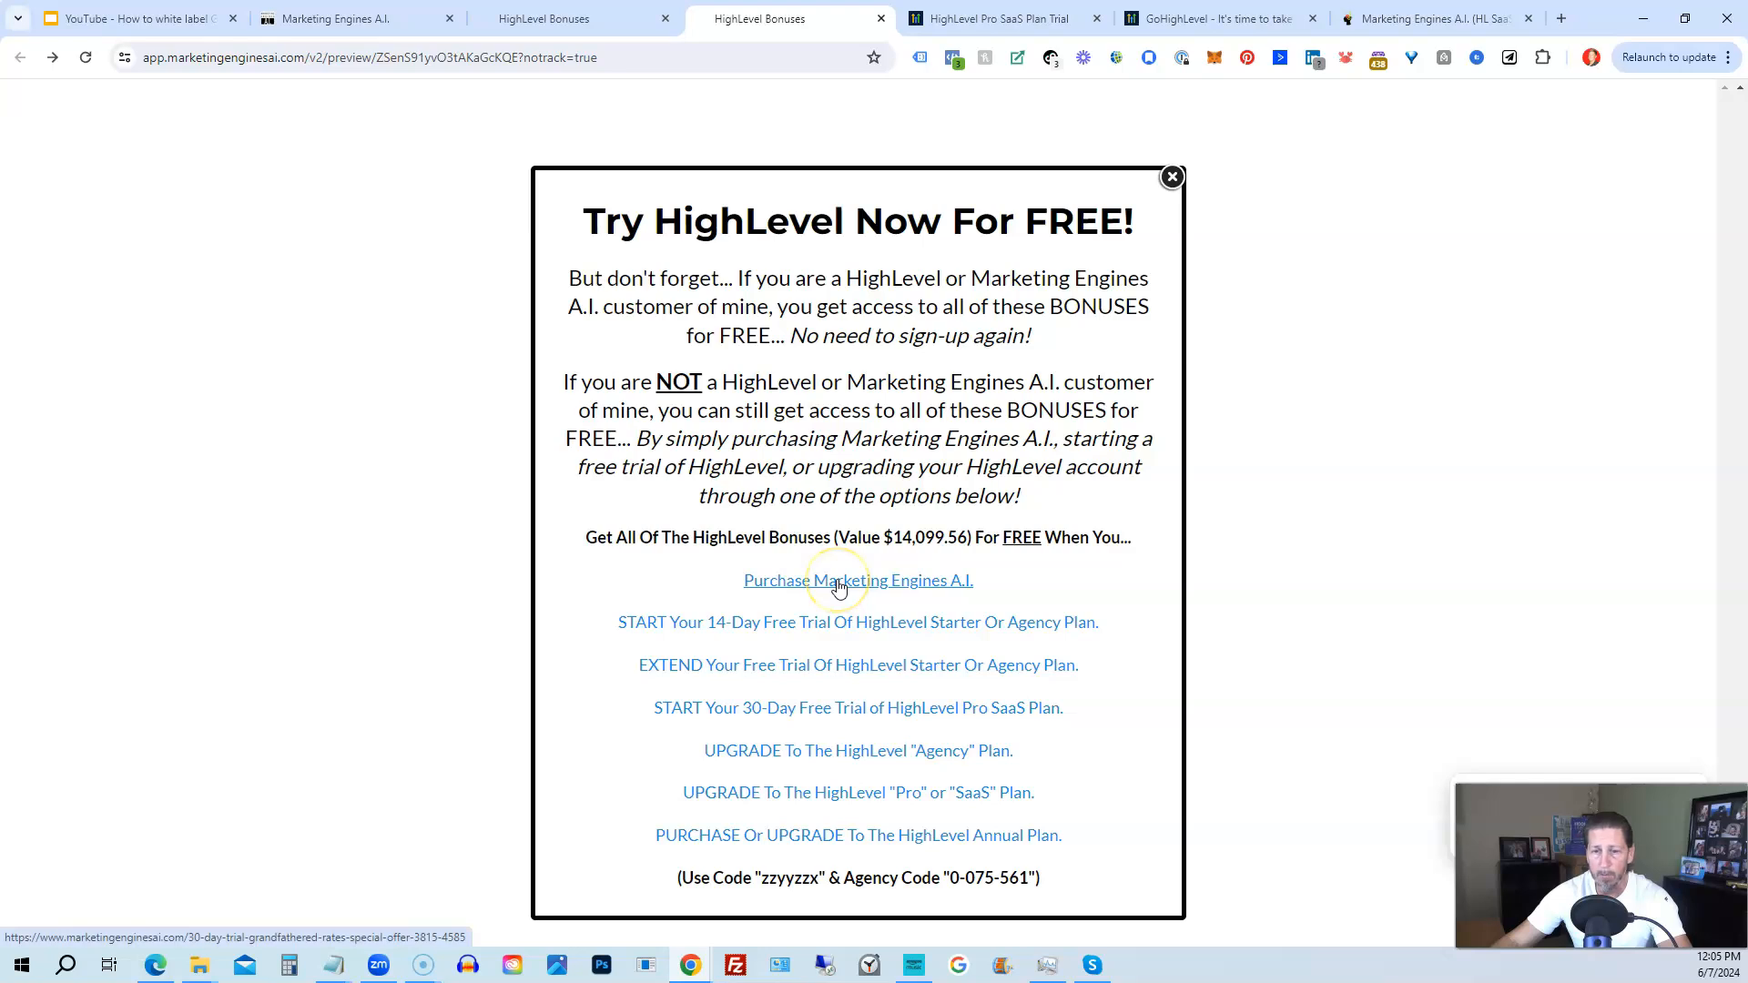
pyautogui.moveTo(803, 539)
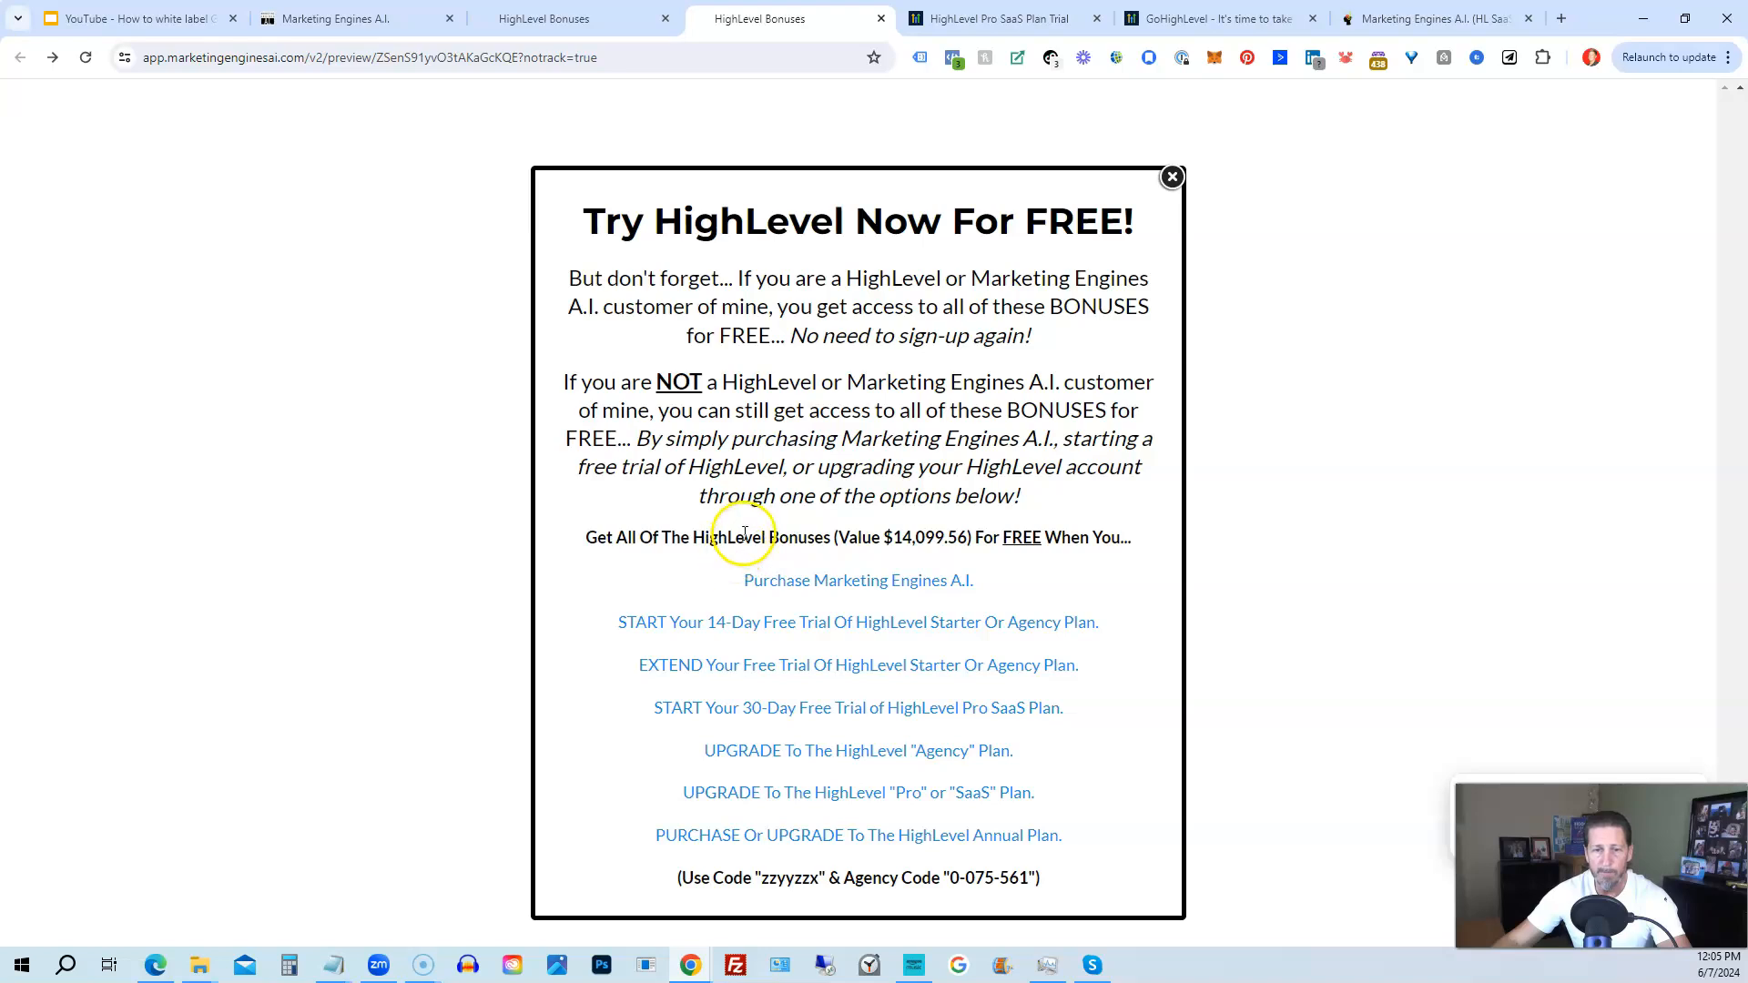
pyautogui.moveTo(759, 537)
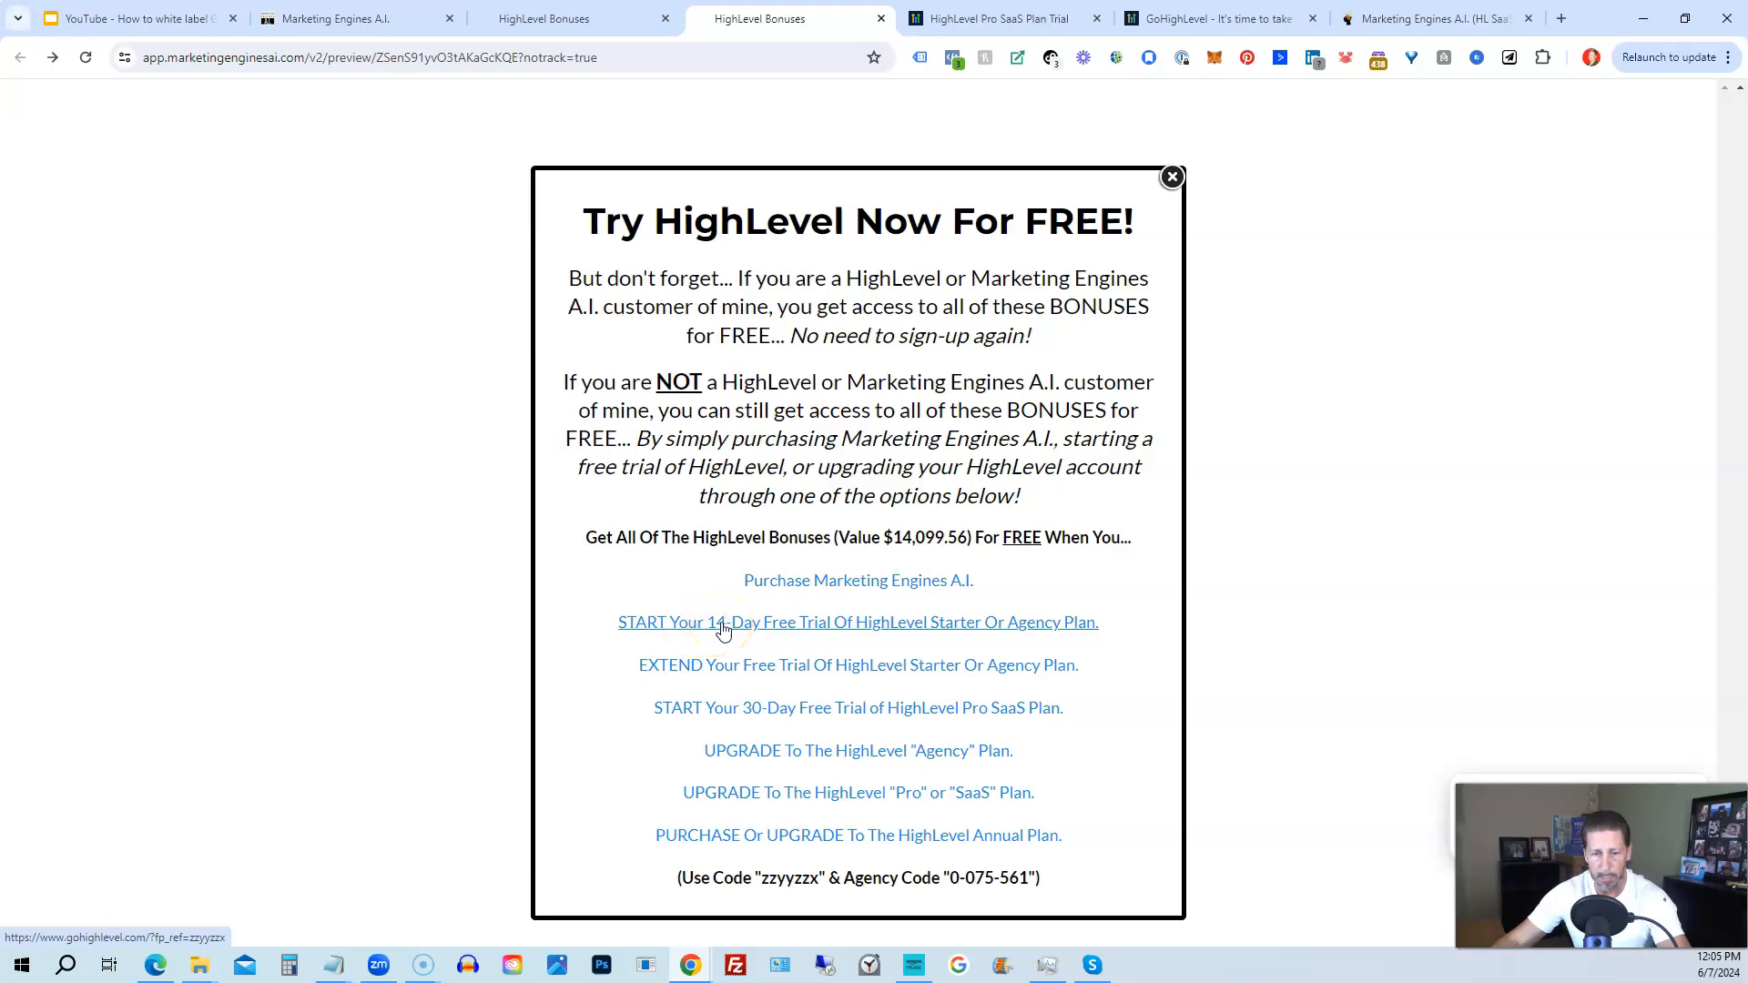
pyautogui.moveTo(724, 679)
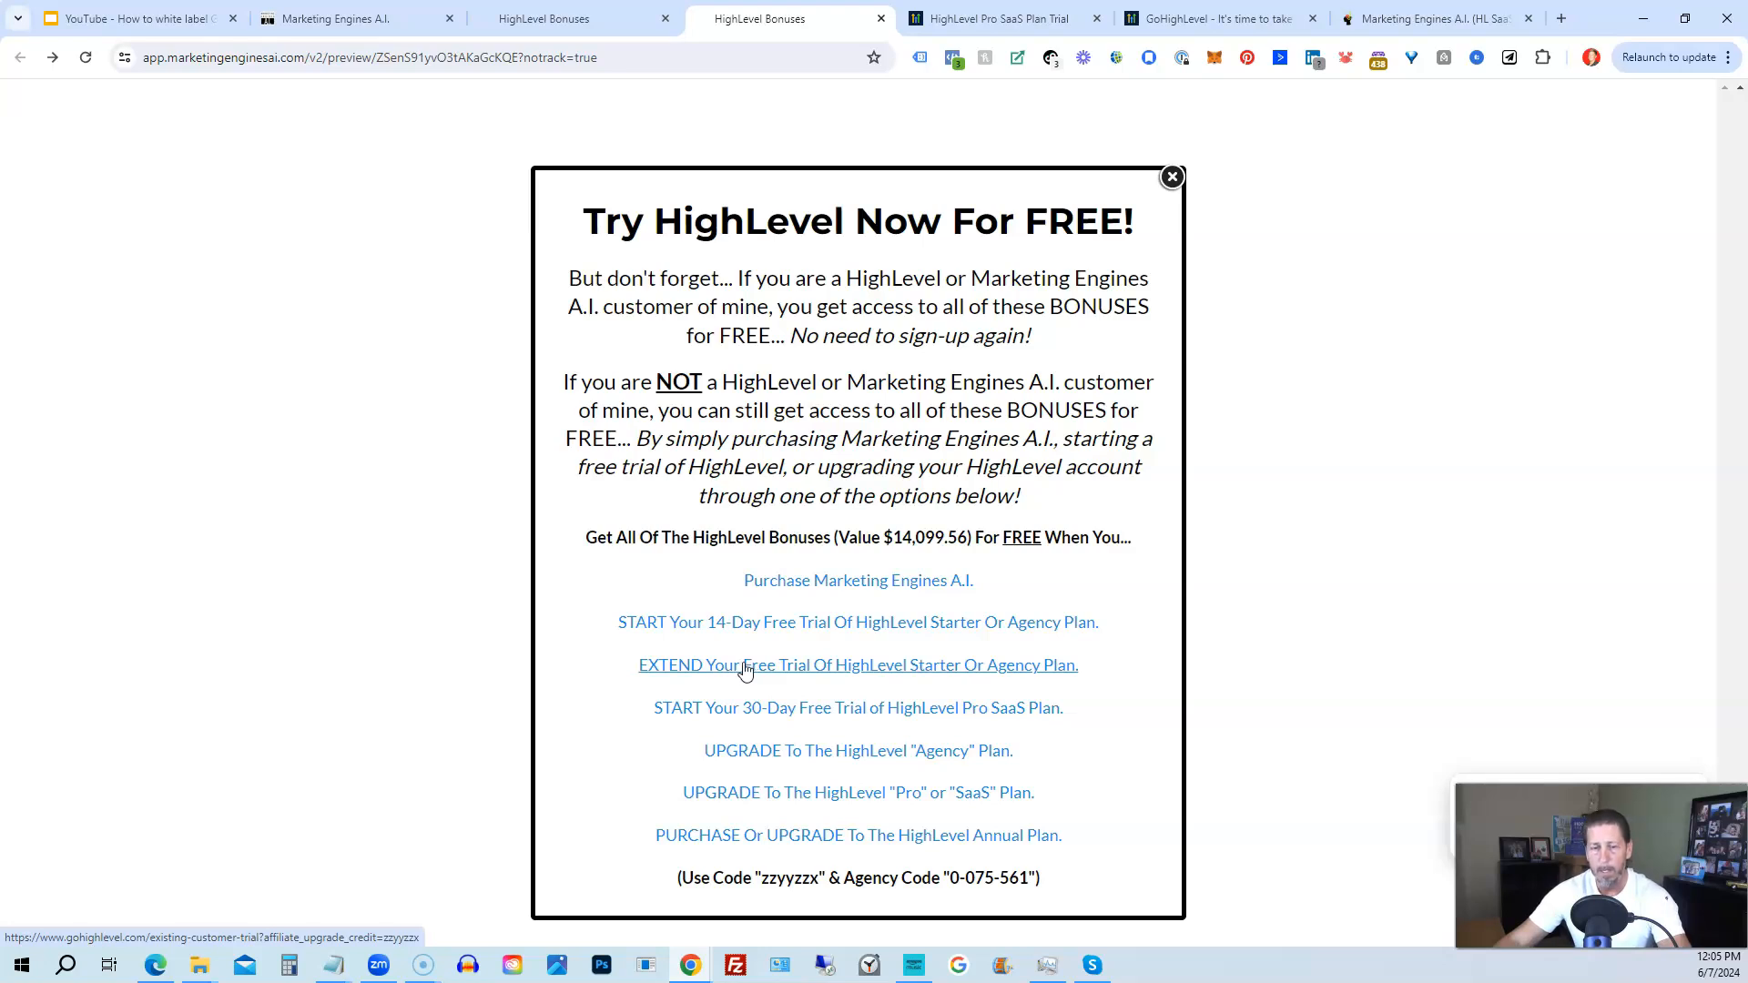
pyautogui.moveTo(736, 713)
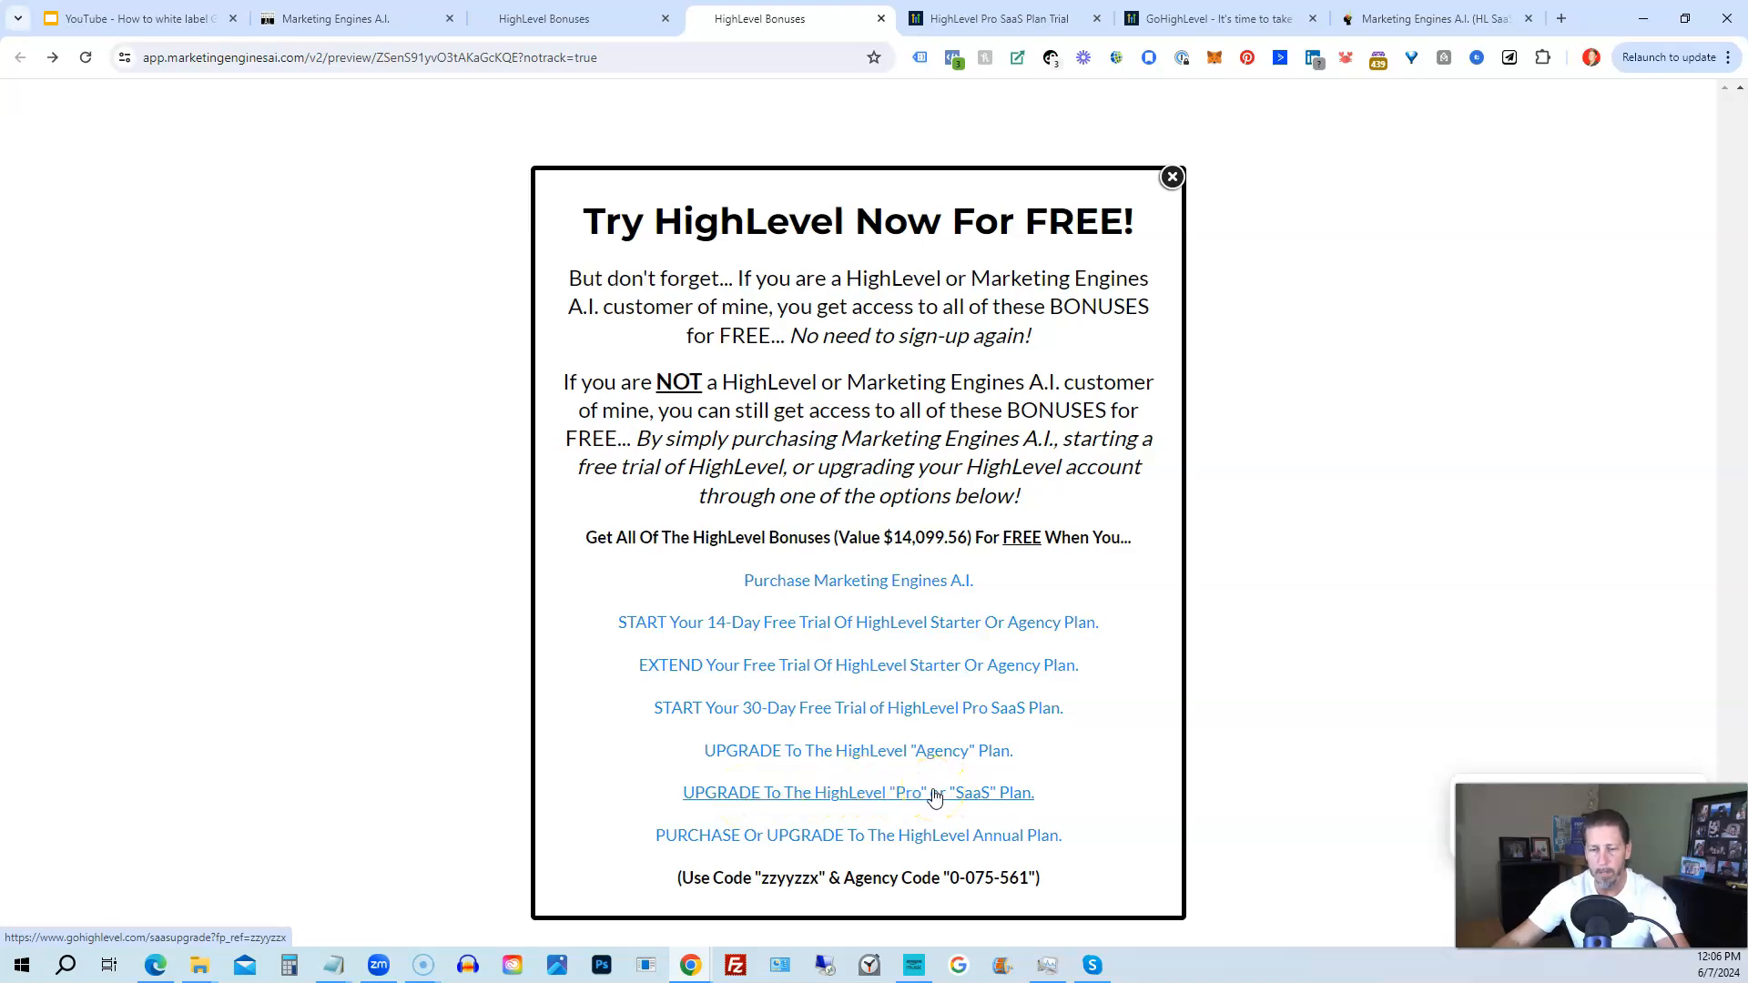
pyautogui.moveTo(888, 782)
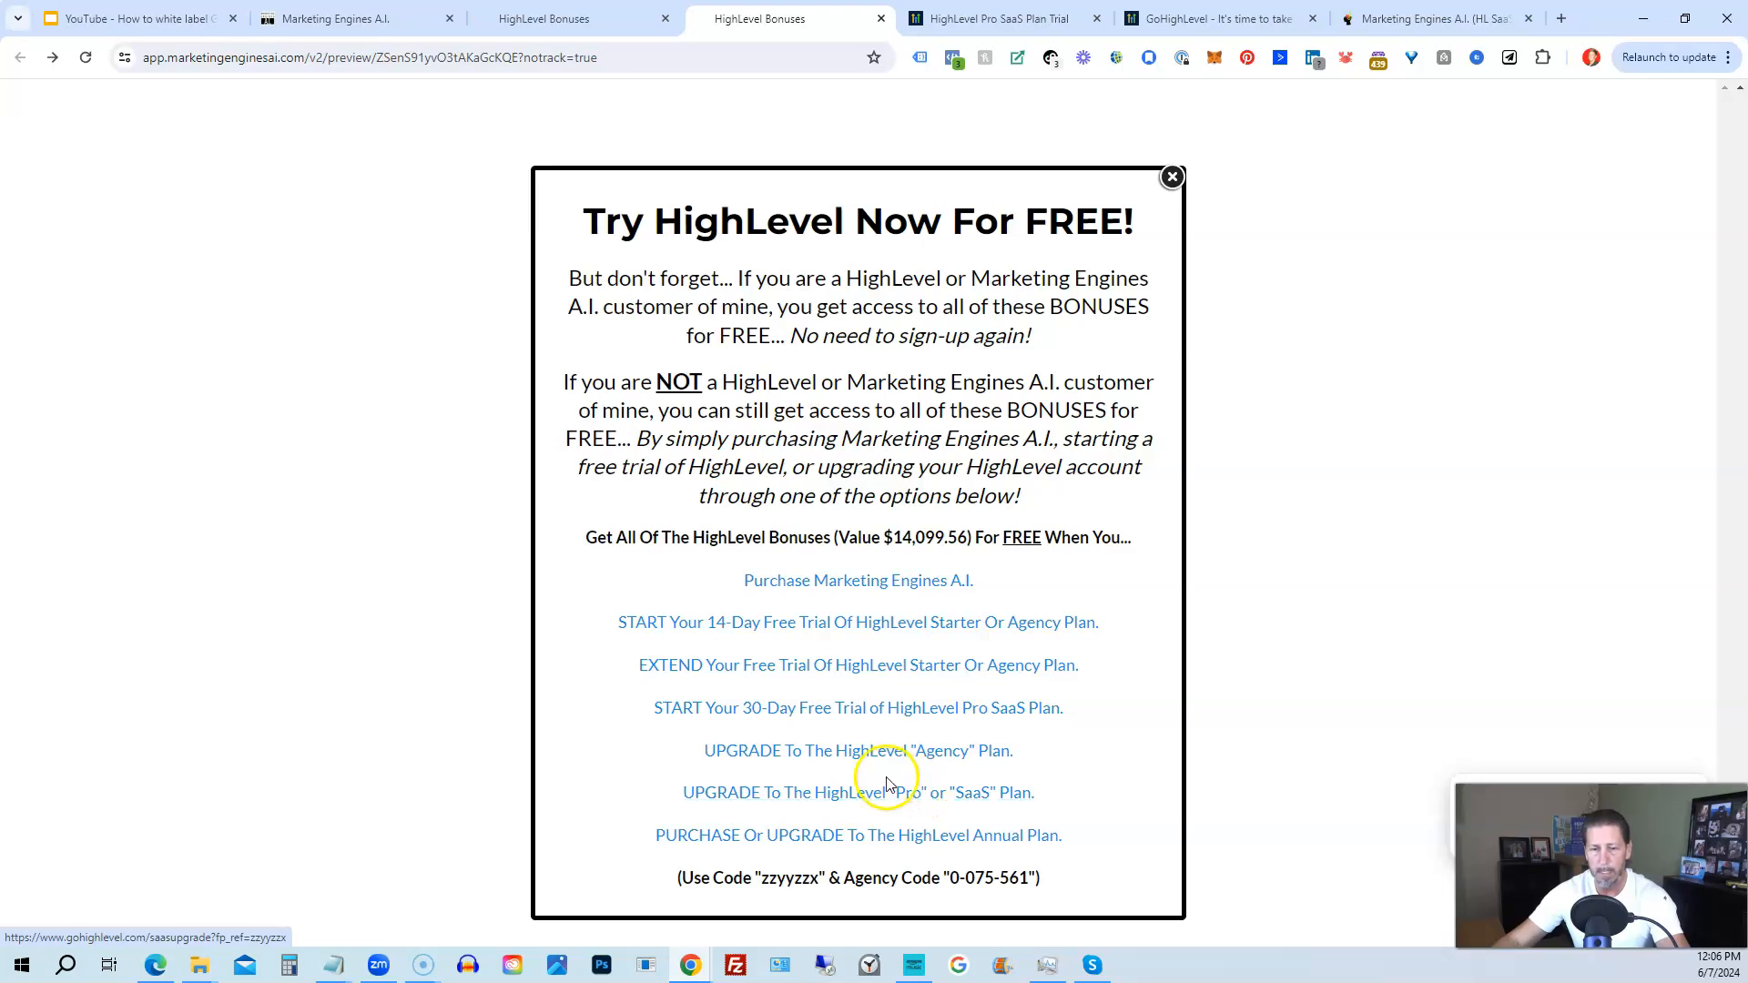
pyautogui.moveTo(716, 844)
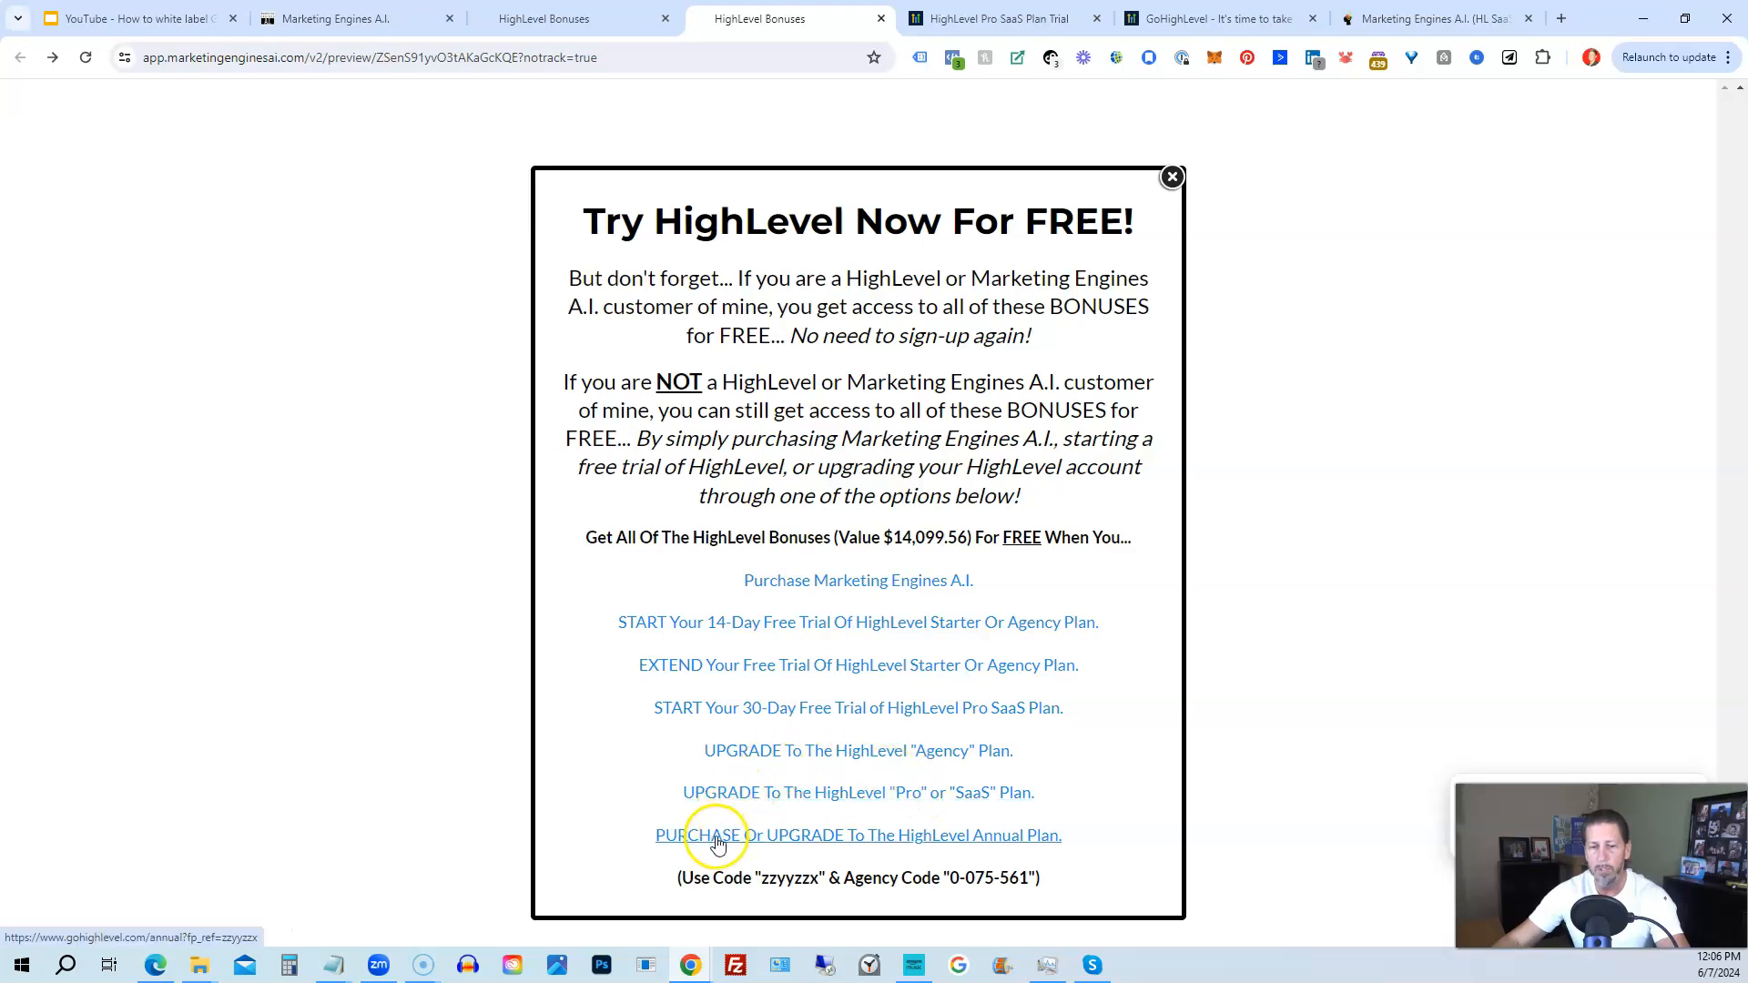
pyautogui.moveTo(858, 843)
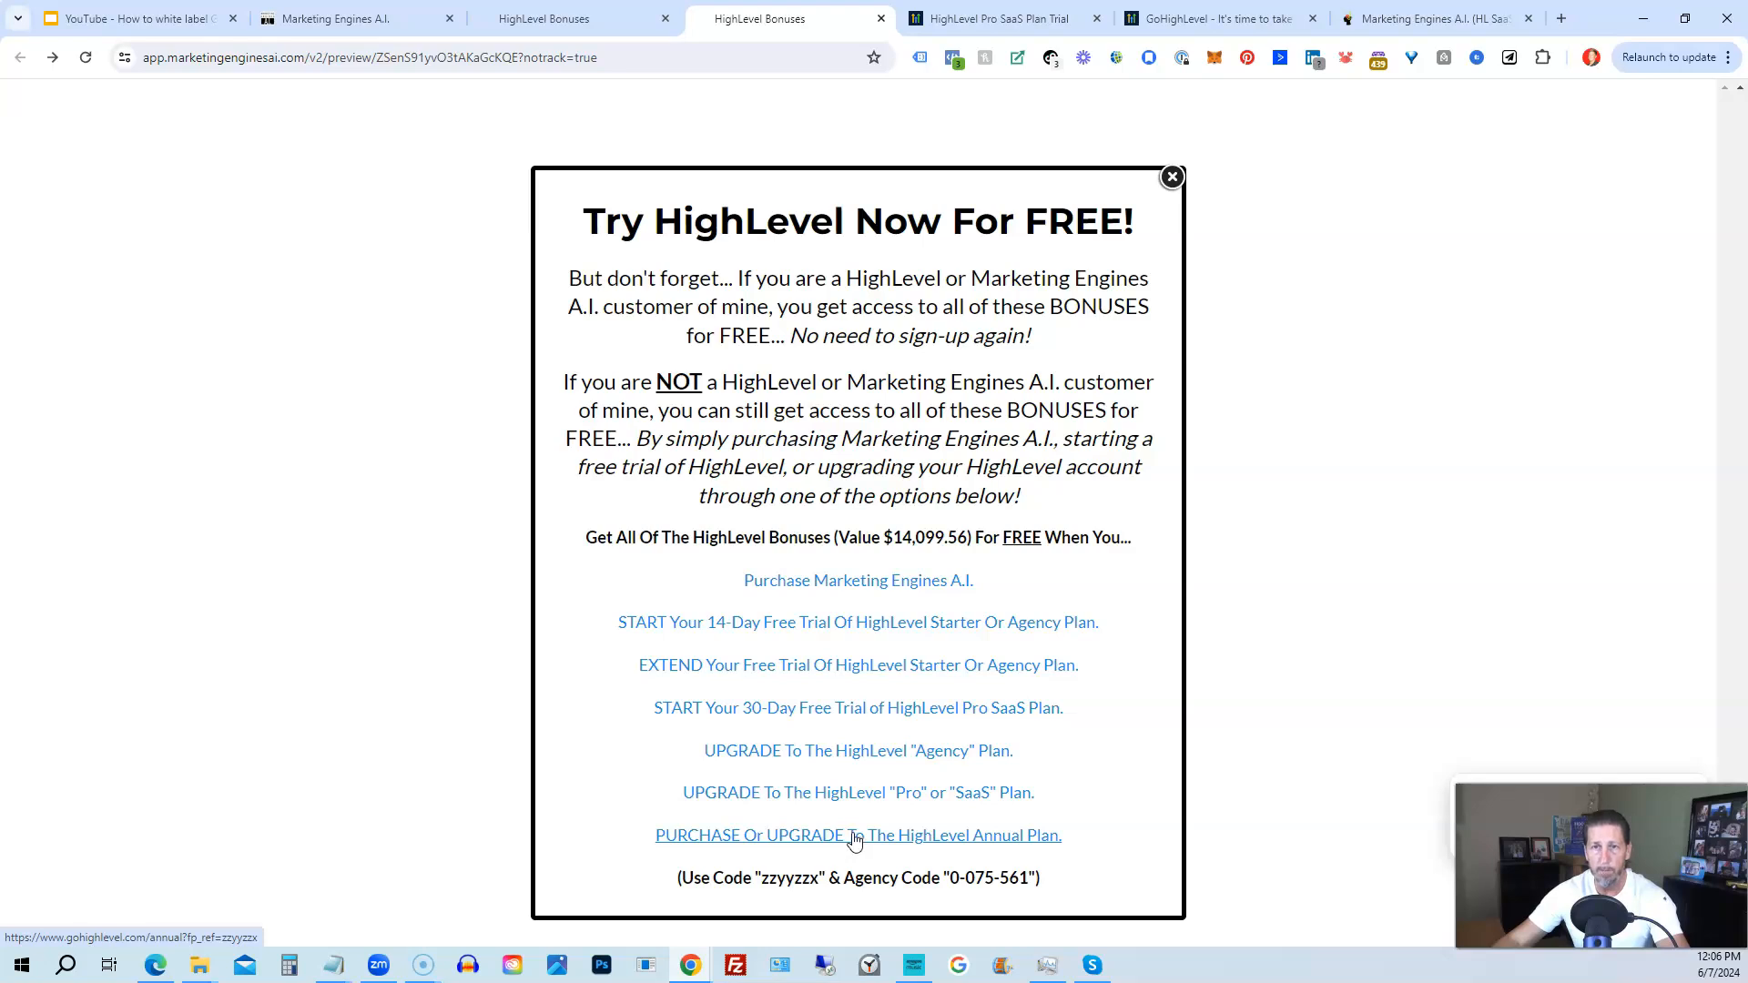
pyautogui.moveTo(845, 842)
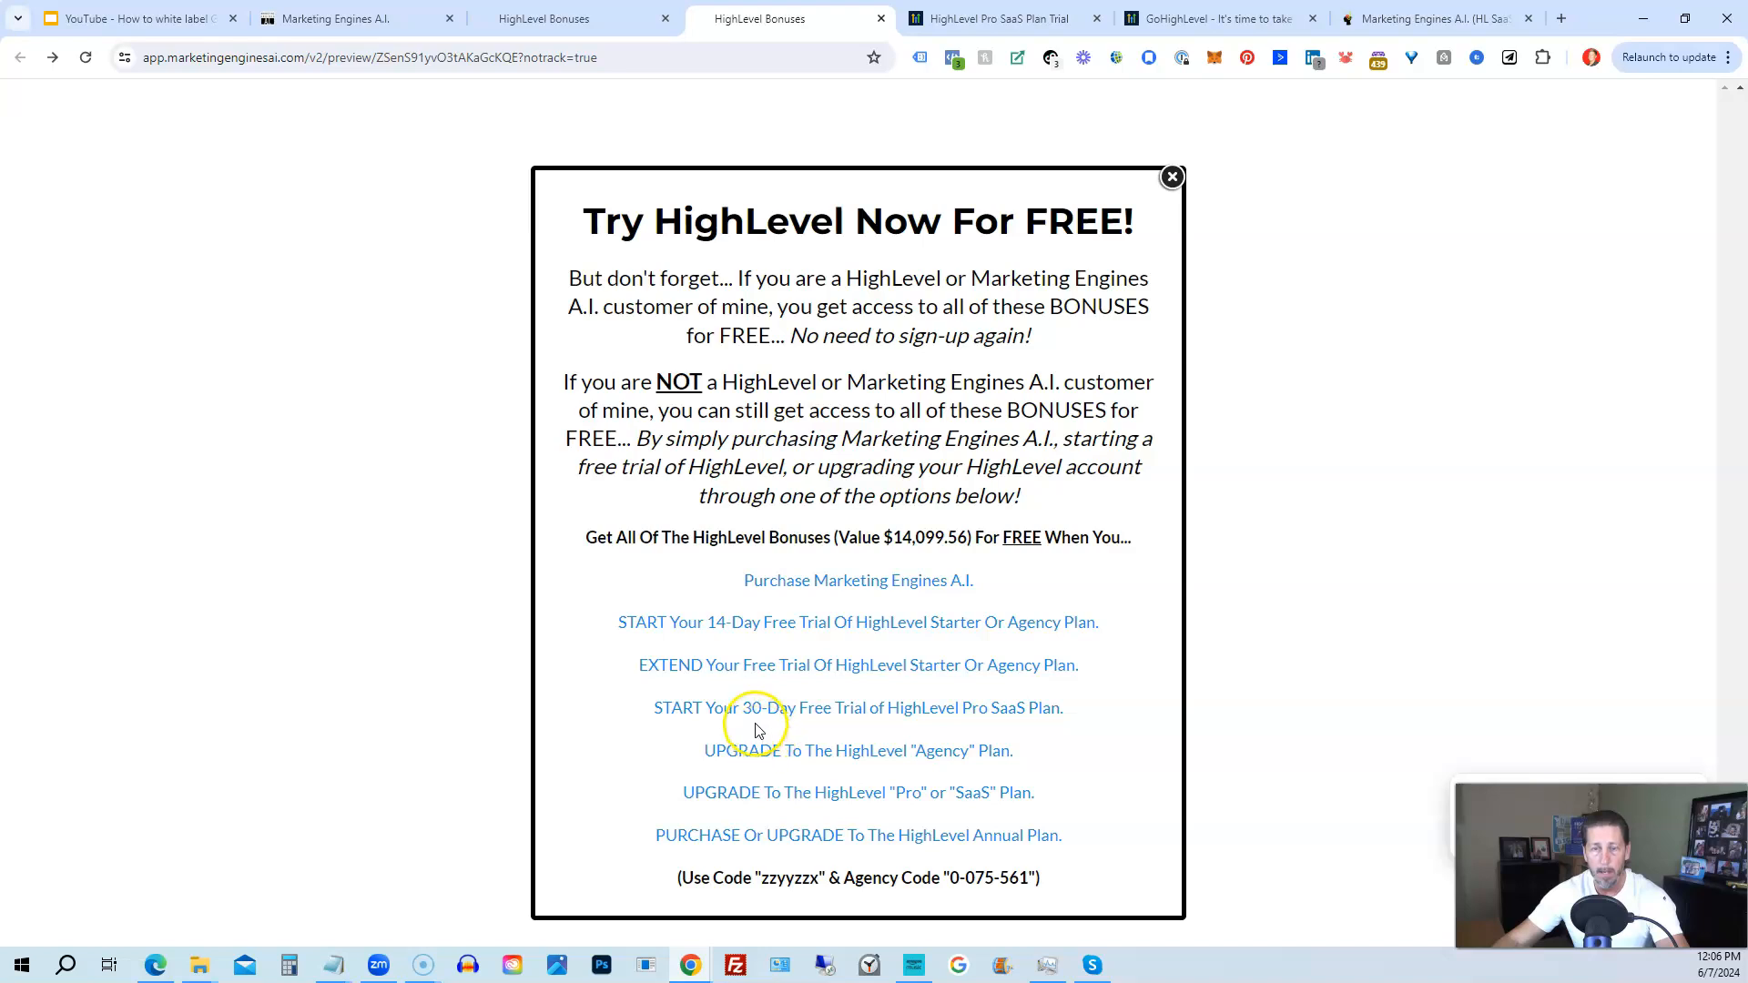
pyautogui.moveTo(763, 756)
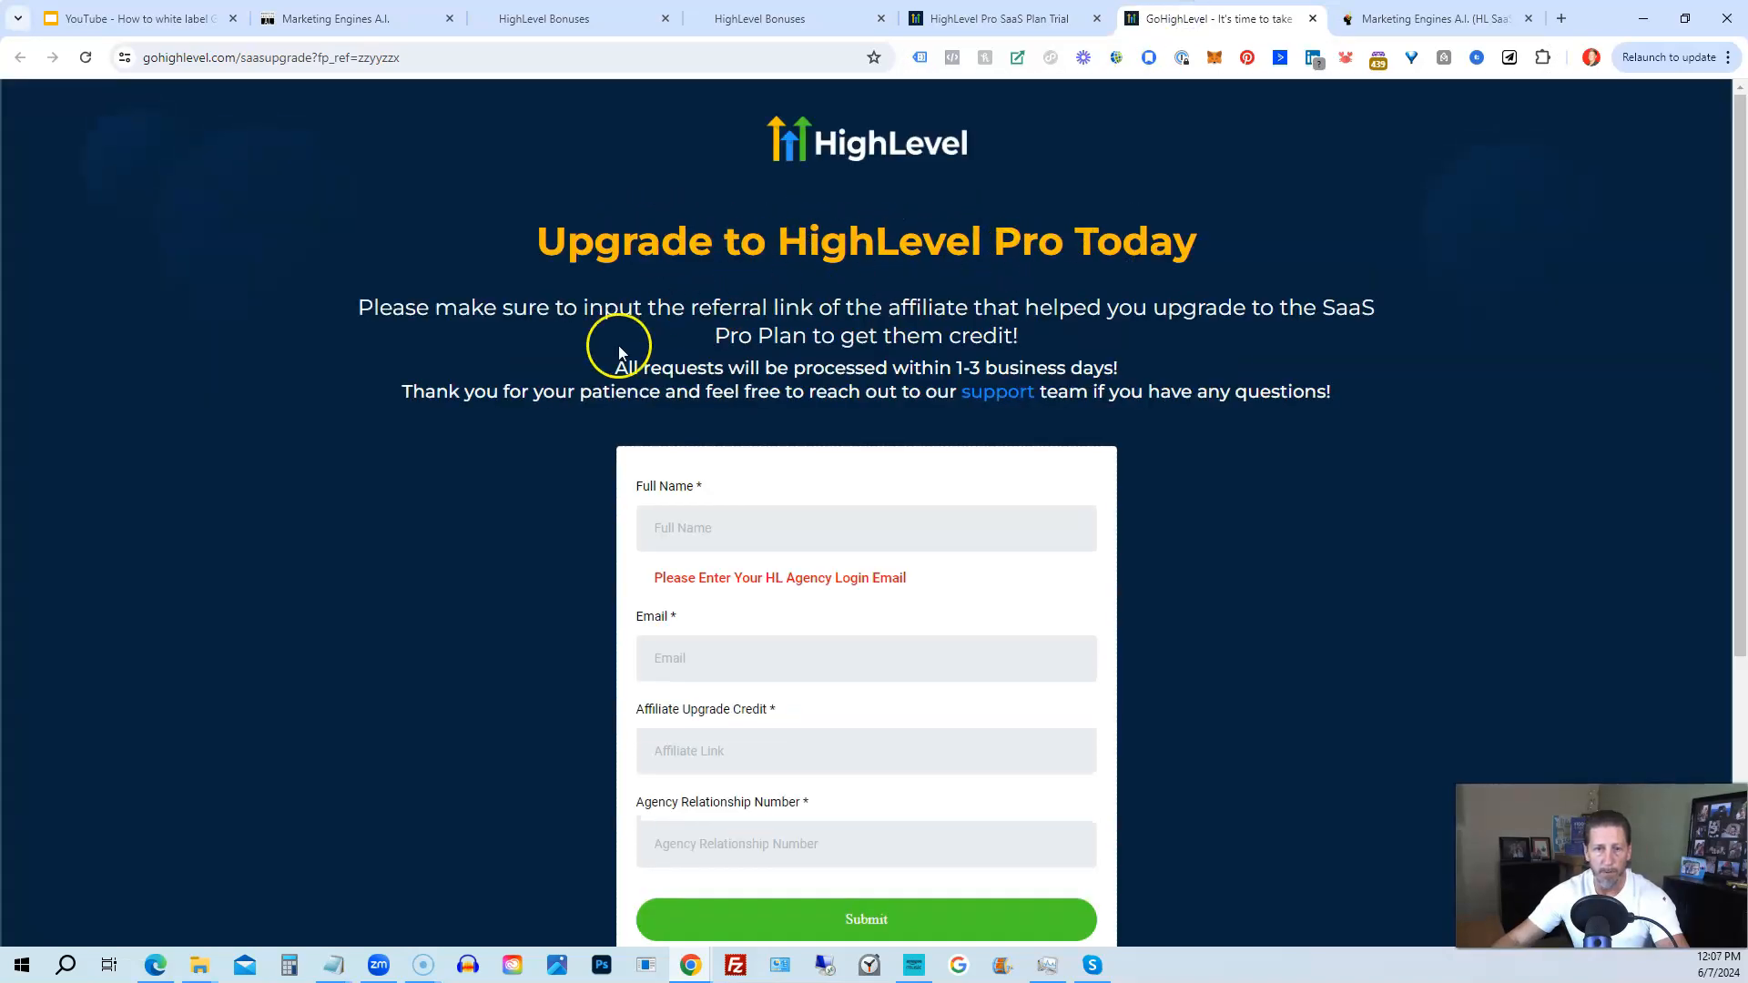
# Scroll down the saasupgrade page to view the Upgrade to HighLevel Pro Today form fields.
pyautogui.scroll(-3)
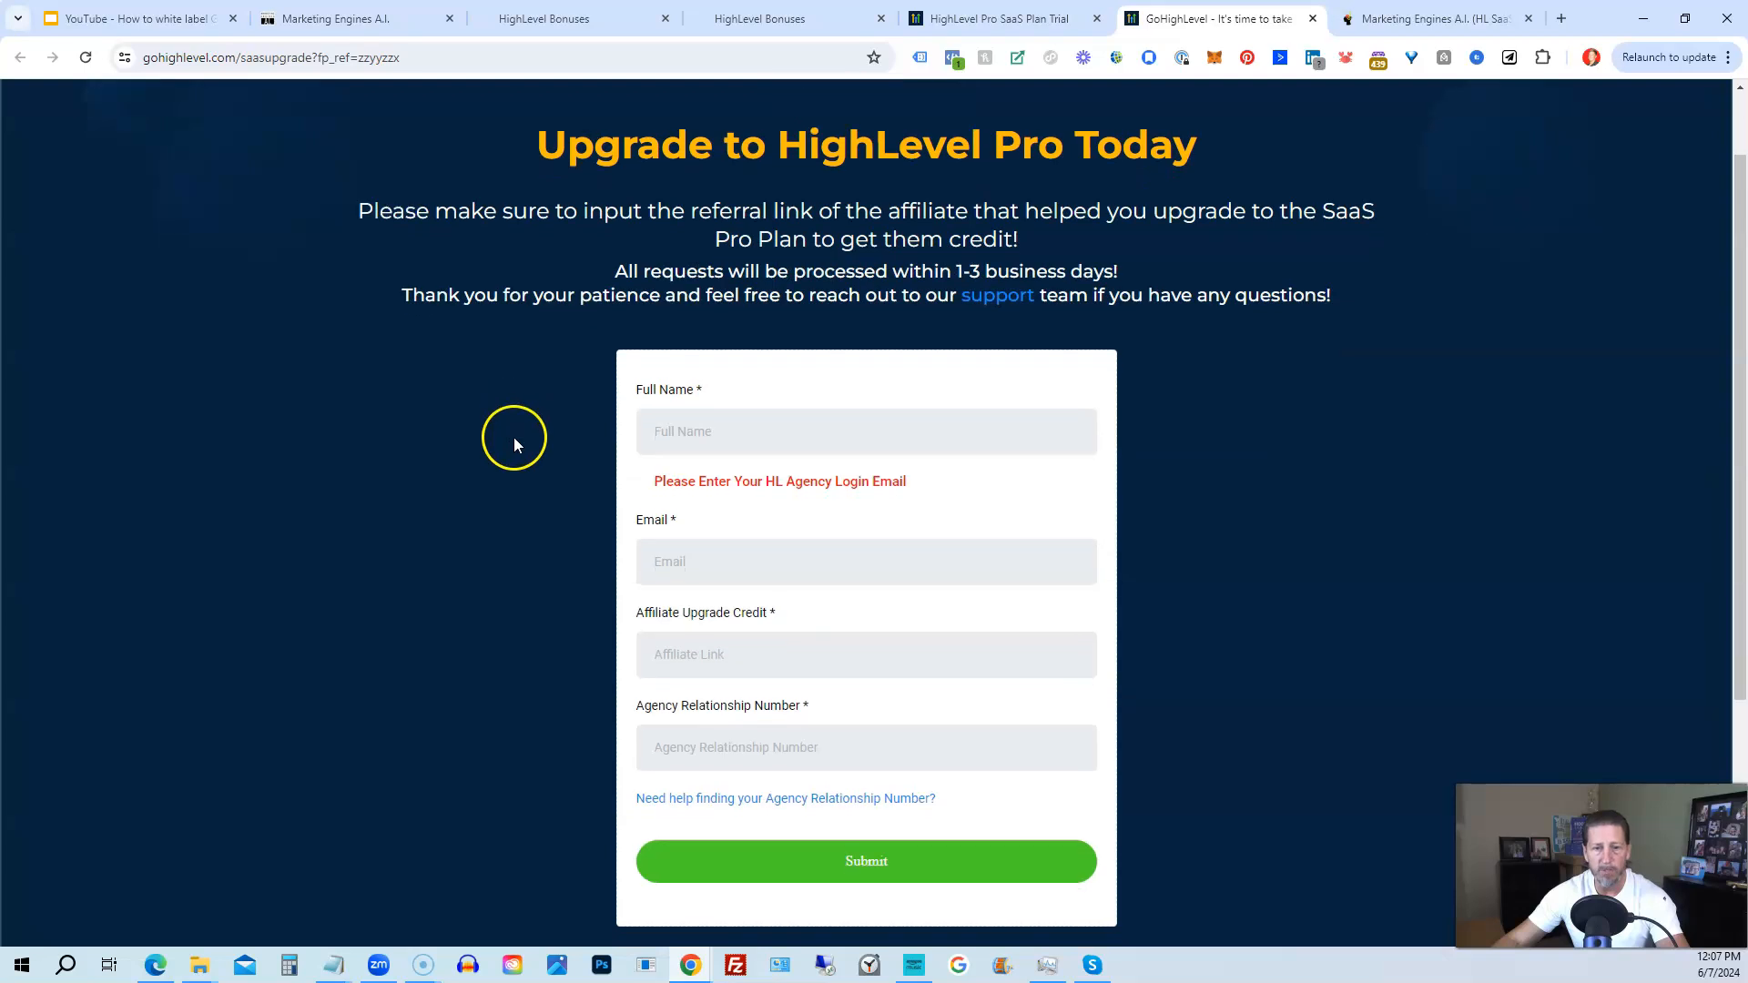
pyautogui.scroll(-3)
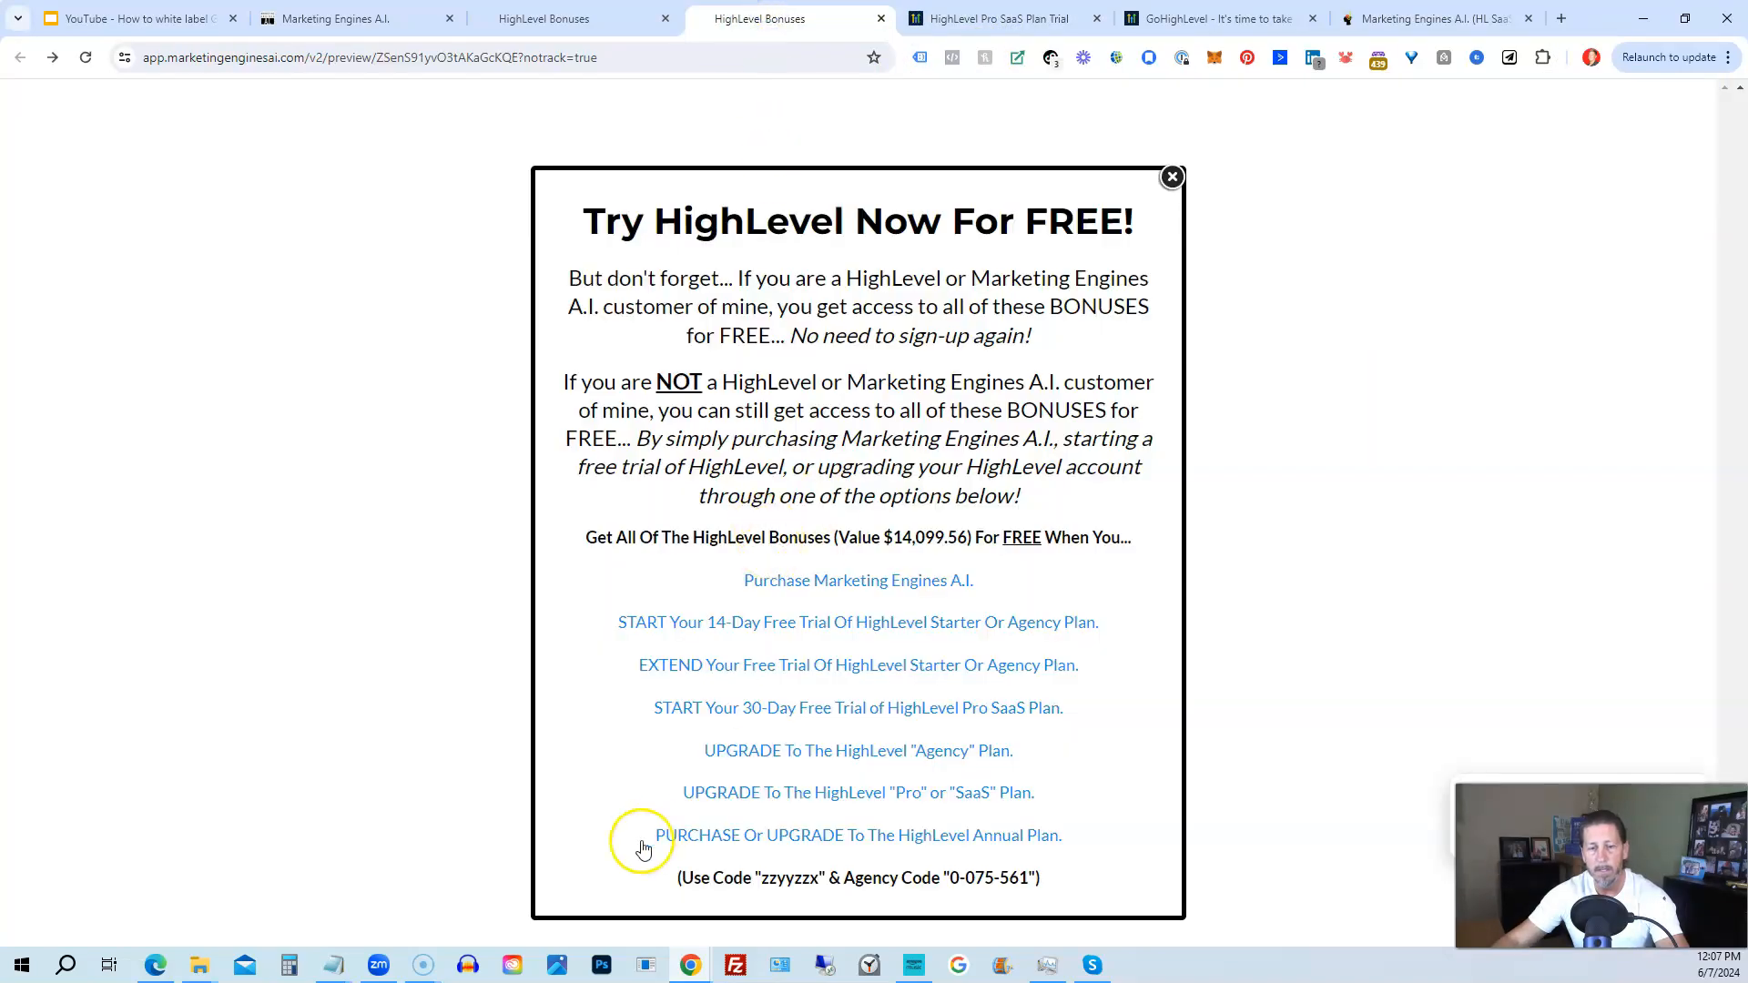
# Highlight the agency code 0-075-561, then the referral code zzyyzzx, in the popup.
pyautogui.doubleClick(977, 877)
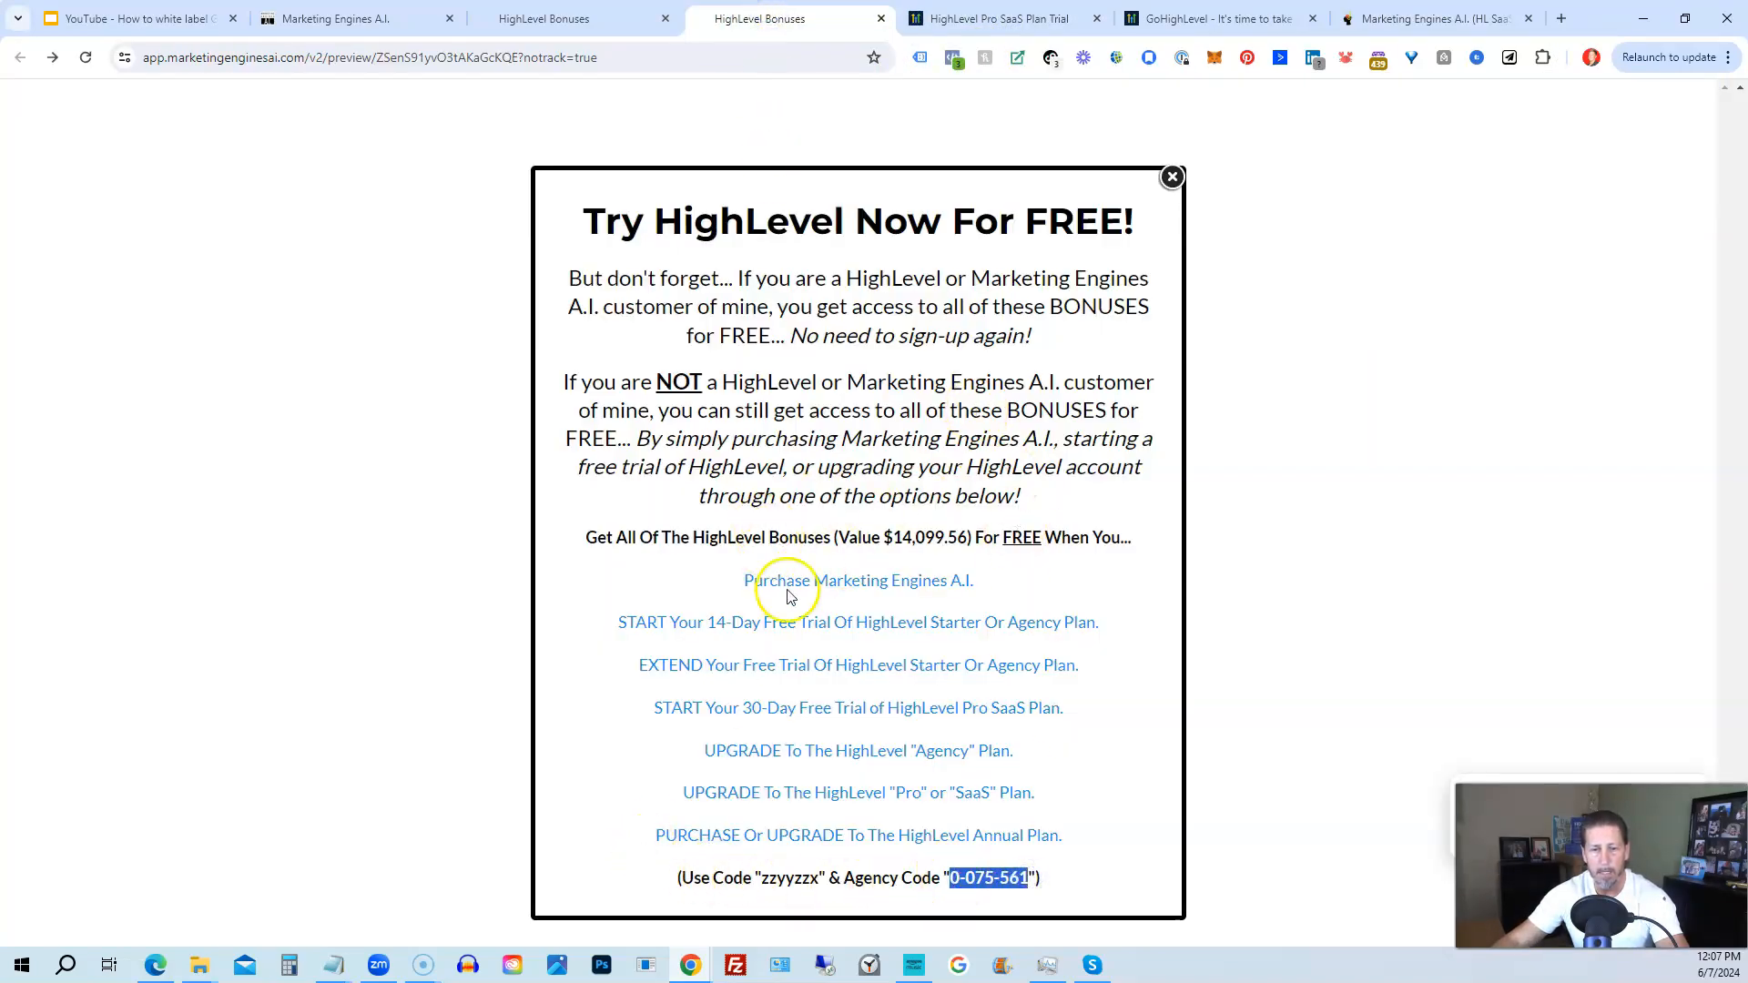
pyautogui.doubleClick(801, 877)
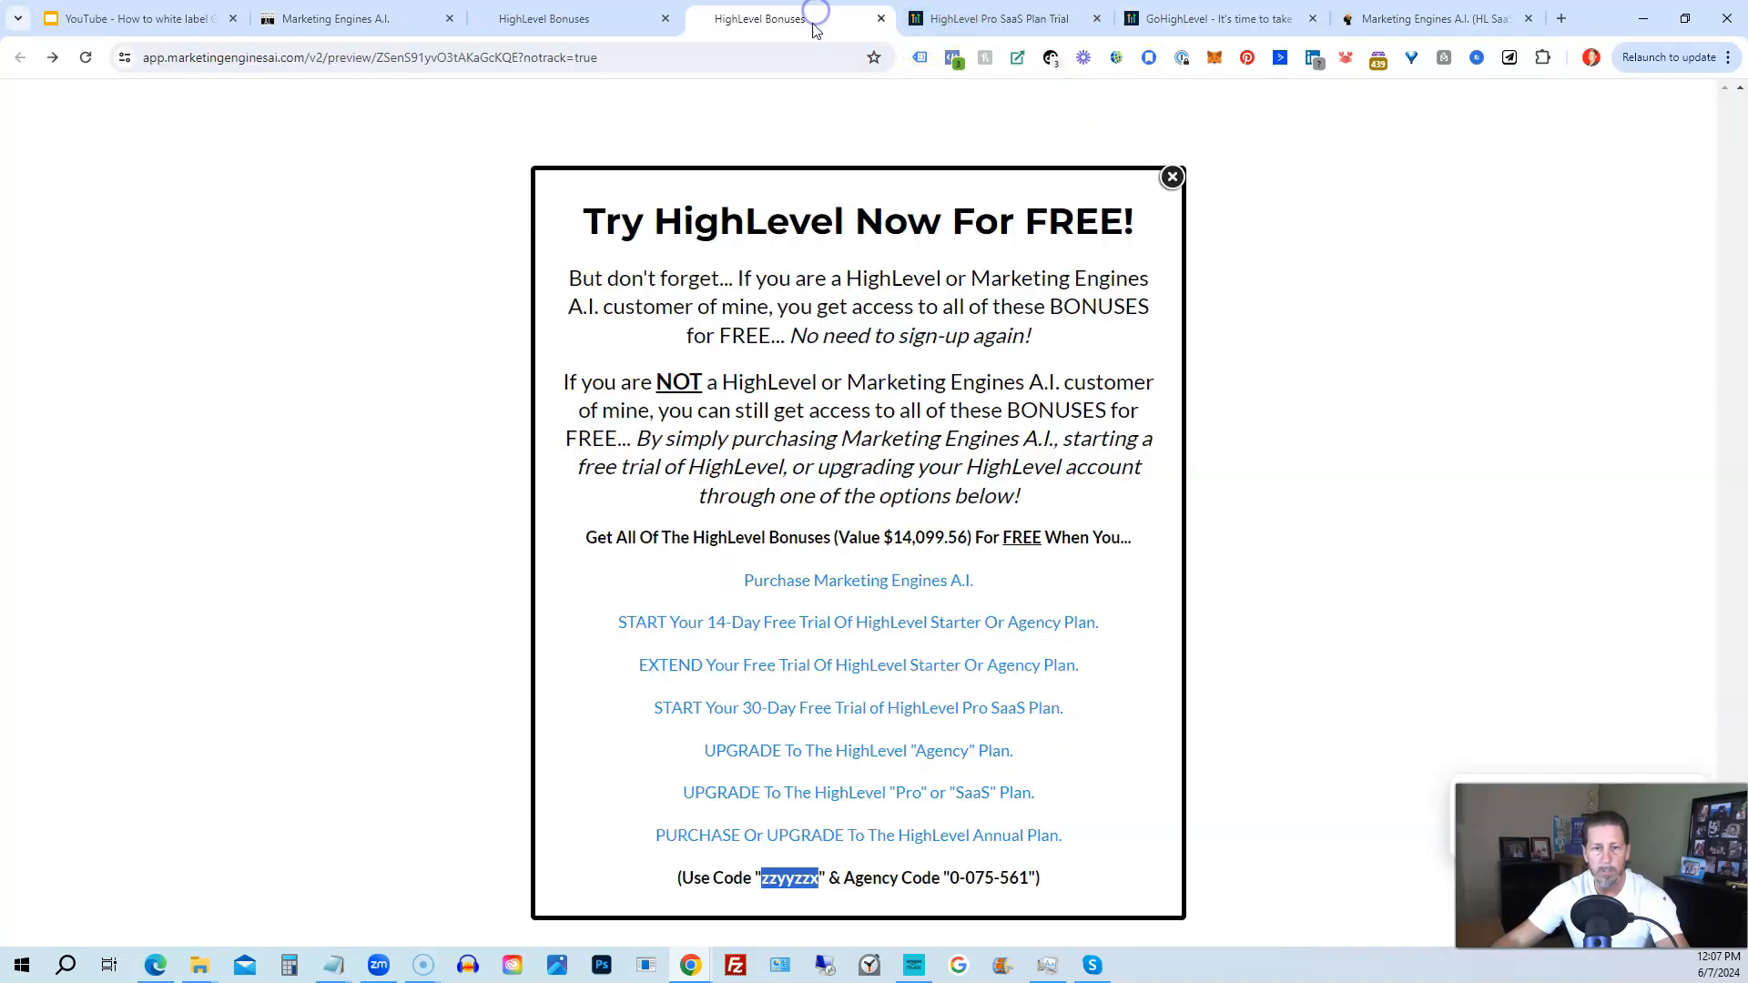
pyautogui.moveTo(734, 714)
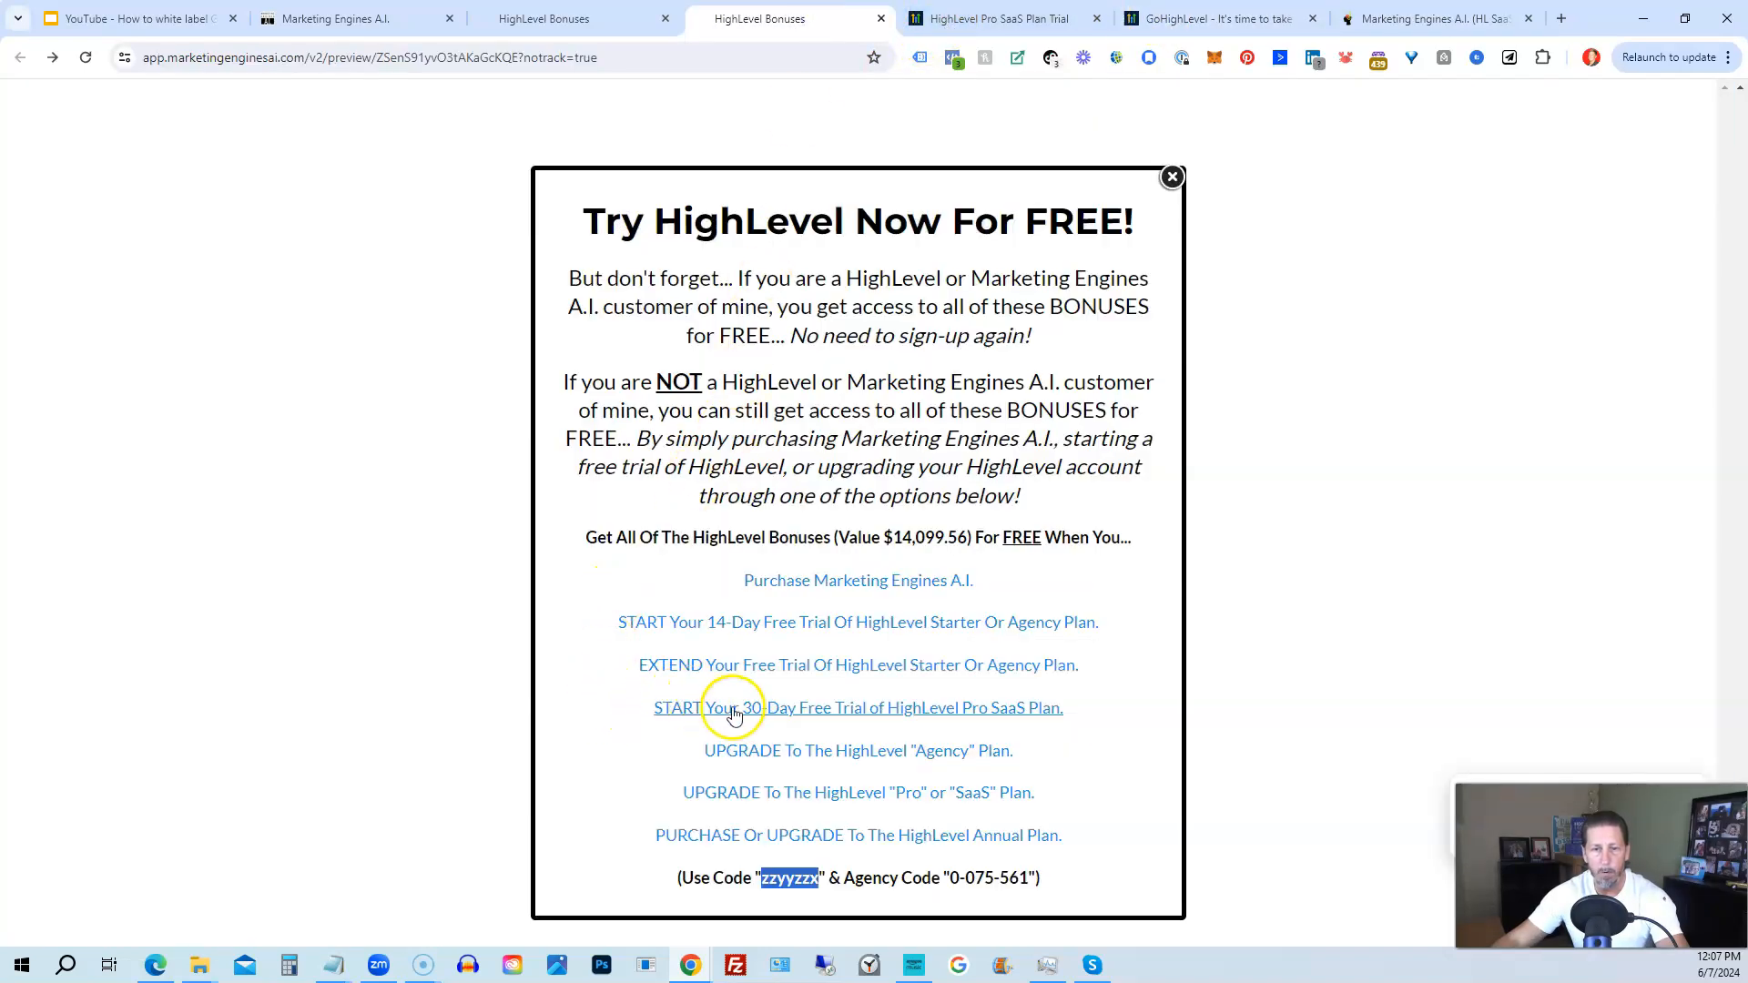
pyautogui.moveTo(1041, 720)
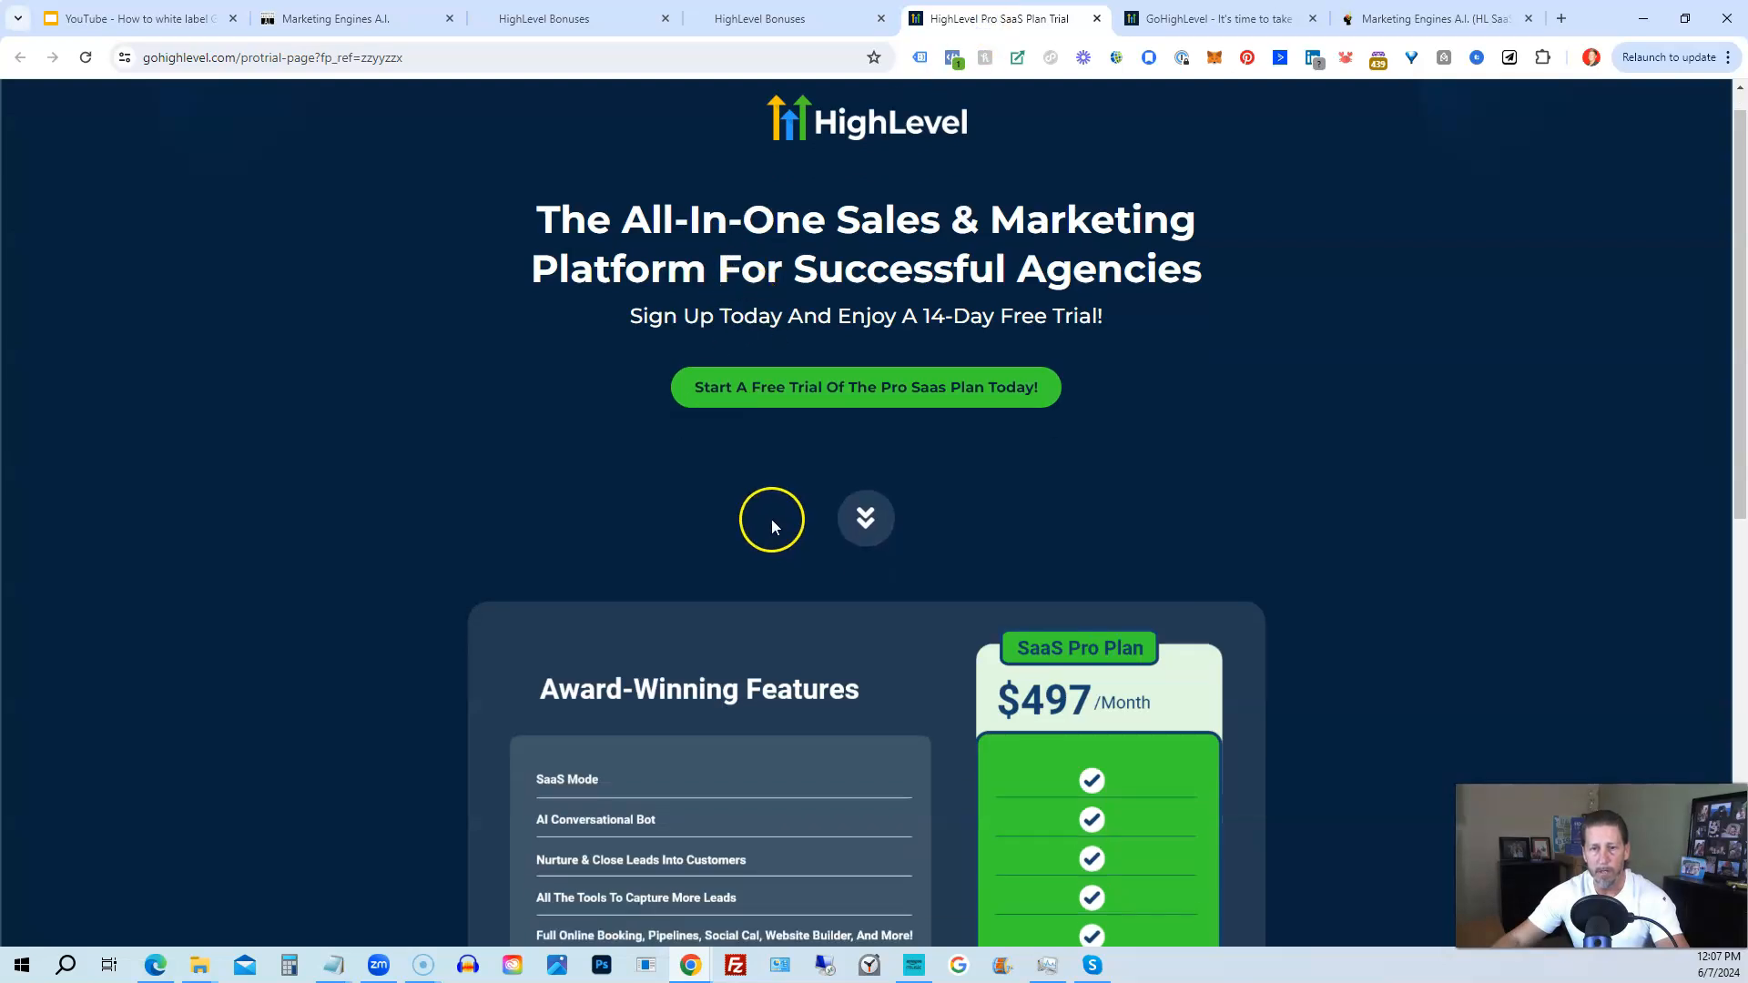
# Scroll down the $497/month Pro SaaS Plan trial features, then back to the top.
pyautogui.scroll(-3)
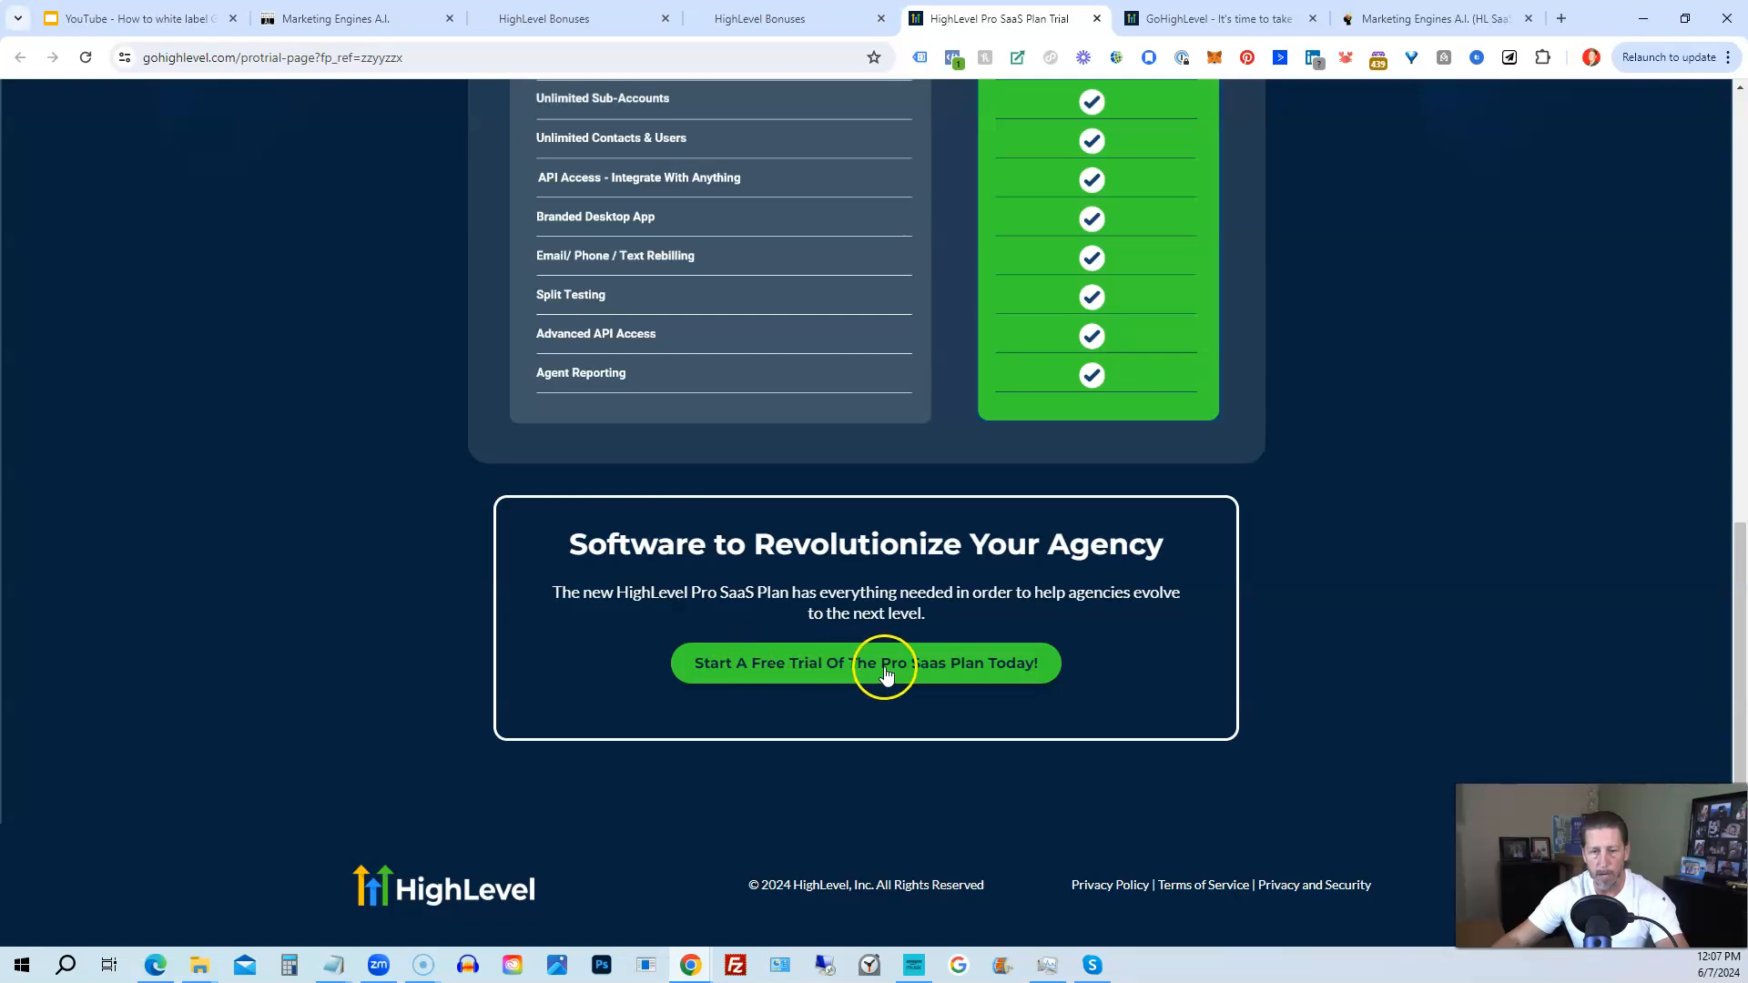
pyautogui.moveTo(955, 652)
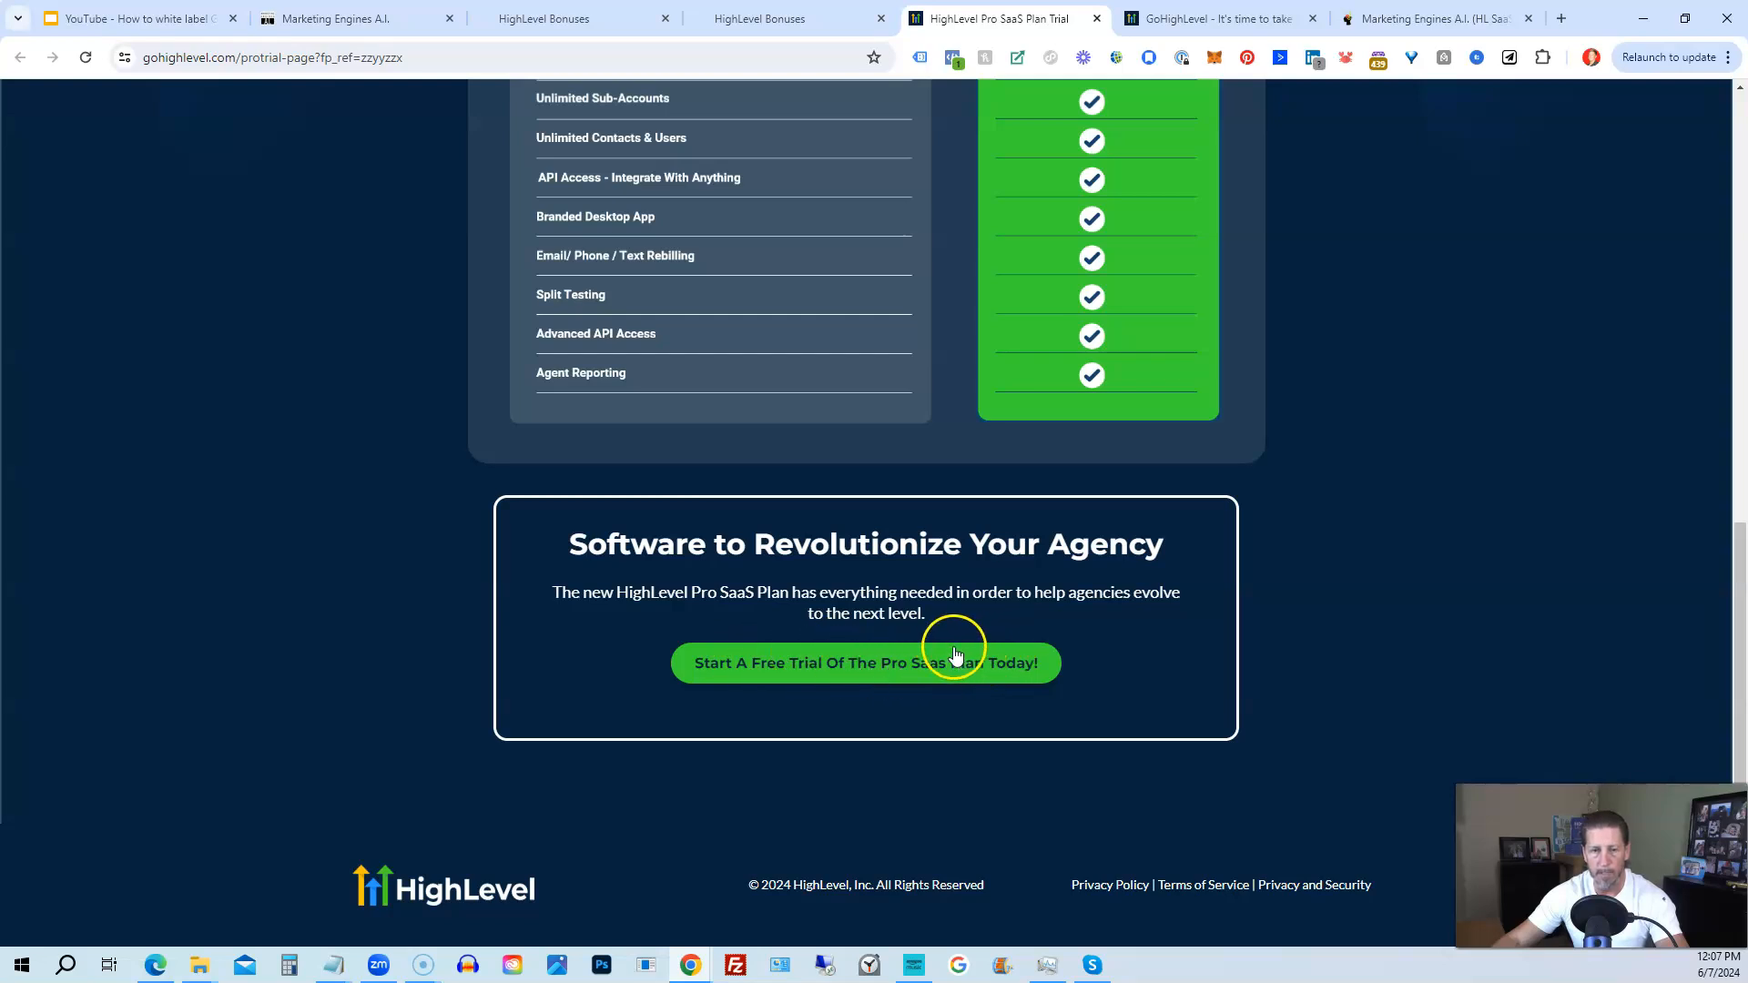
pyautogui.scroll(3)
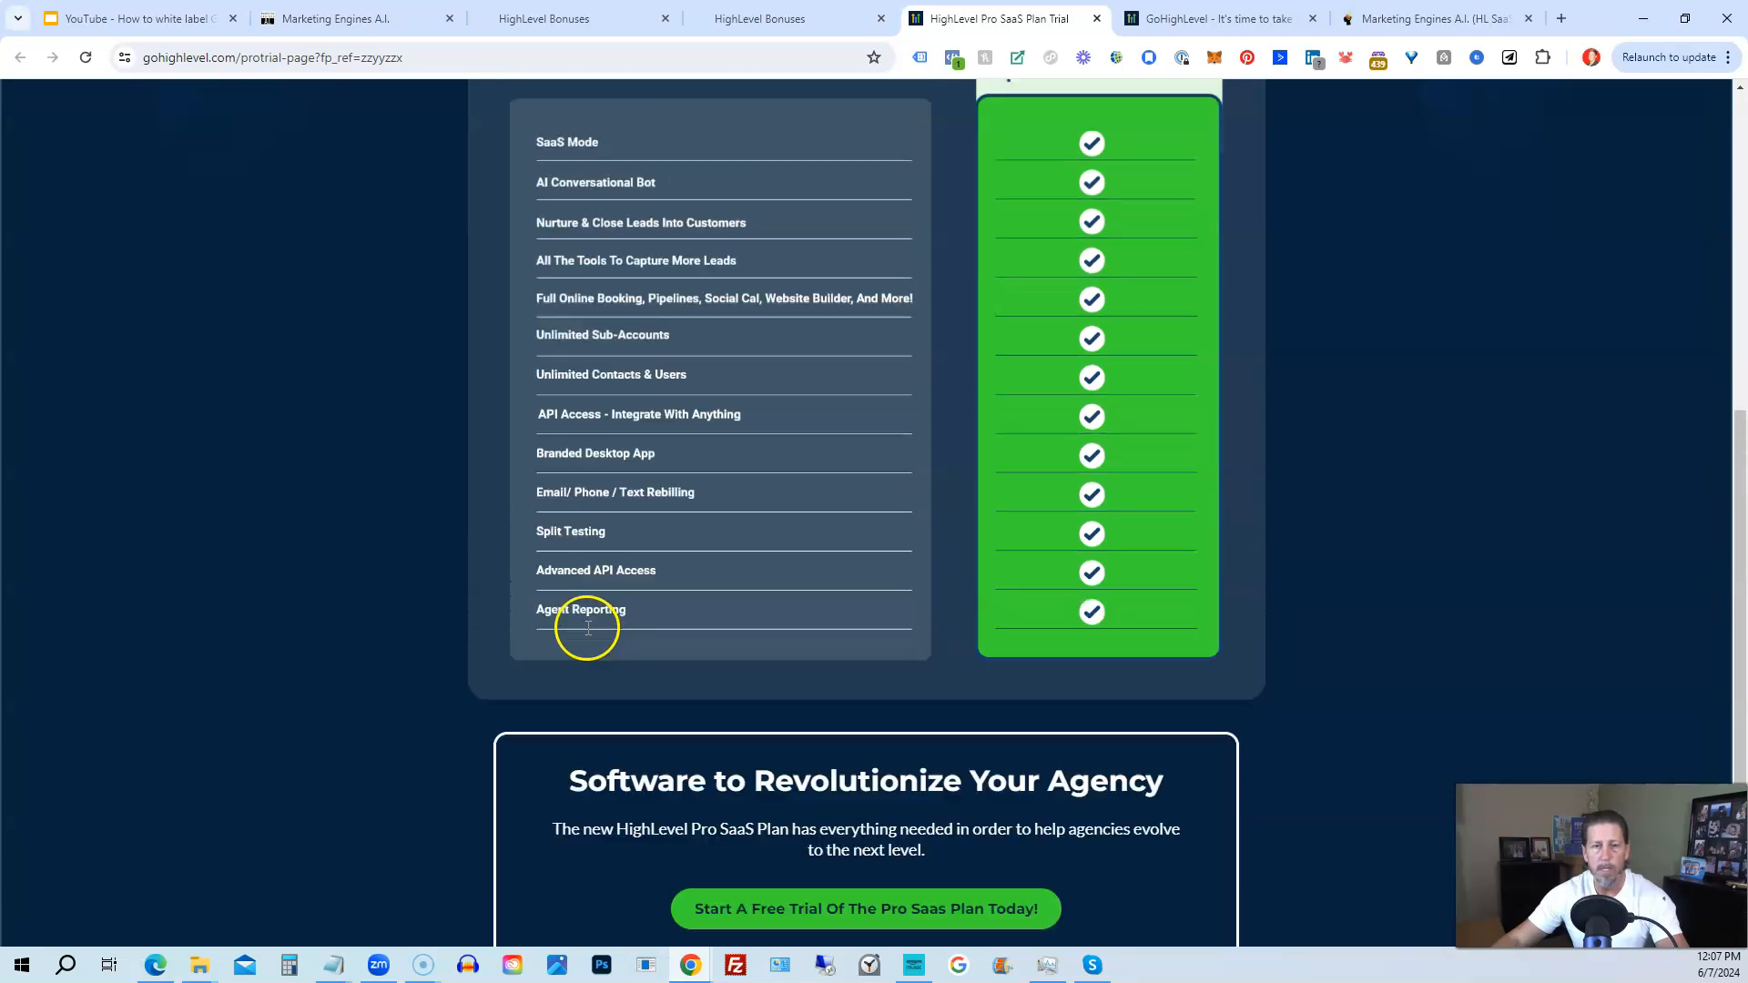
pyautogui.scroll(3)
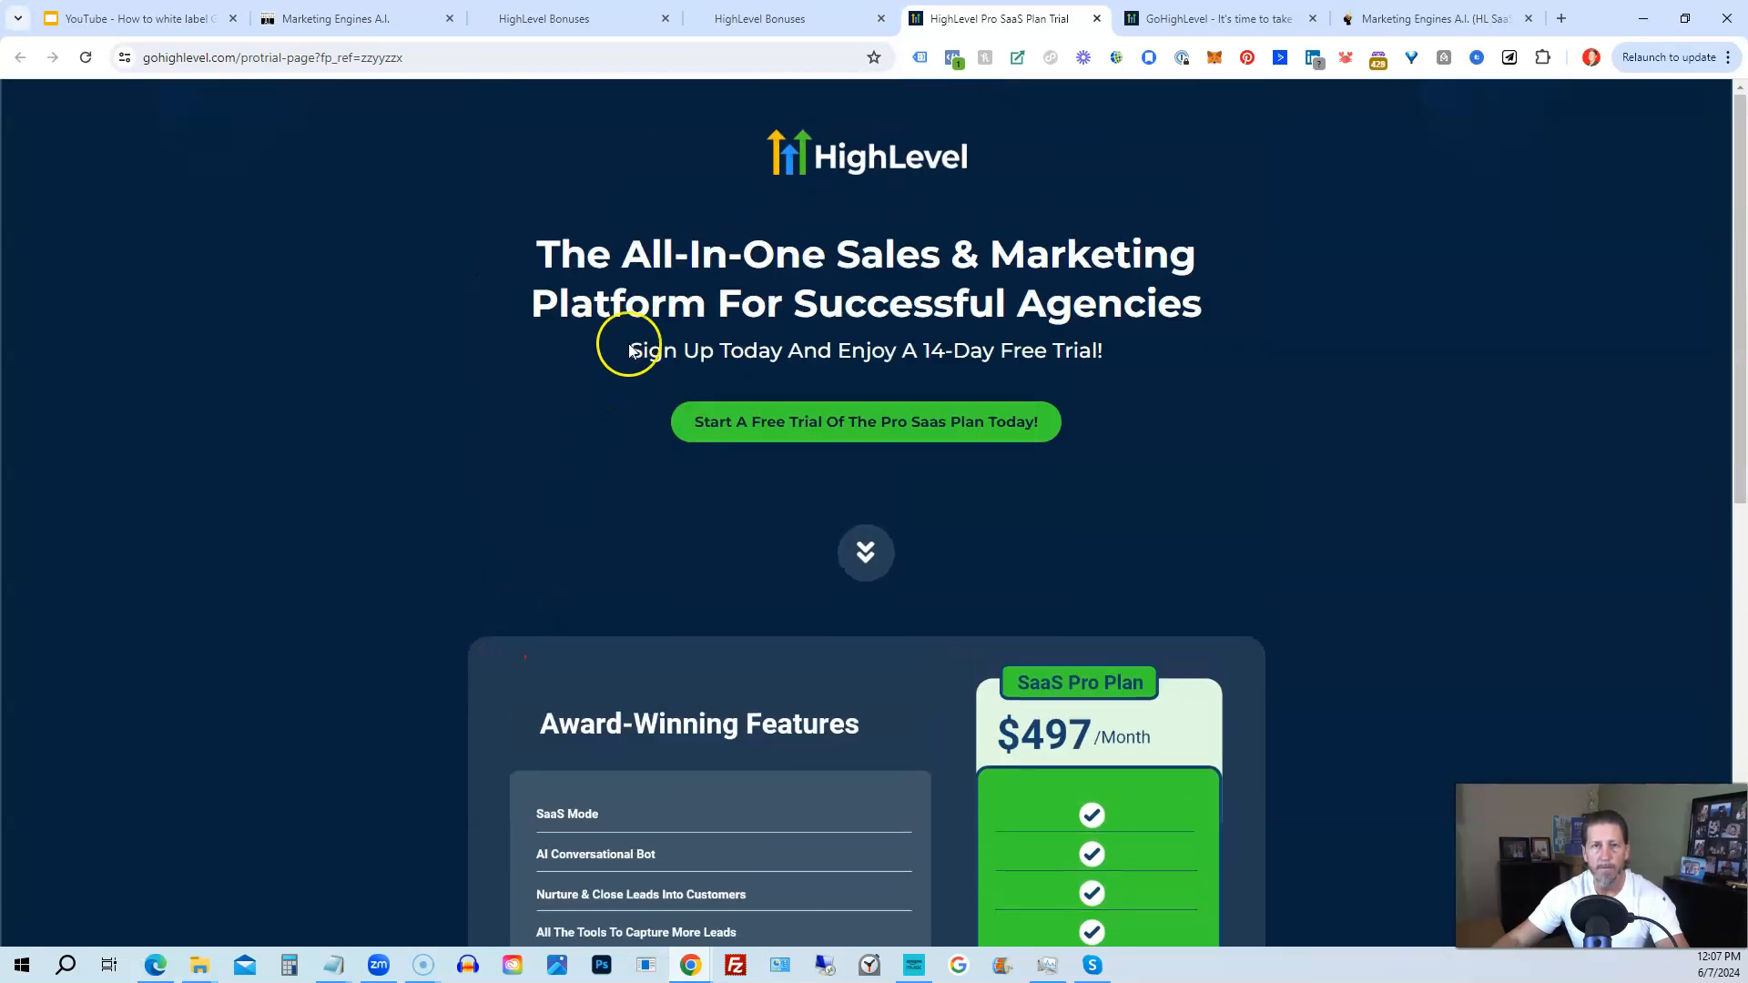
# Switch to the HighLevel Bonuses browser tab showing the signup and upgrade options popup.
pyautogui.click(759, 18)
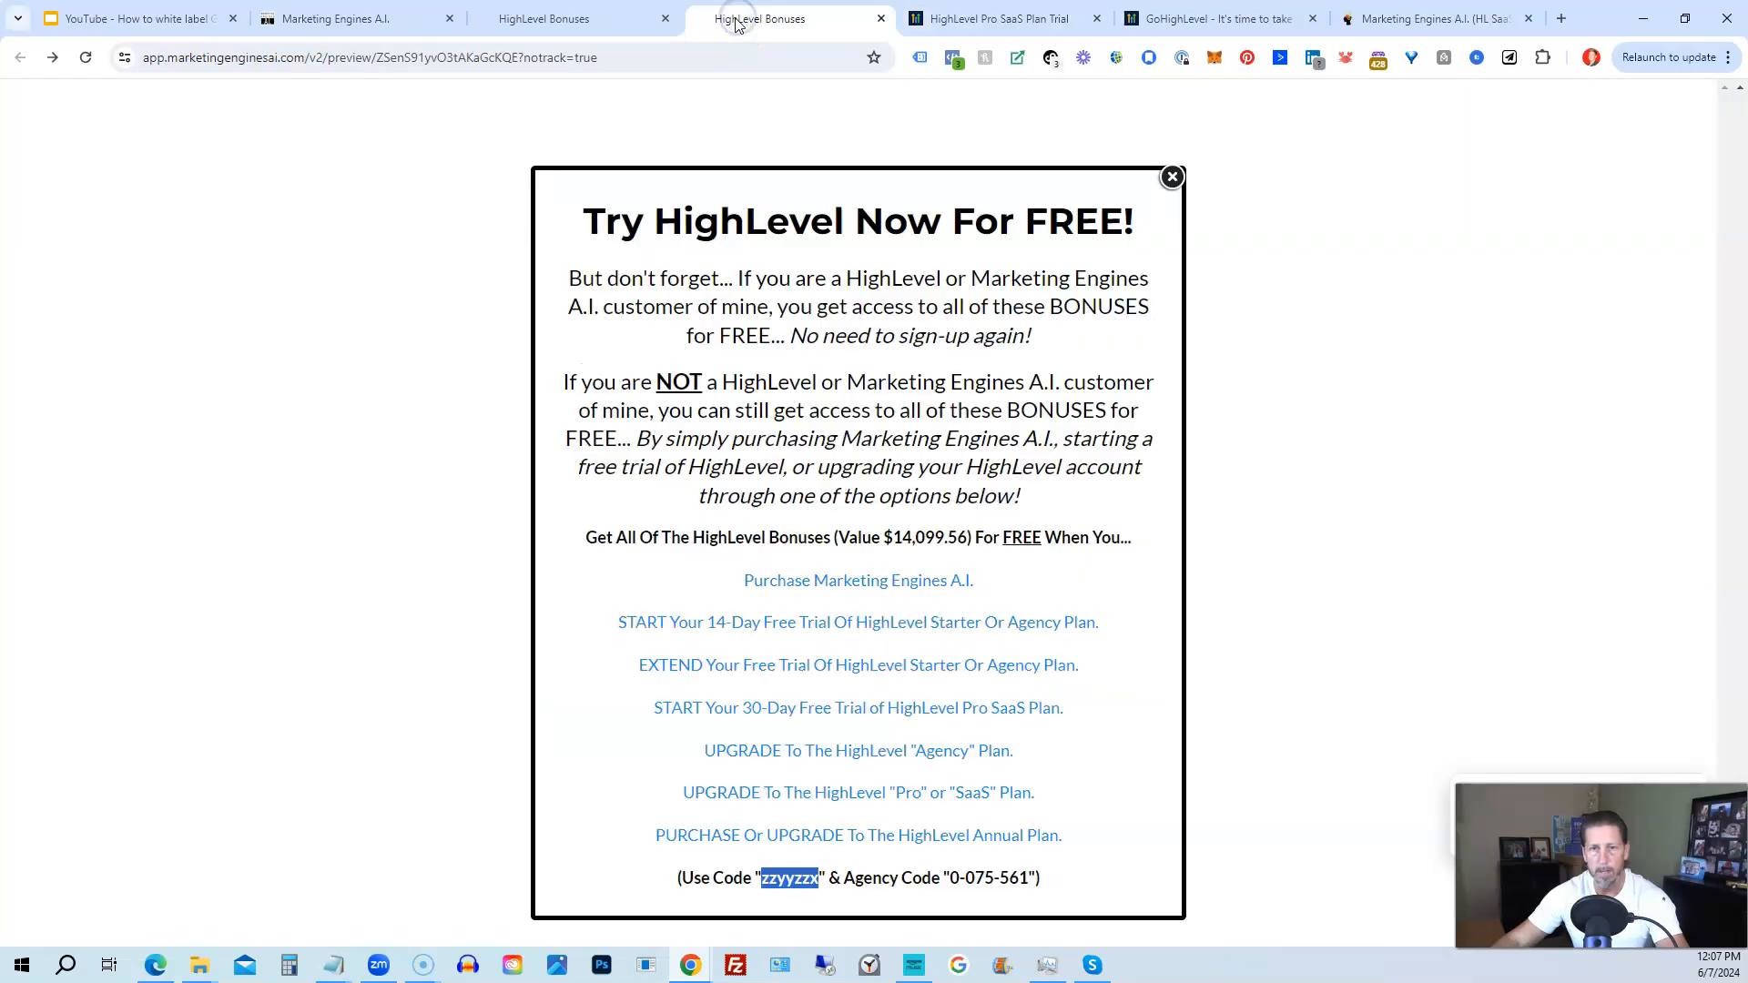
pyautogui.moveTo(819, 590)
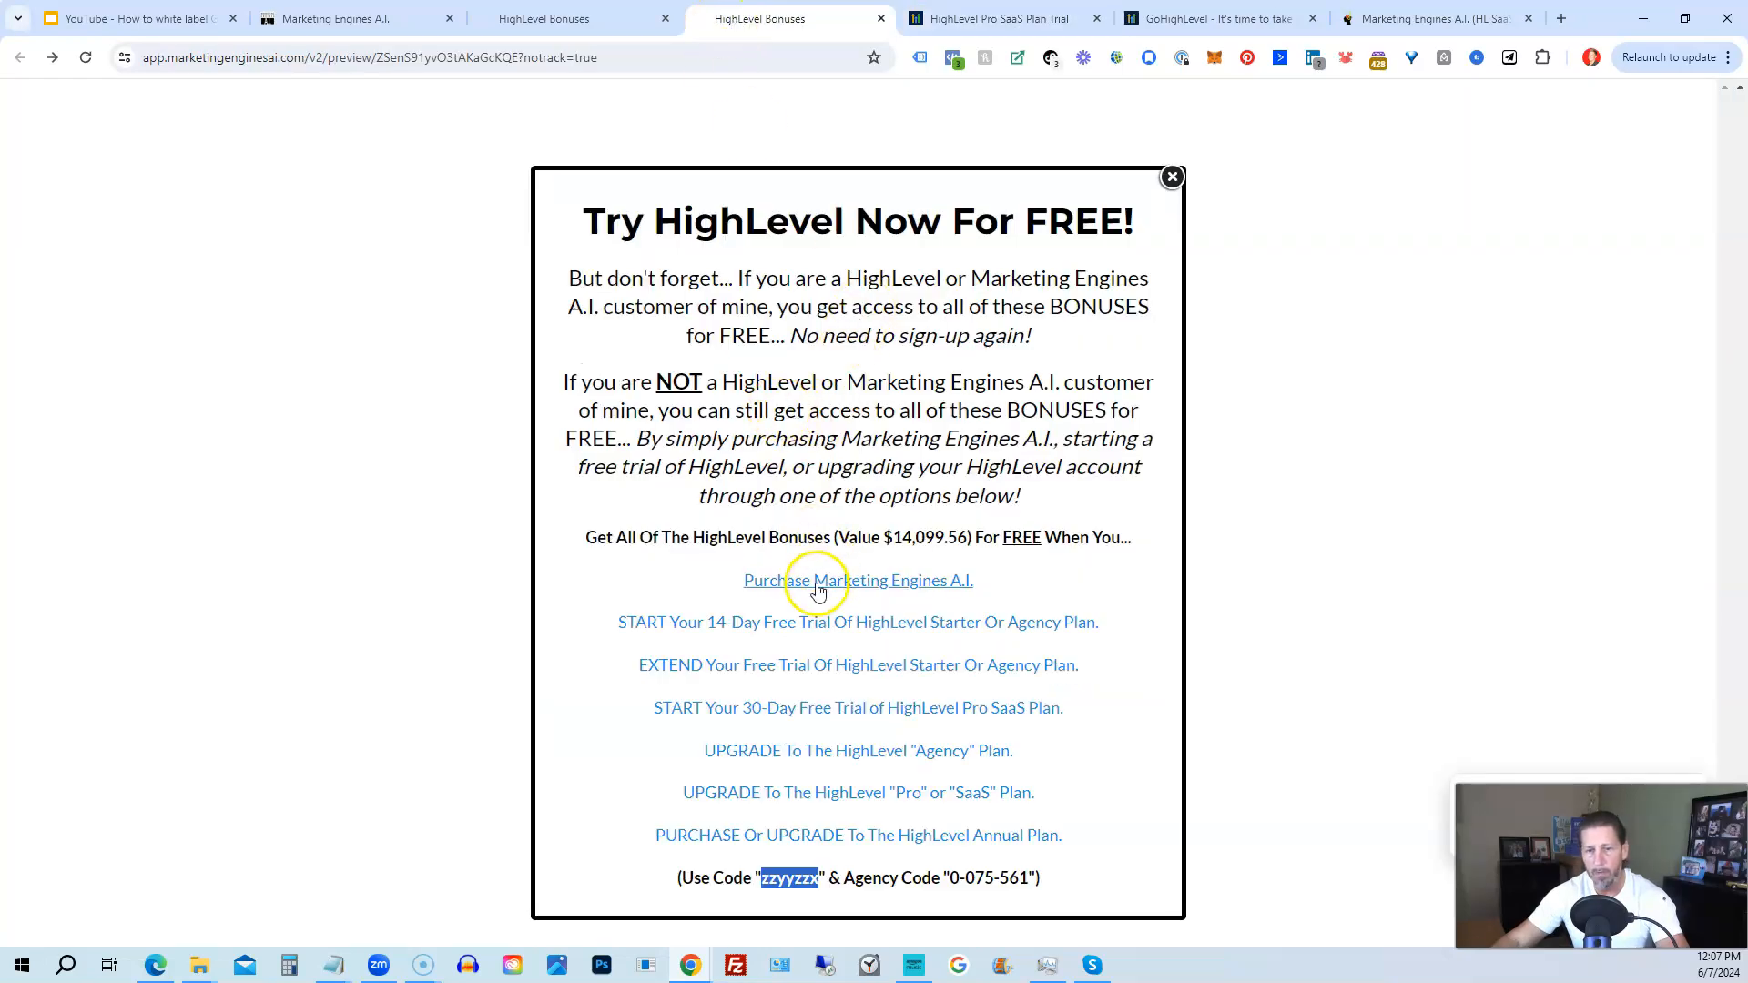
pyautogui.moveTo(773, 854)
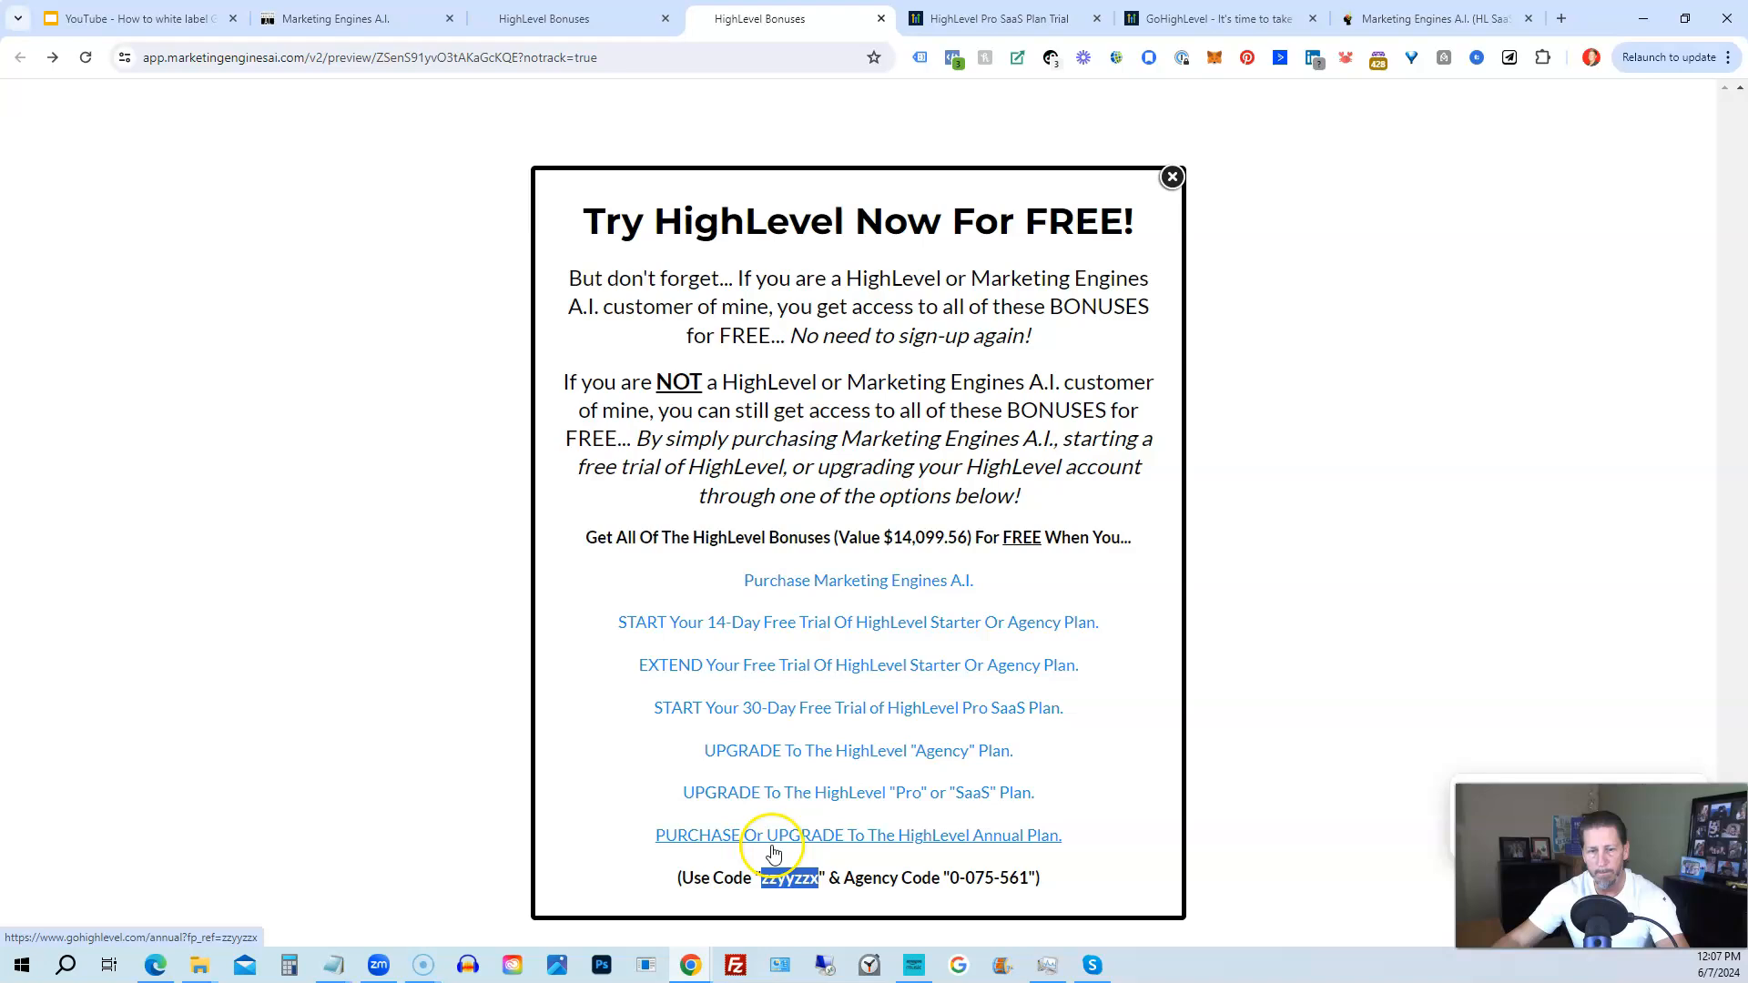
pyautogui.moveTo(796, 498)
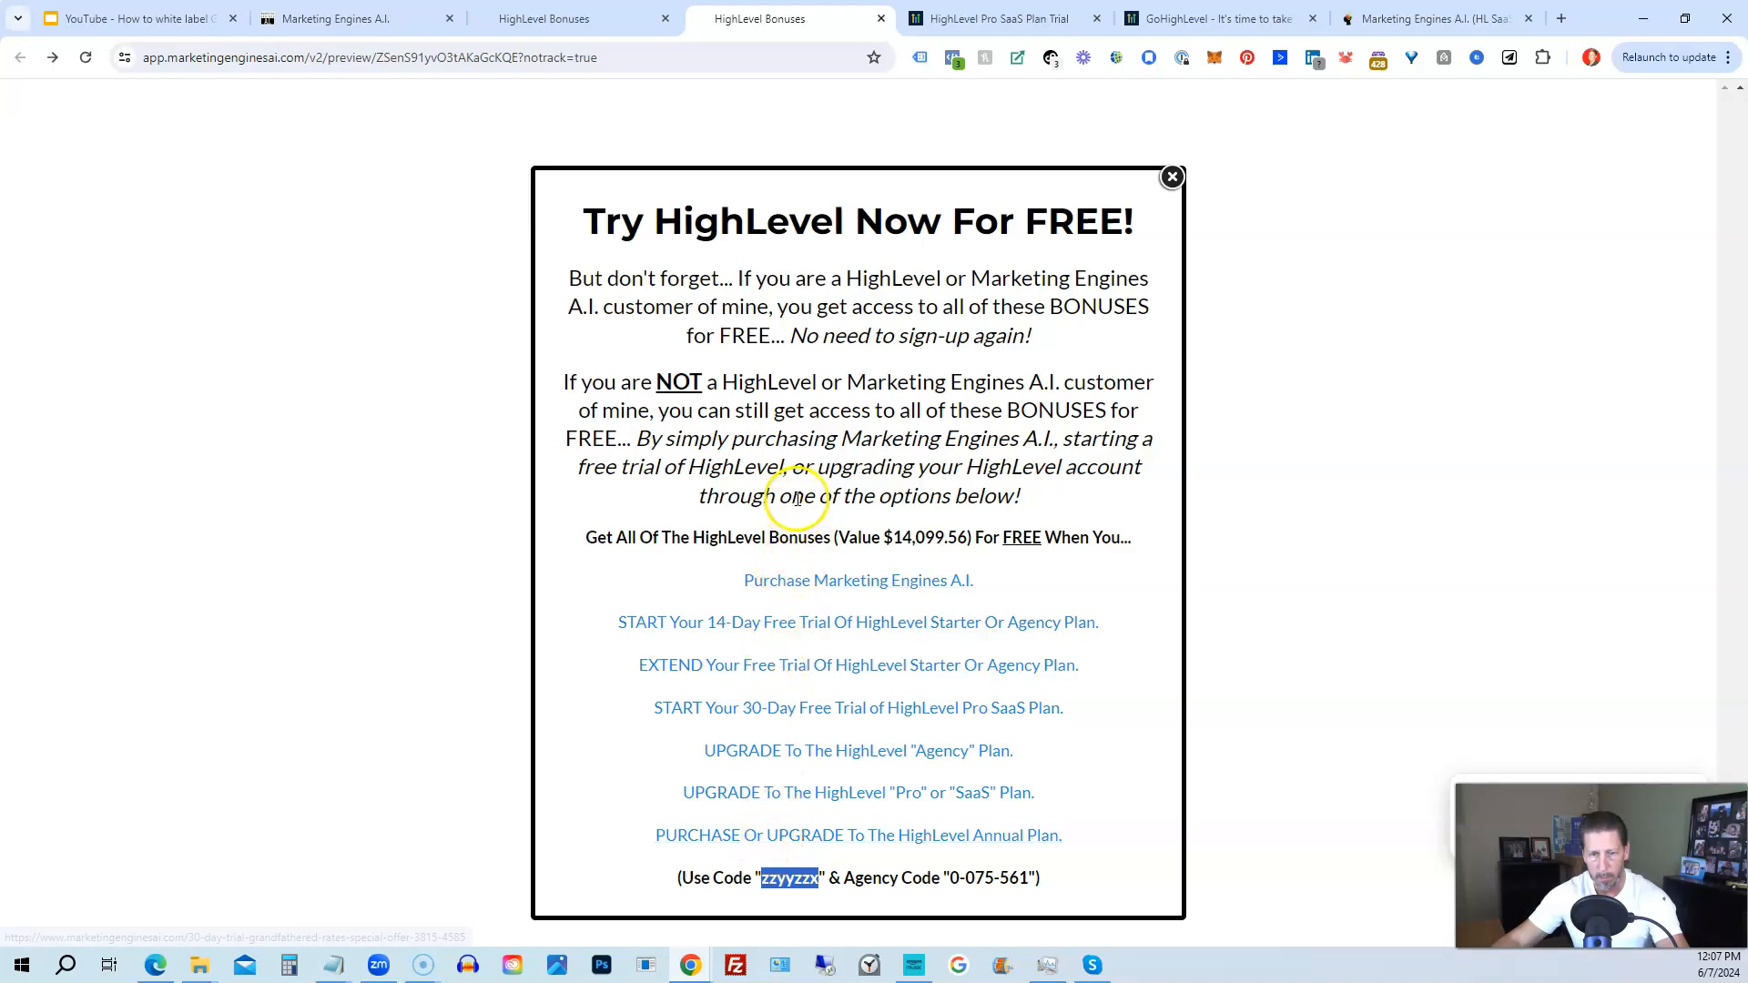
pyautogui.moveTo(788, 438)
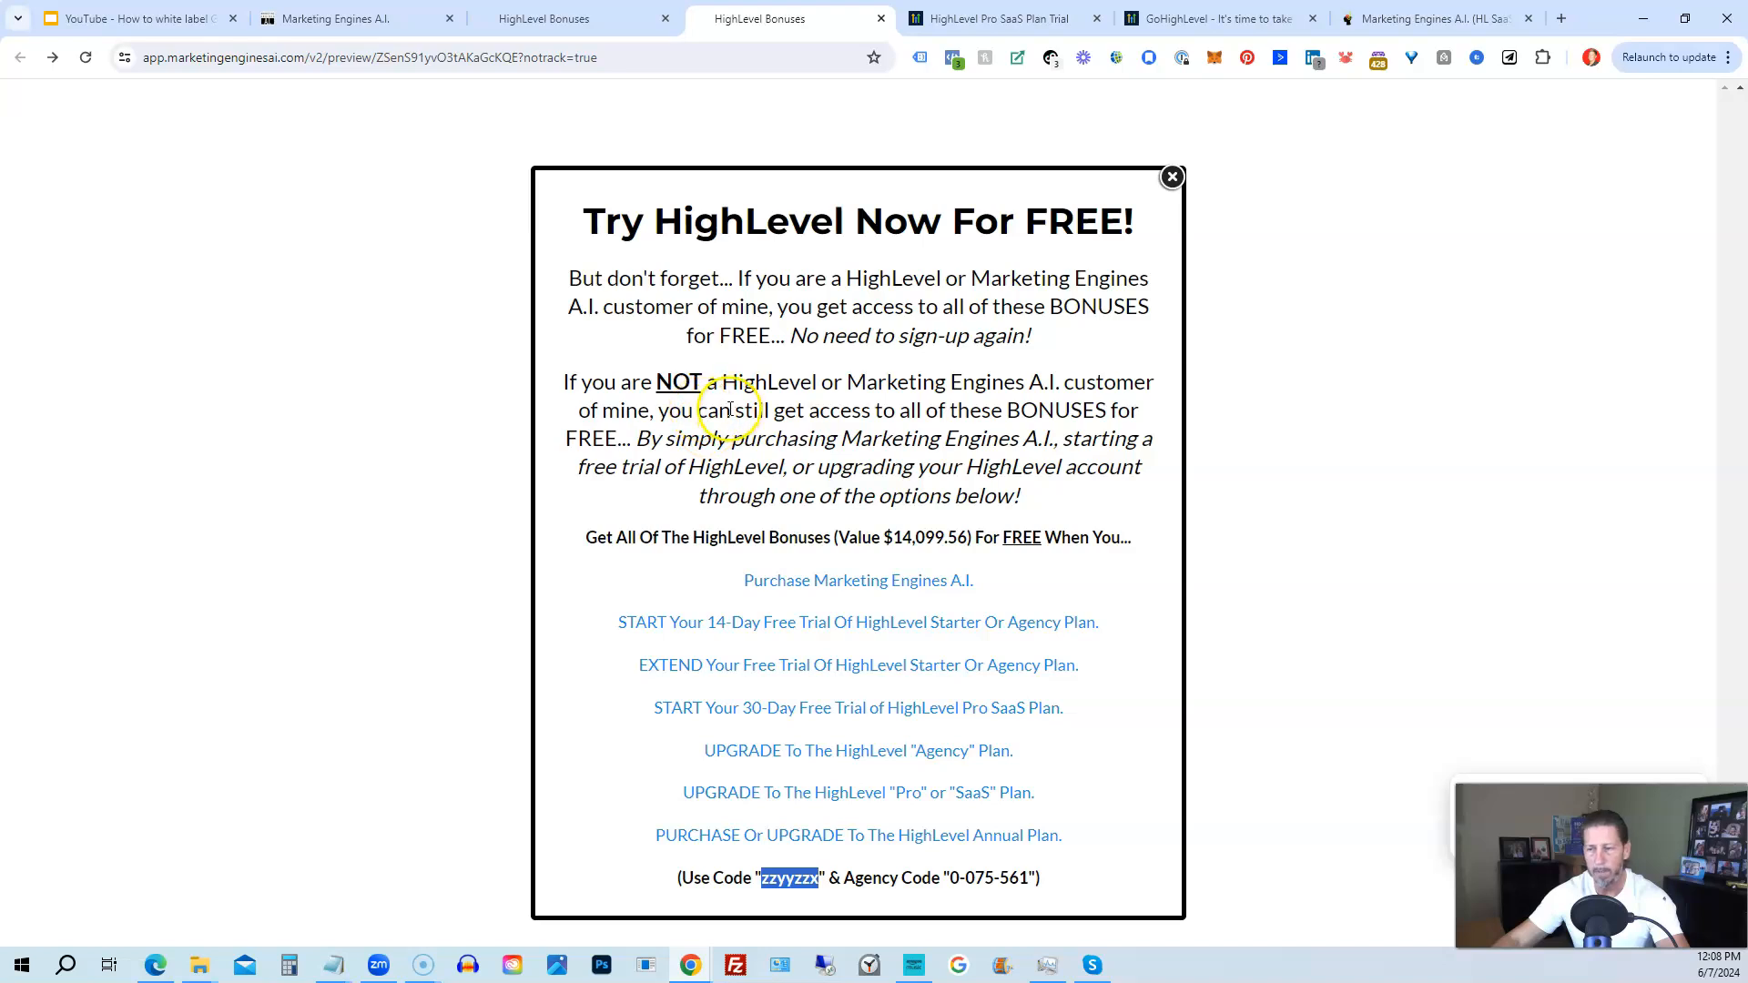
pyautogui.moveTo(726, 390)
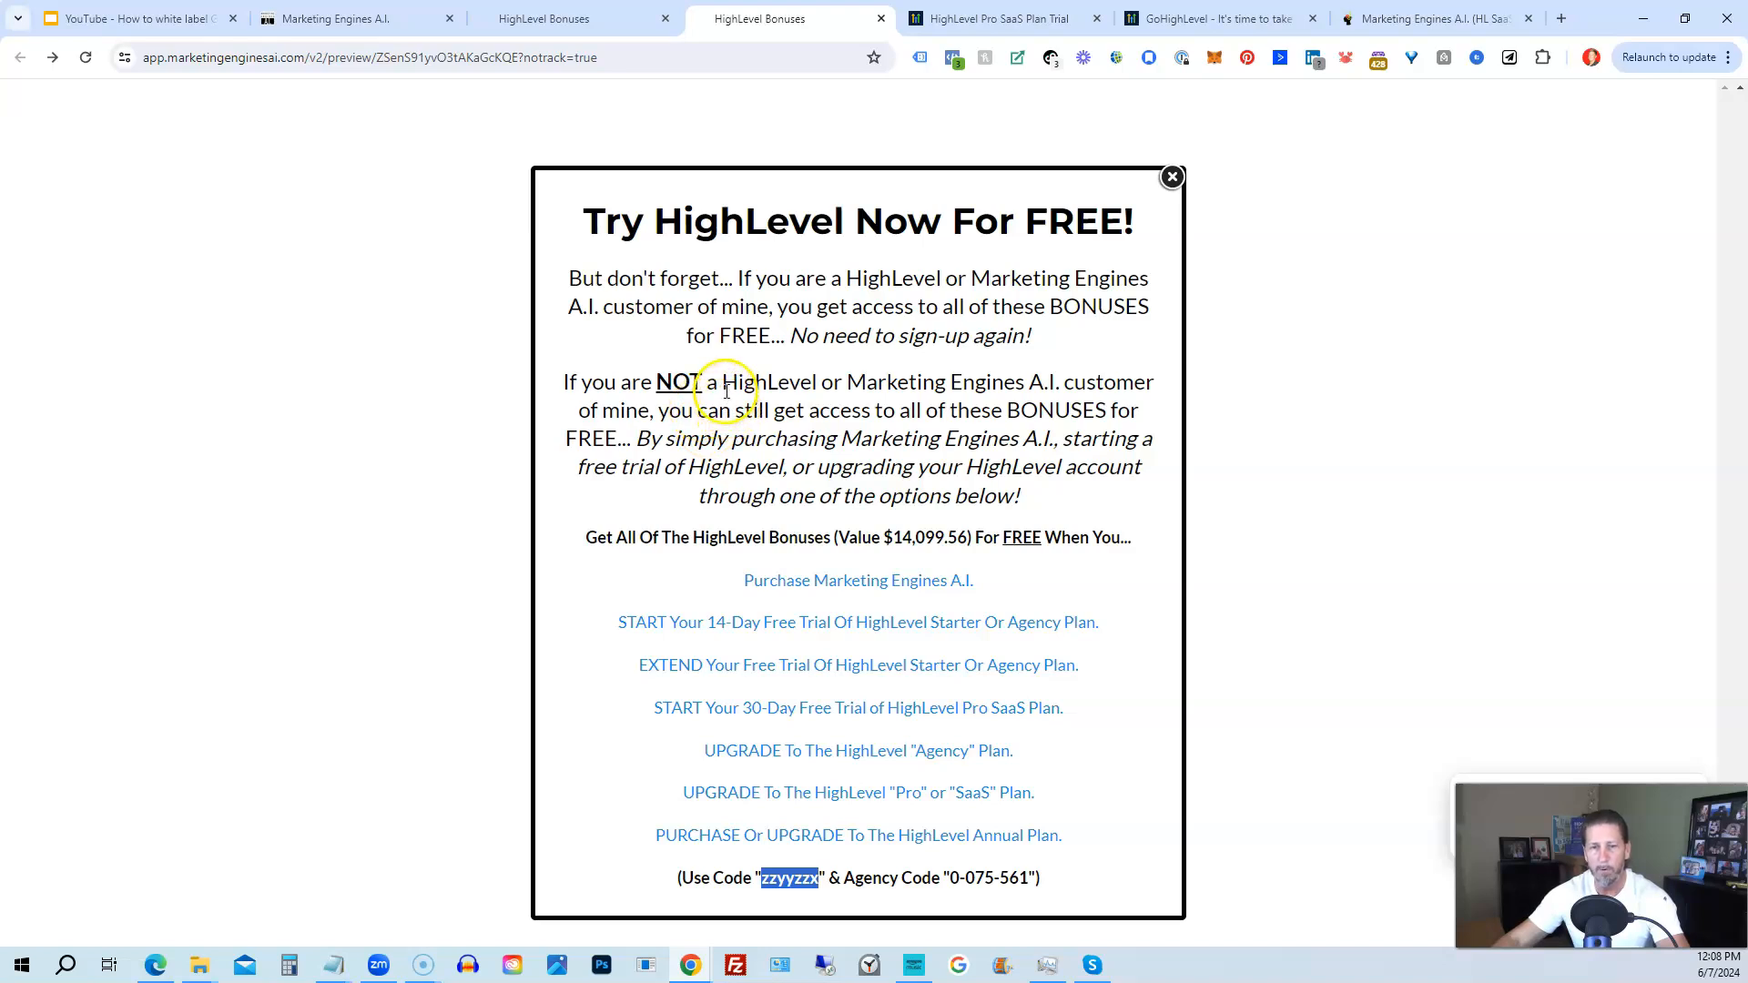